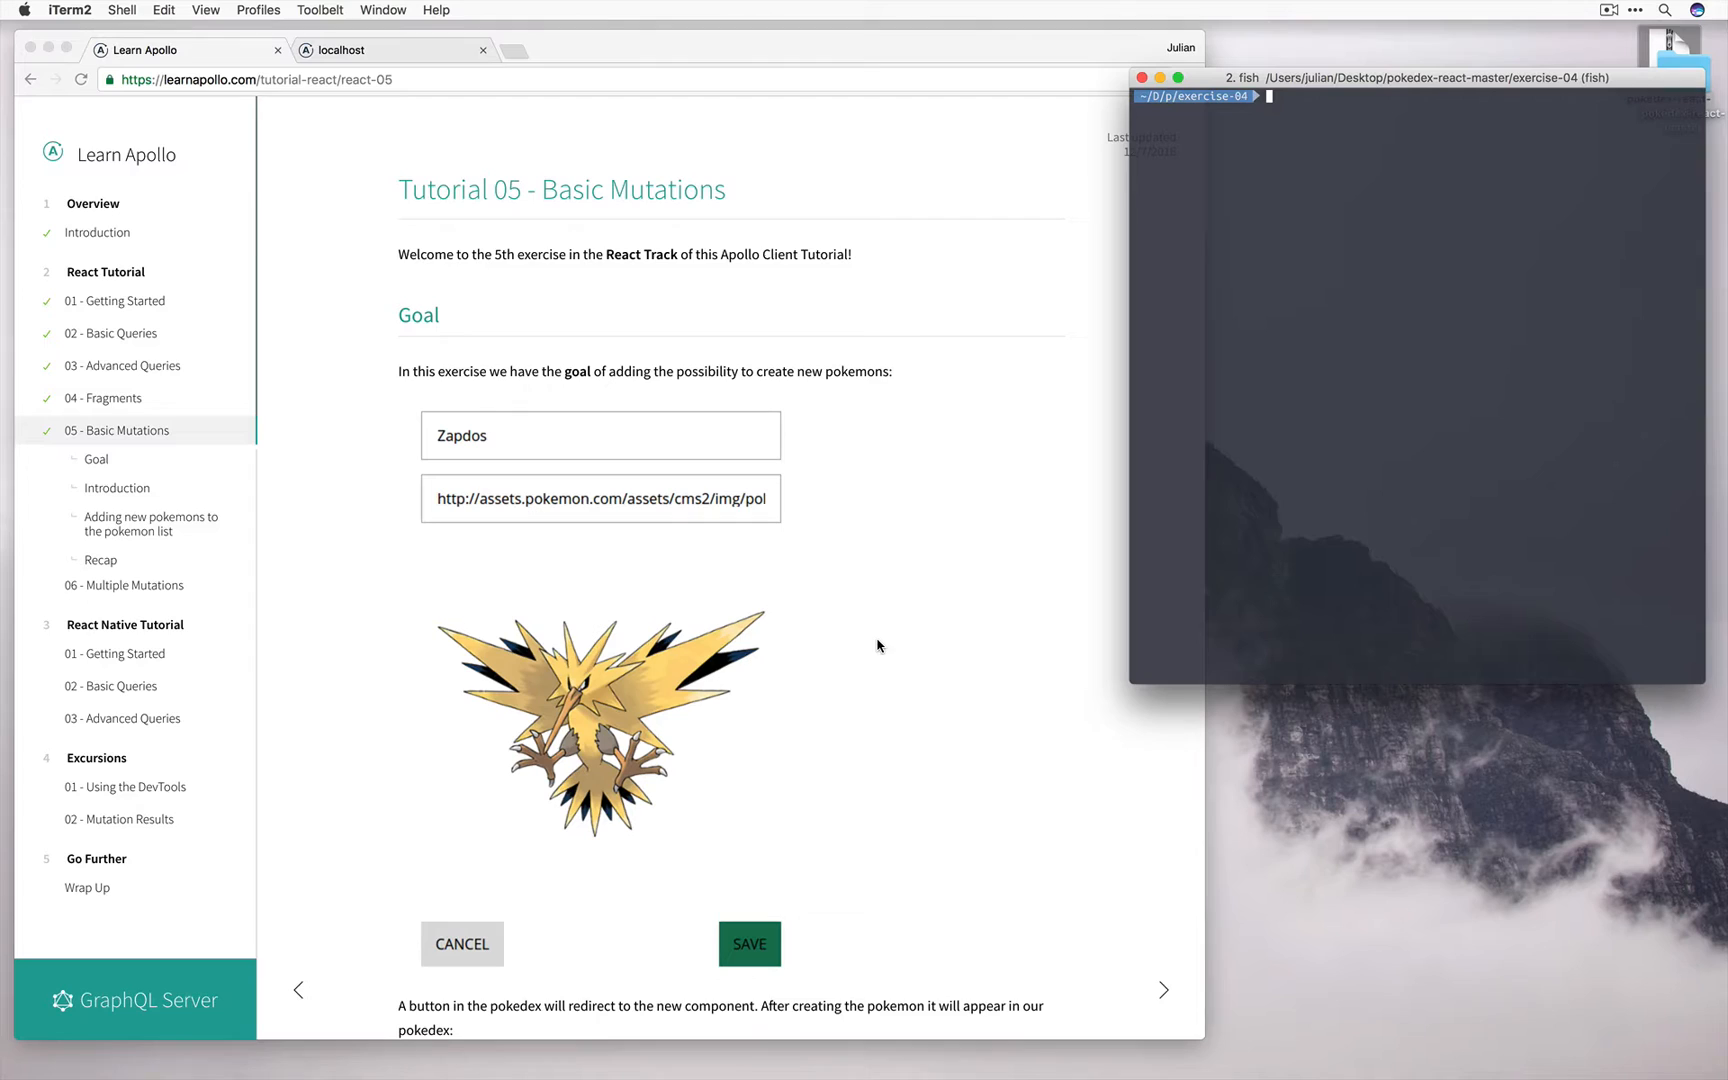
- Change into exercise-05, run yarn install, and launch the project in Atom with atom
text(cd ..)
text(cd exercise-05)
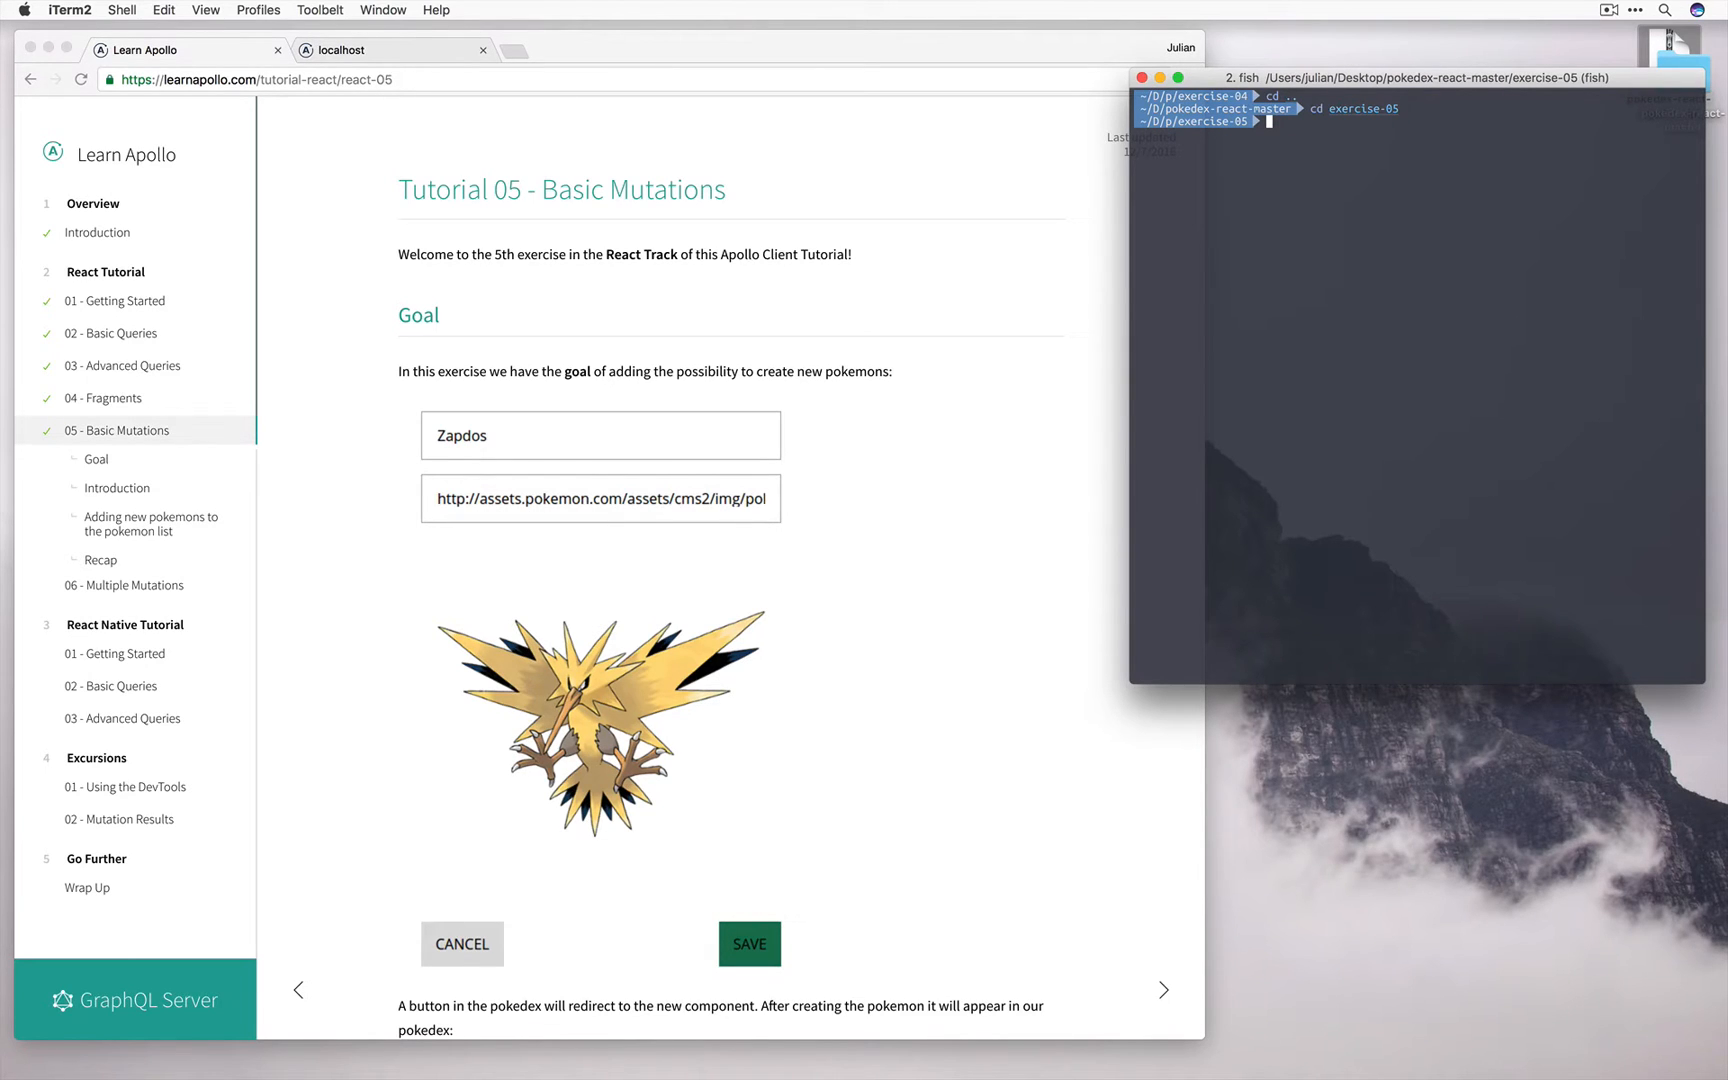
text(yarn install)
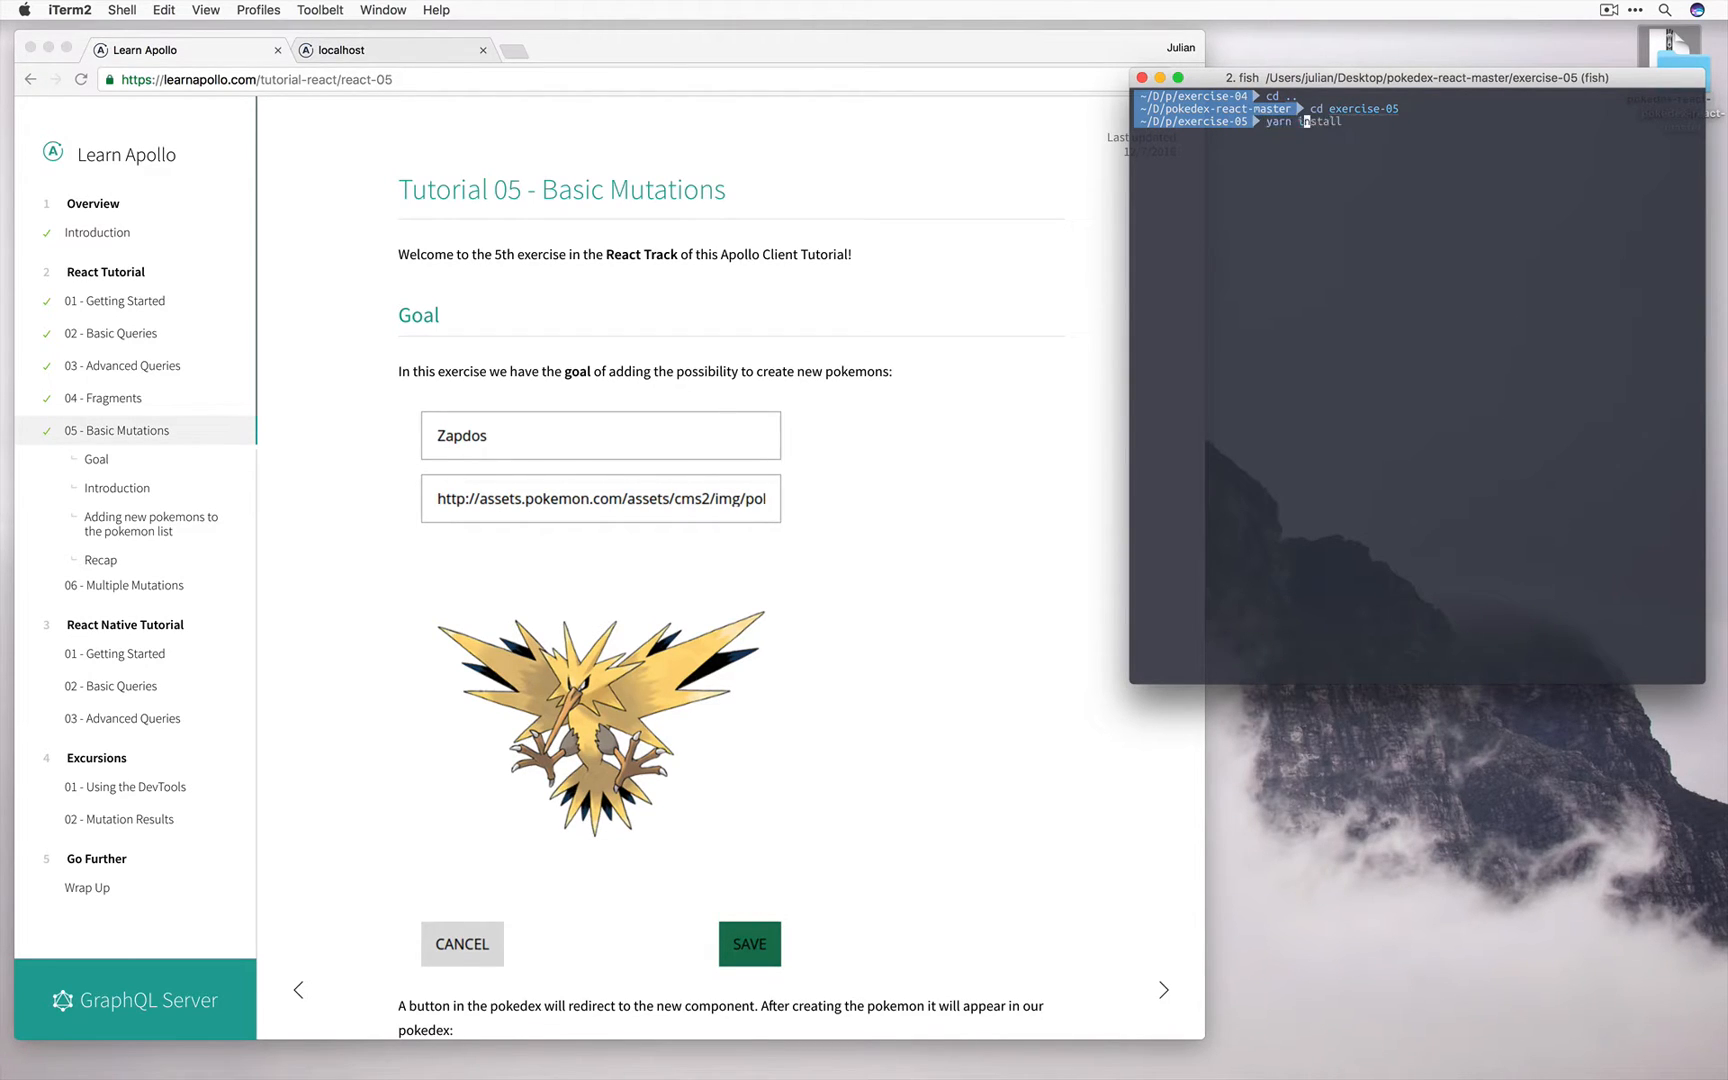
key(Return)
text(atom .)
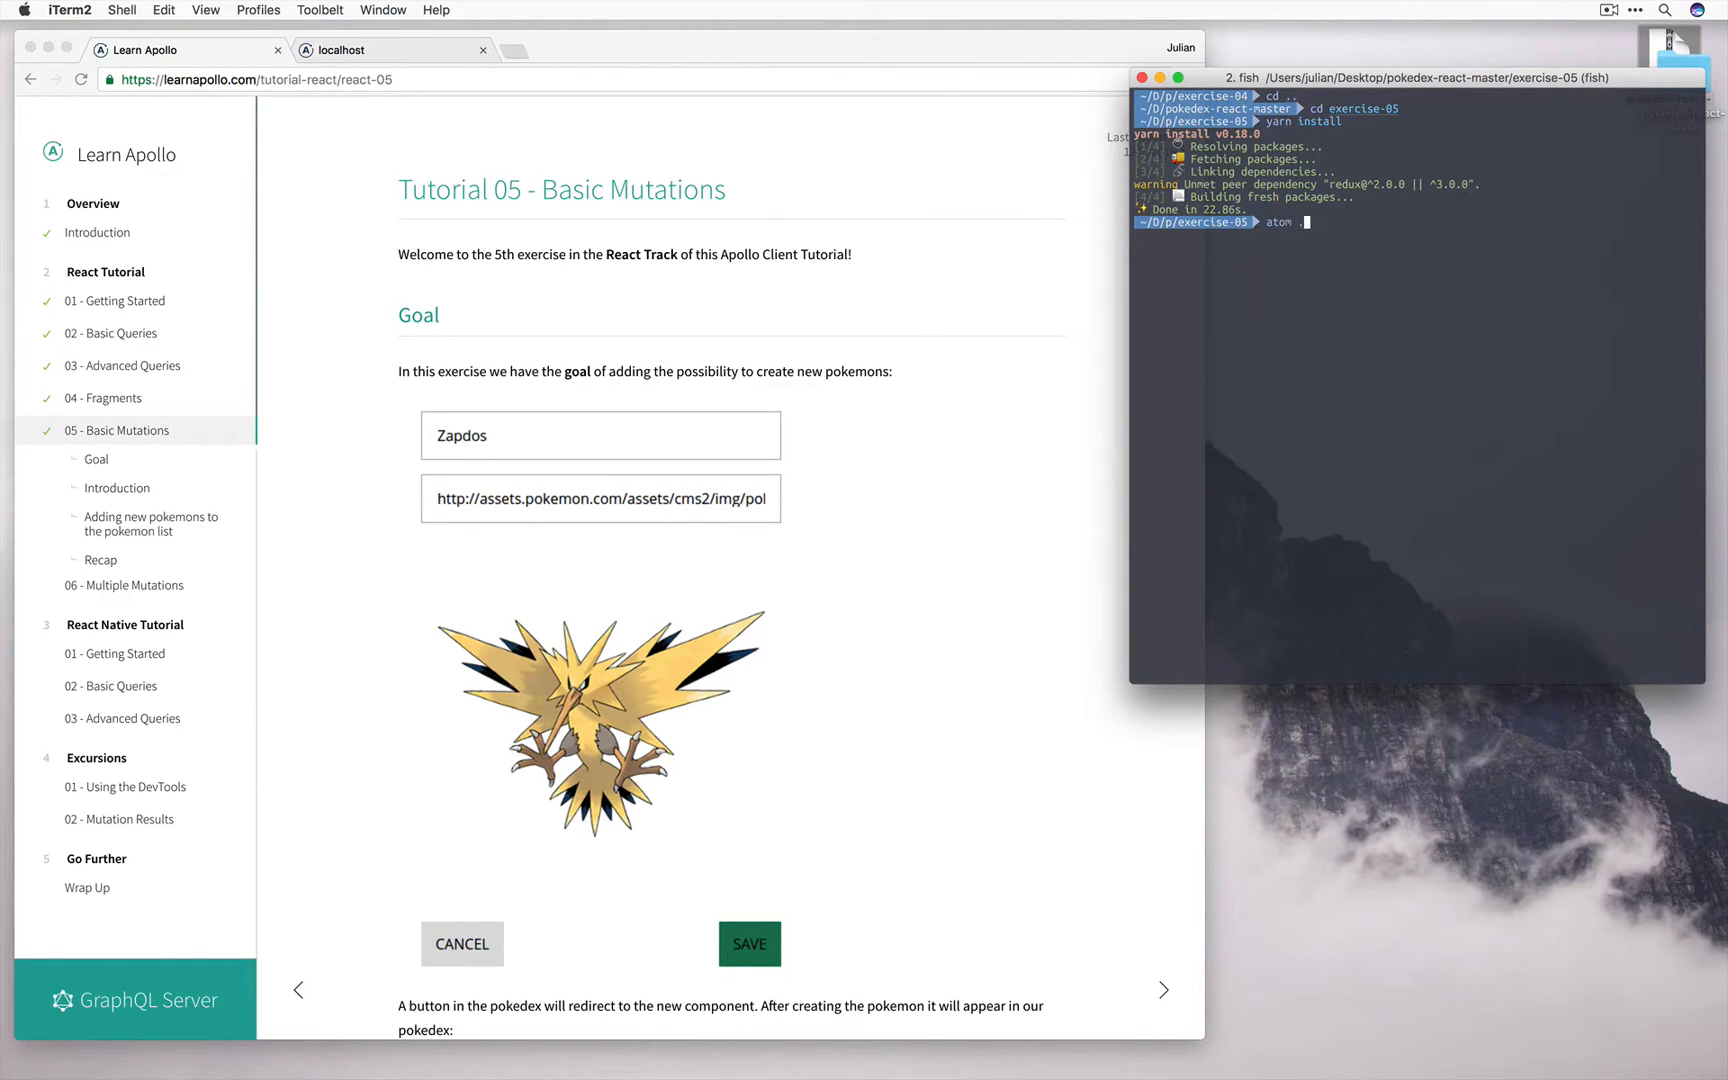
key(enter)
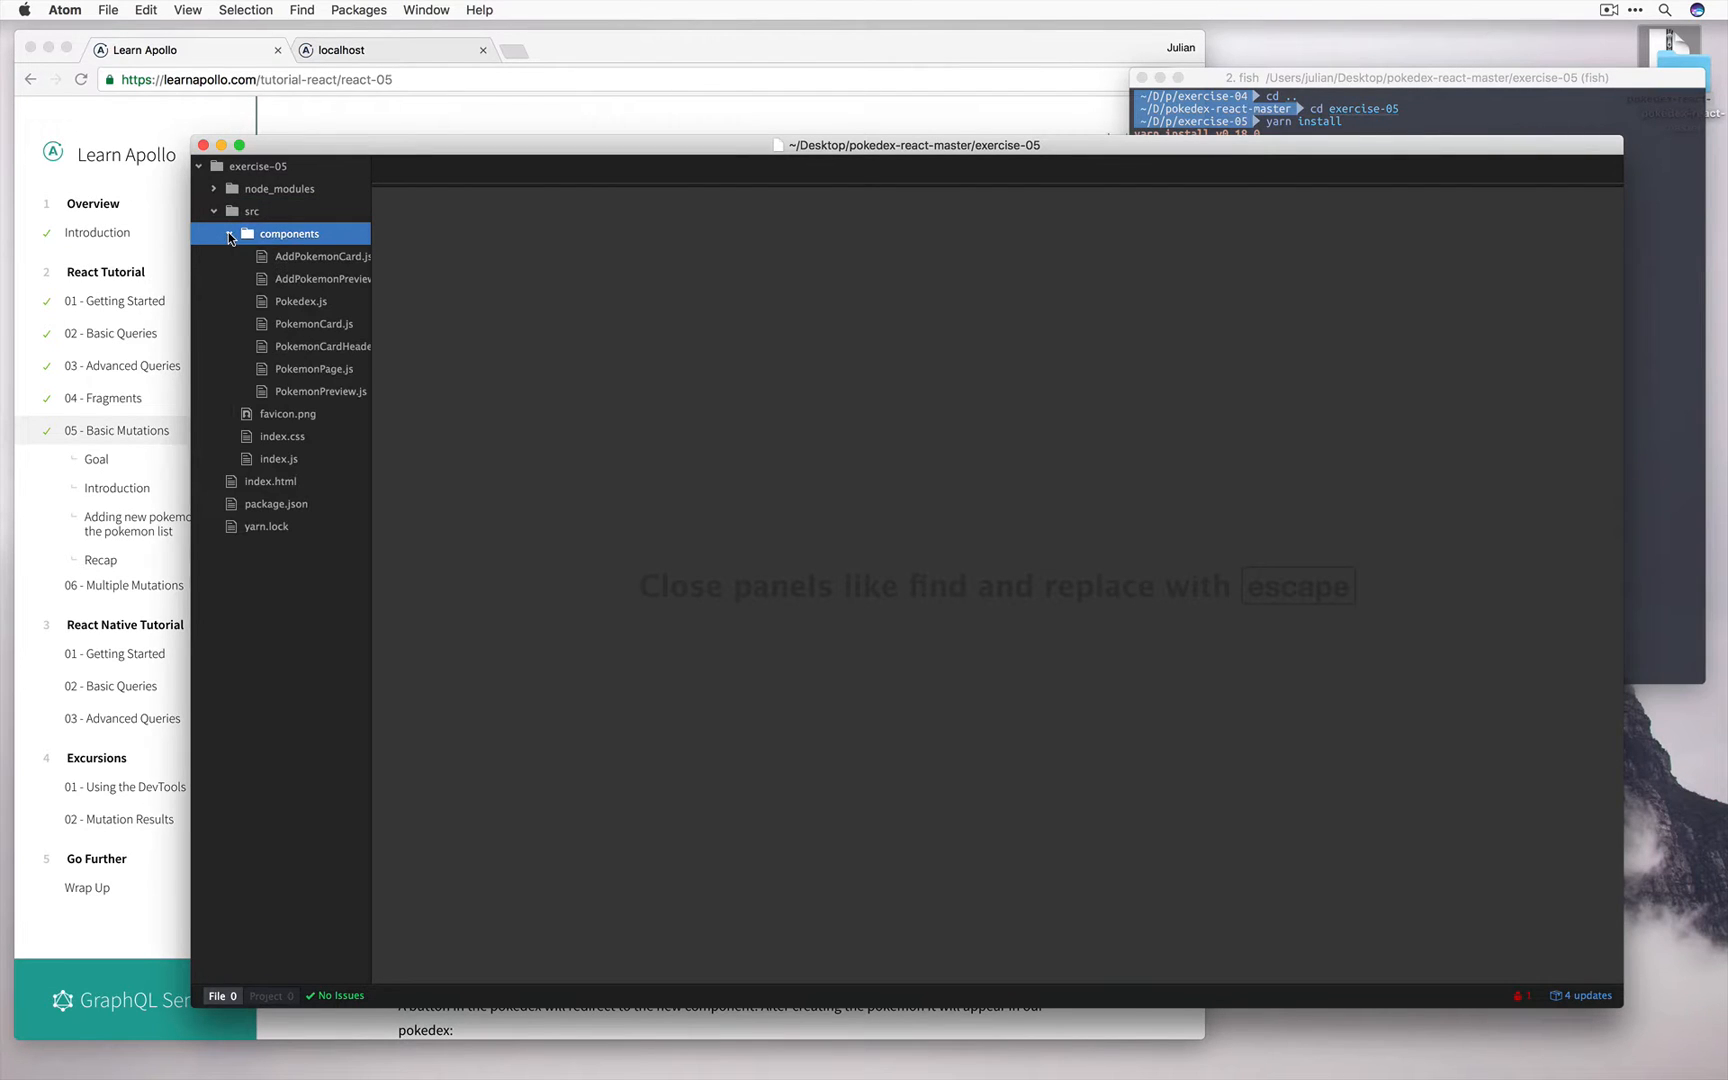
- Read through AddPokemonCard.js's render code, then return to the tutorial page
click(320, 256)
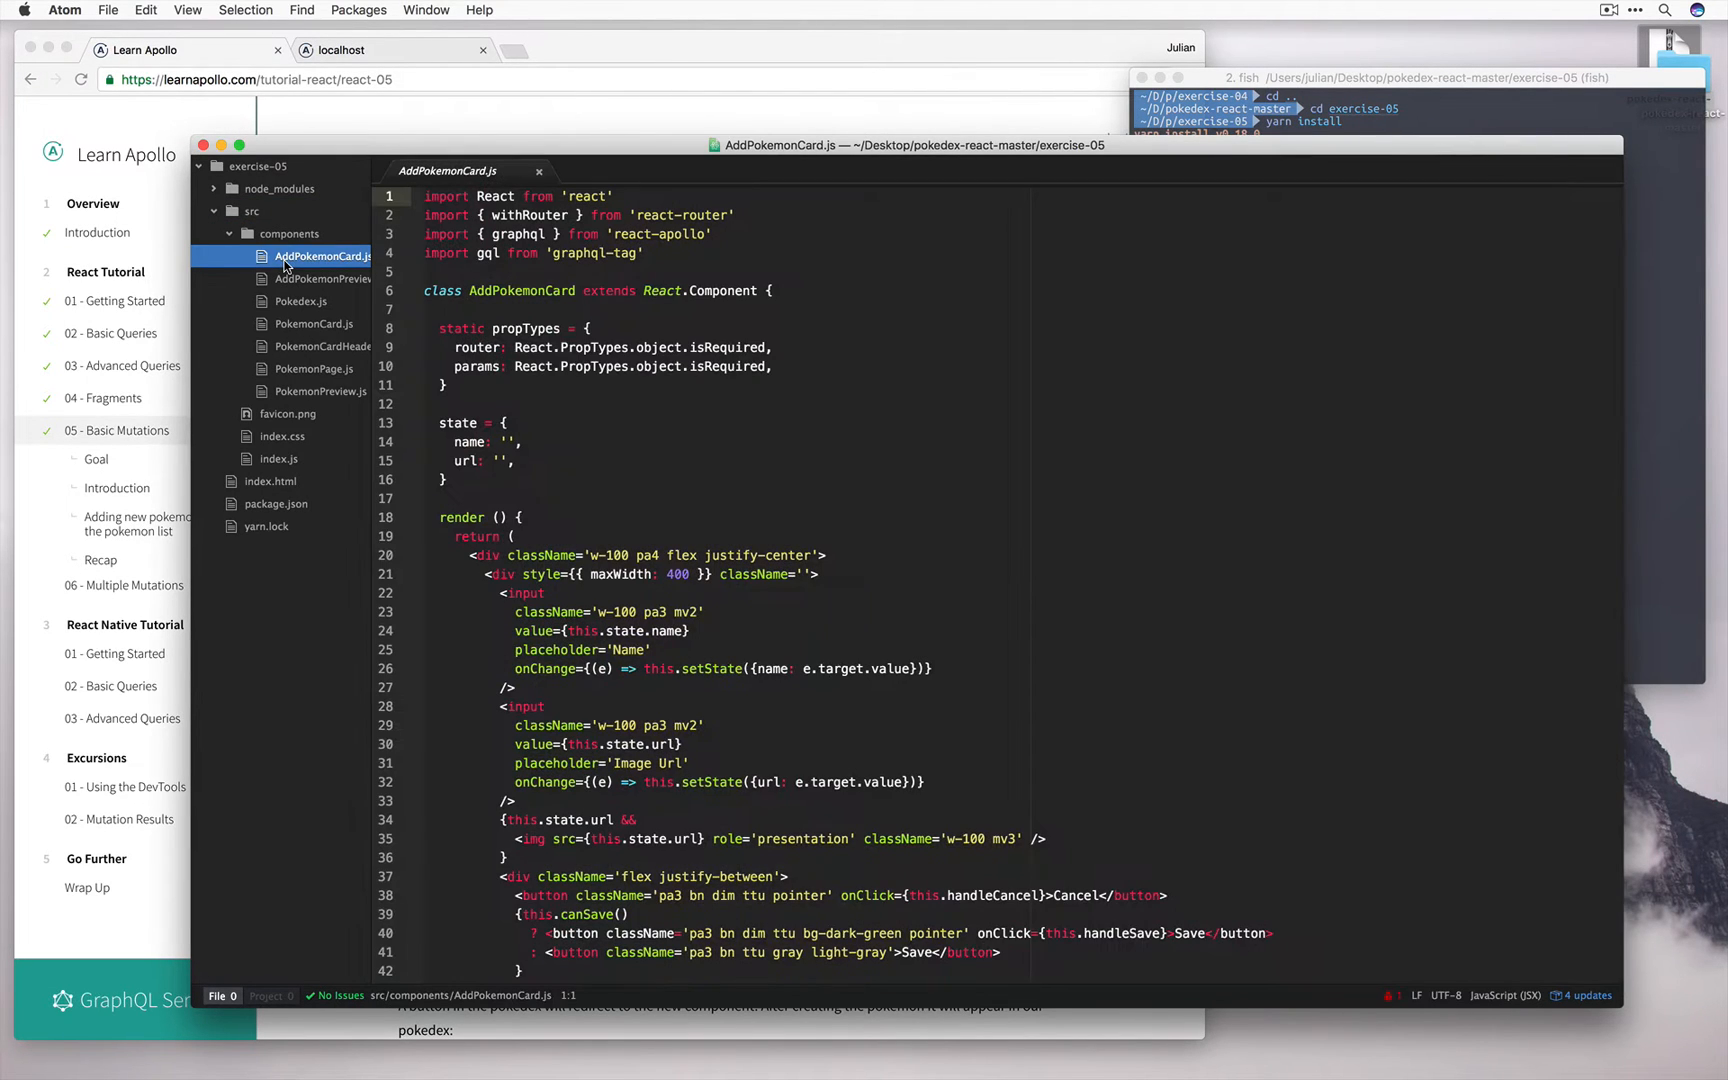
scroll(down, 3)
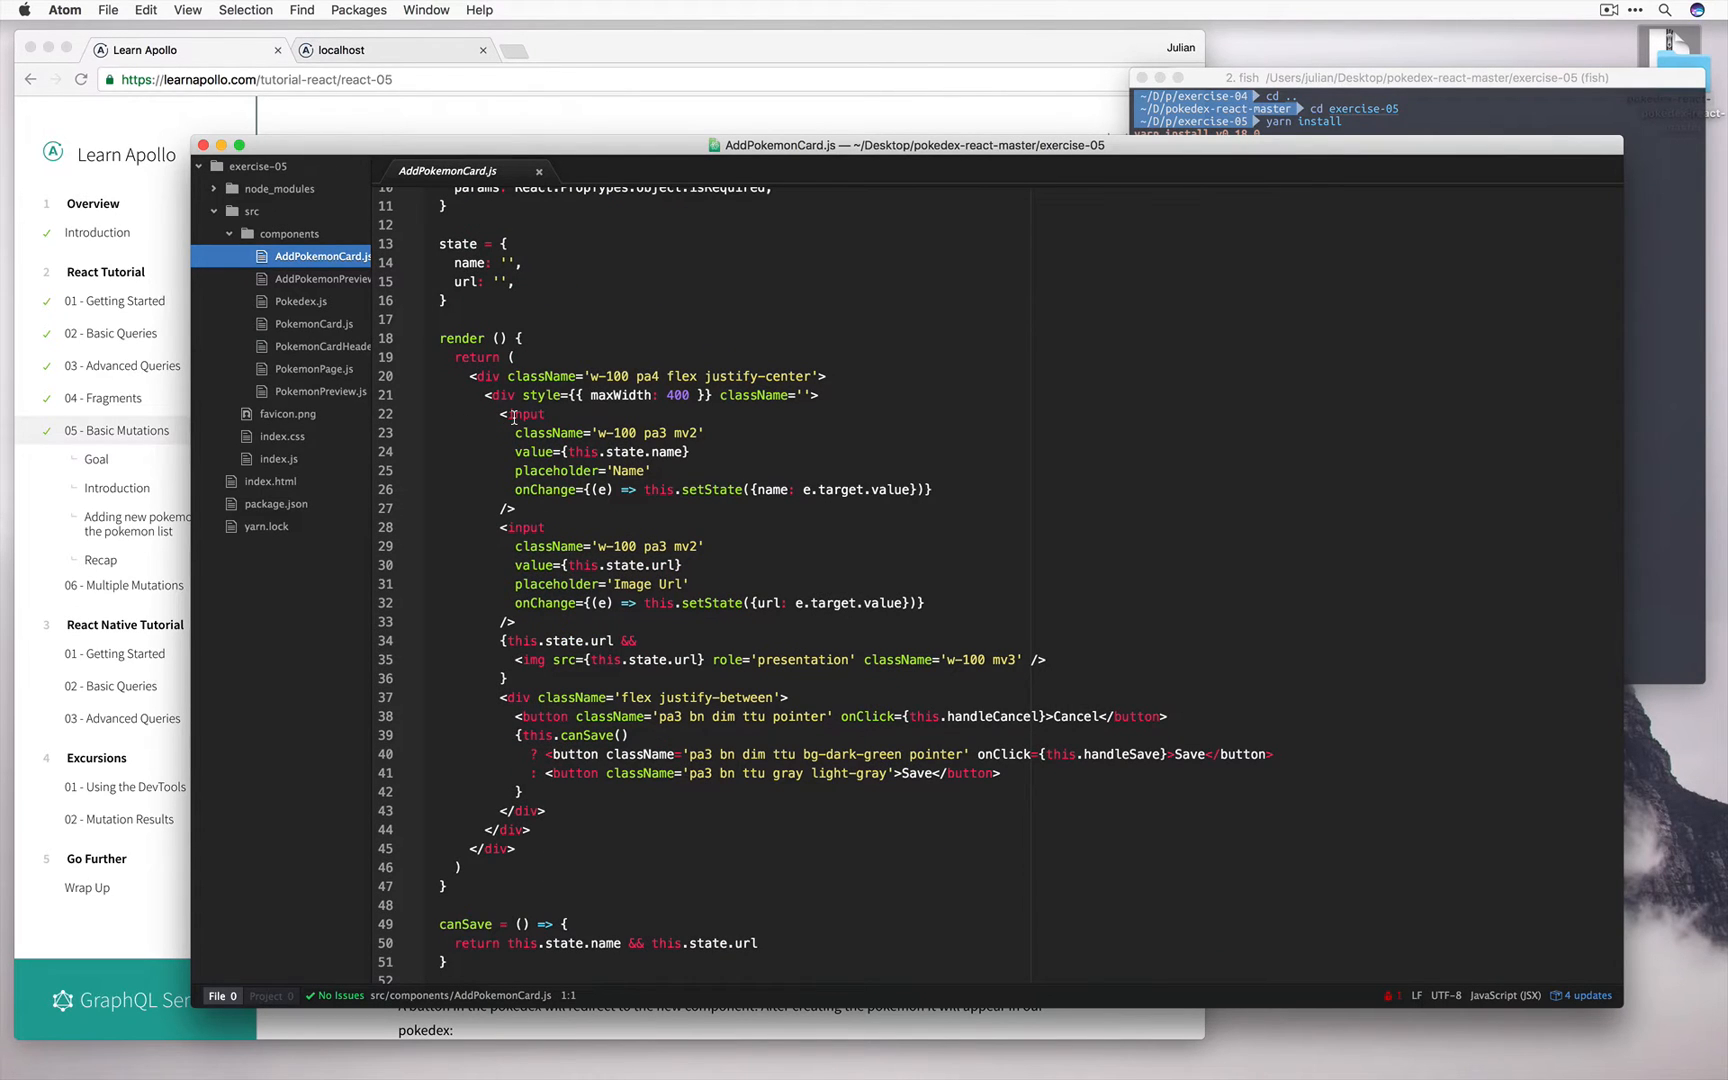
mouse_move(540, 564)
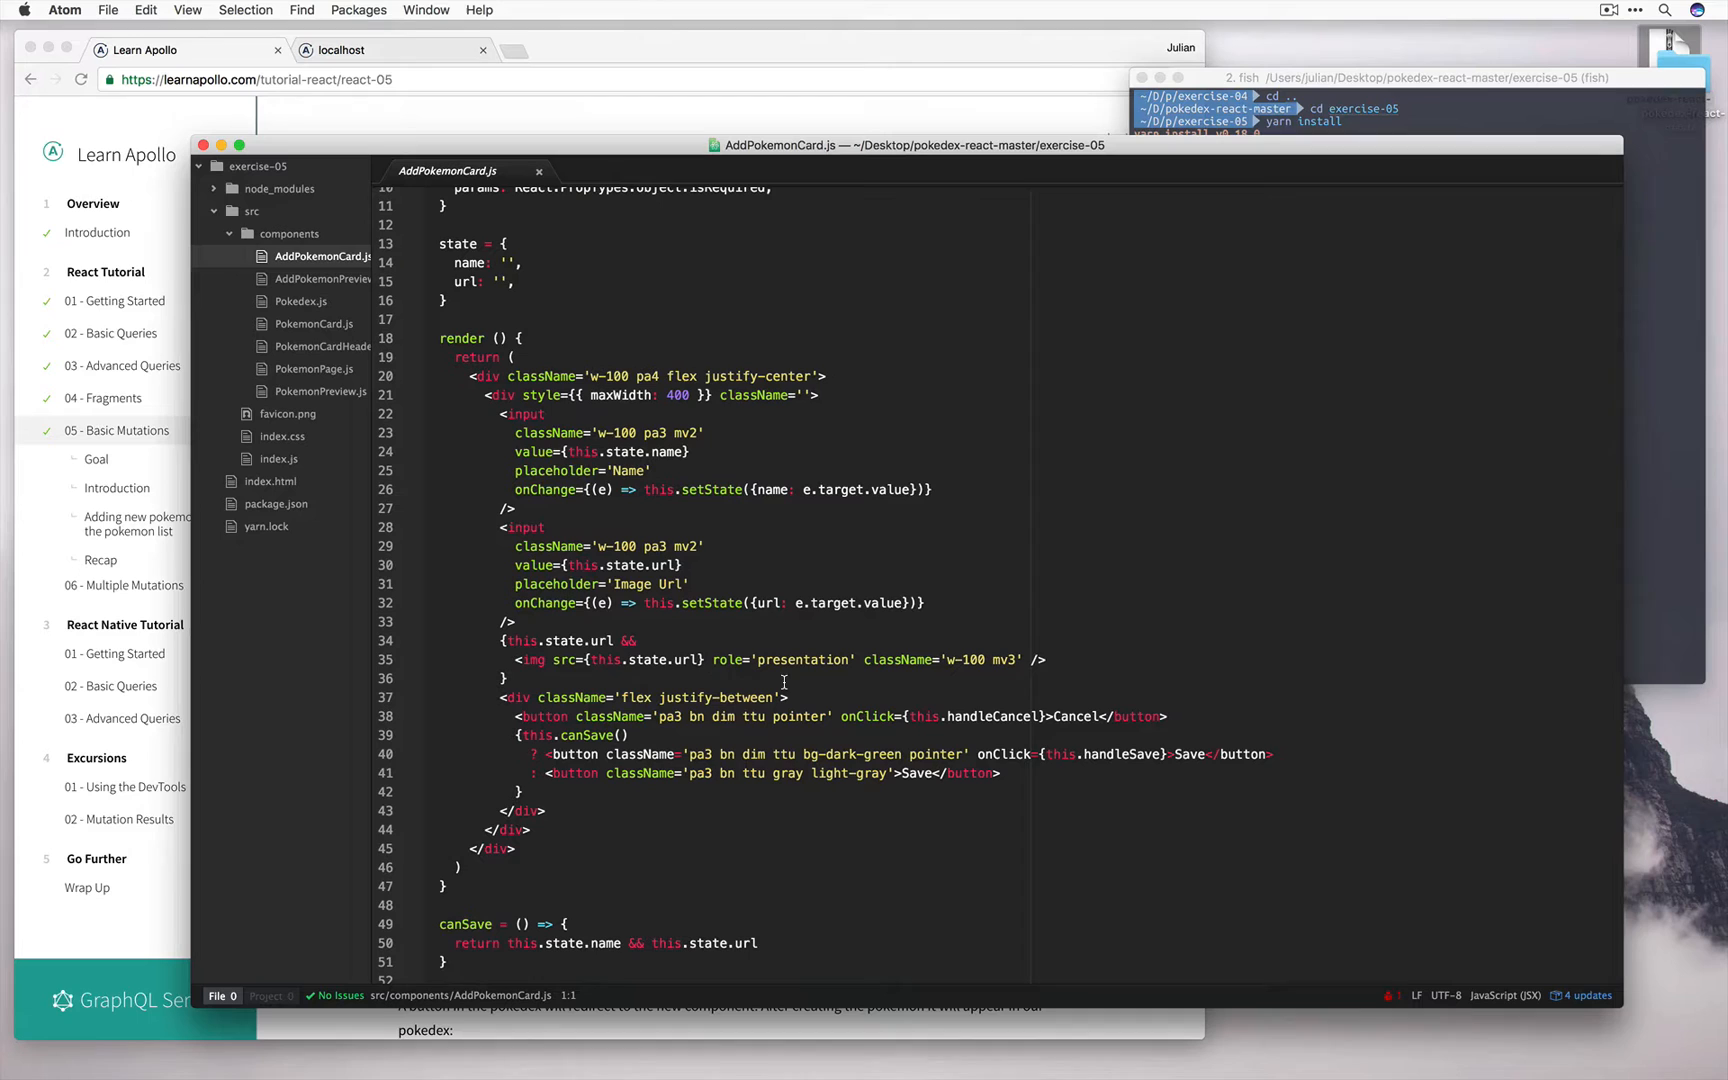
click(300, 300)
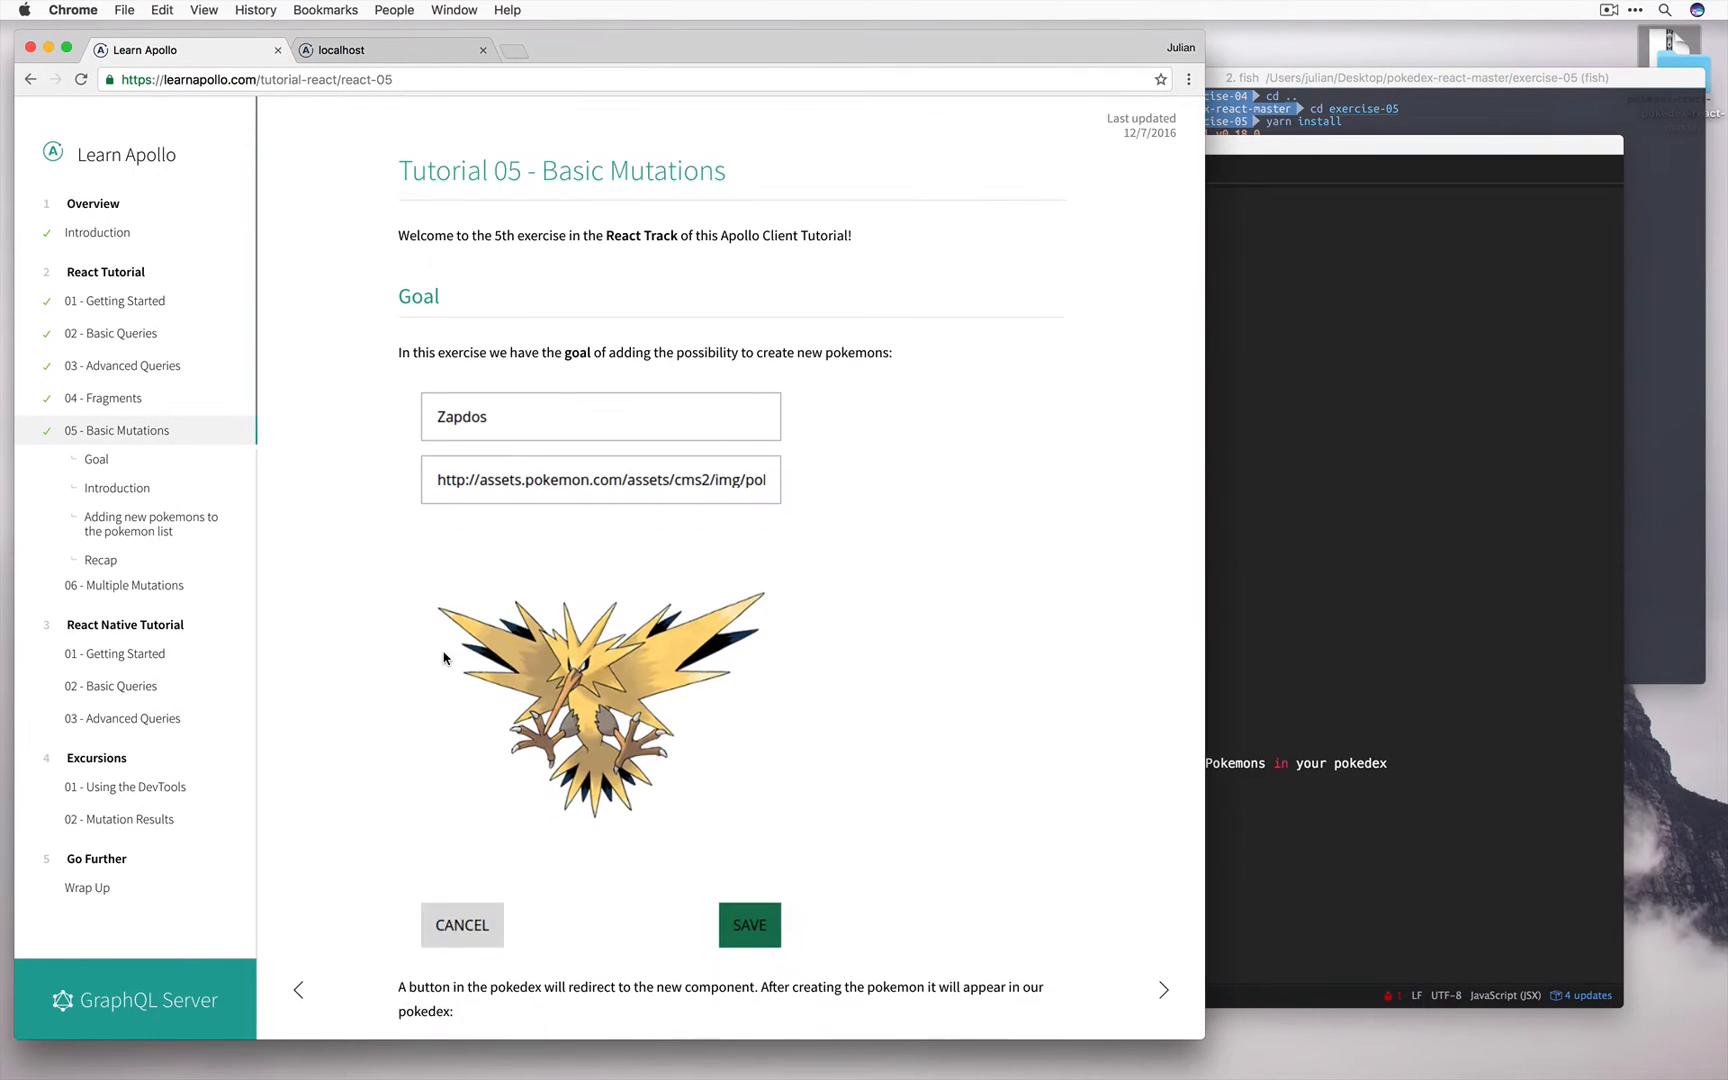
- Render <AddPokemonPreview trainerId={this.props.data.Trainer.id} /> above the pokemon previews in Pokedex.js
scroll(down, 3)
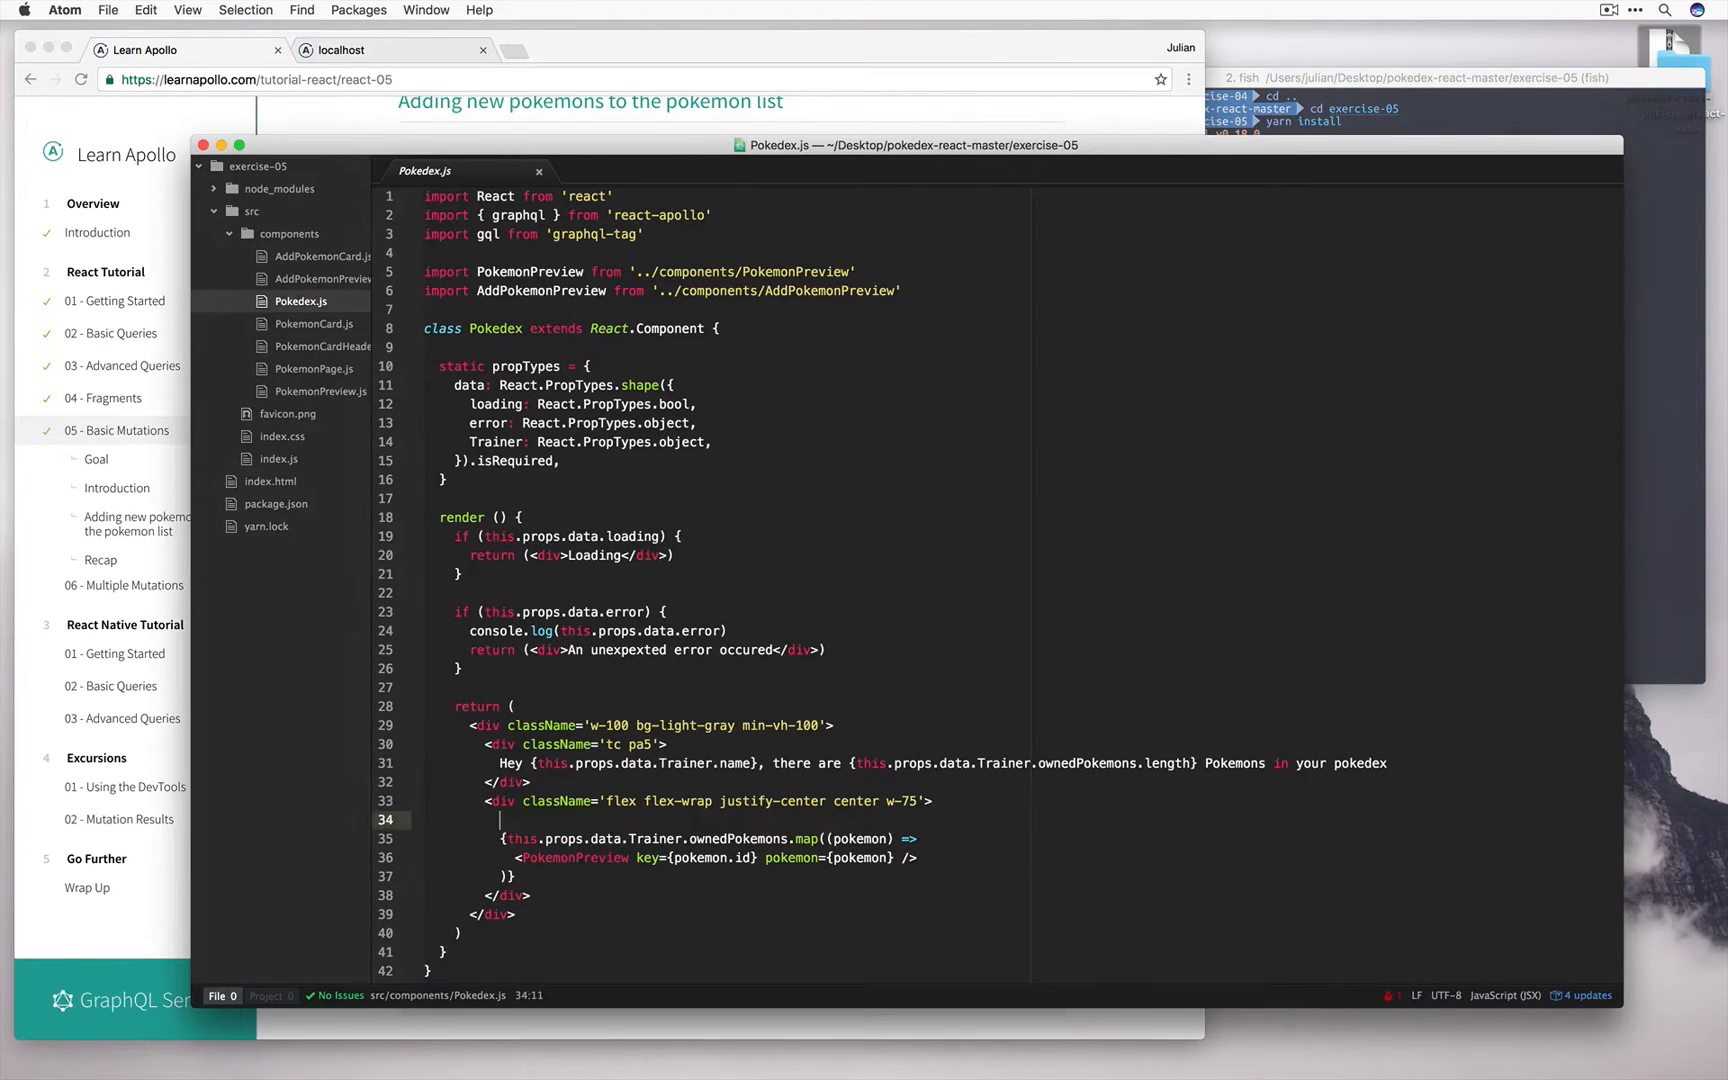
text(<AddPokemonPreview trainerId={this.props.data.Trainer.id} />)
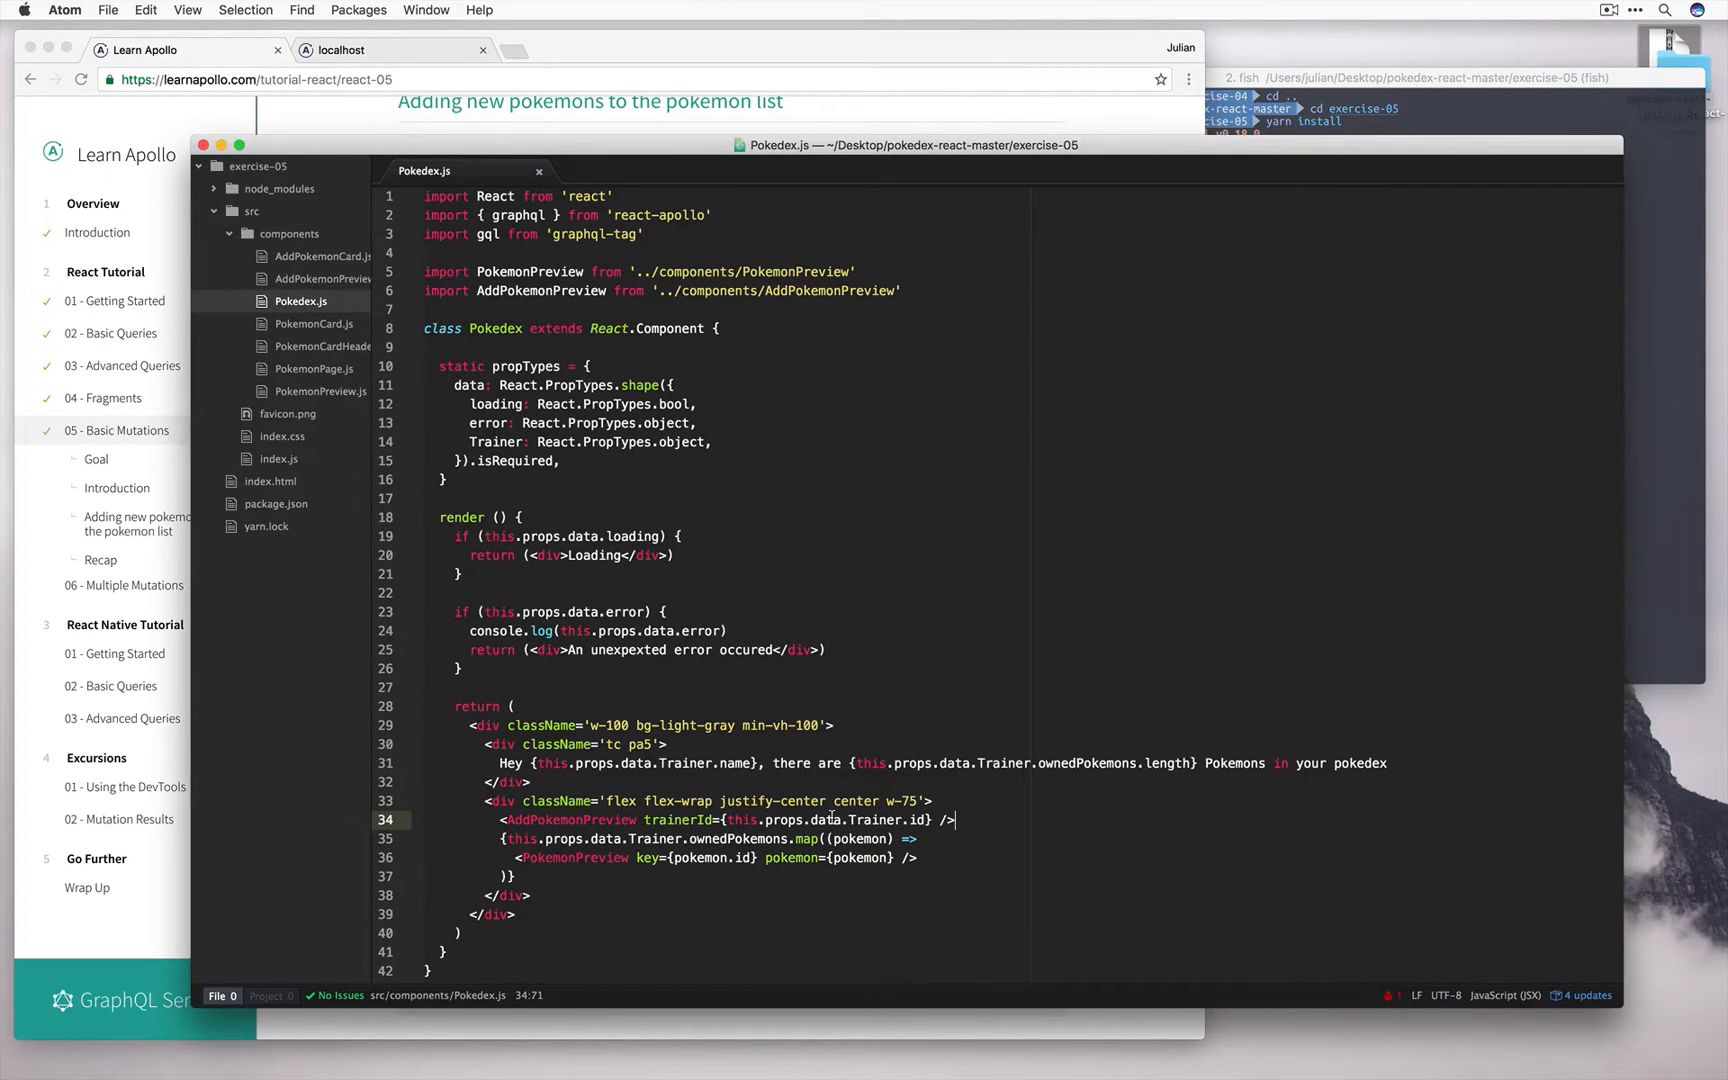
scroll(down, 3)
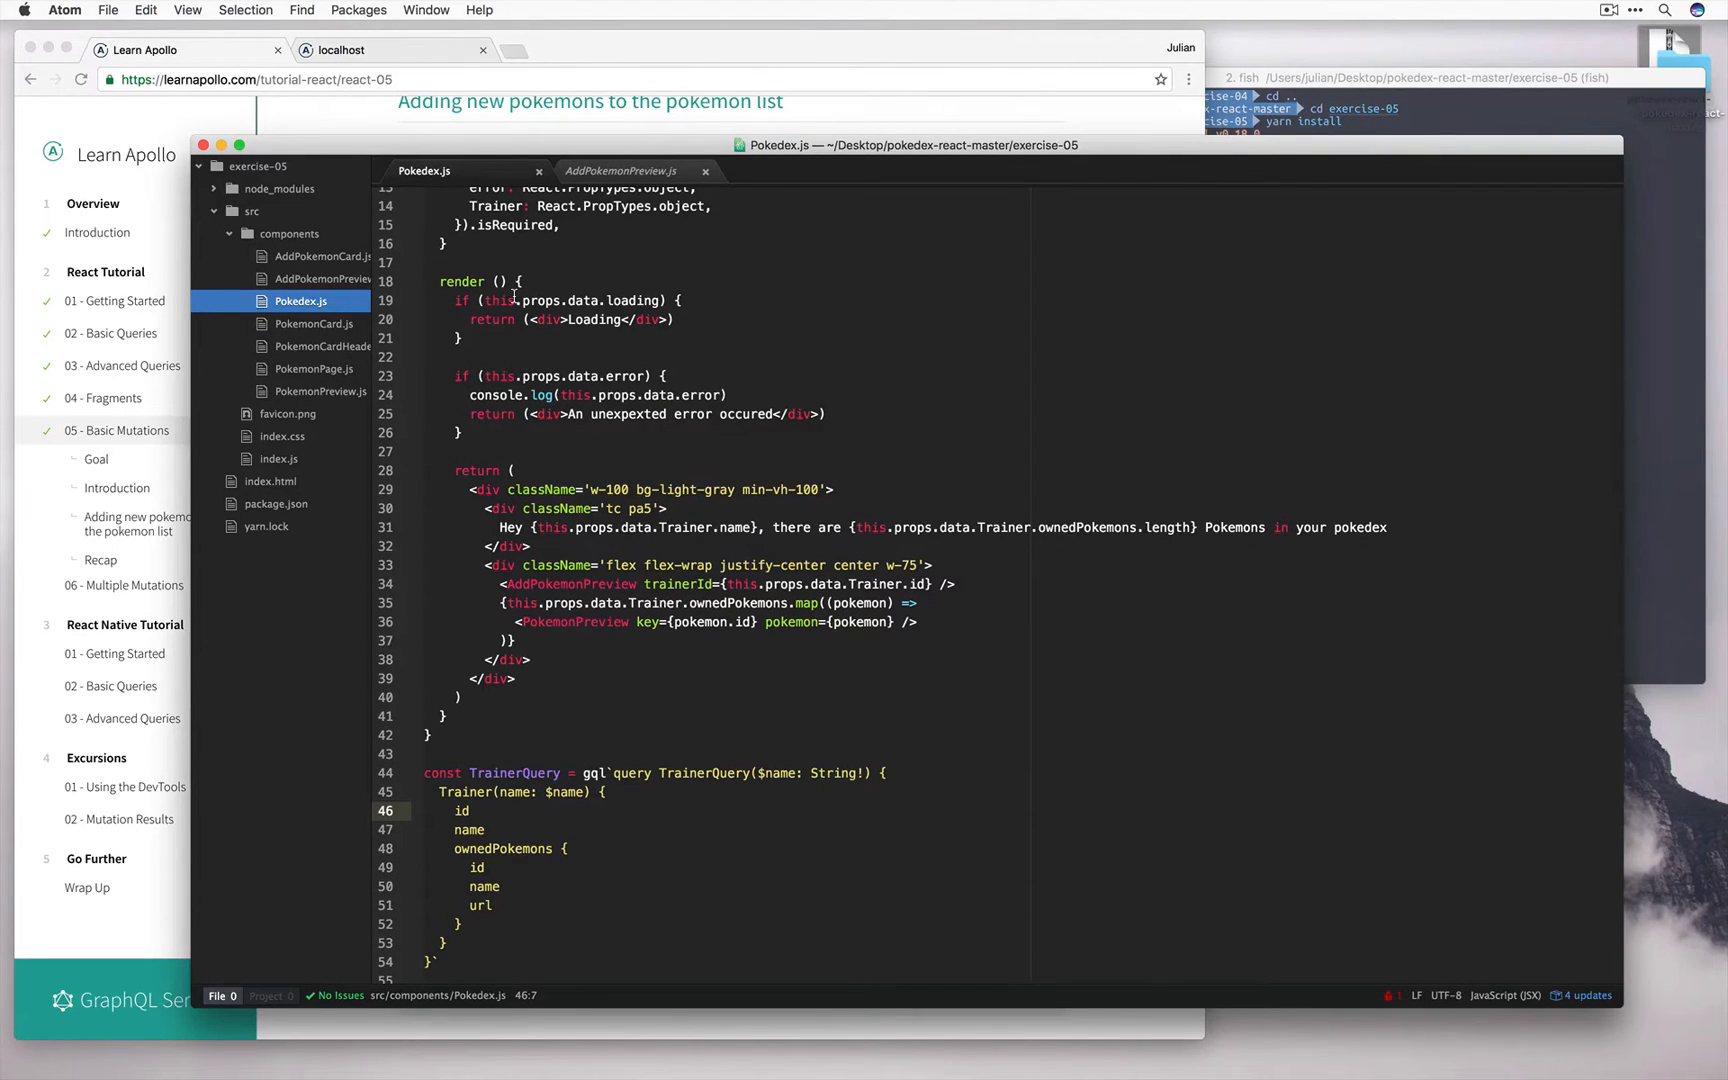
- Check the routes in index.js, return to Pokedex.js, then go back to the tutorial
click(278, 458)
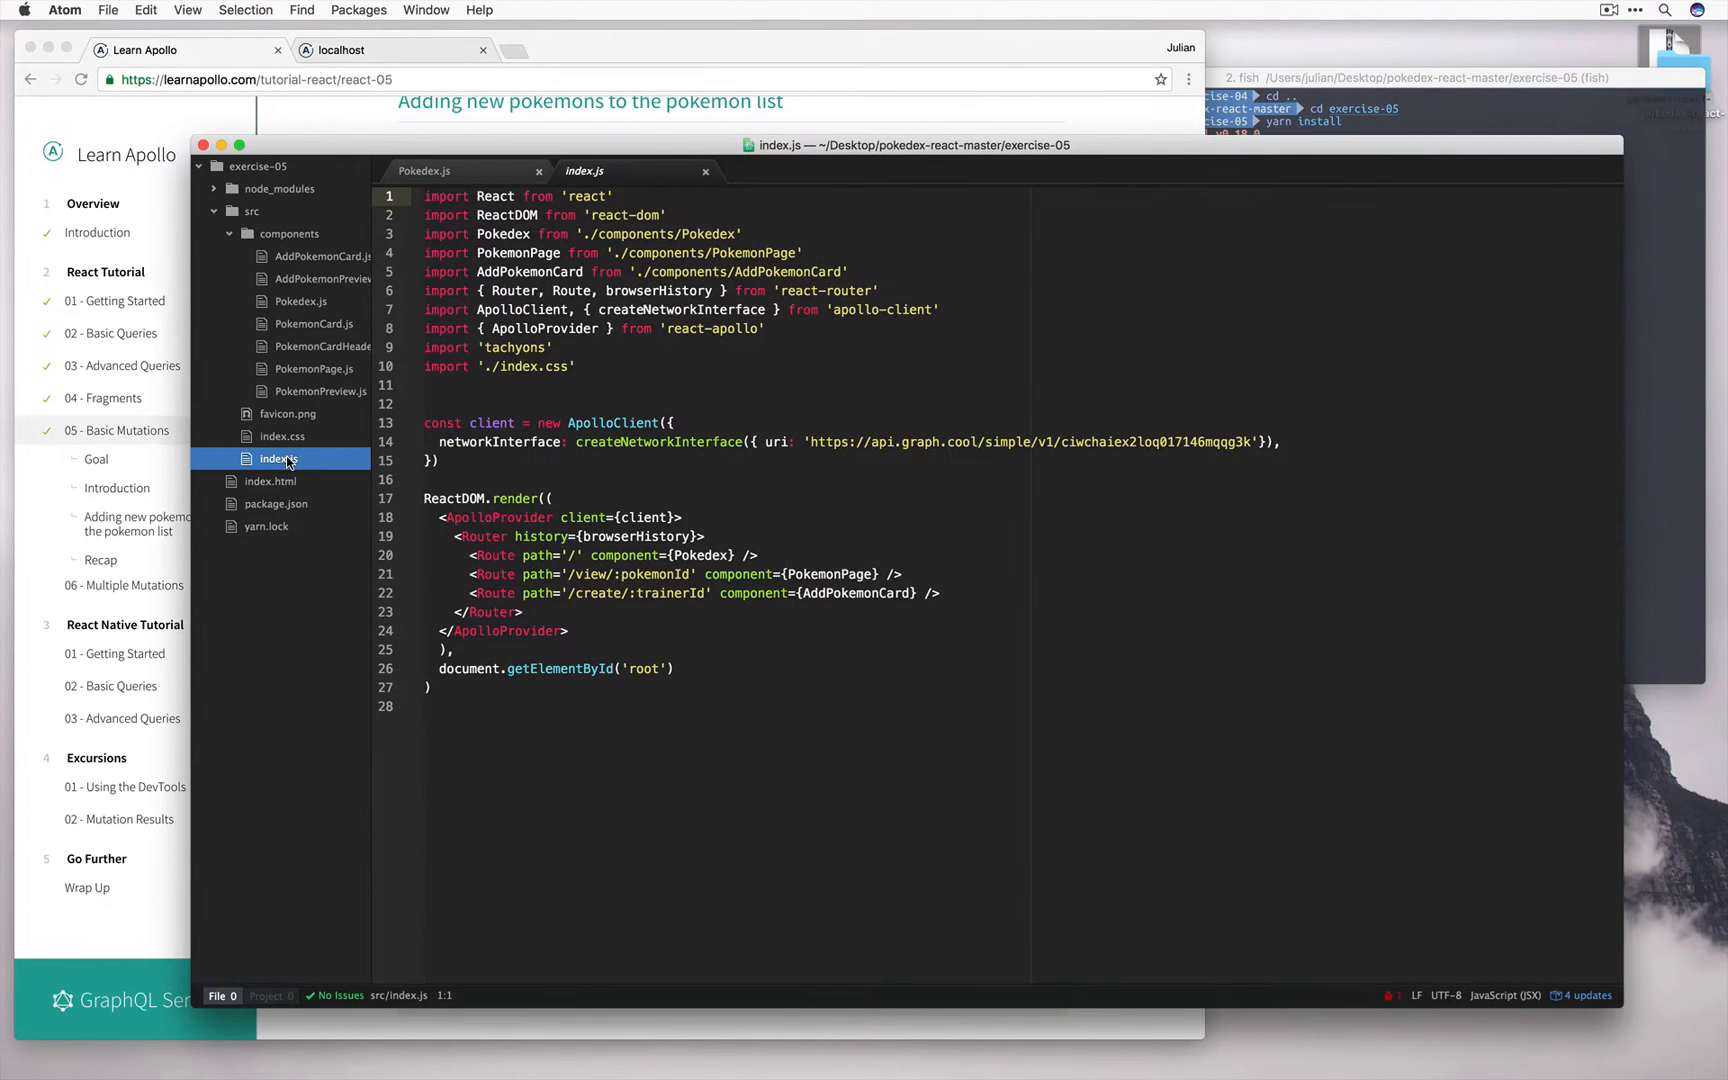
mouse_move(588, 574)
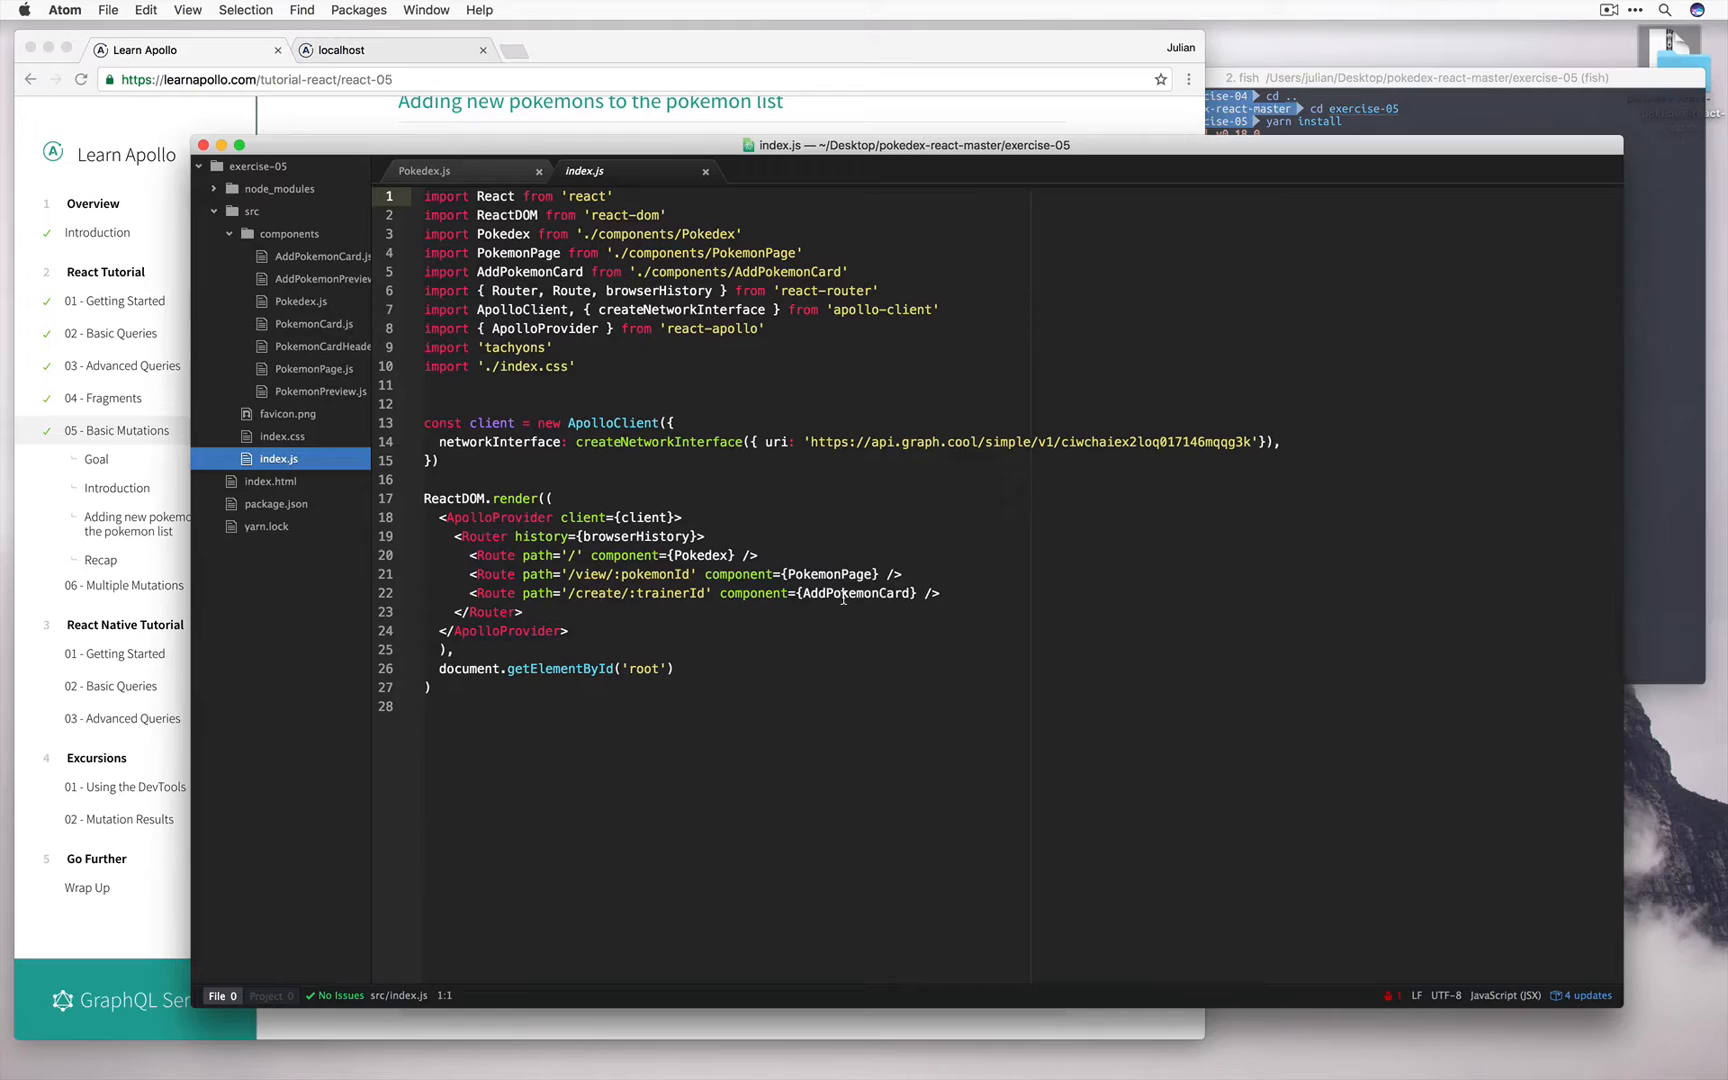
click(424, 170)
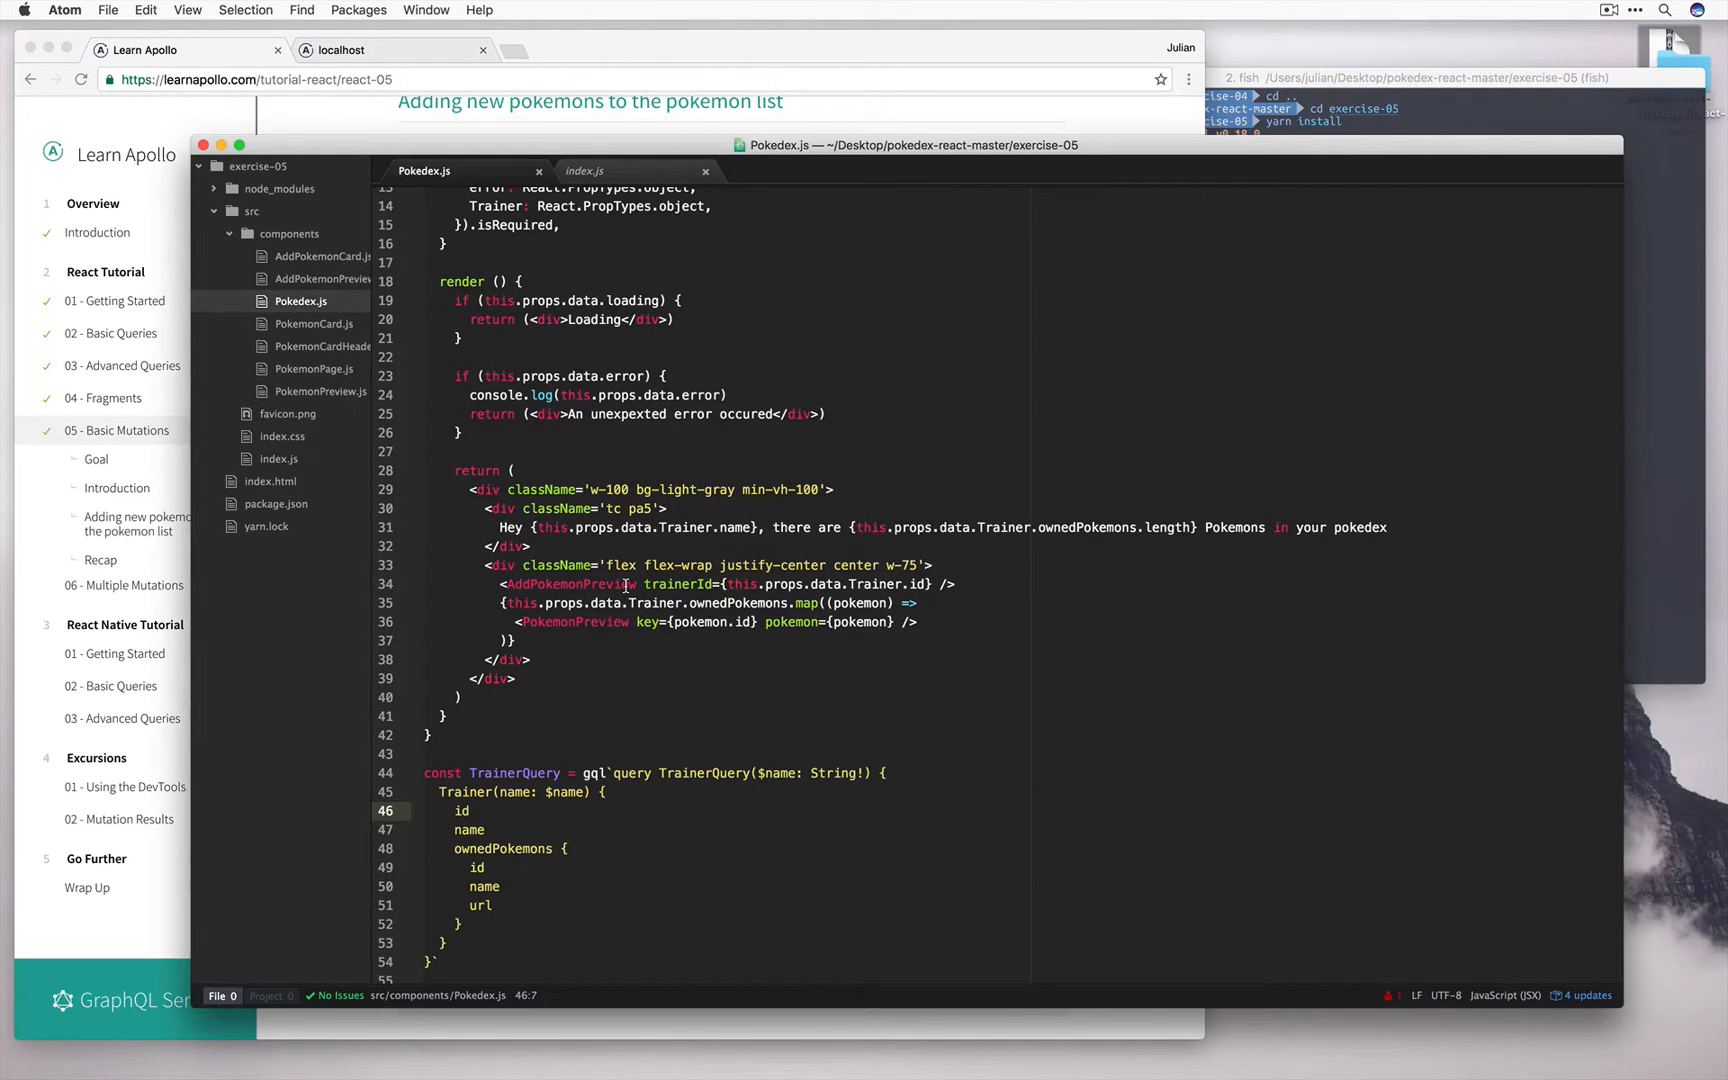
click(320, 278)
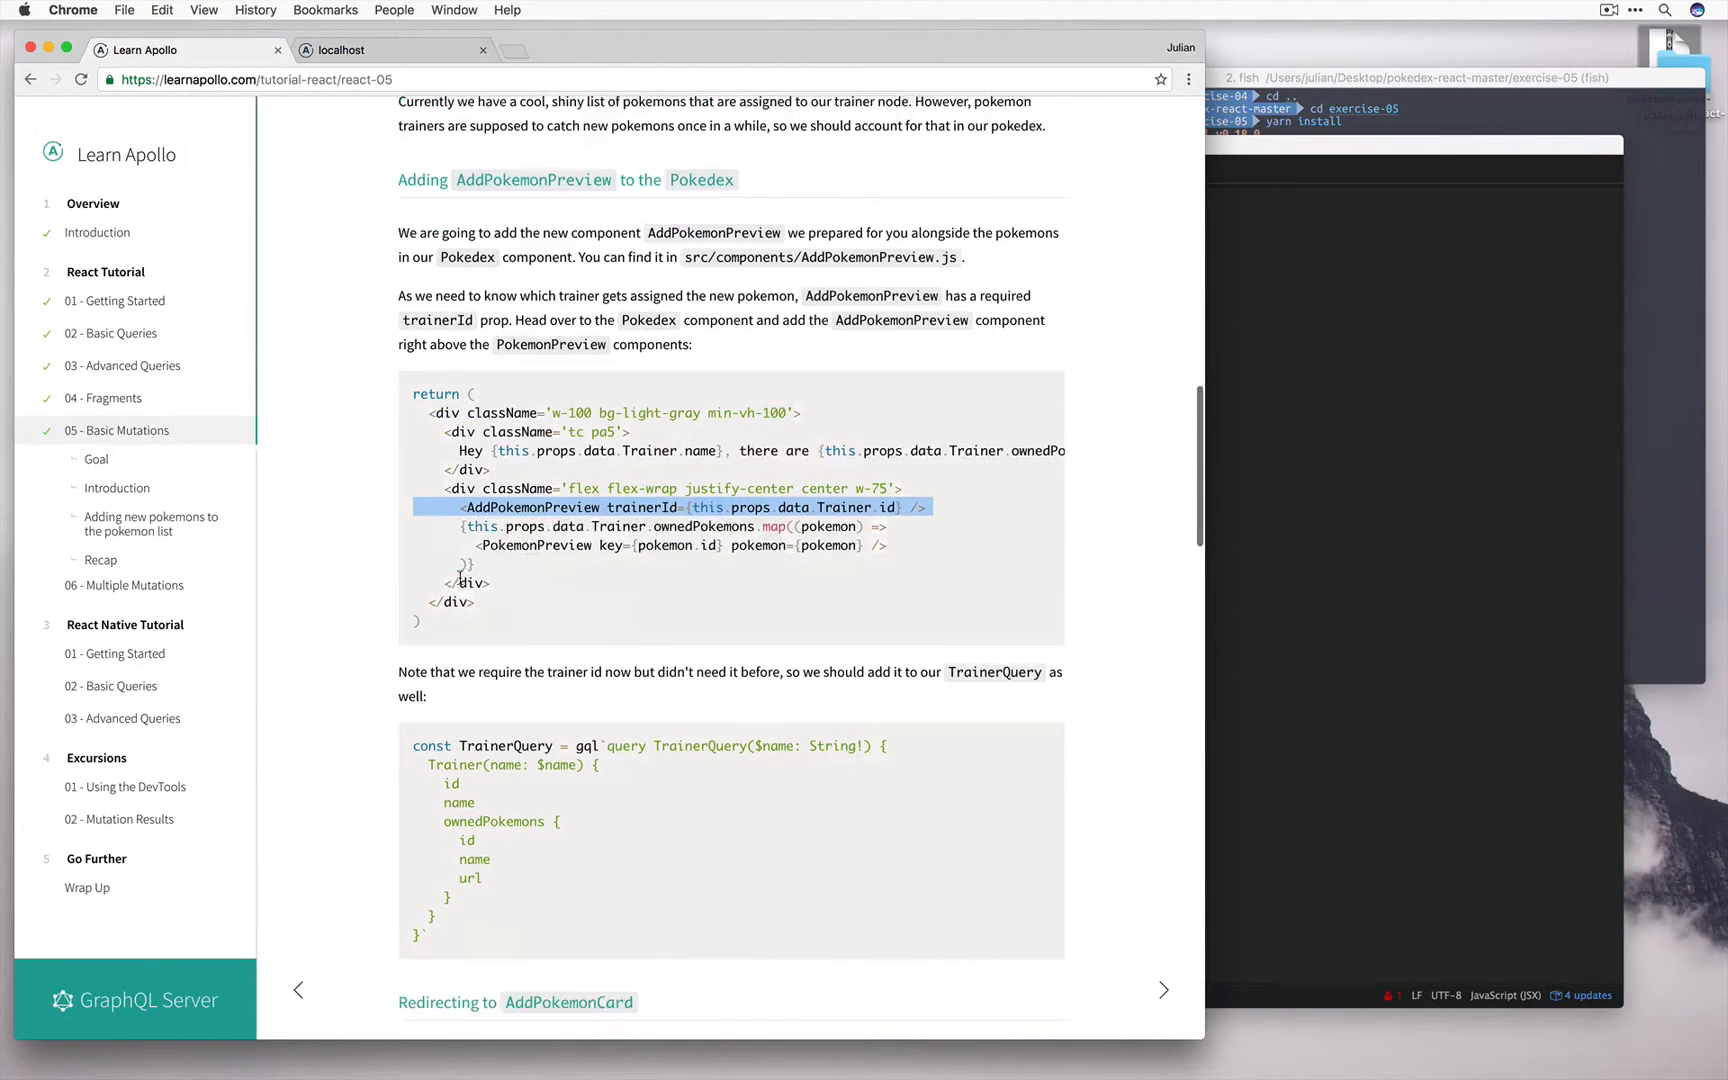
- Scroll to the 'Redirecting to AddPokemonCard' section and select the Link example
scroll(down, 3)
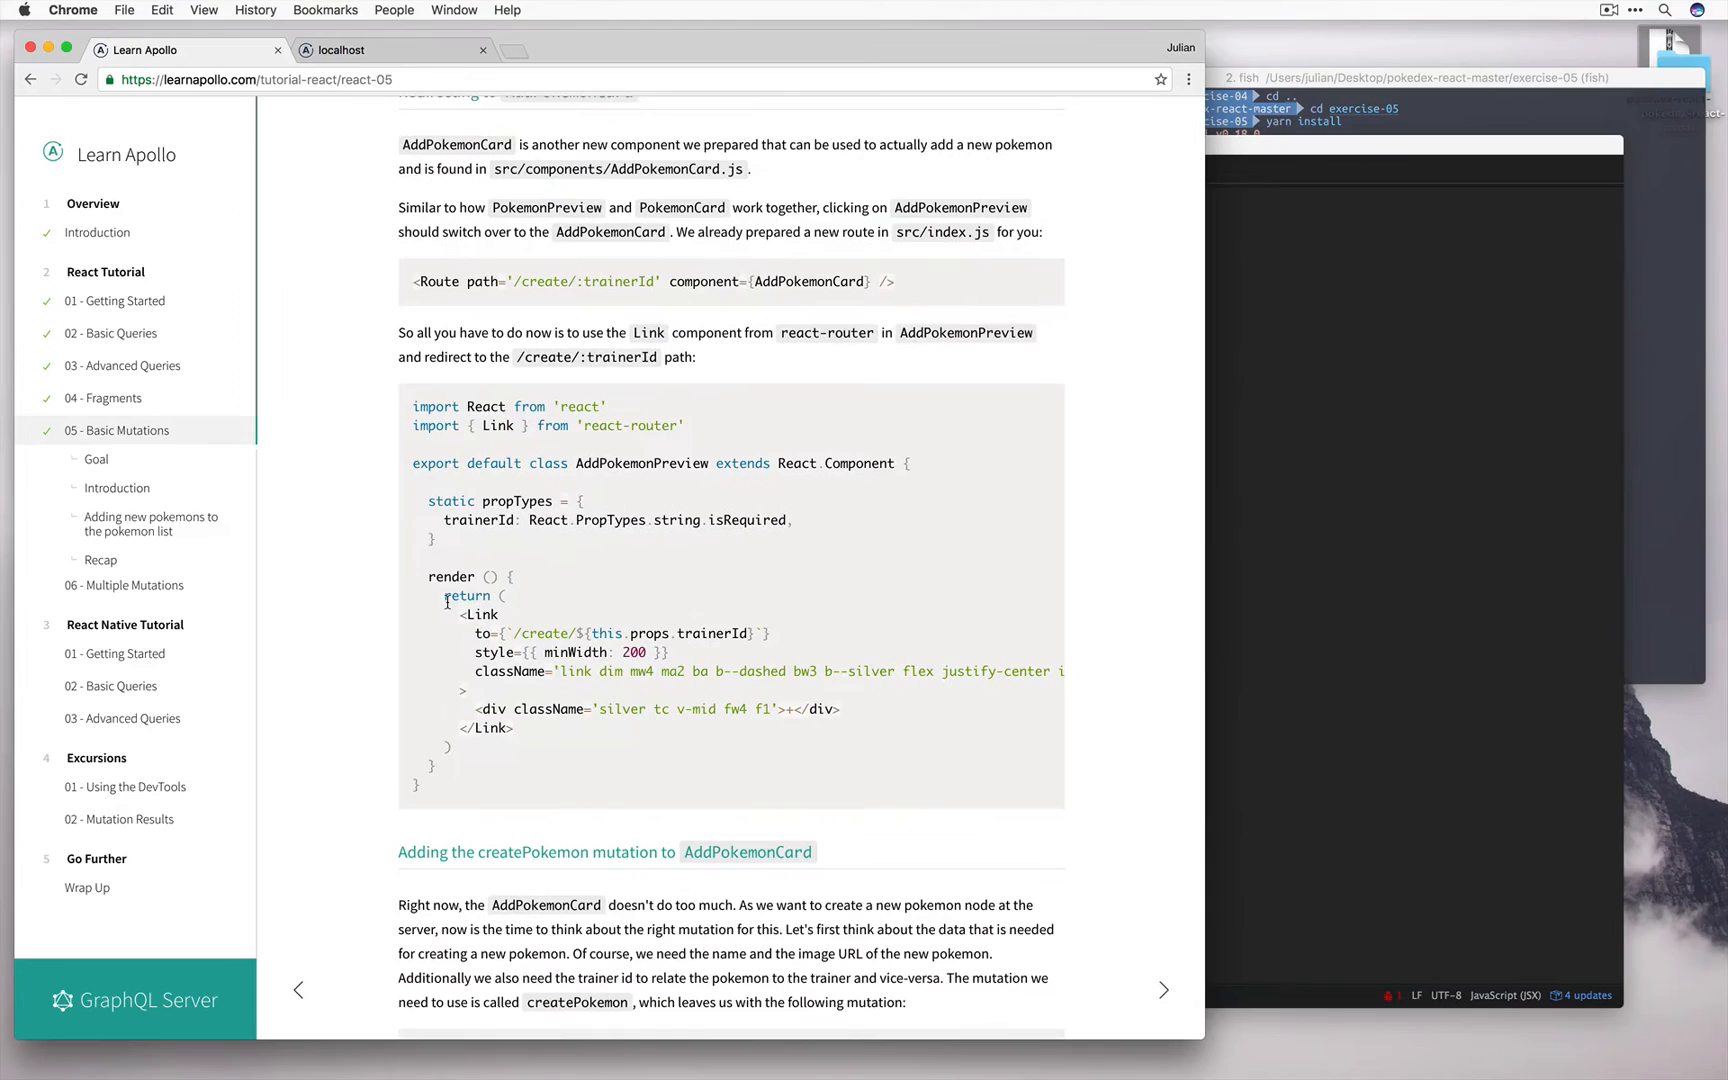
drag(446, 596, 474, 736)
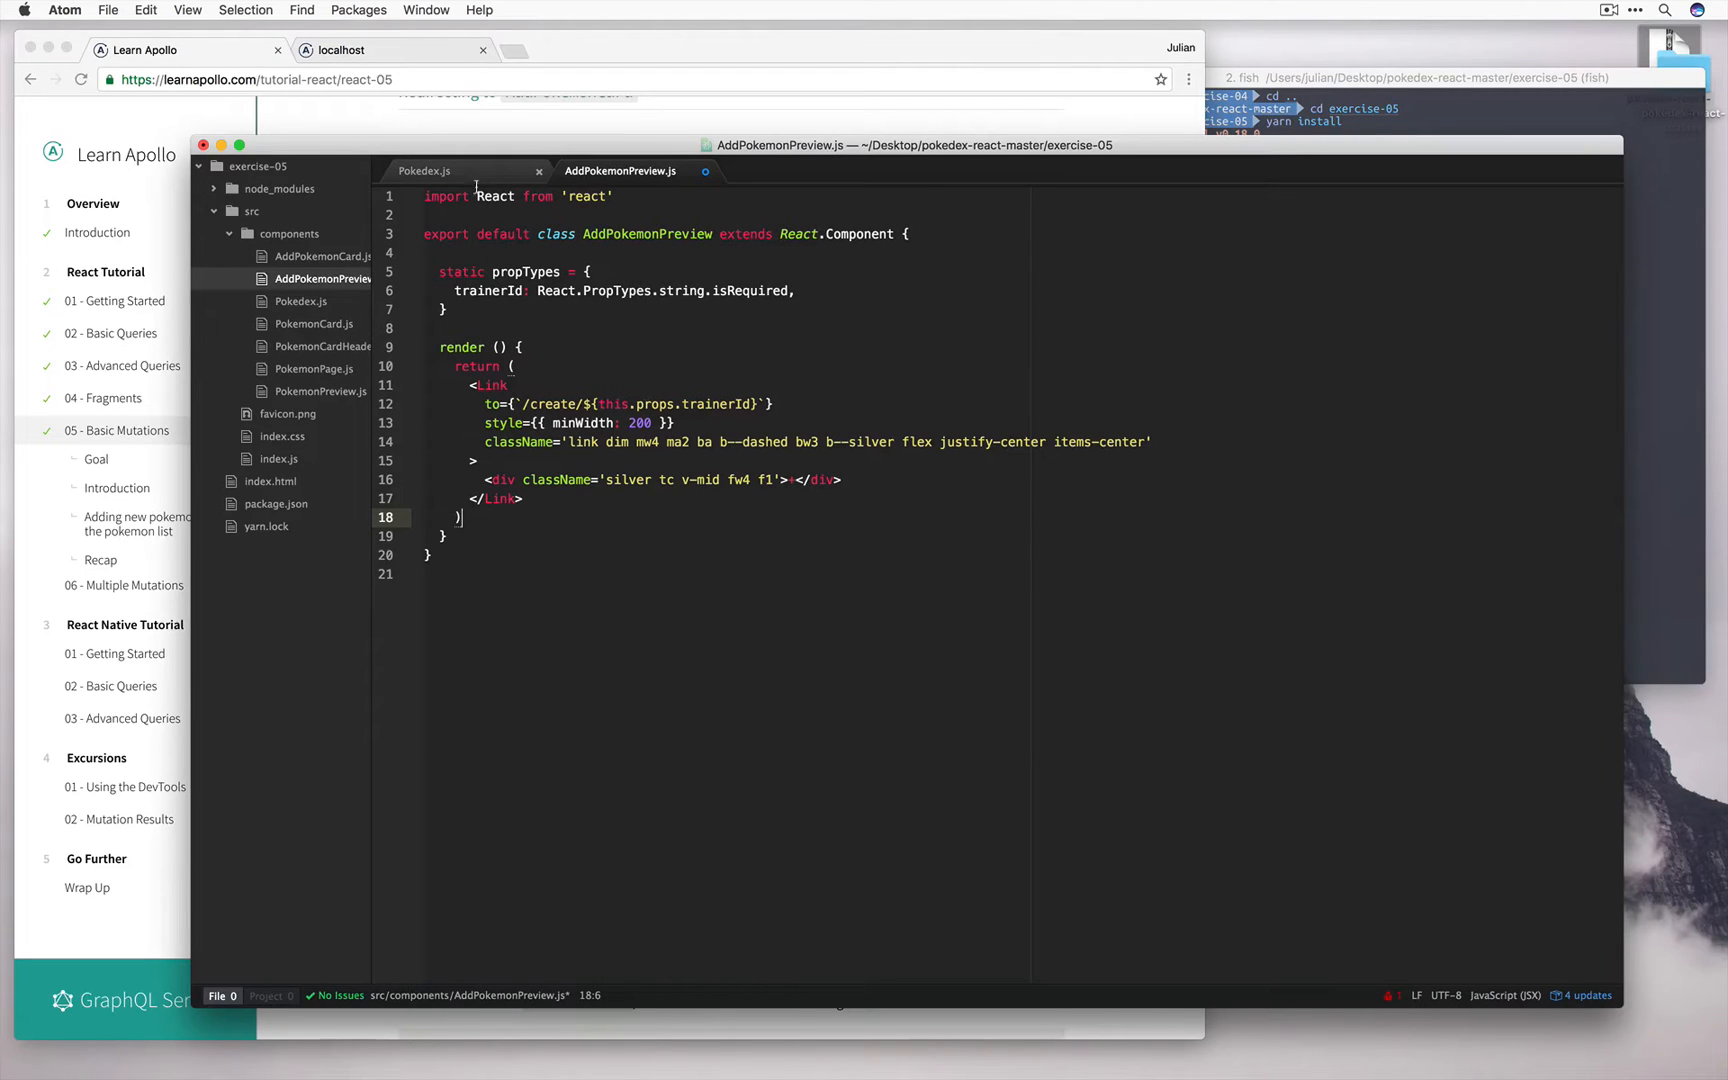
- Confirm the create route in index.js and add import { Link } from 'react-router' to AddPokemonPreview.js
click(278, 458)
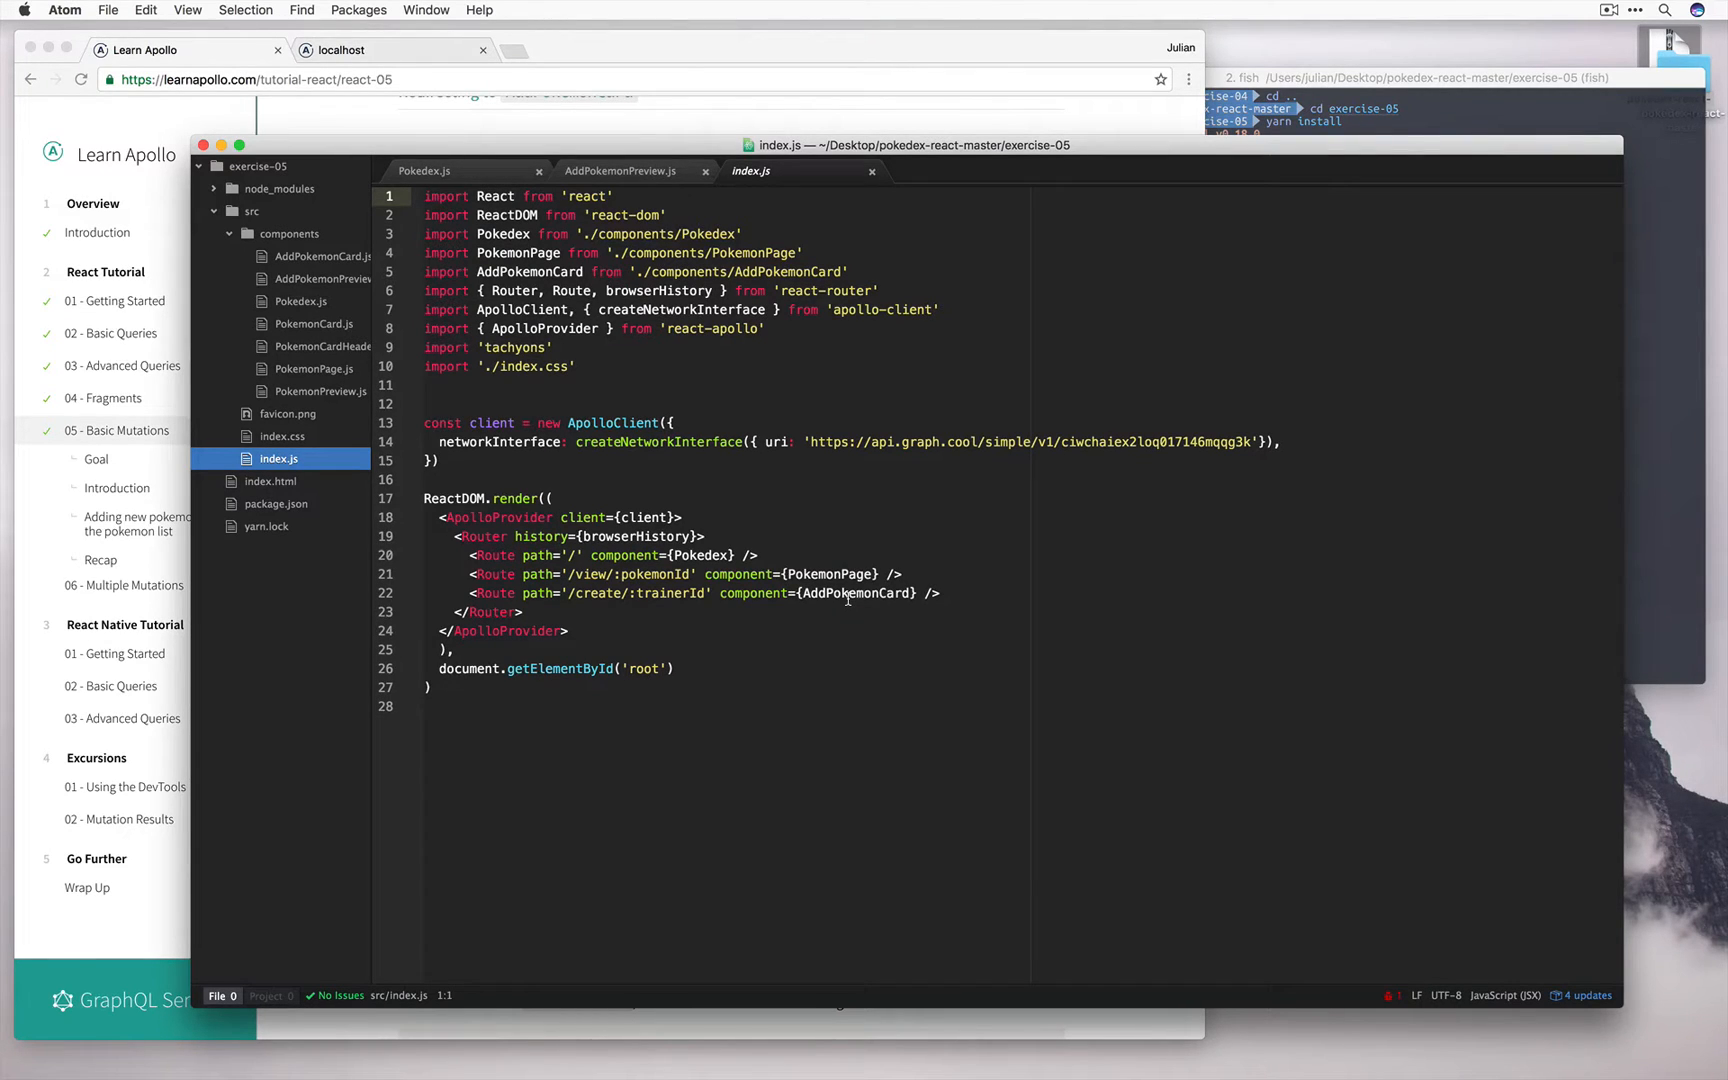
click(622, 170)
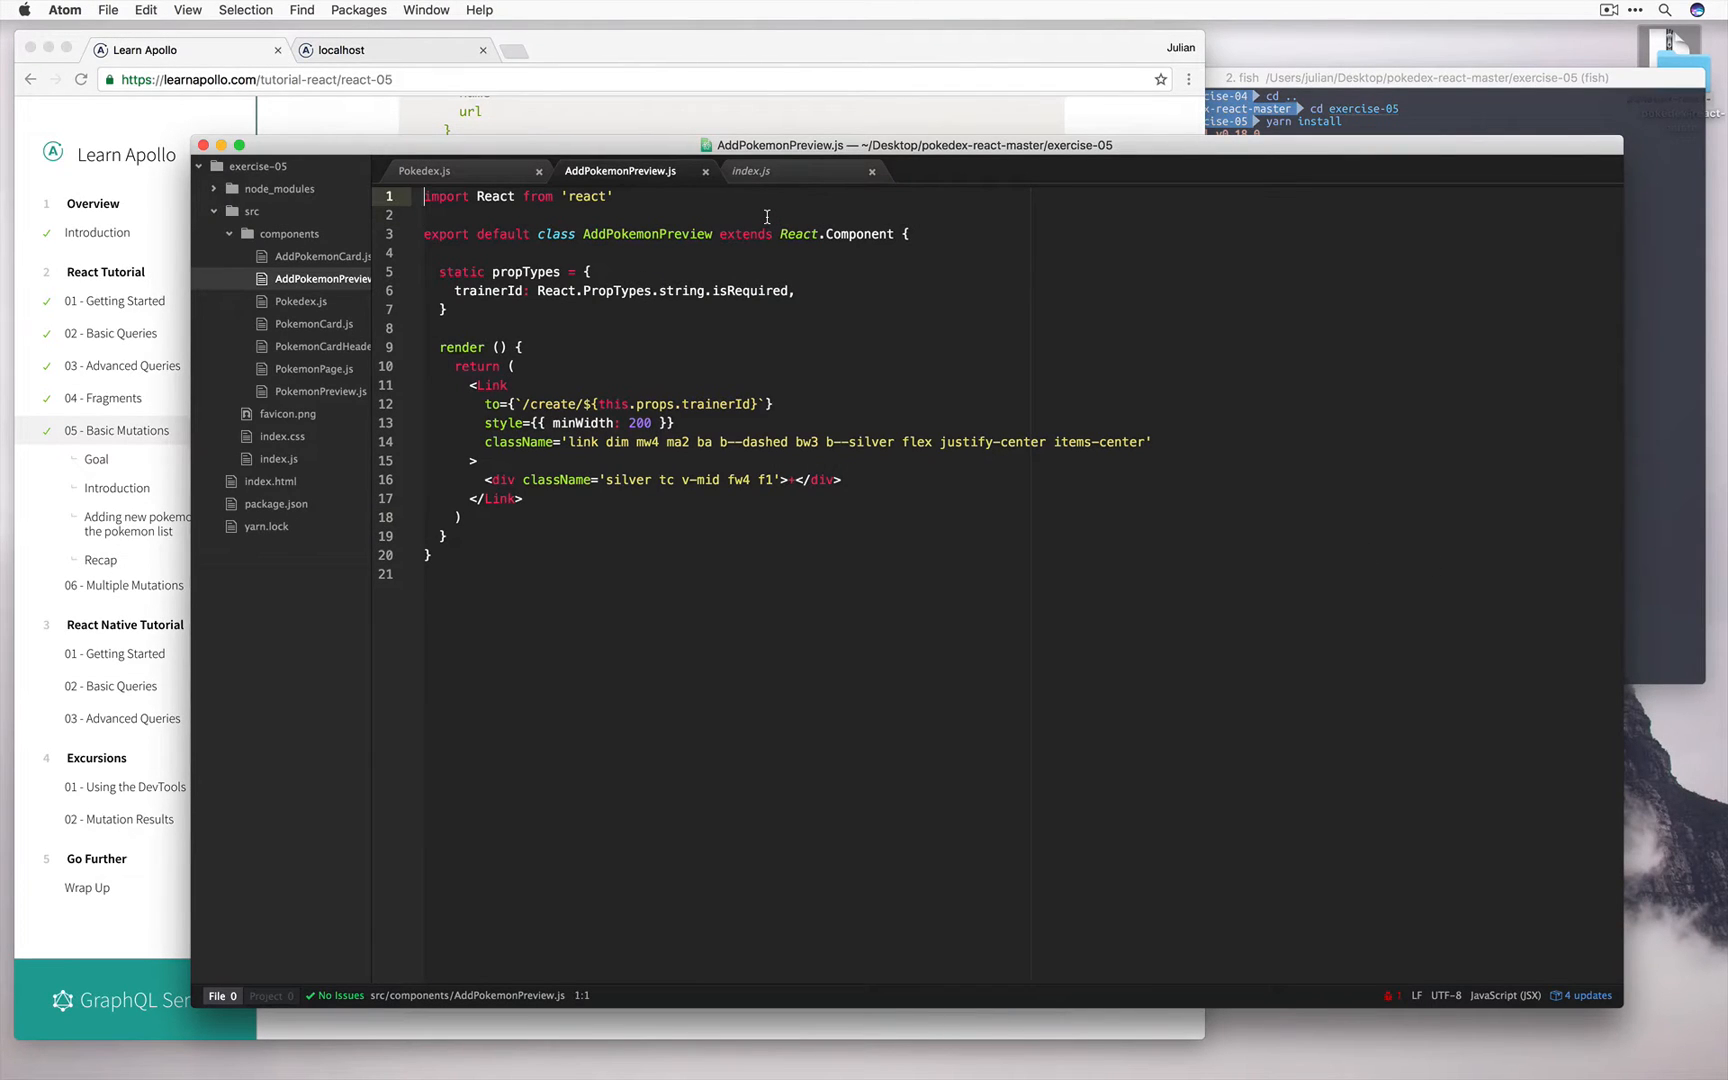
text(import { Link } from 'react-router')
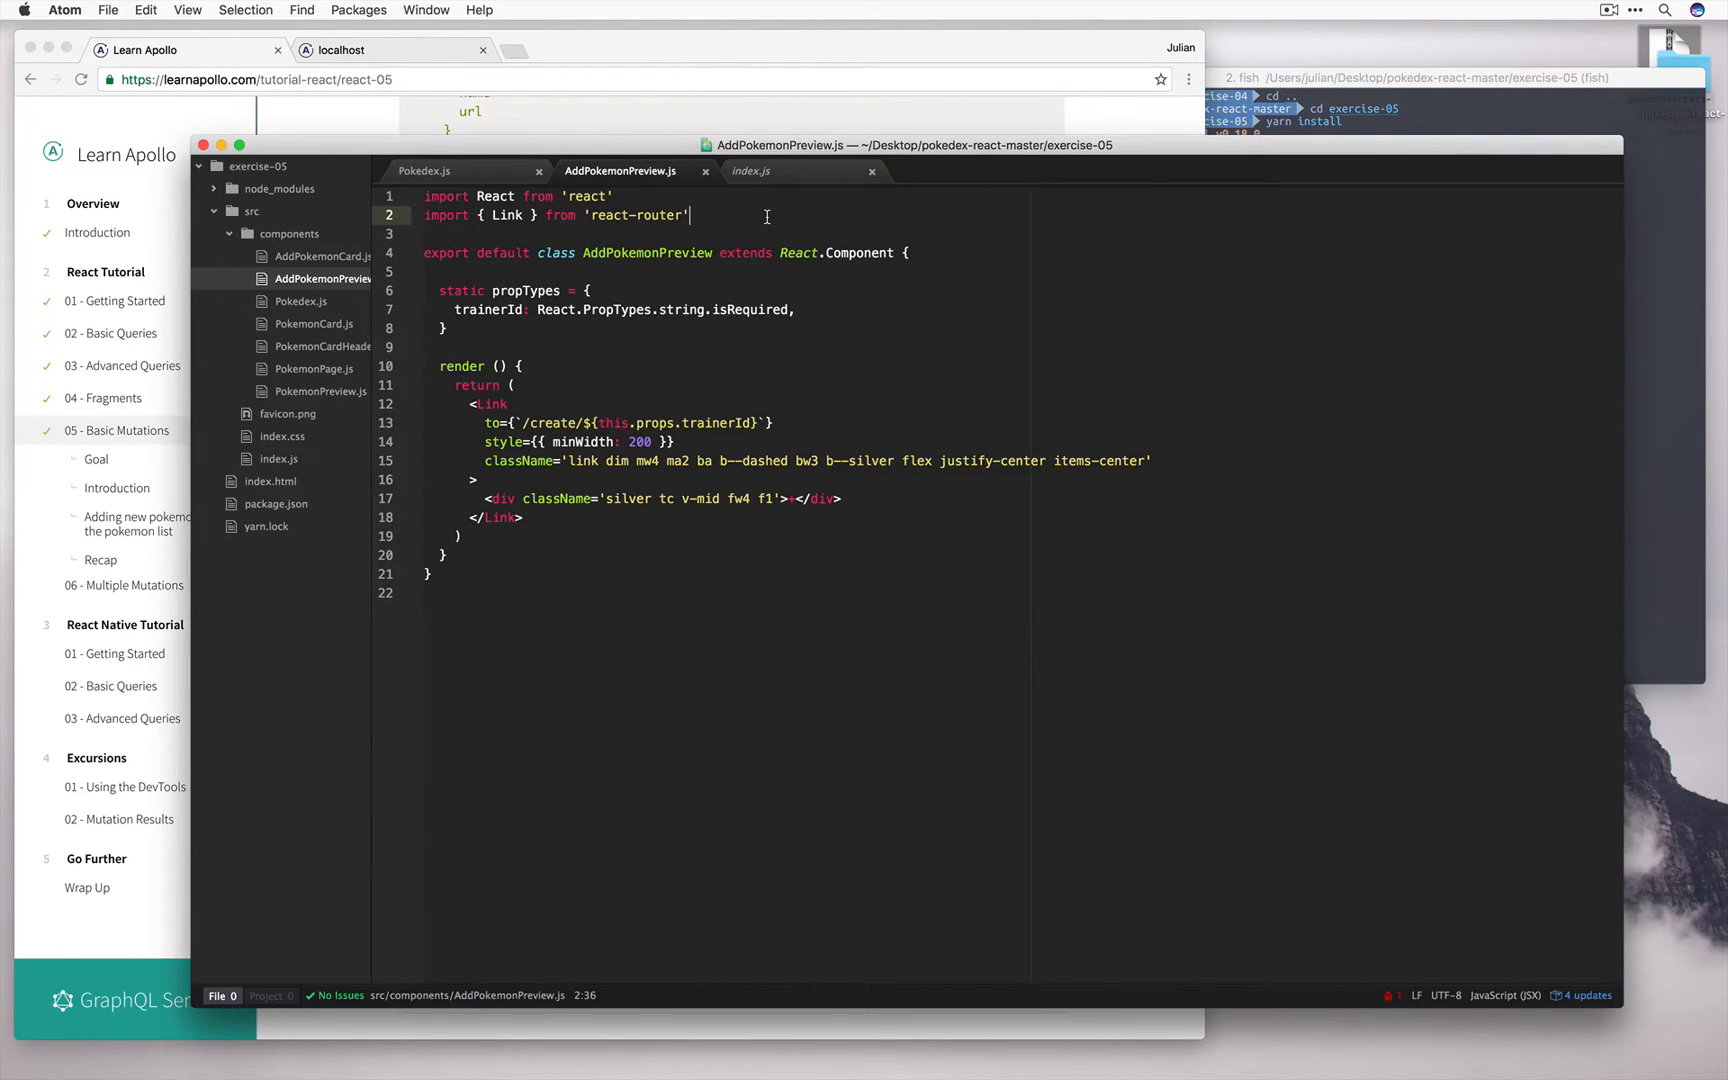
click(322, 256)
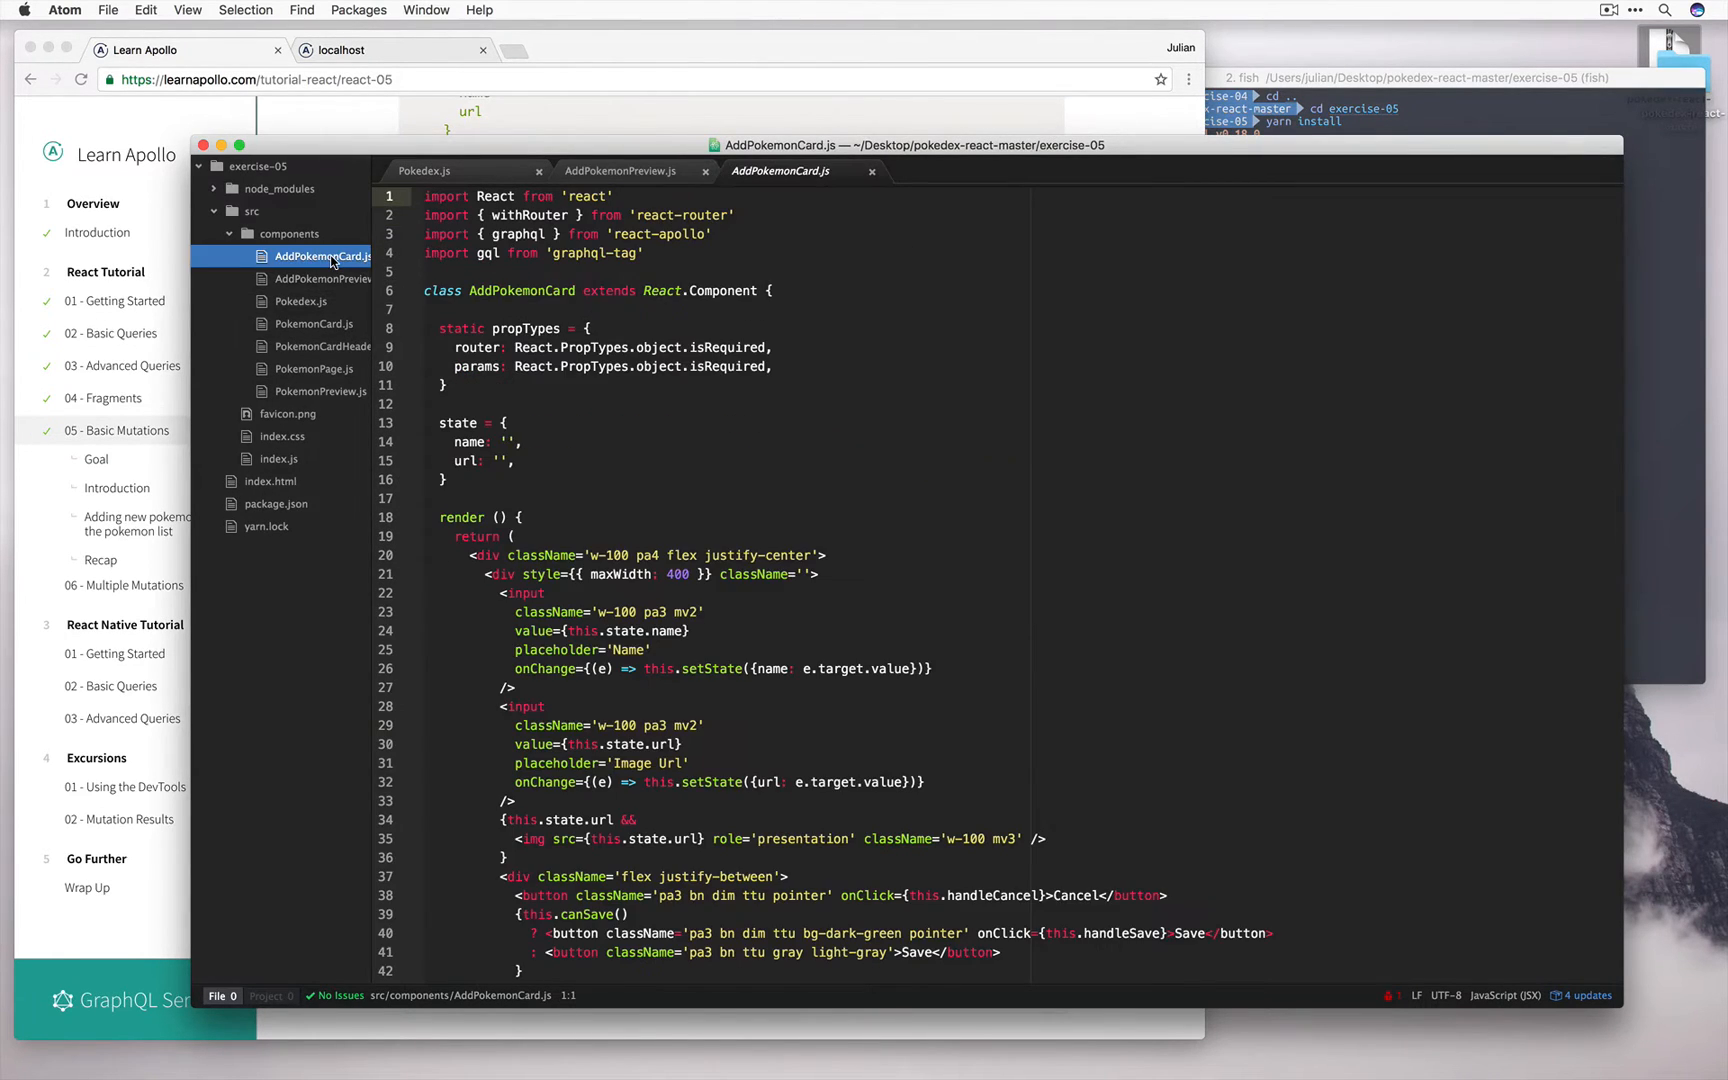
- Scroll through the rest of AddPokemonCard.js's render code
scroll(down, 3)
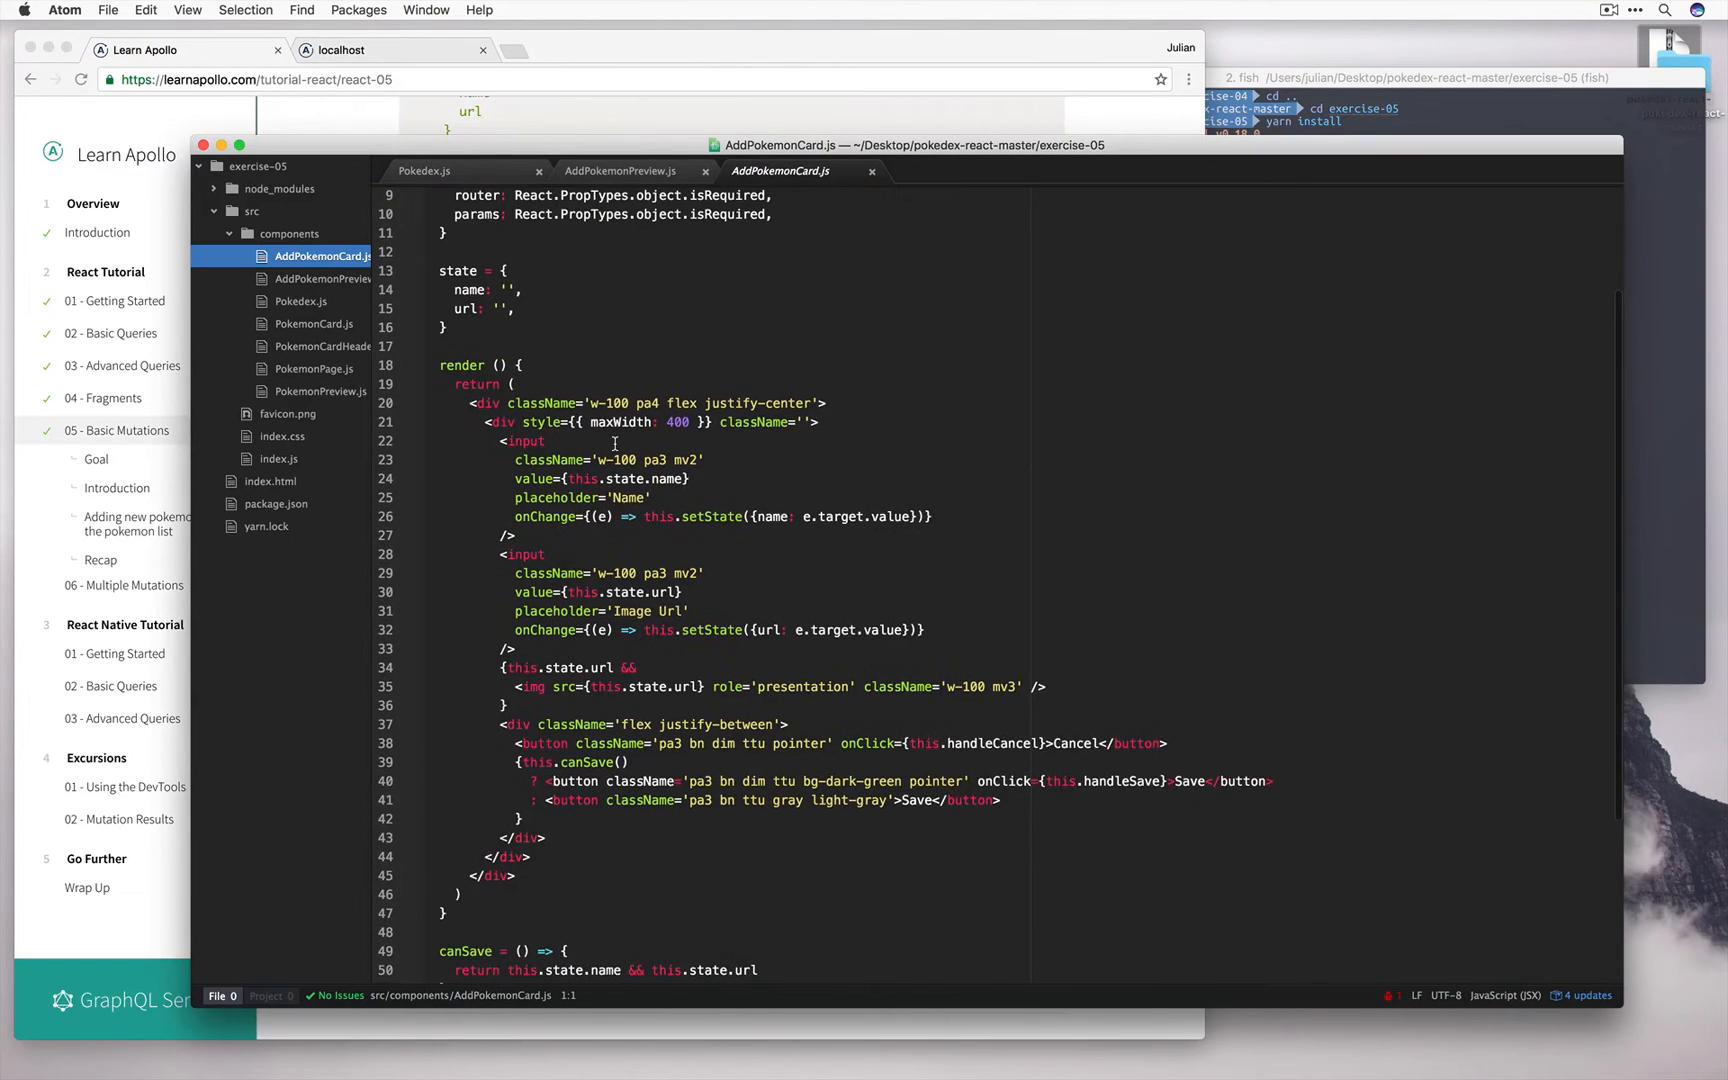
scroll(down, 3)
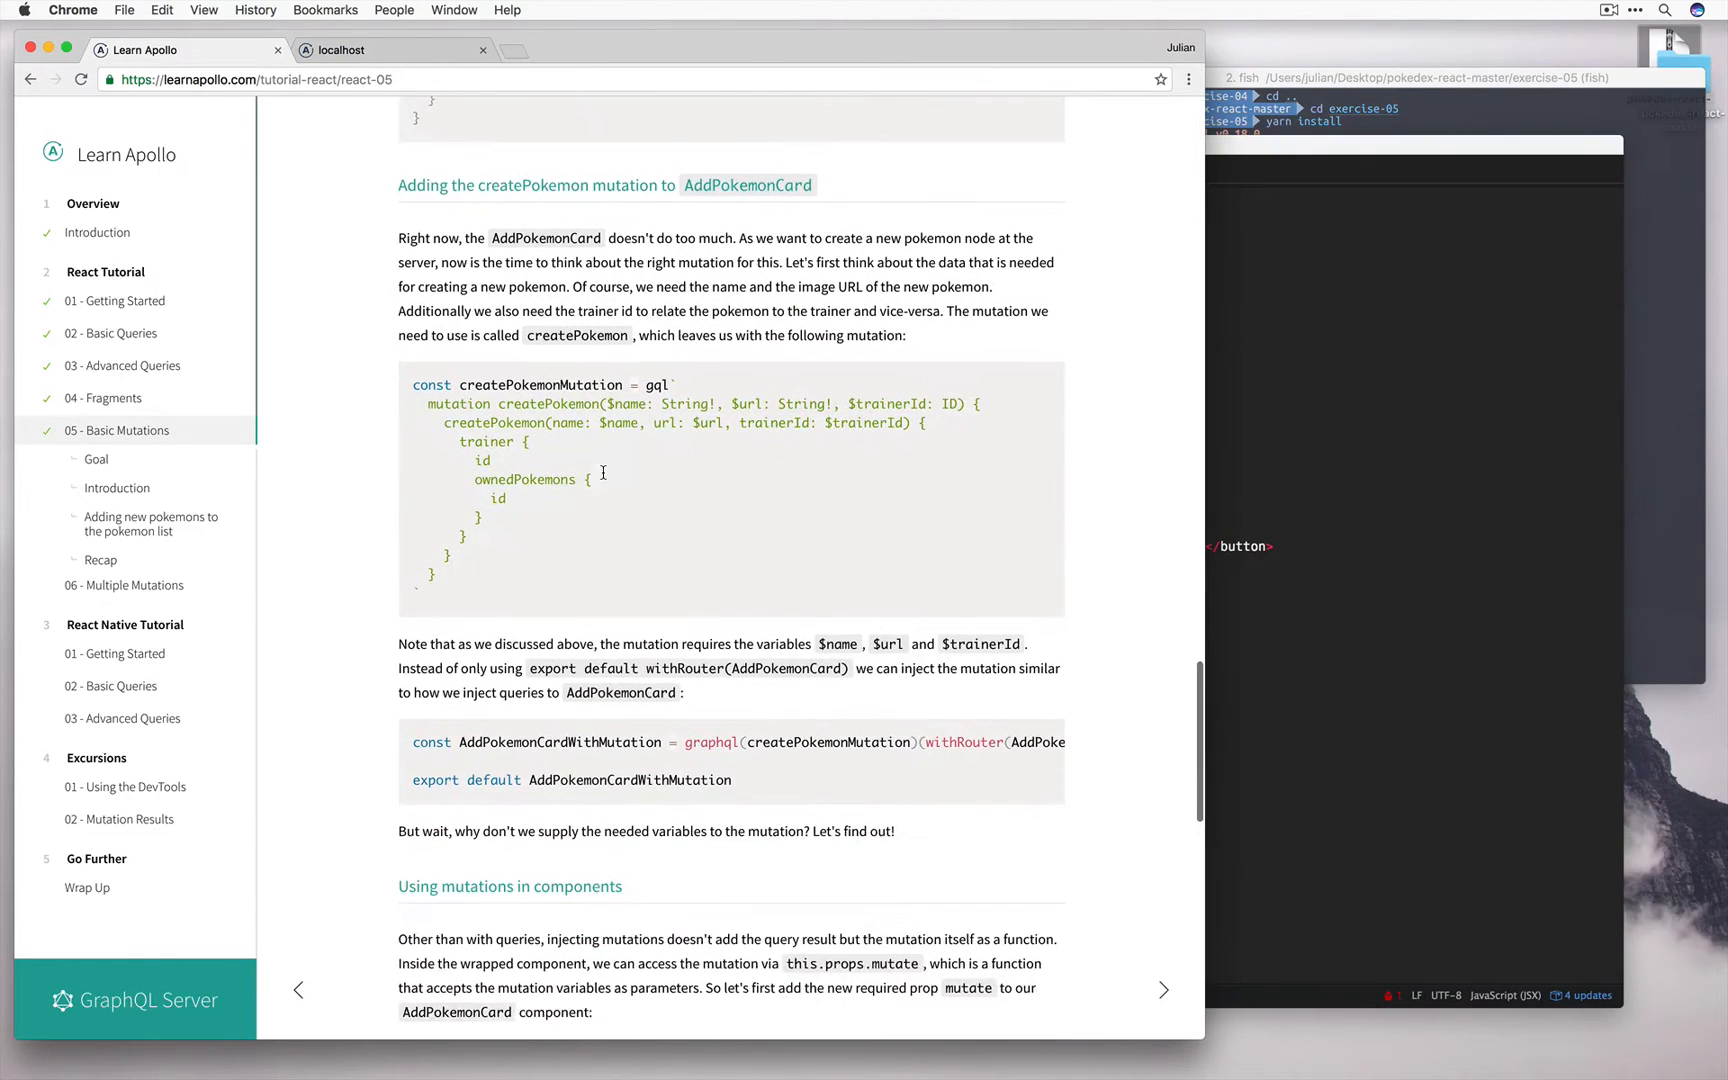
- Copy the tutorial's createPokemonMutation code block and switch to AddPokemonCard.js
drag(414, 384, 458, 574)
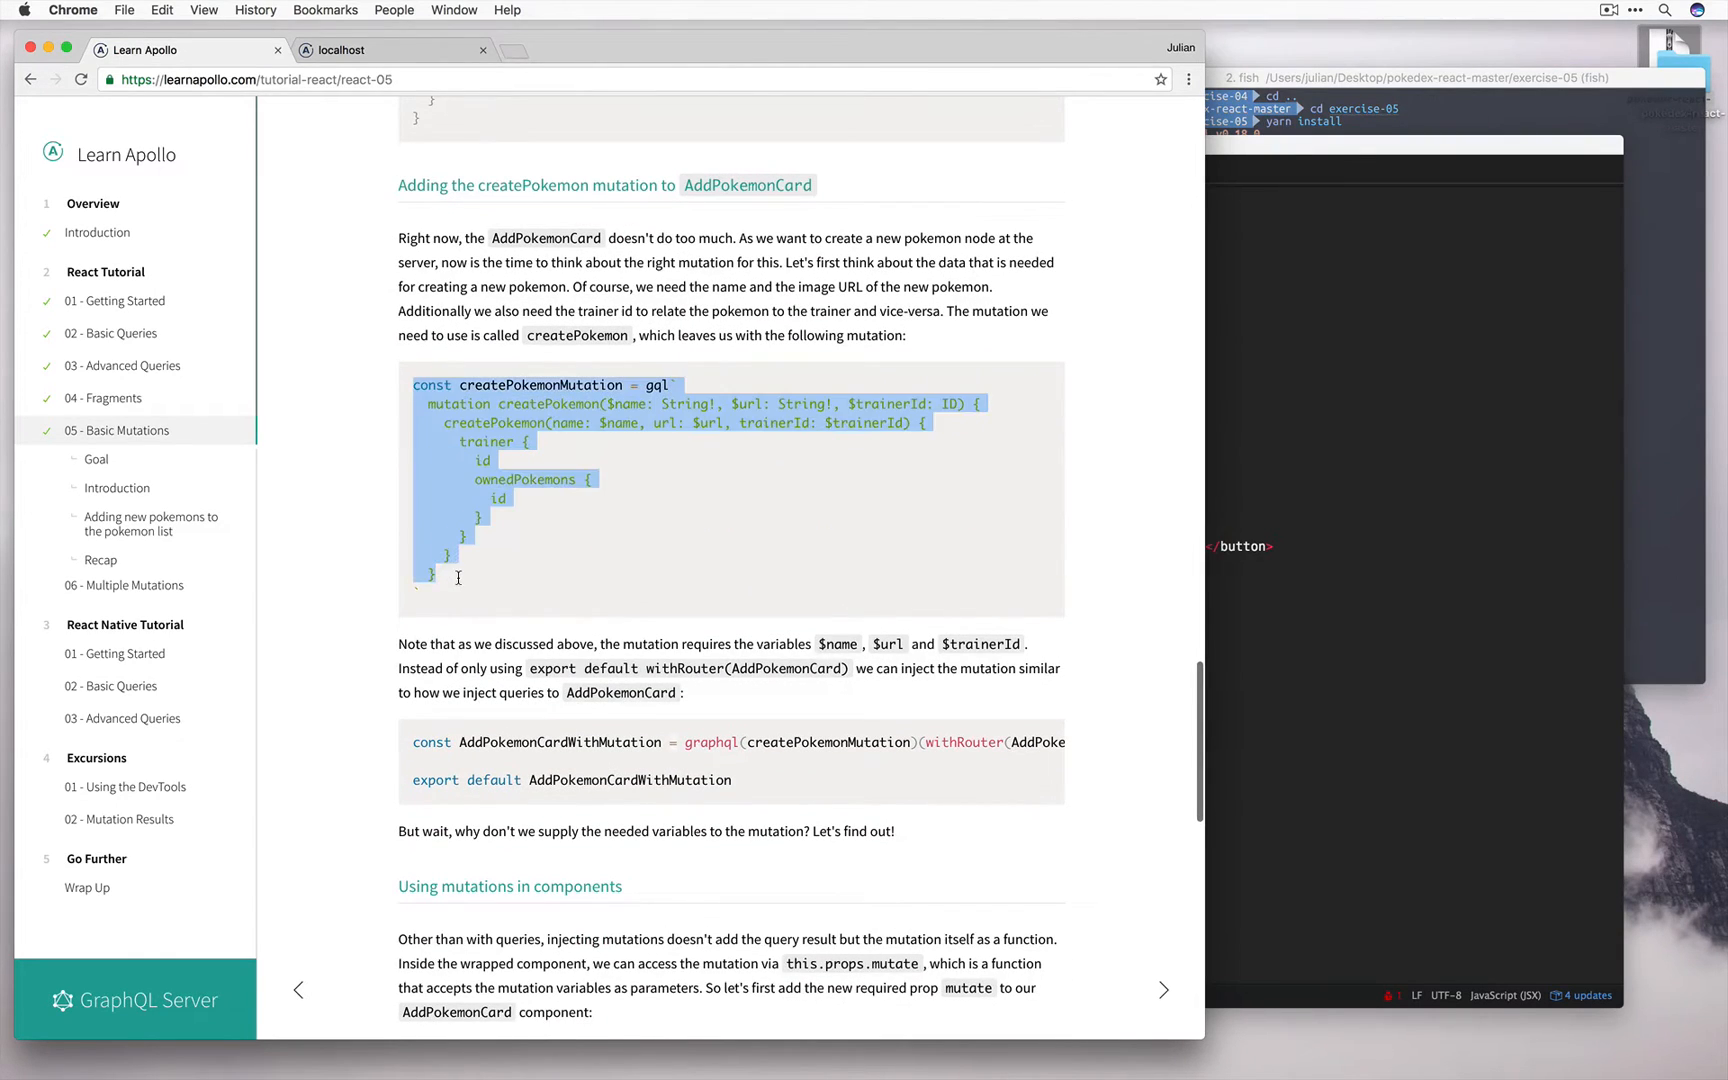
click(794, 584)
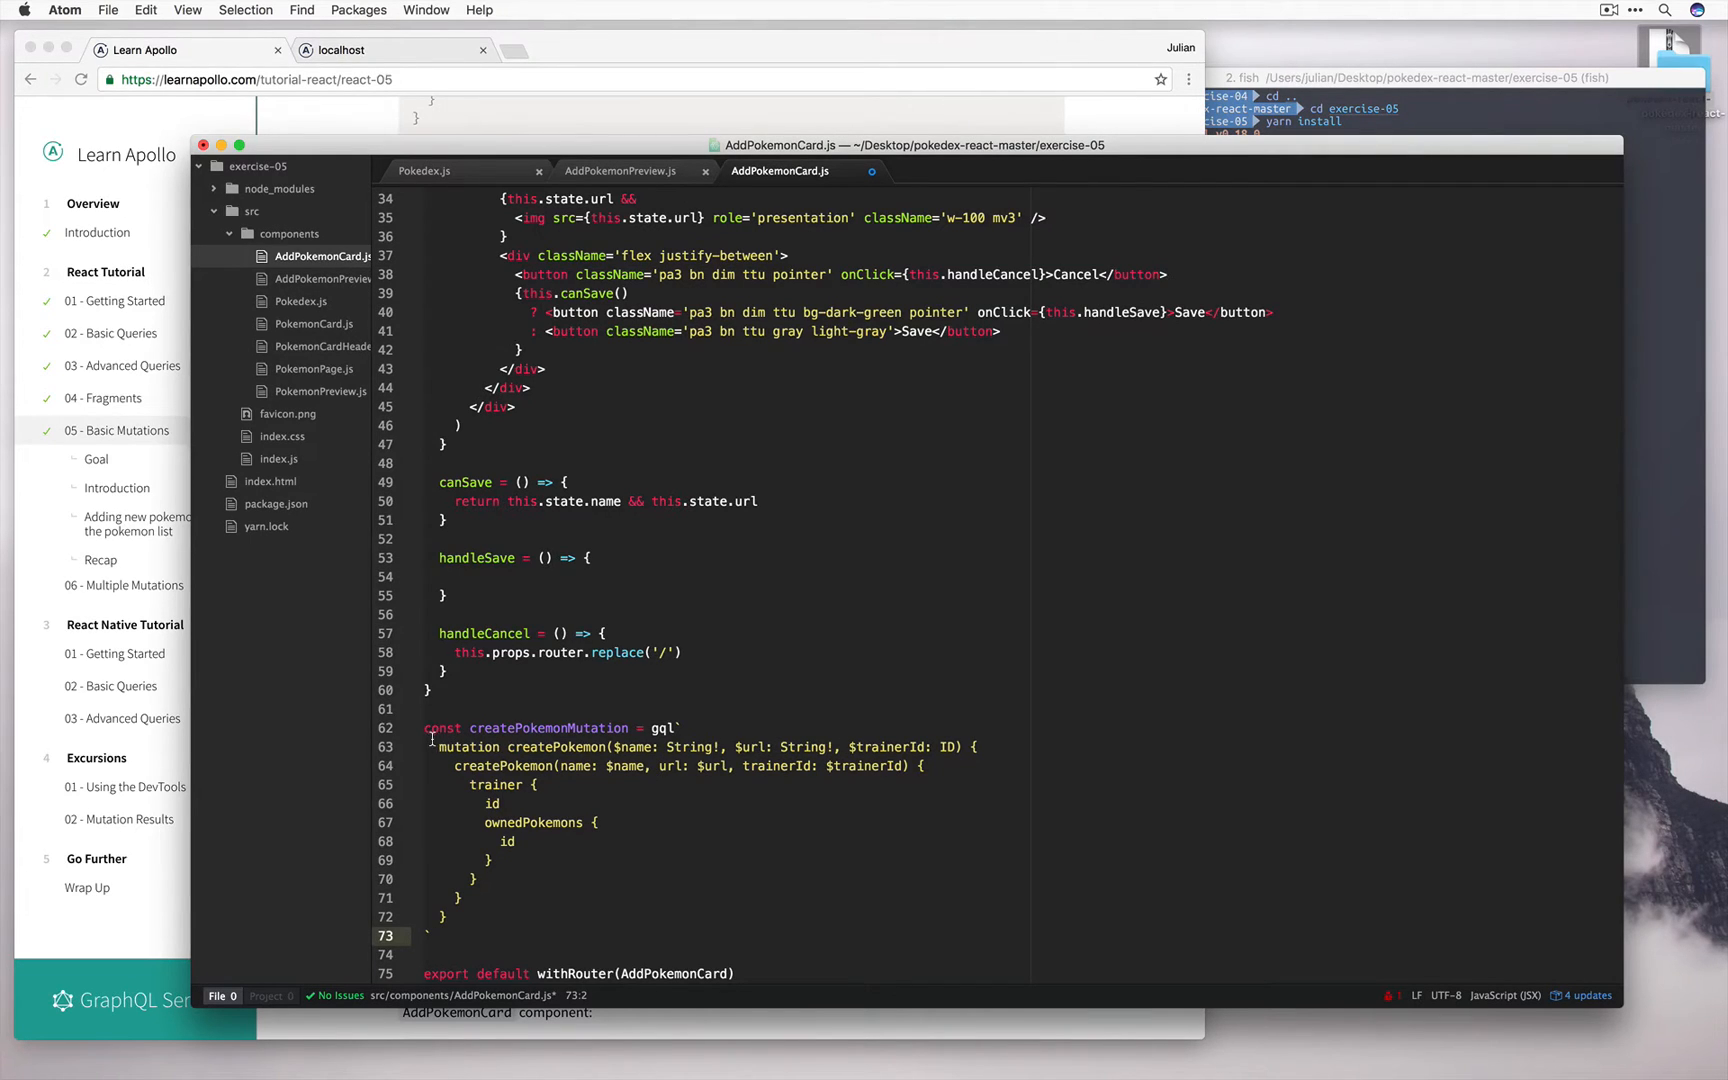
- Tidy the pasted mutation's indentation in AddPokemonCard.js and place it in the tutorial's GraphQL playground
drag(434, 746, 458, 916)
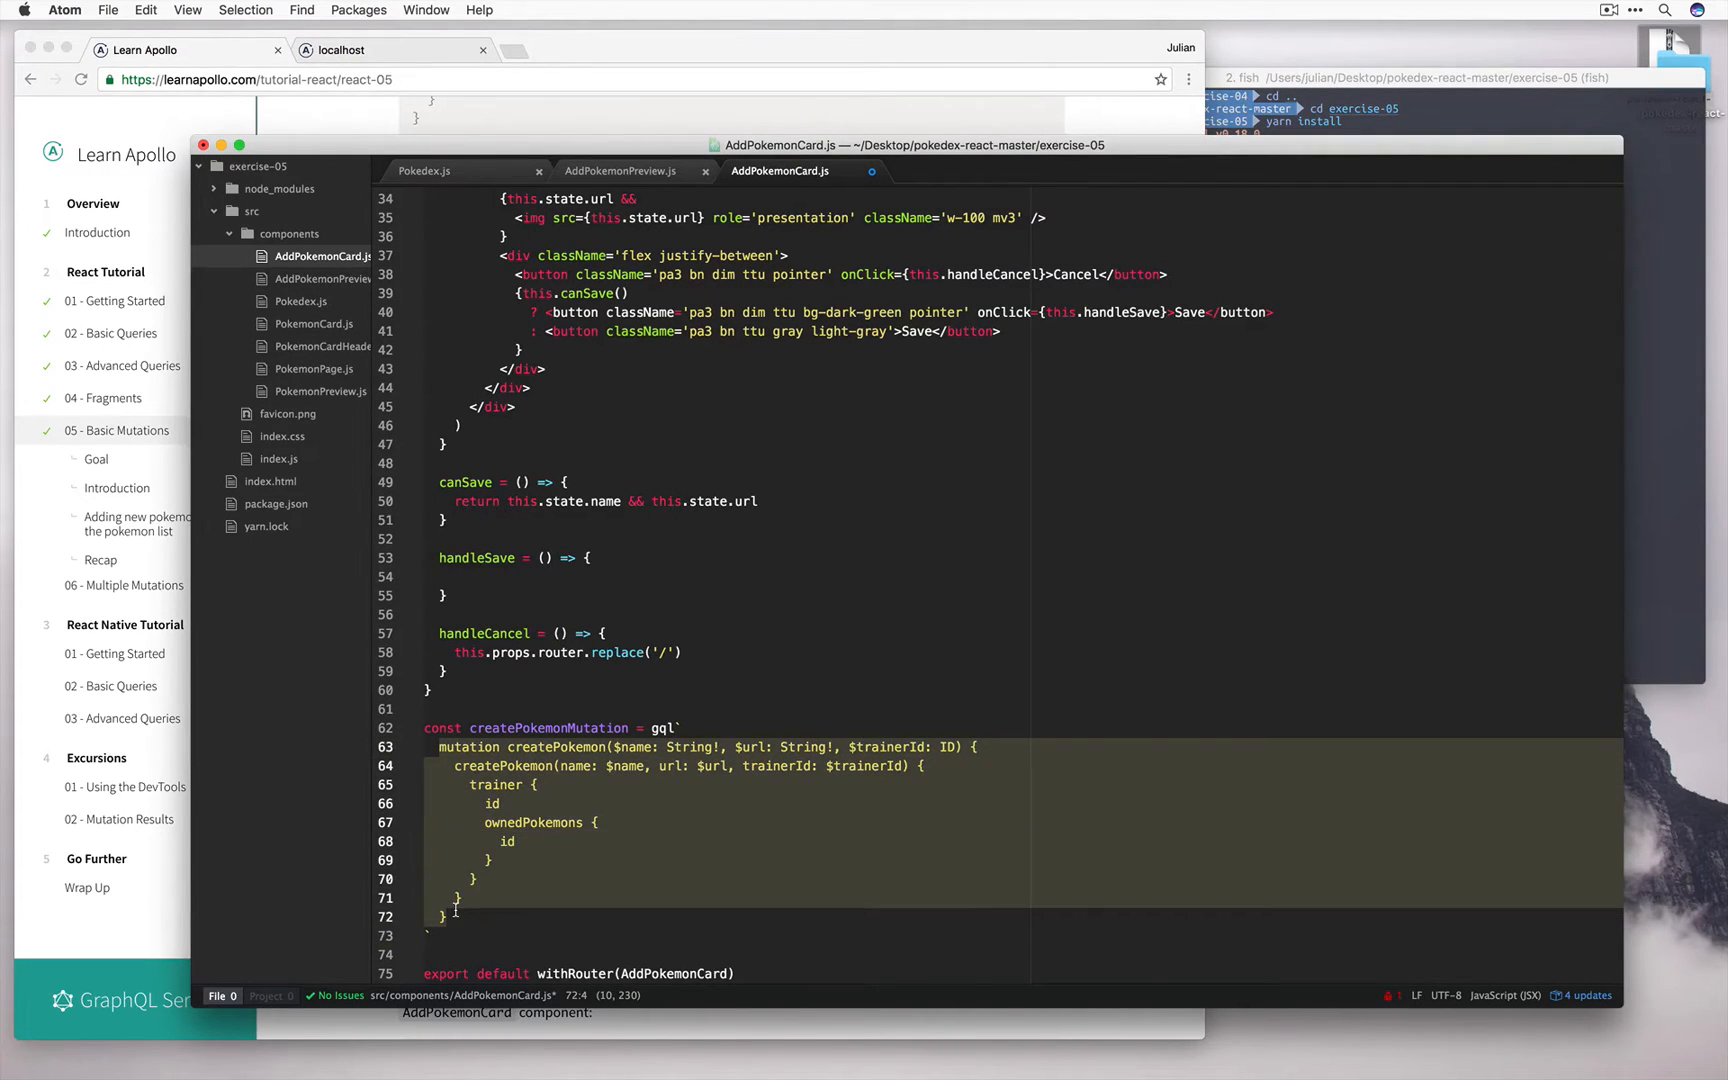
click(176, 50)
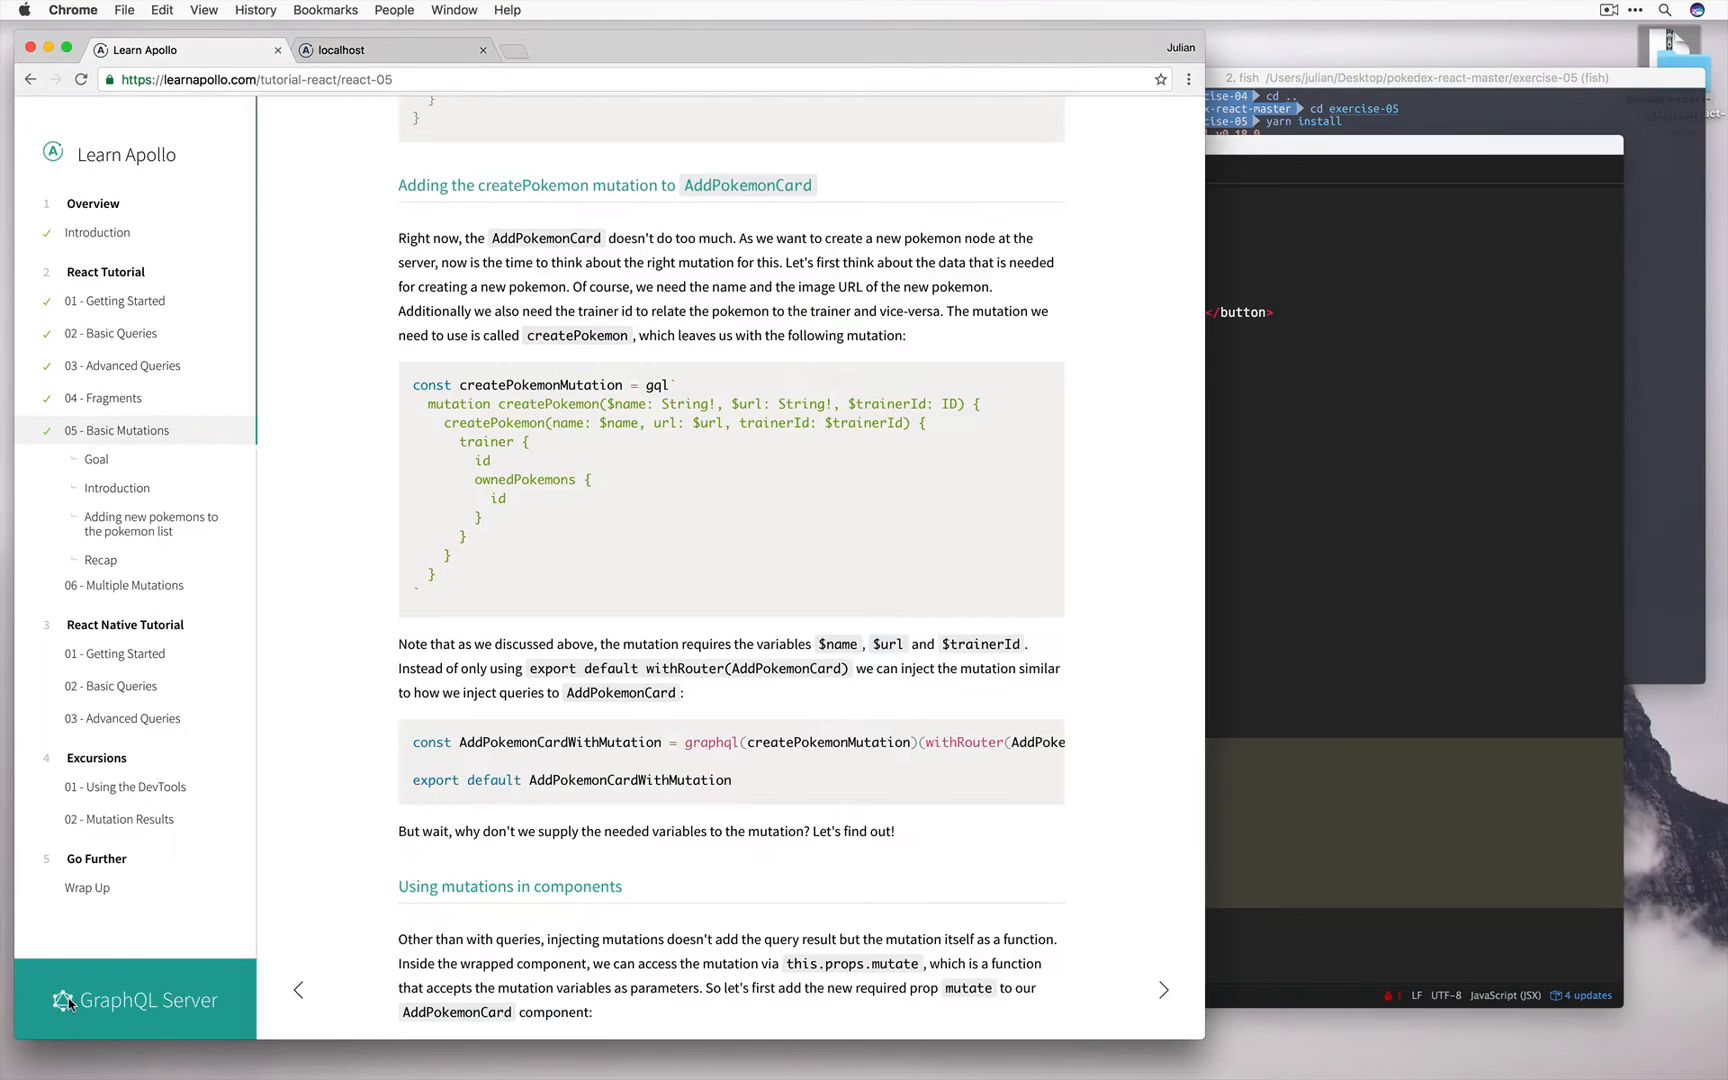
click(136, 1000)
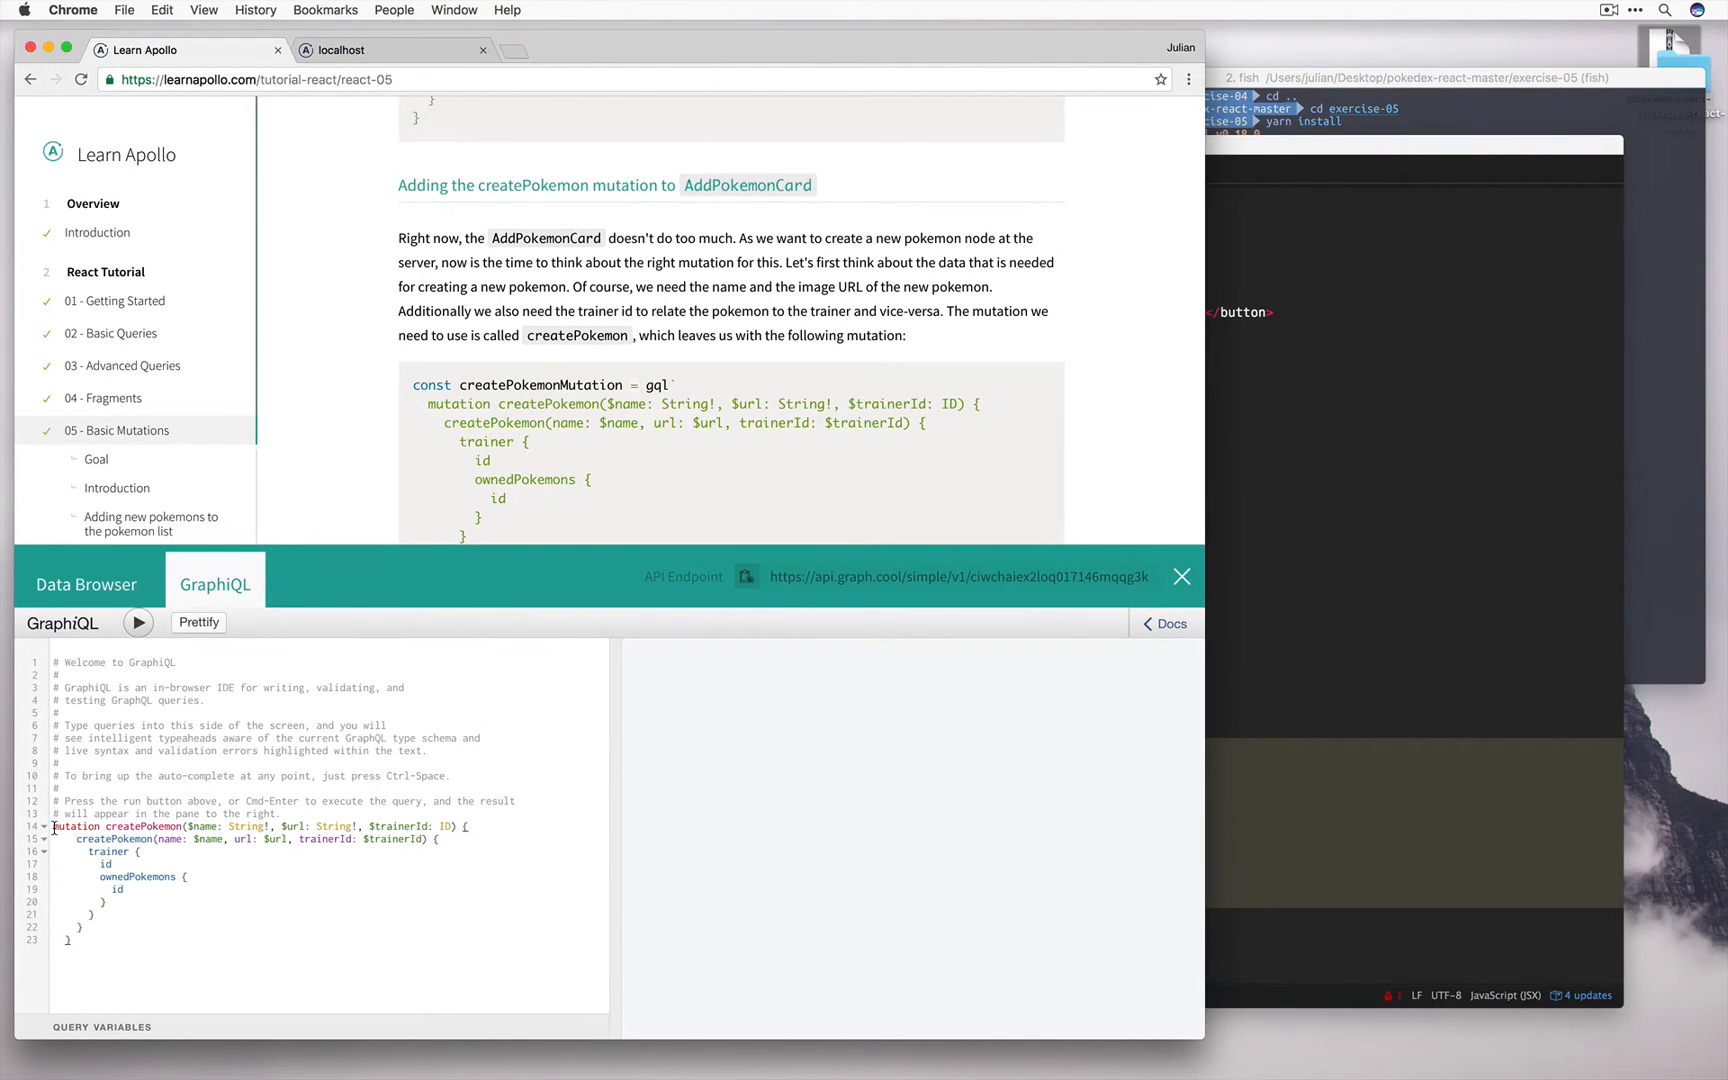
- Comment out the mutation and write a Trainer(name: …) { id } query
drag(56, 824, 66, 938)
text(query {)
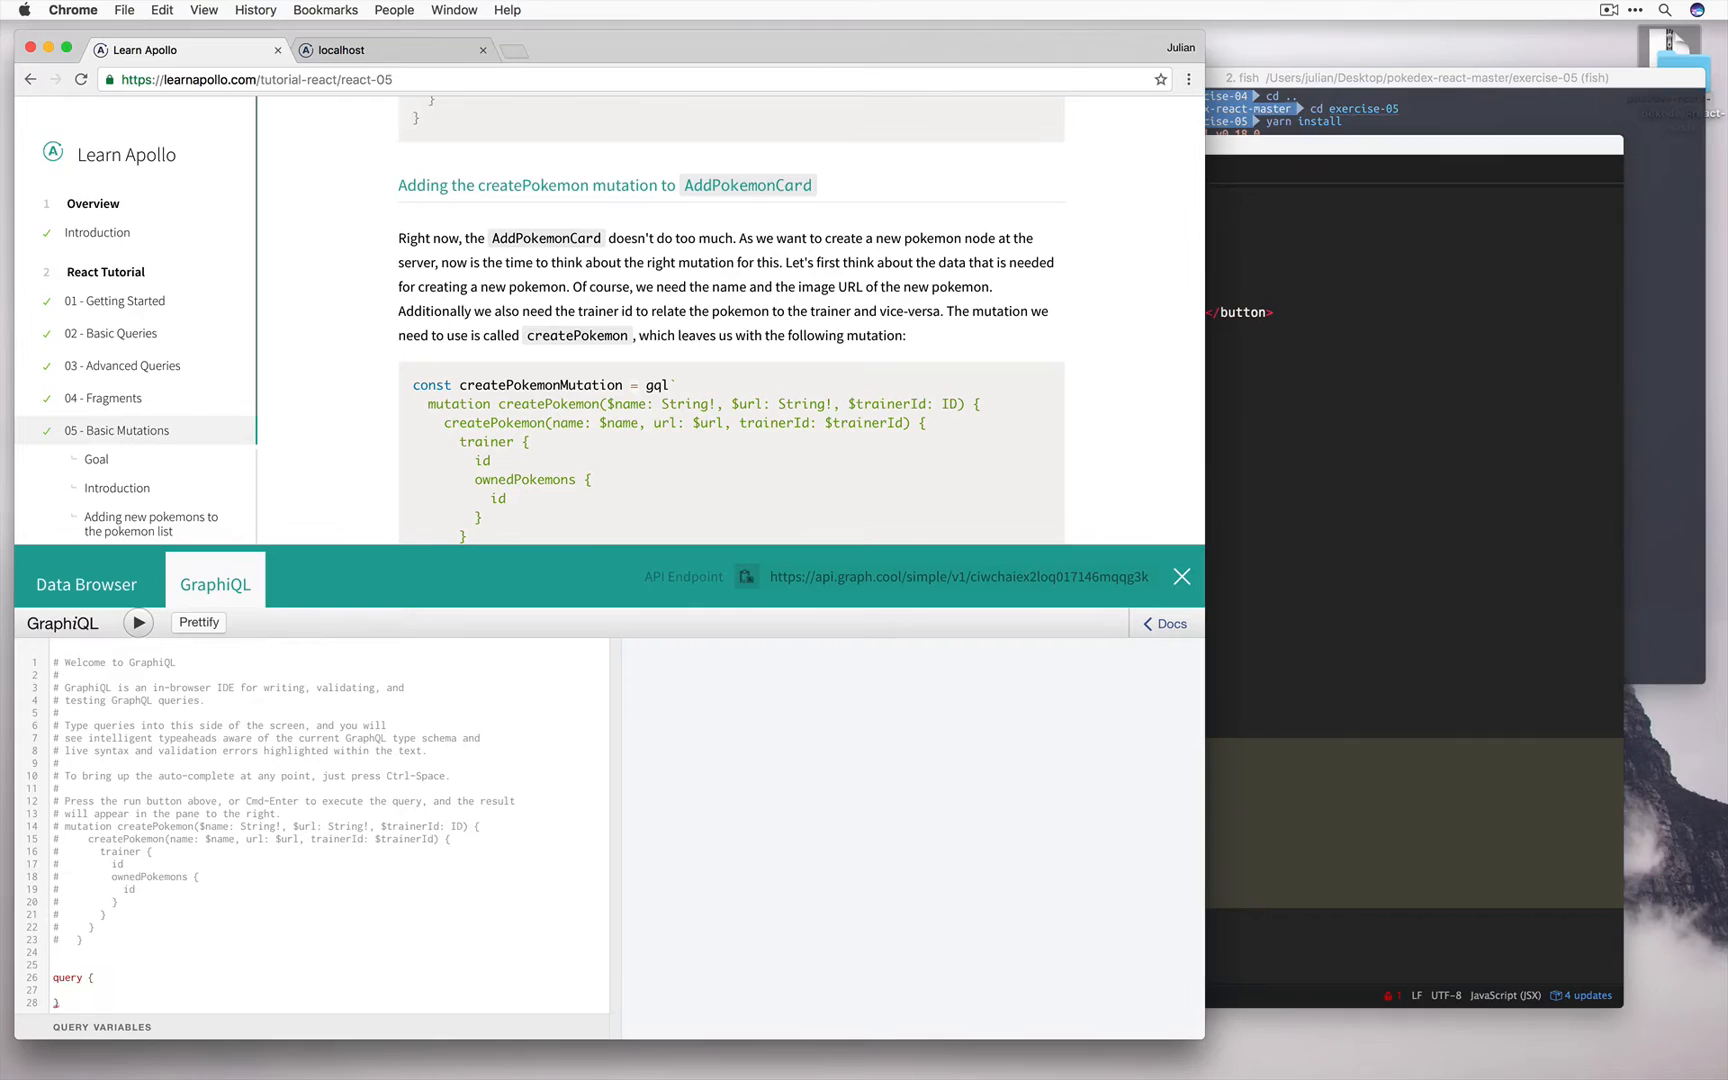
text(Trainer)
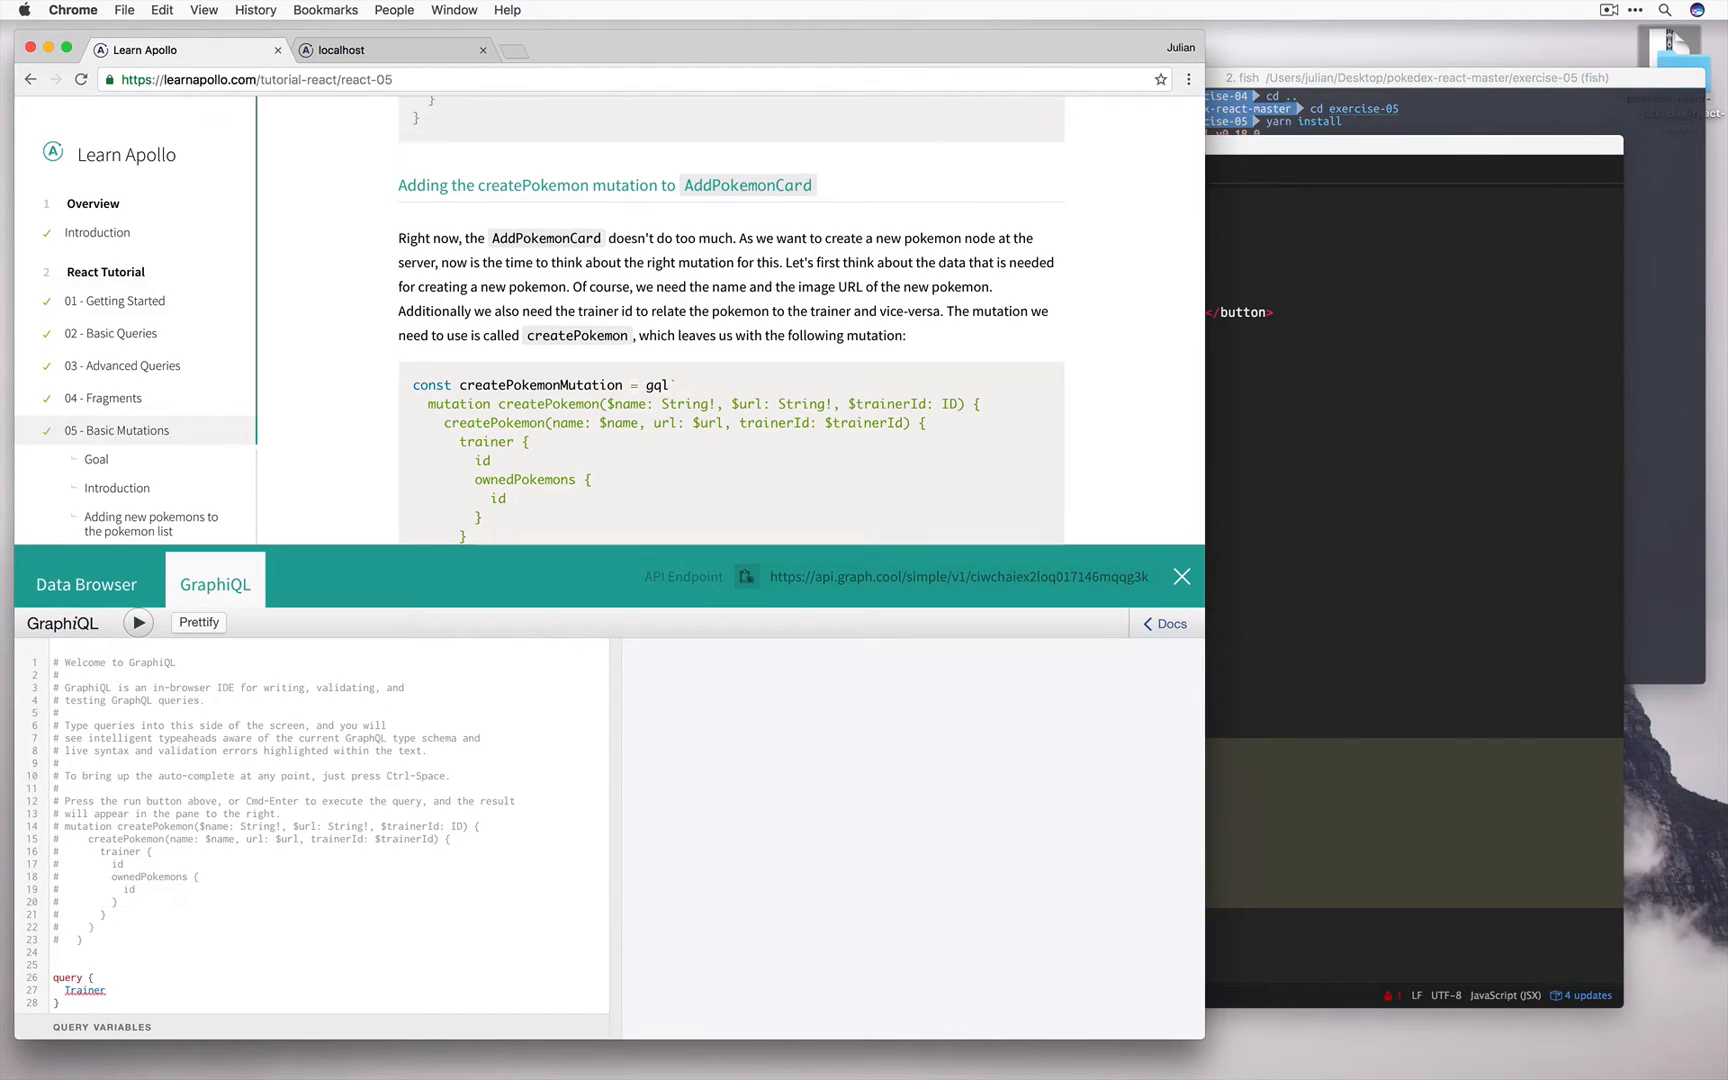
text((name:))
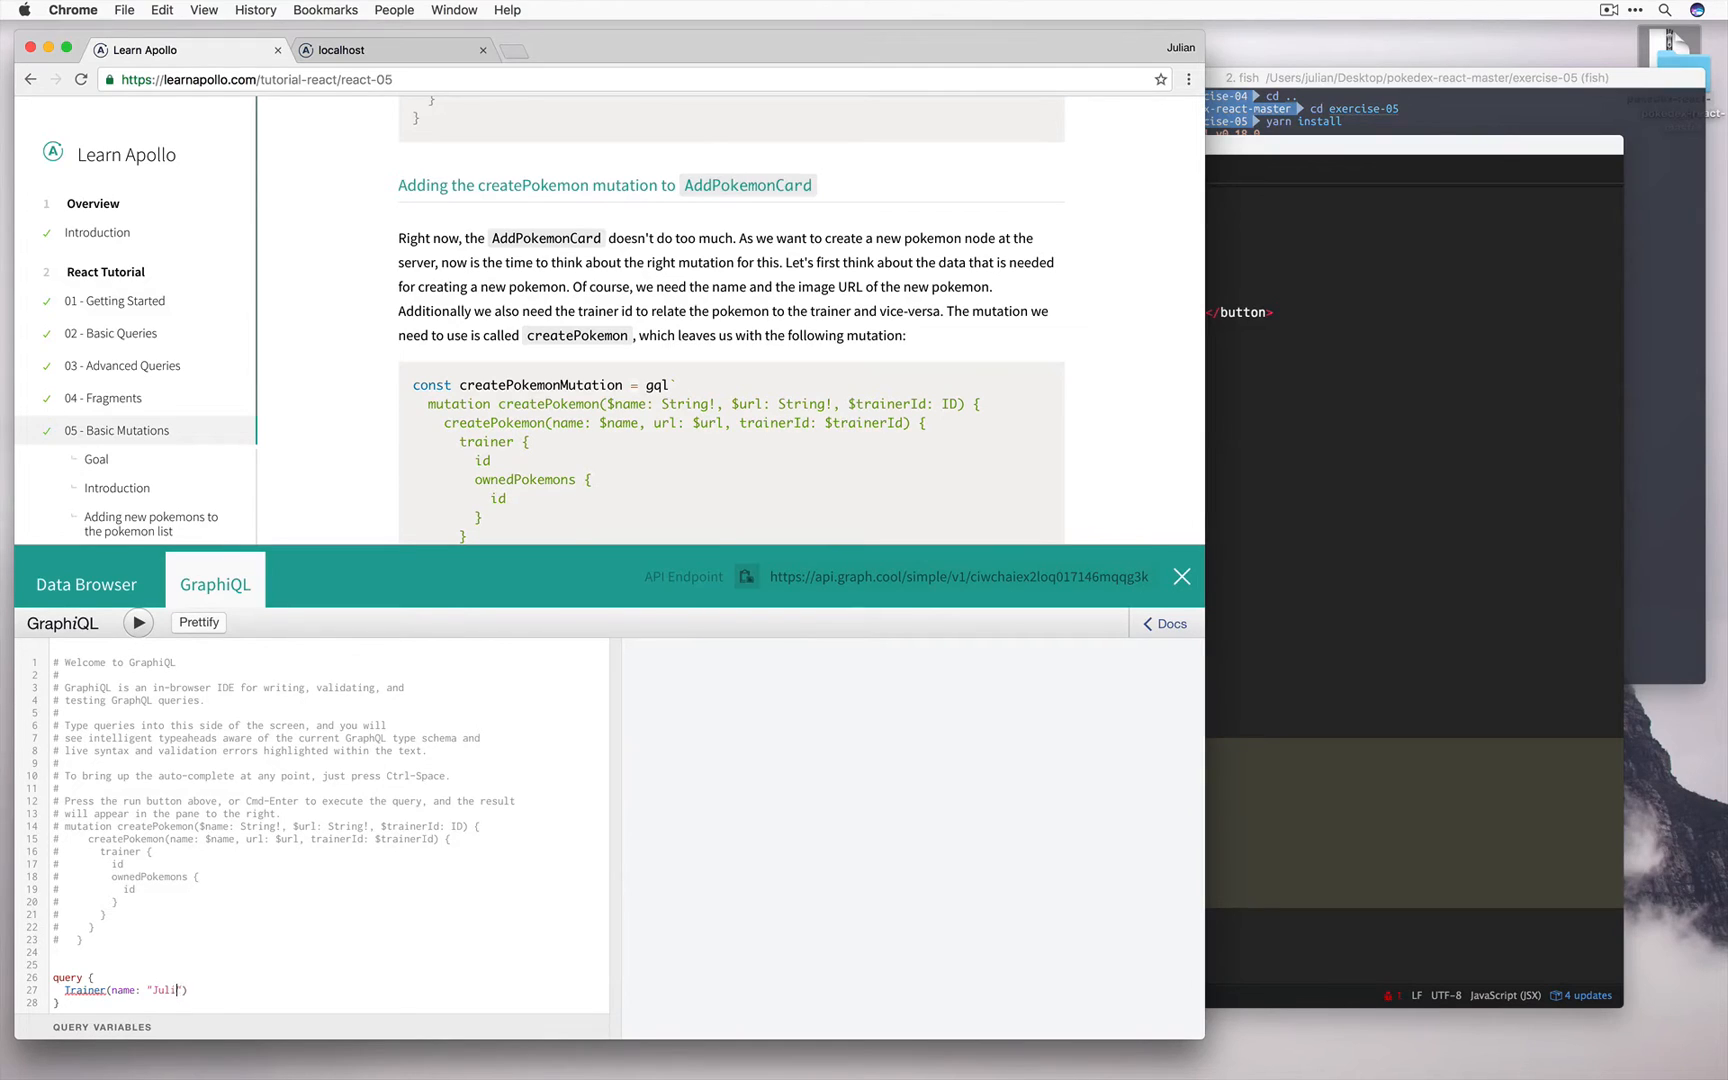
text(an)
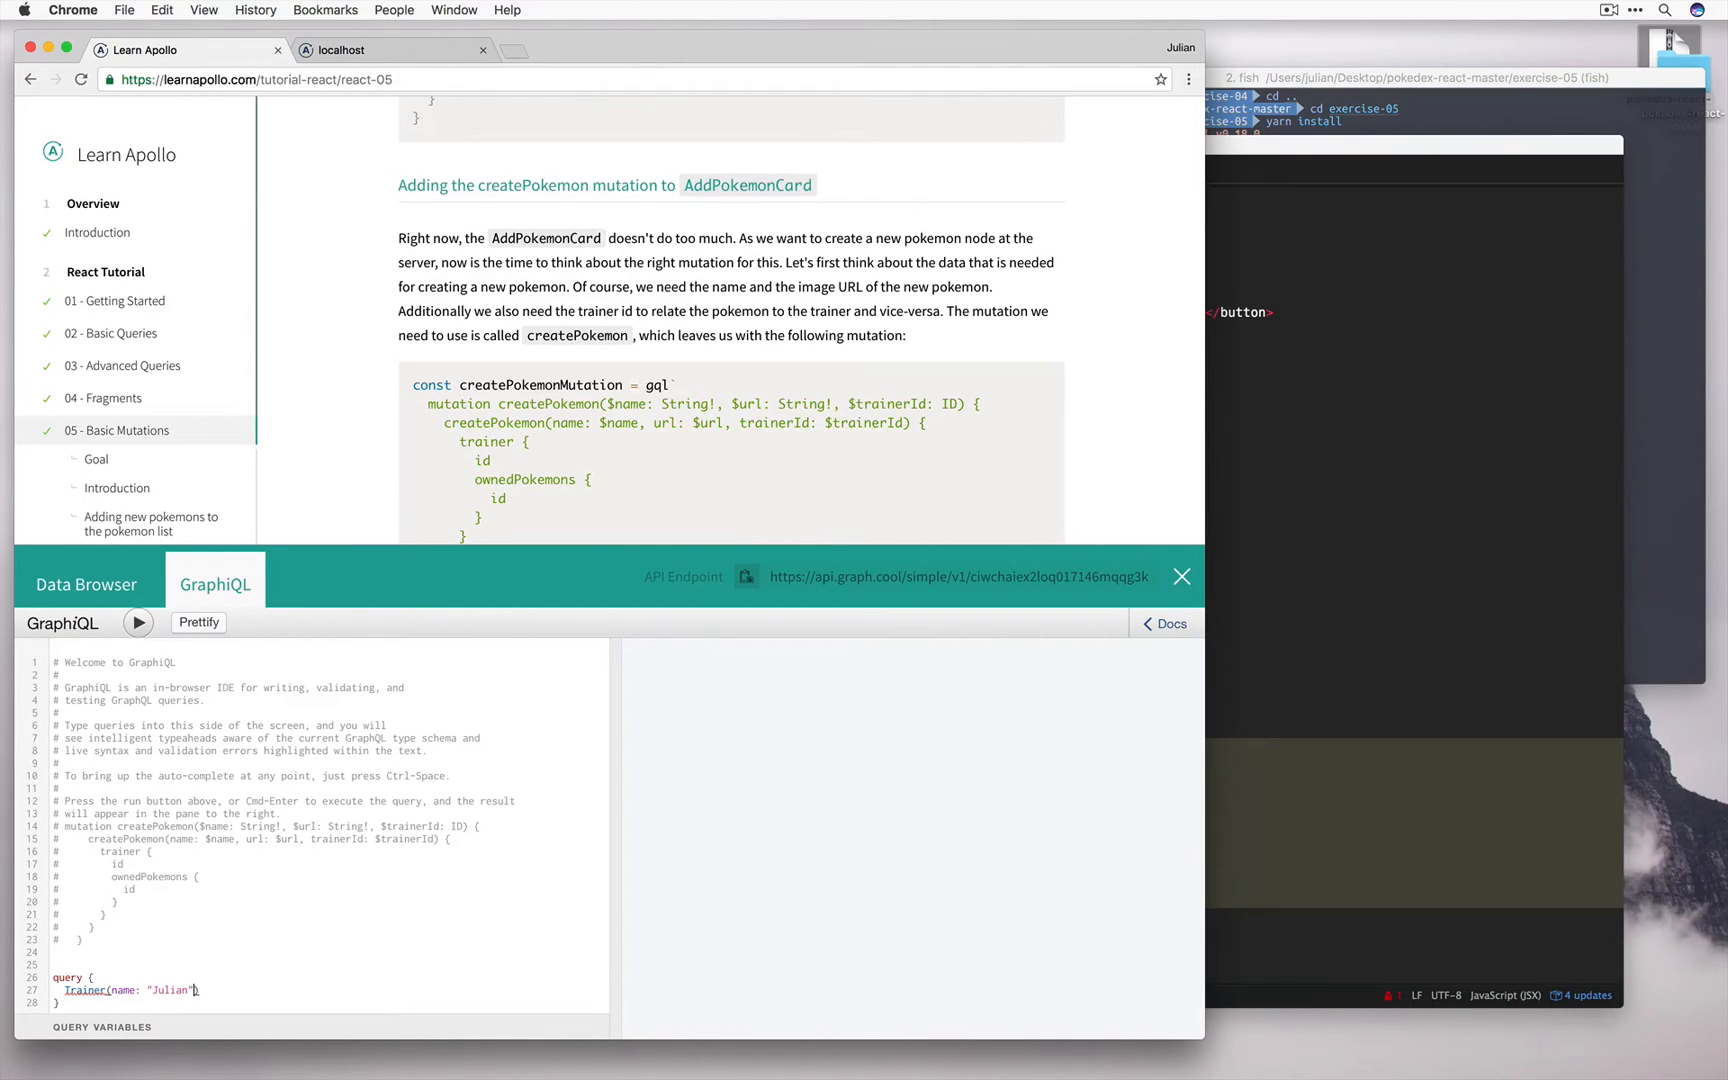
text({)
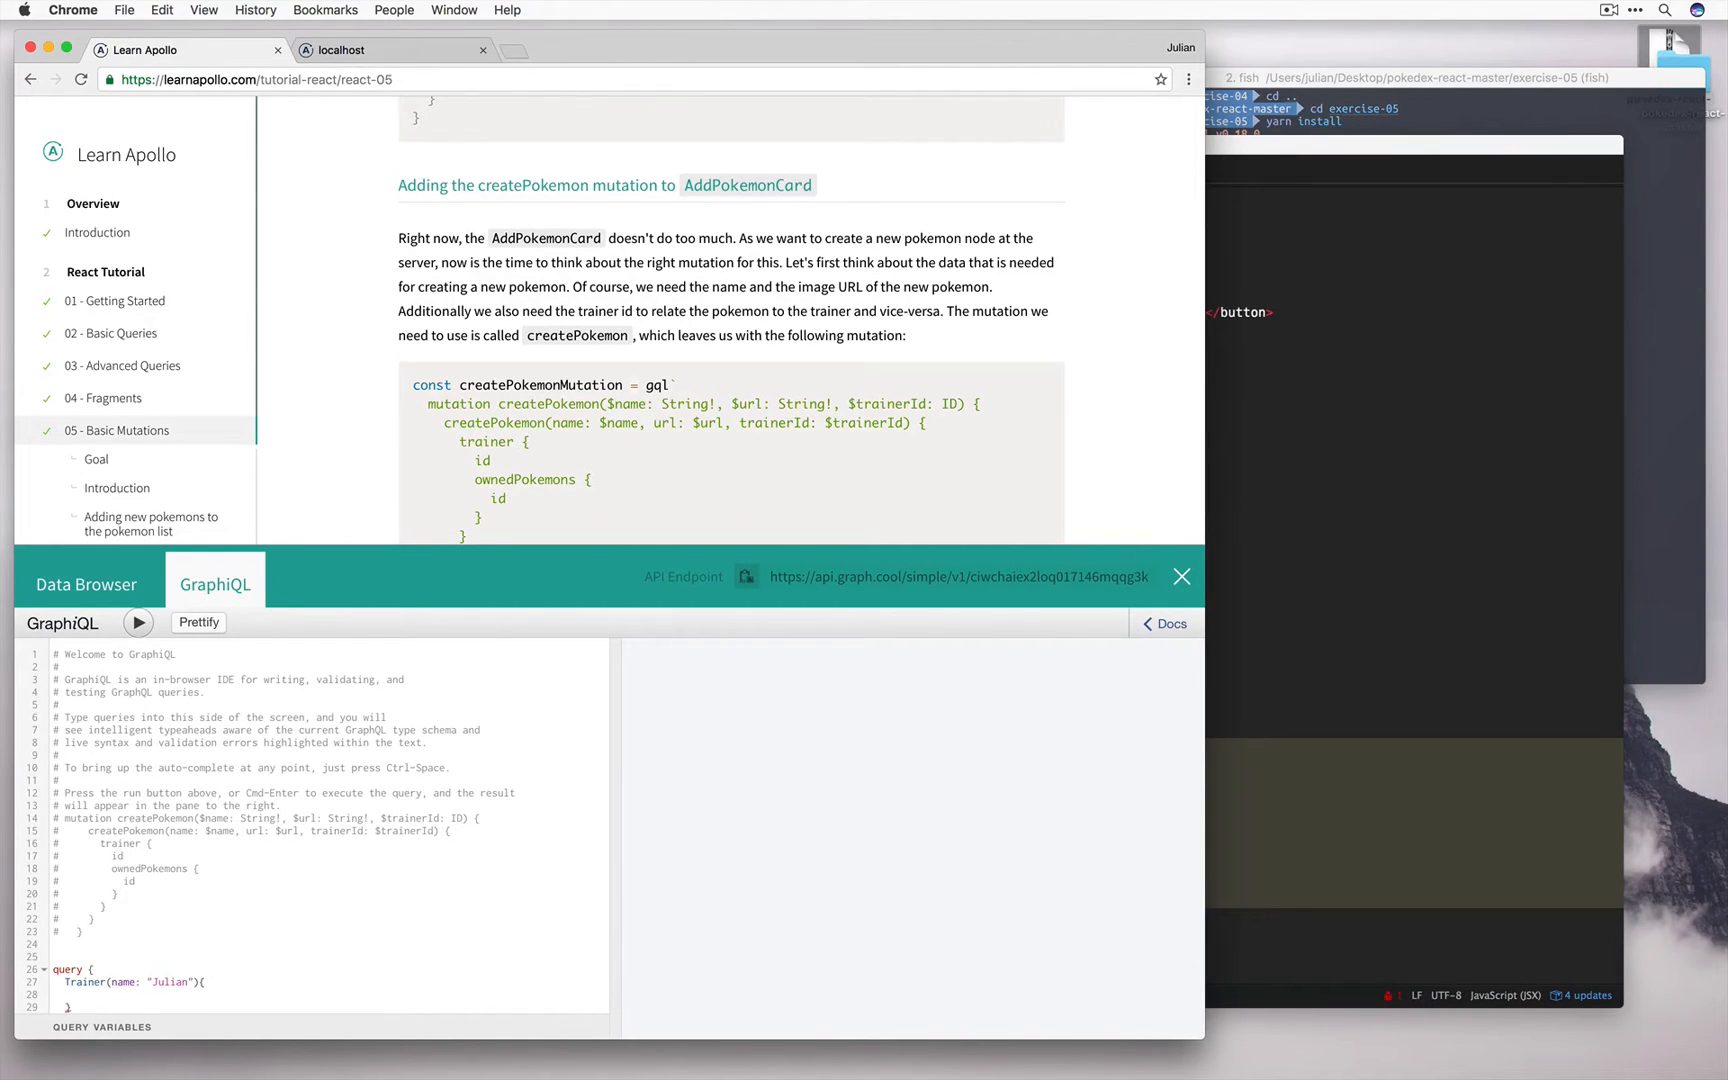
text(id)
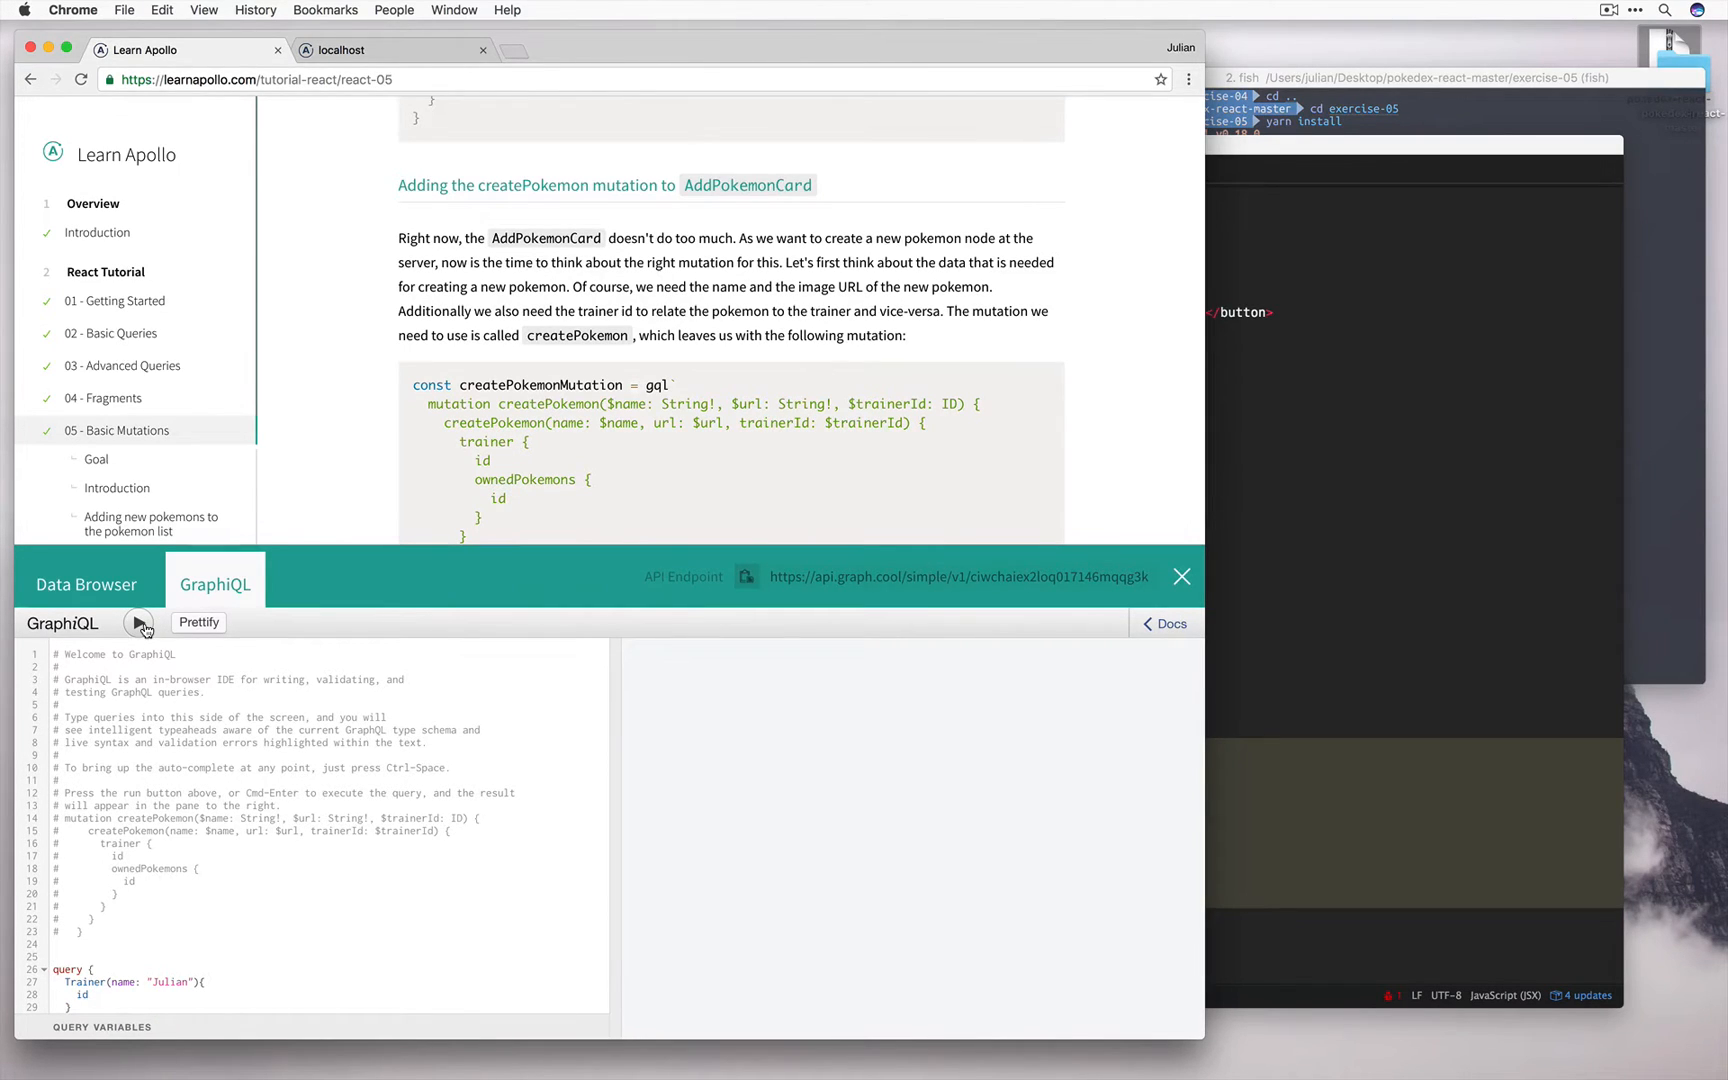
- Run the trainer query and select the returned trainer id
click(138, 622)
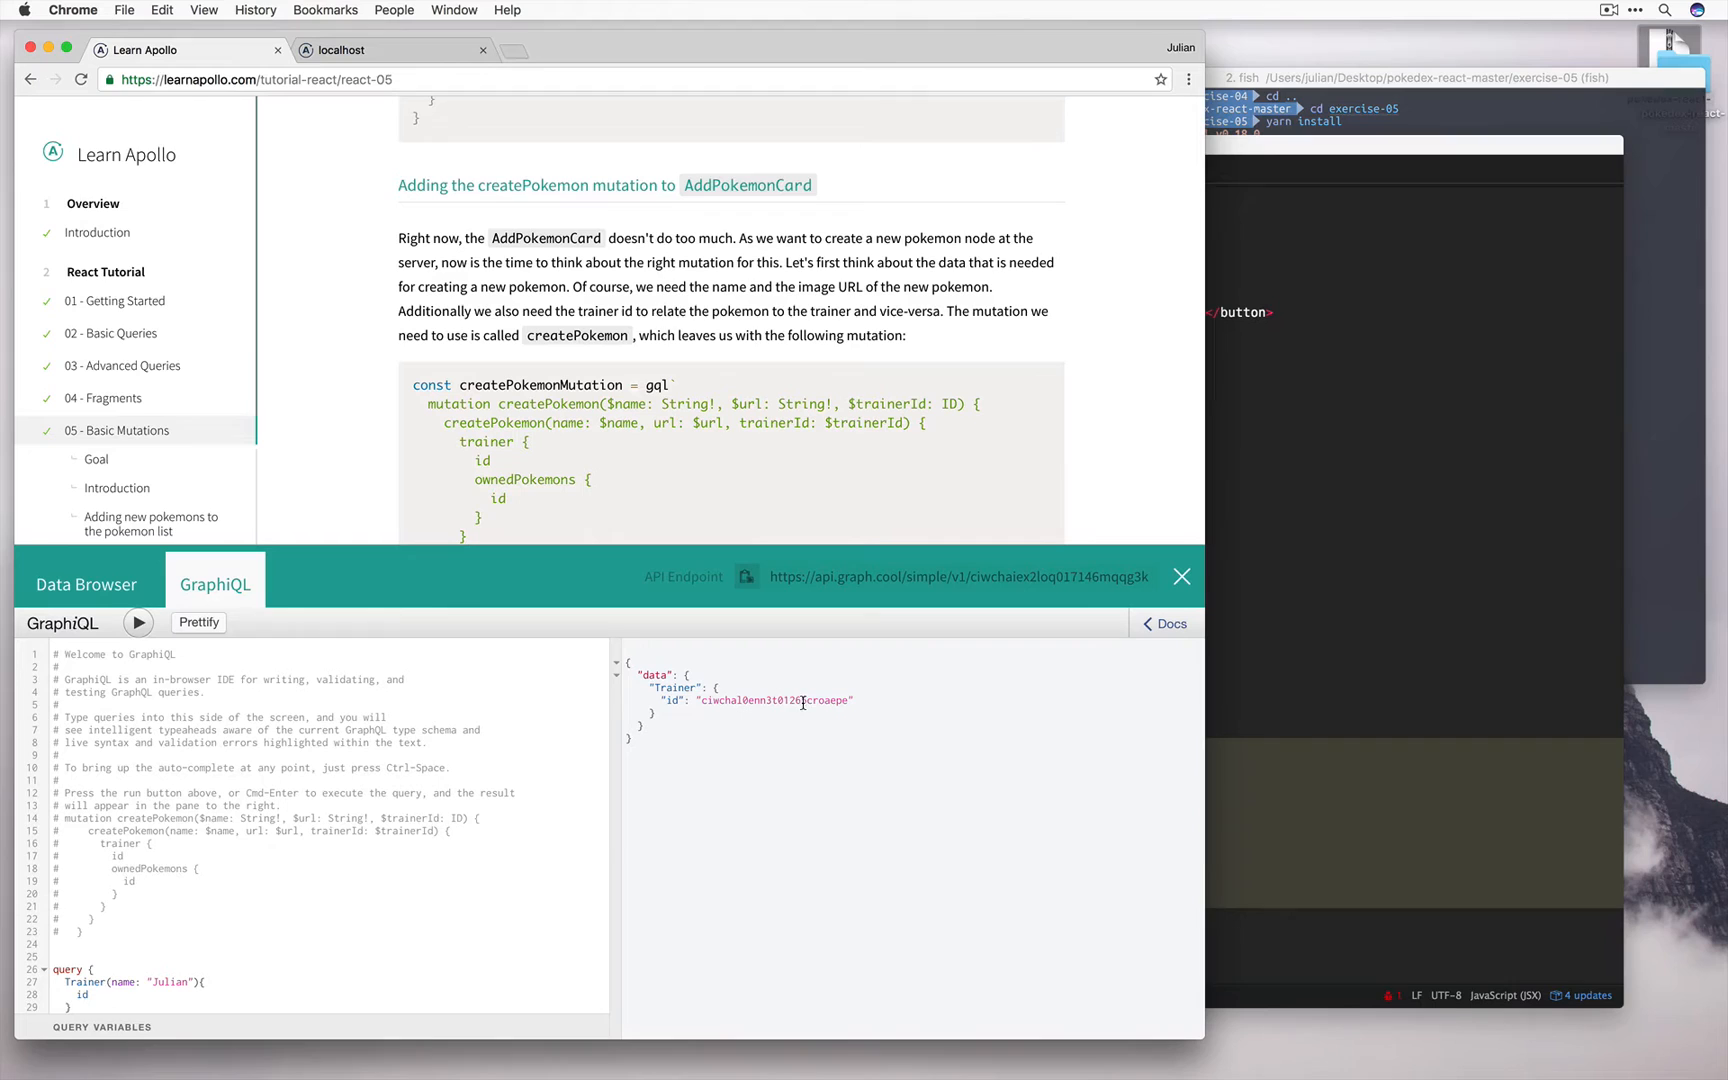
double_click(774, 700)
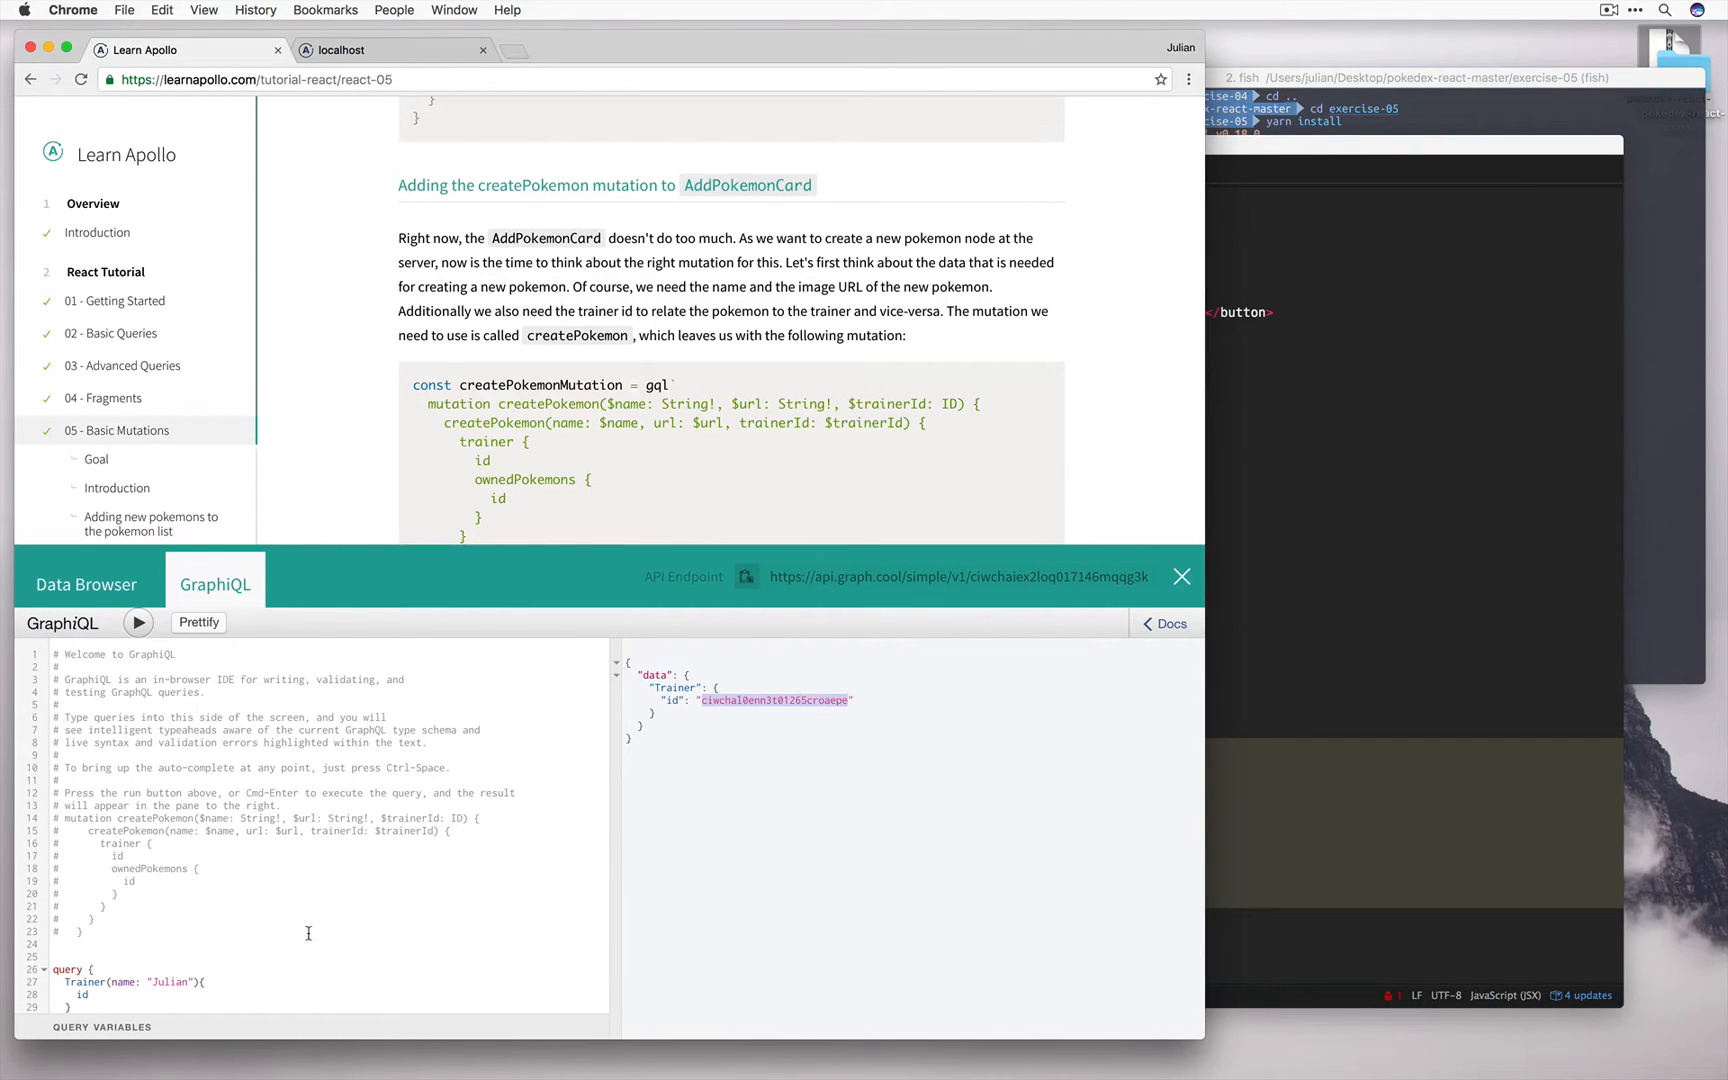
scroll(down, 3)
text(")
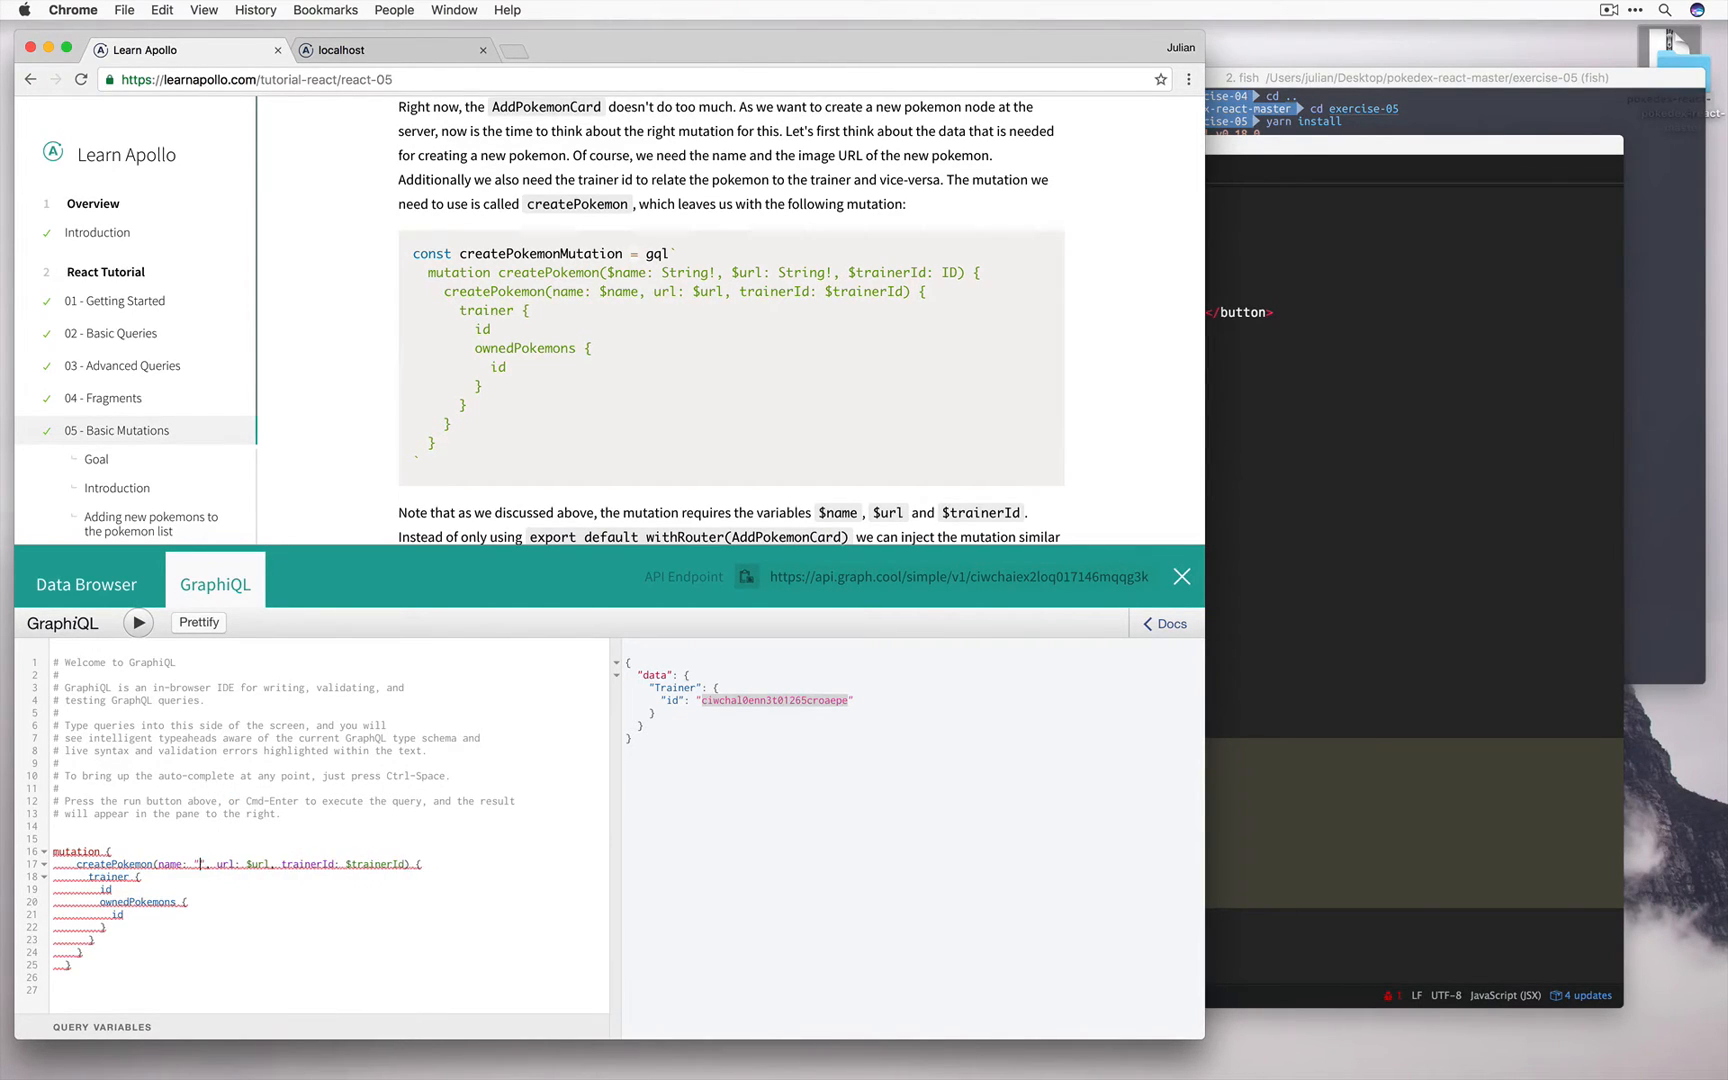
- Run createPokemon with name "test", an image URL and the trainer id, then browse the stored pokemon records
text(test)
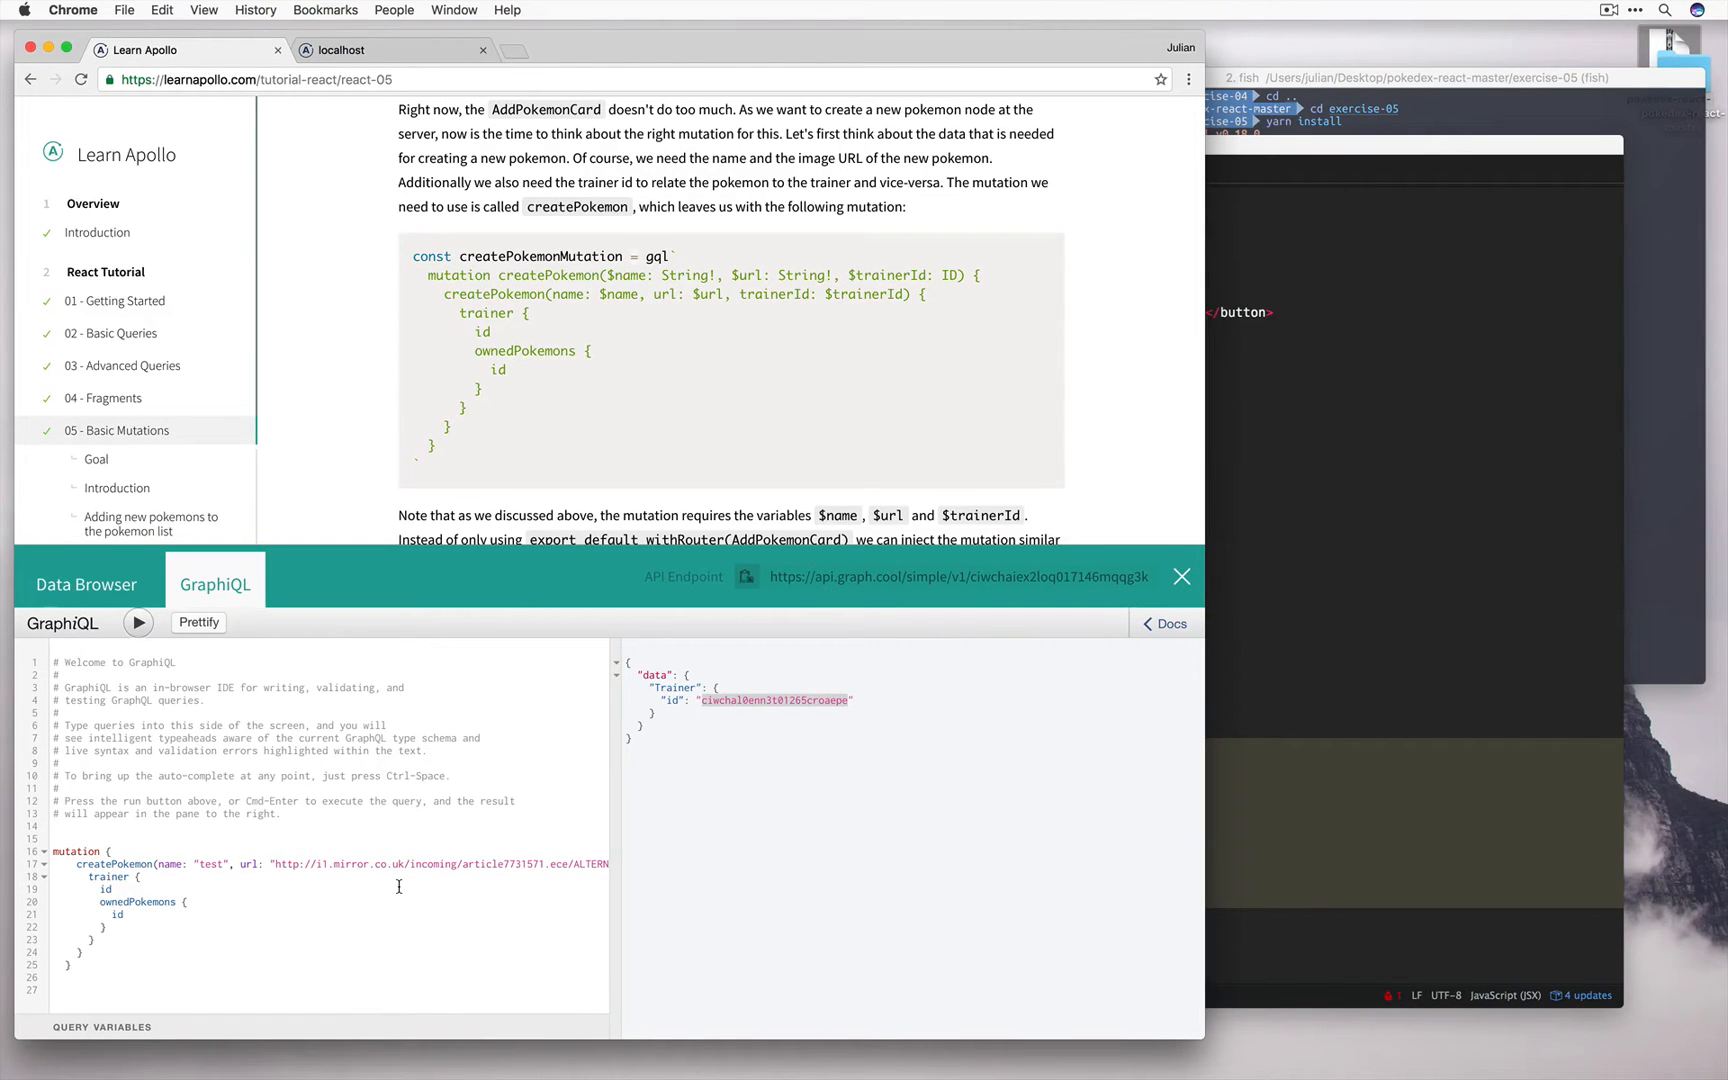
mouse_move(300, 870)
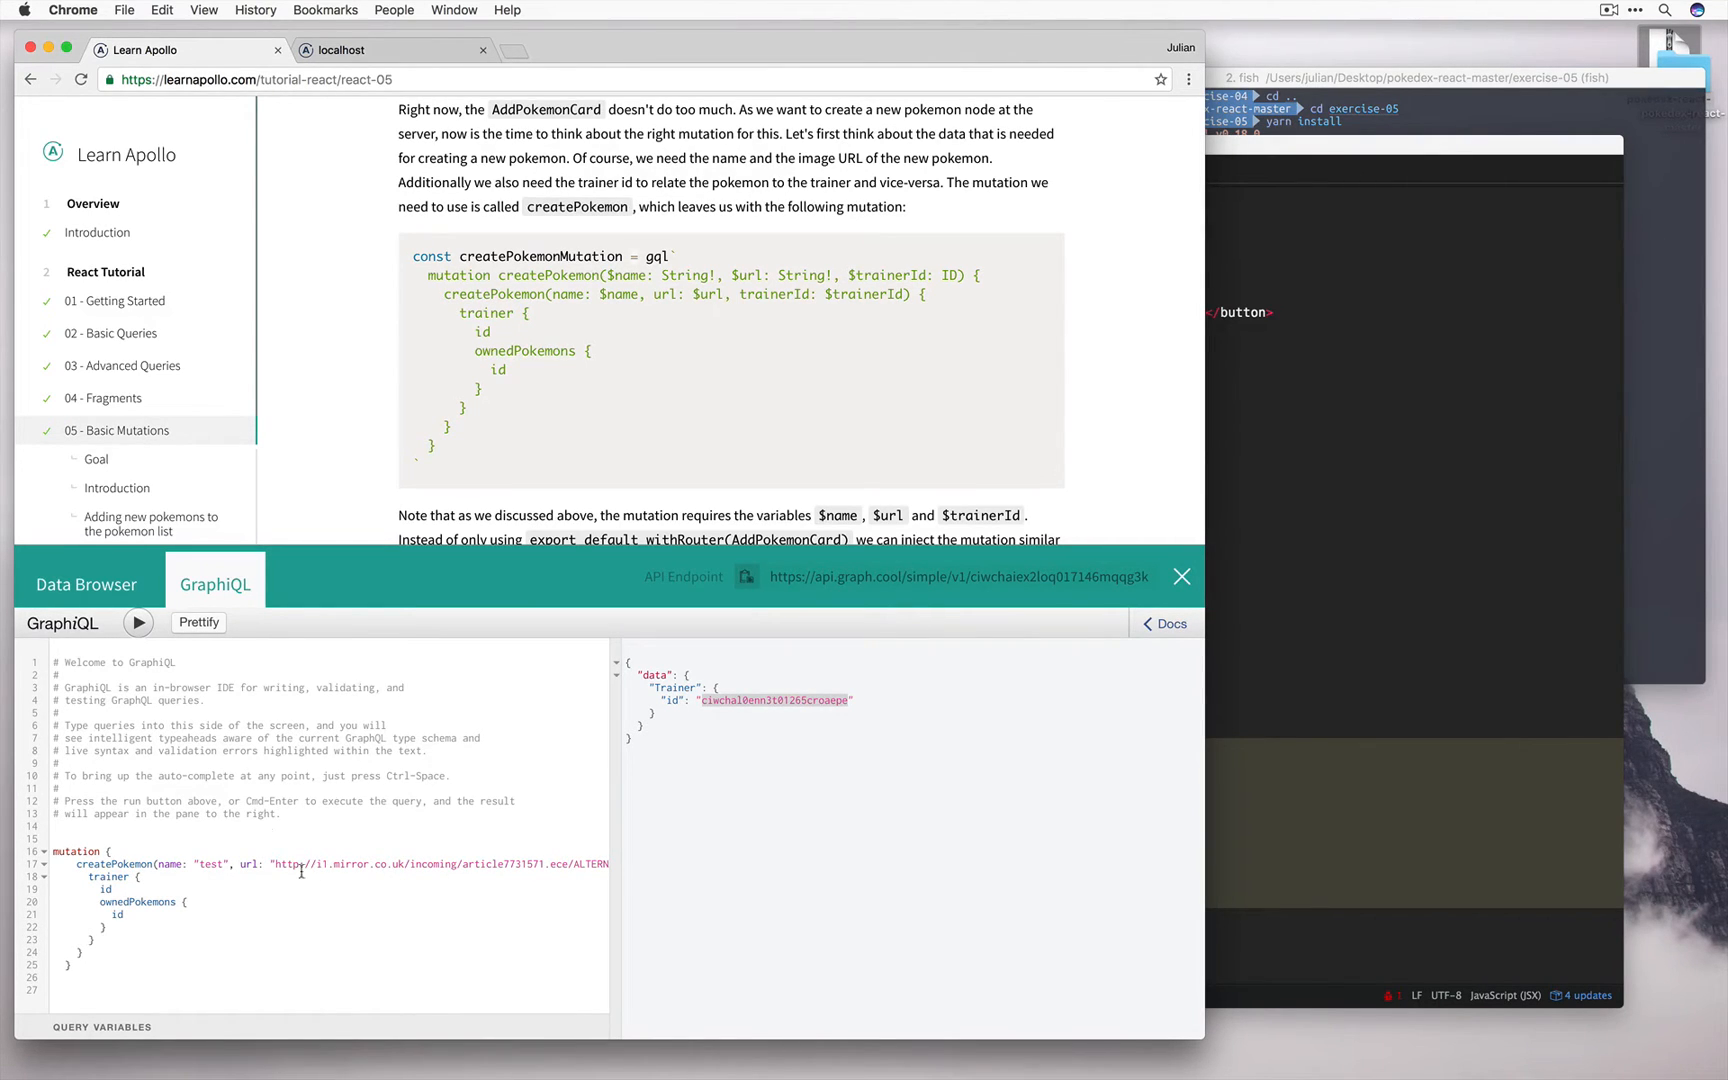
click(138, 622)
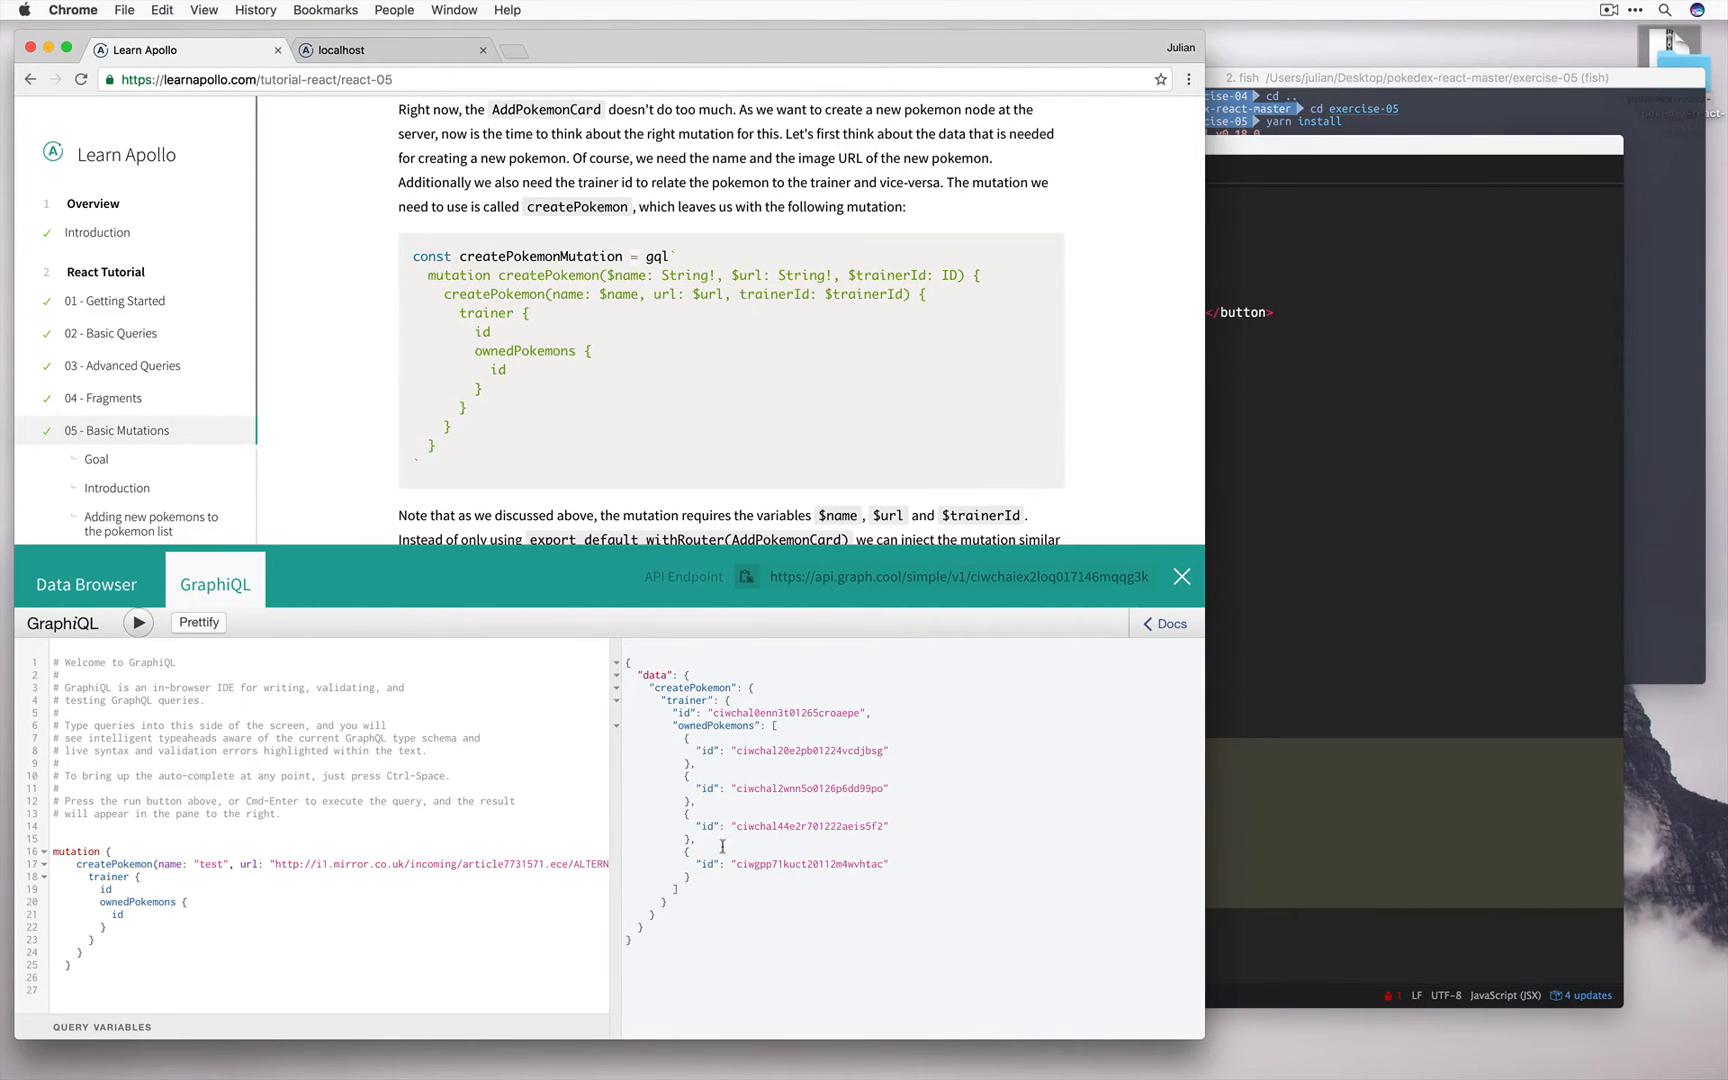
click(84, 584)
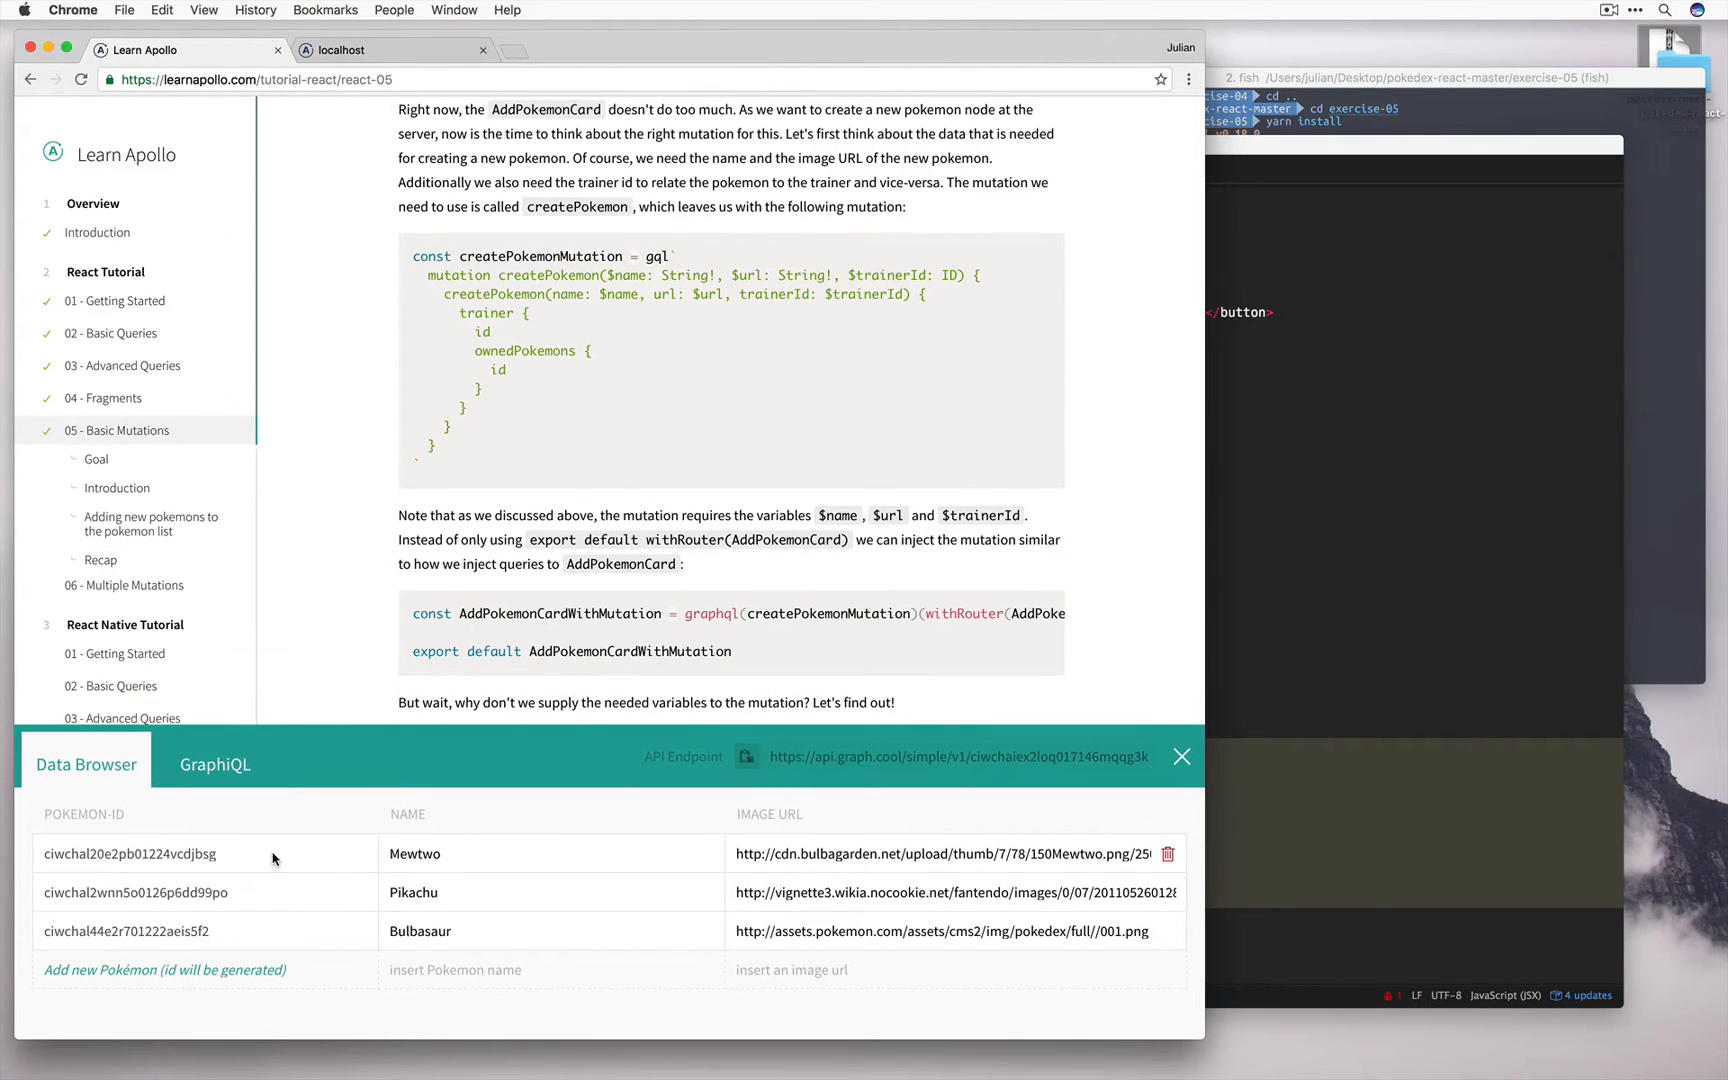
- Refresh the backend data panel to see the new test pokemon listed with the other three
click(1180, 756)
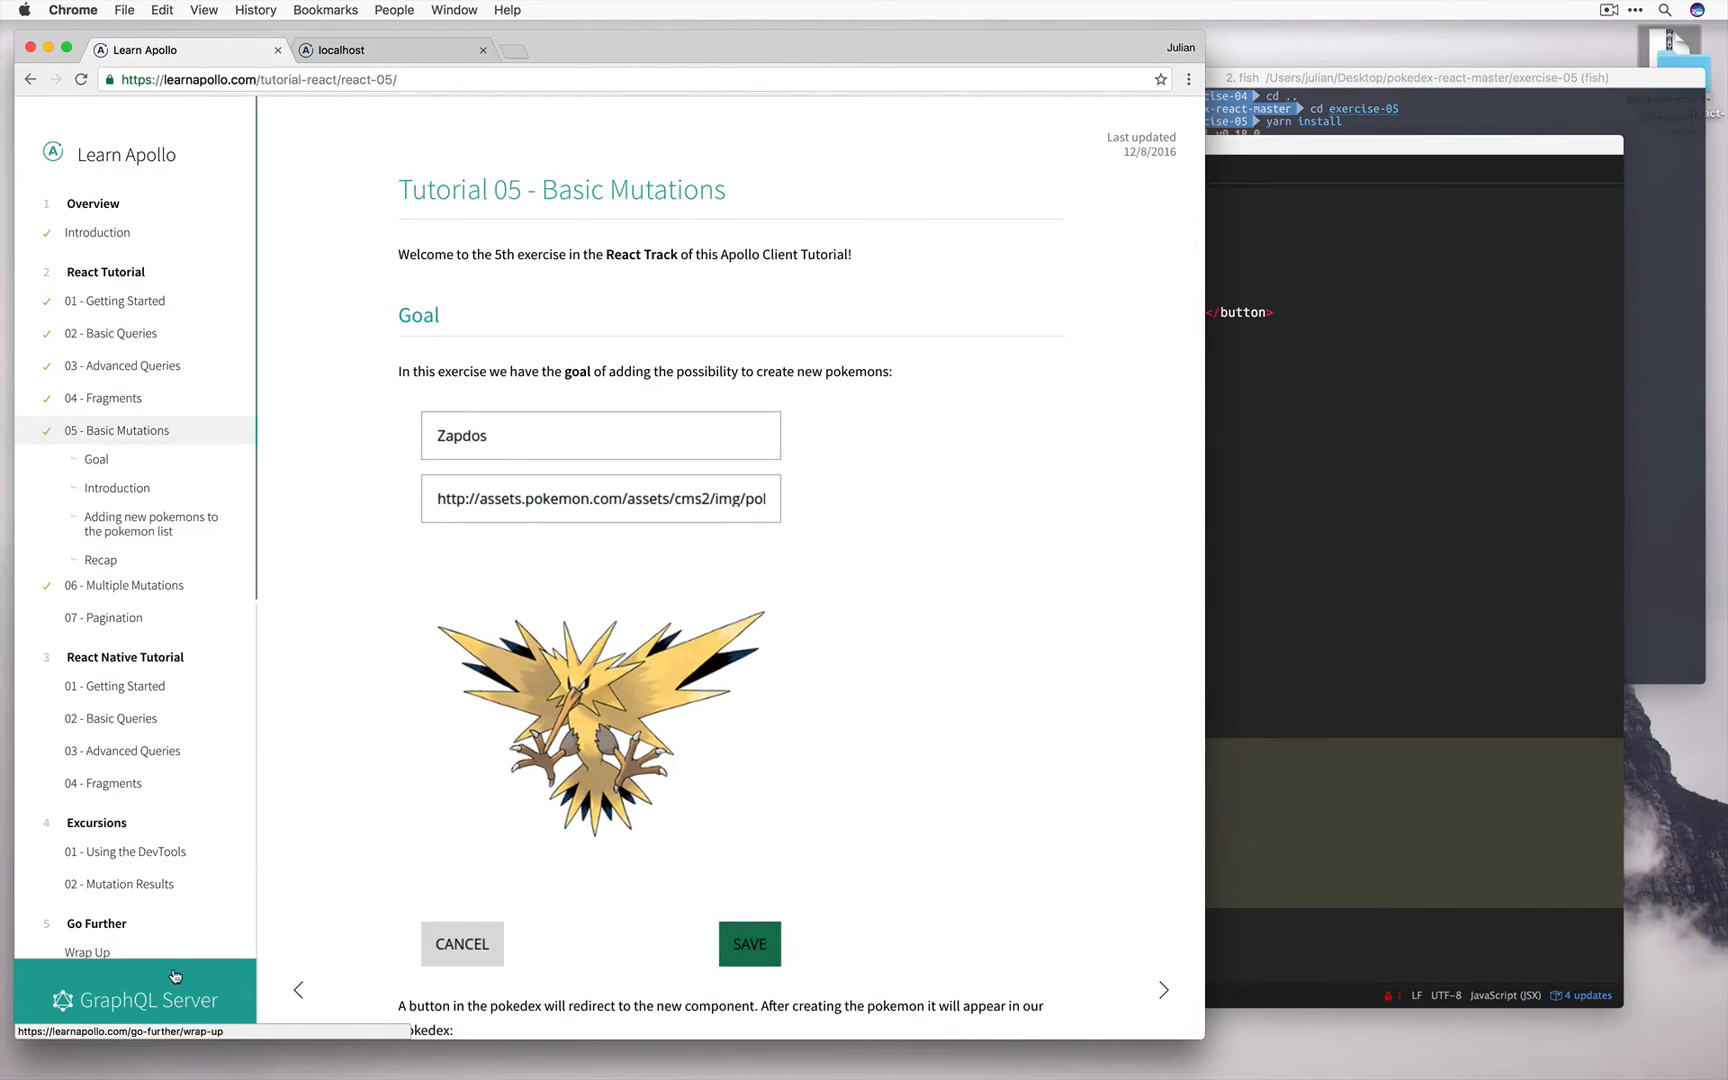
click(136, 1000)
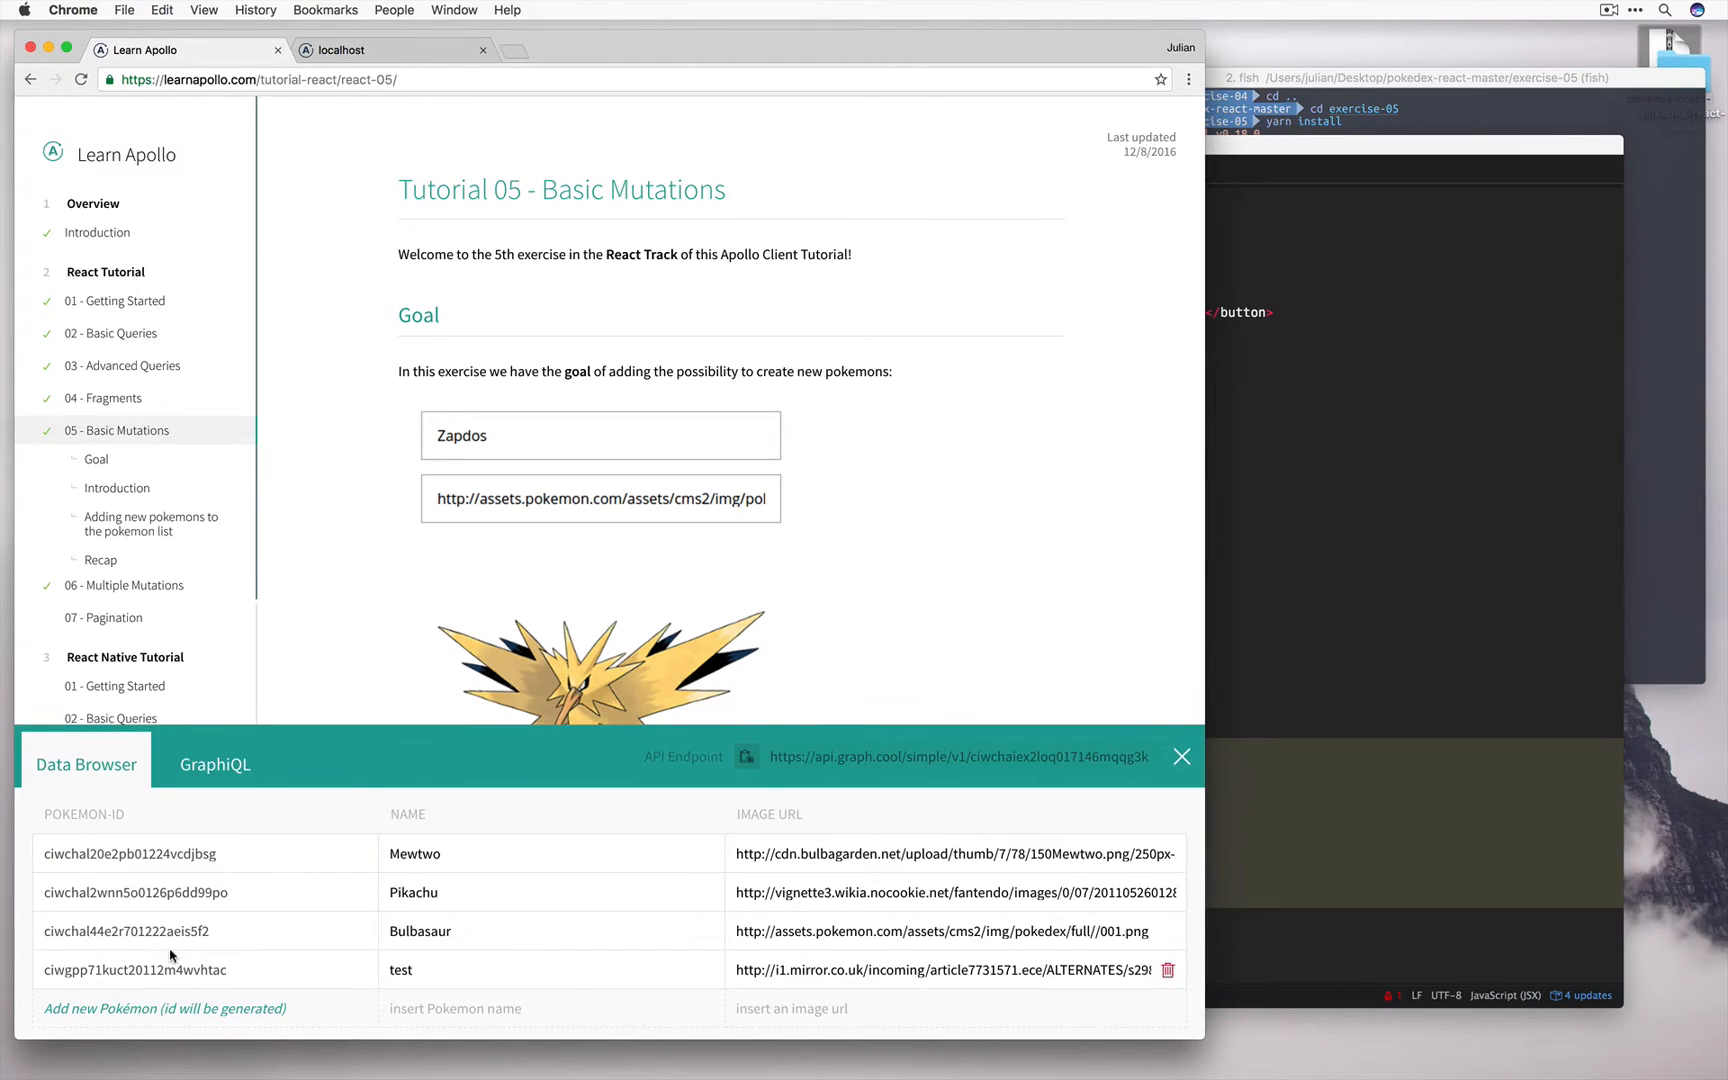
mouse_move(386, 968)
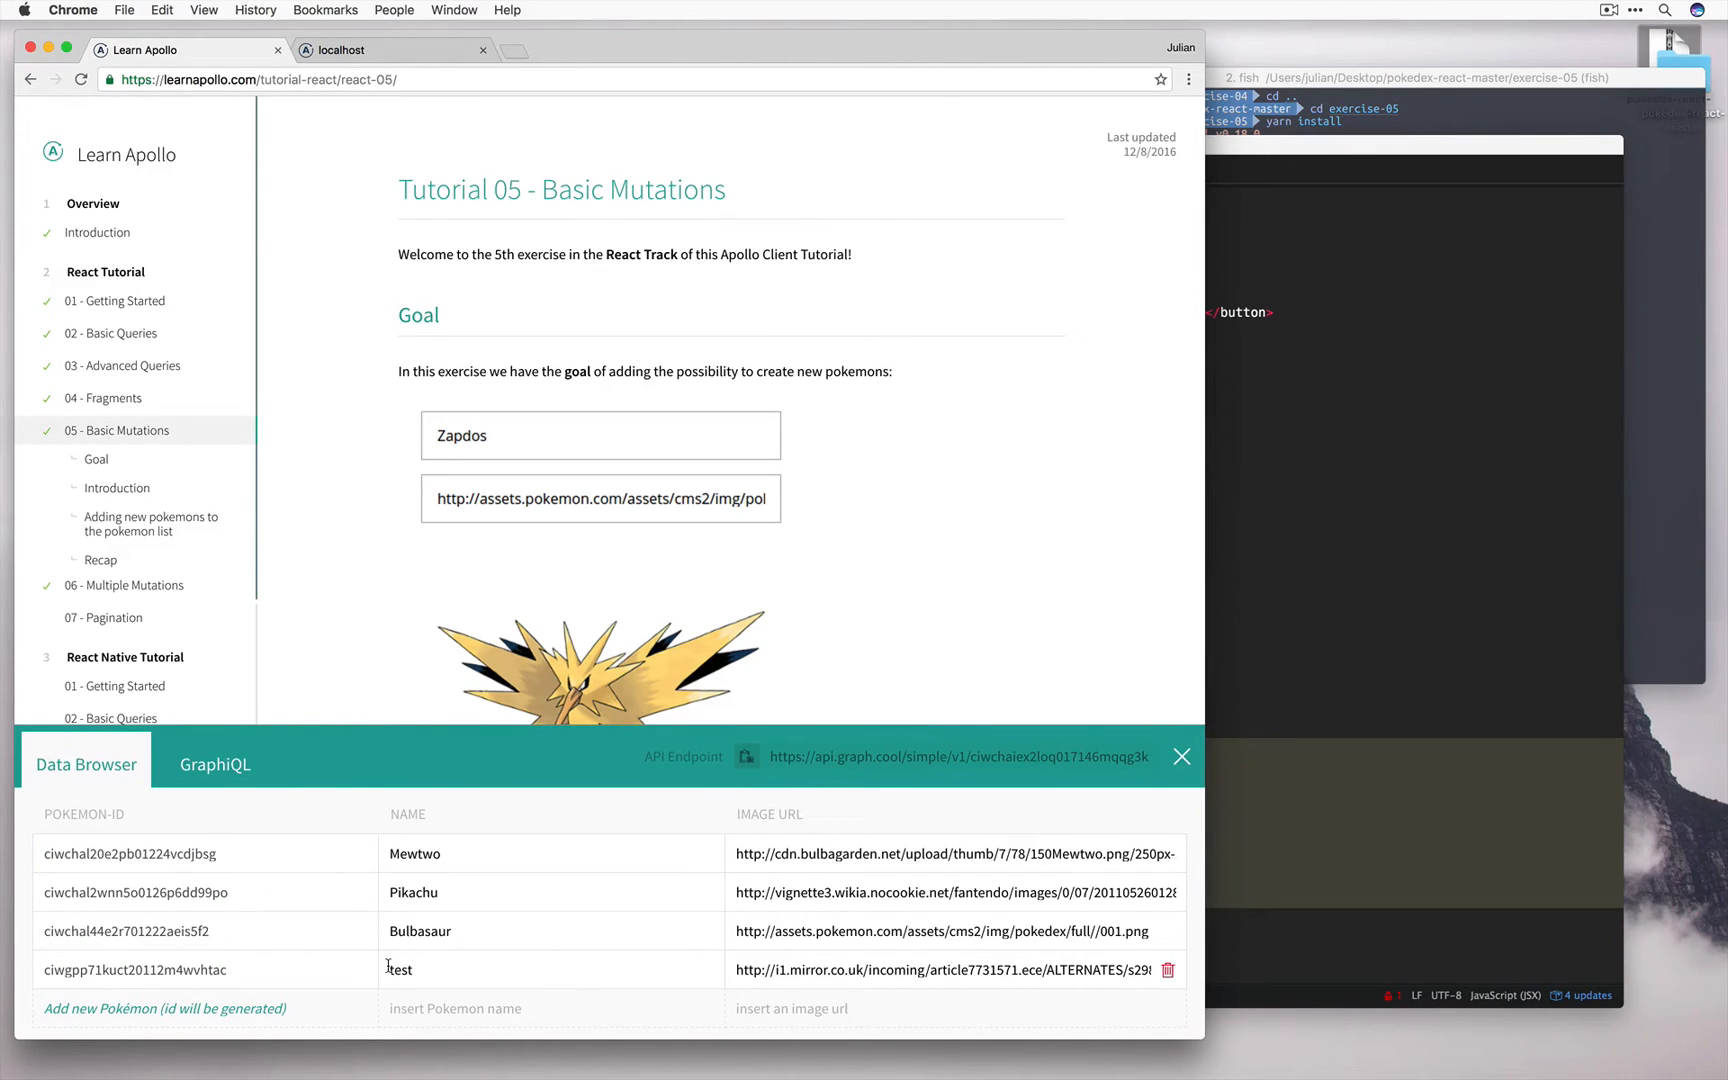
mouse_move(798, 978)
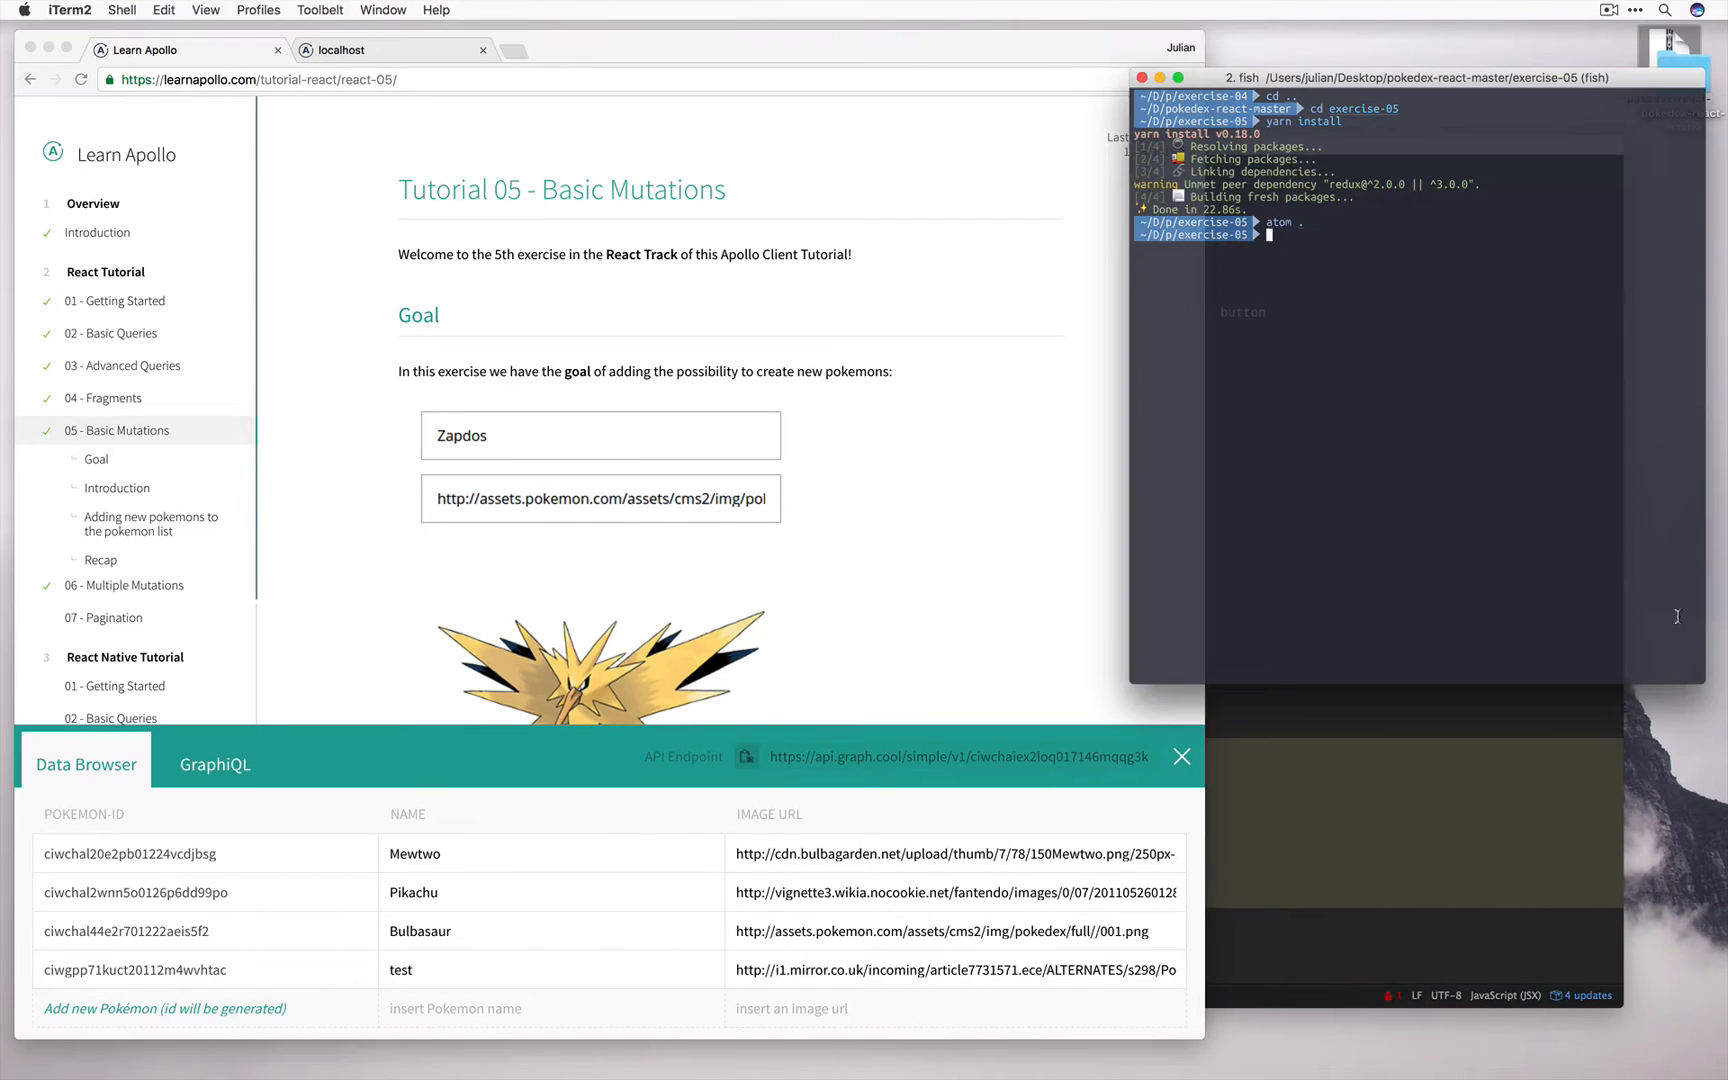
- Run yarn install and yarn start in iTerm2 to launch the exercise-05 development server
text(yarn install)
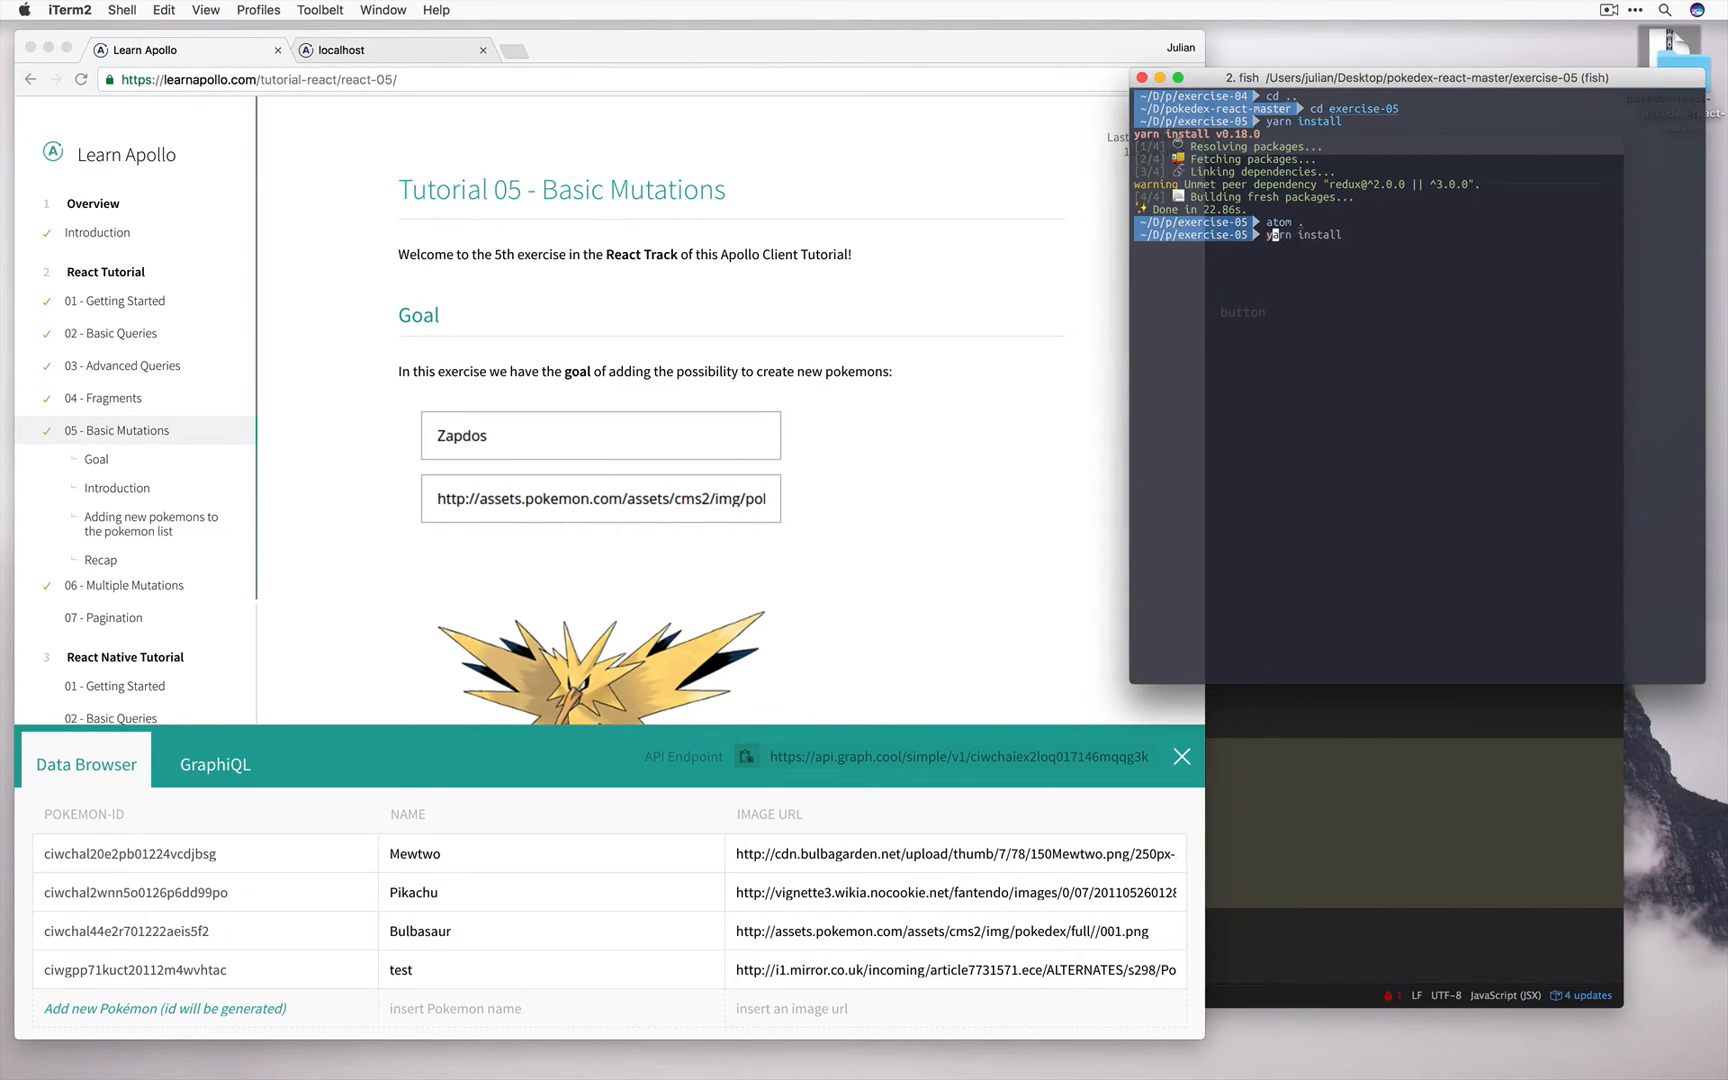
text(yarn start)
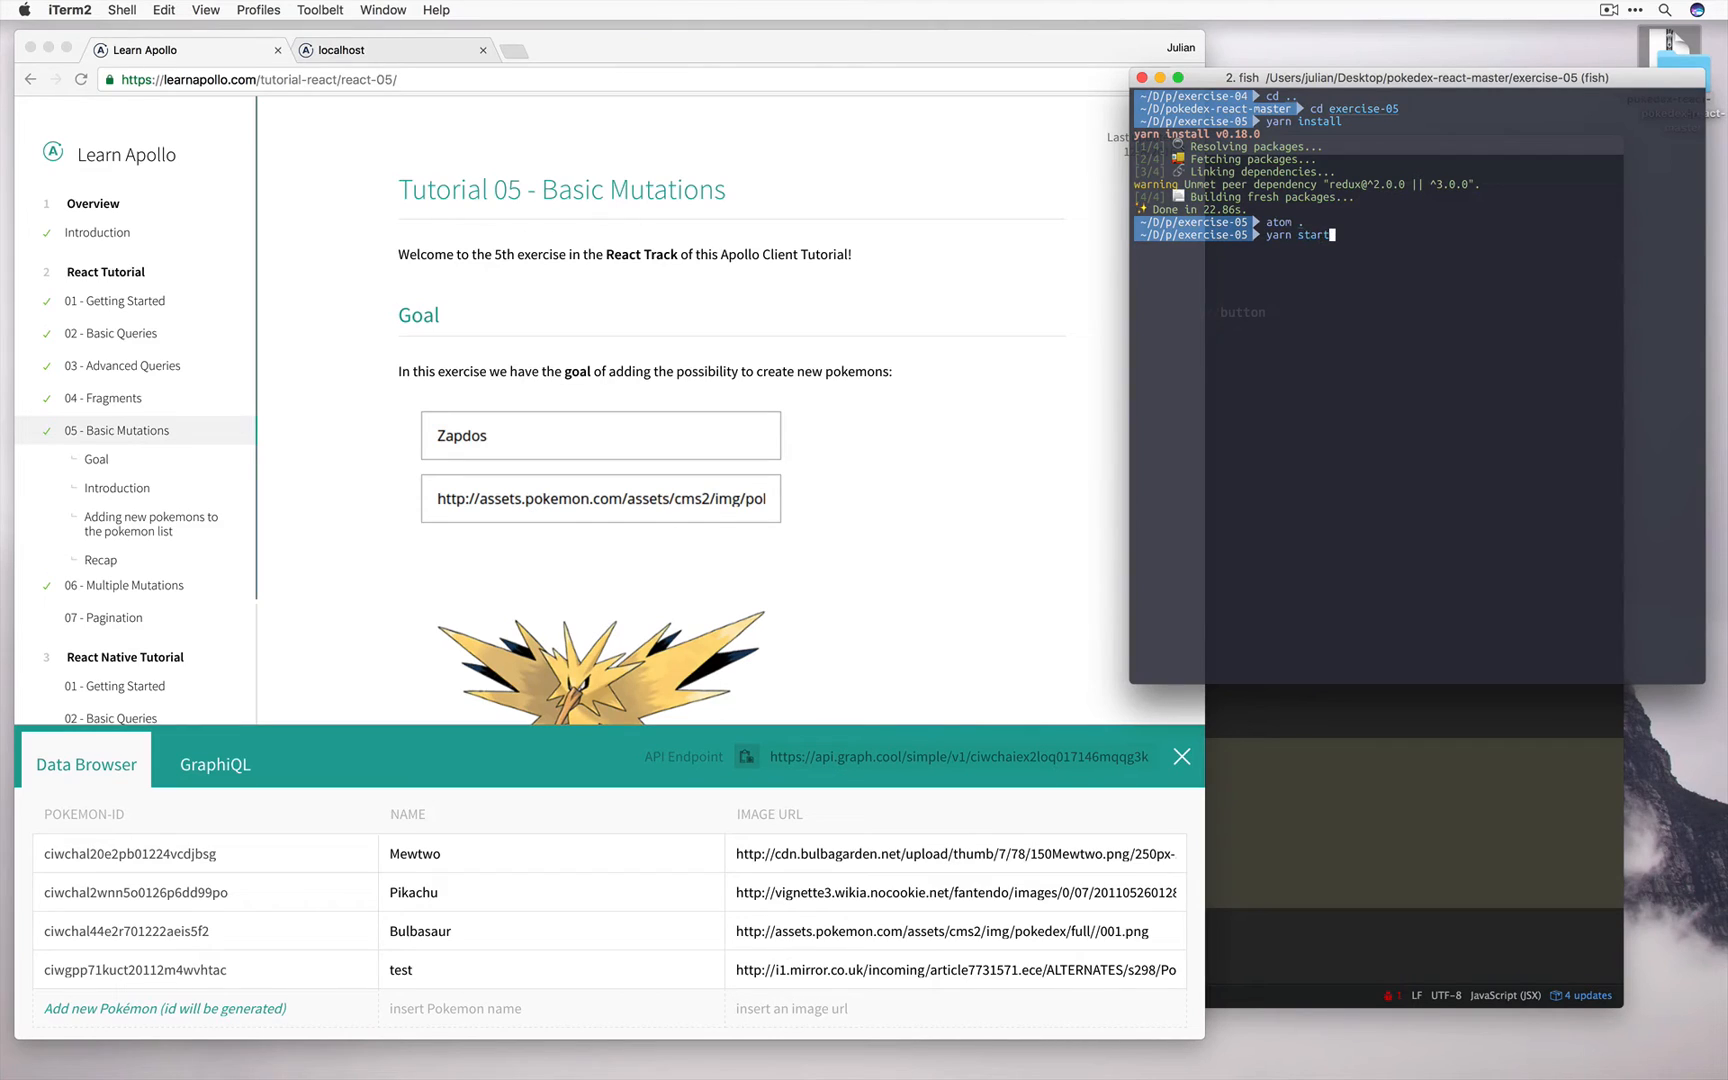
key(Return)
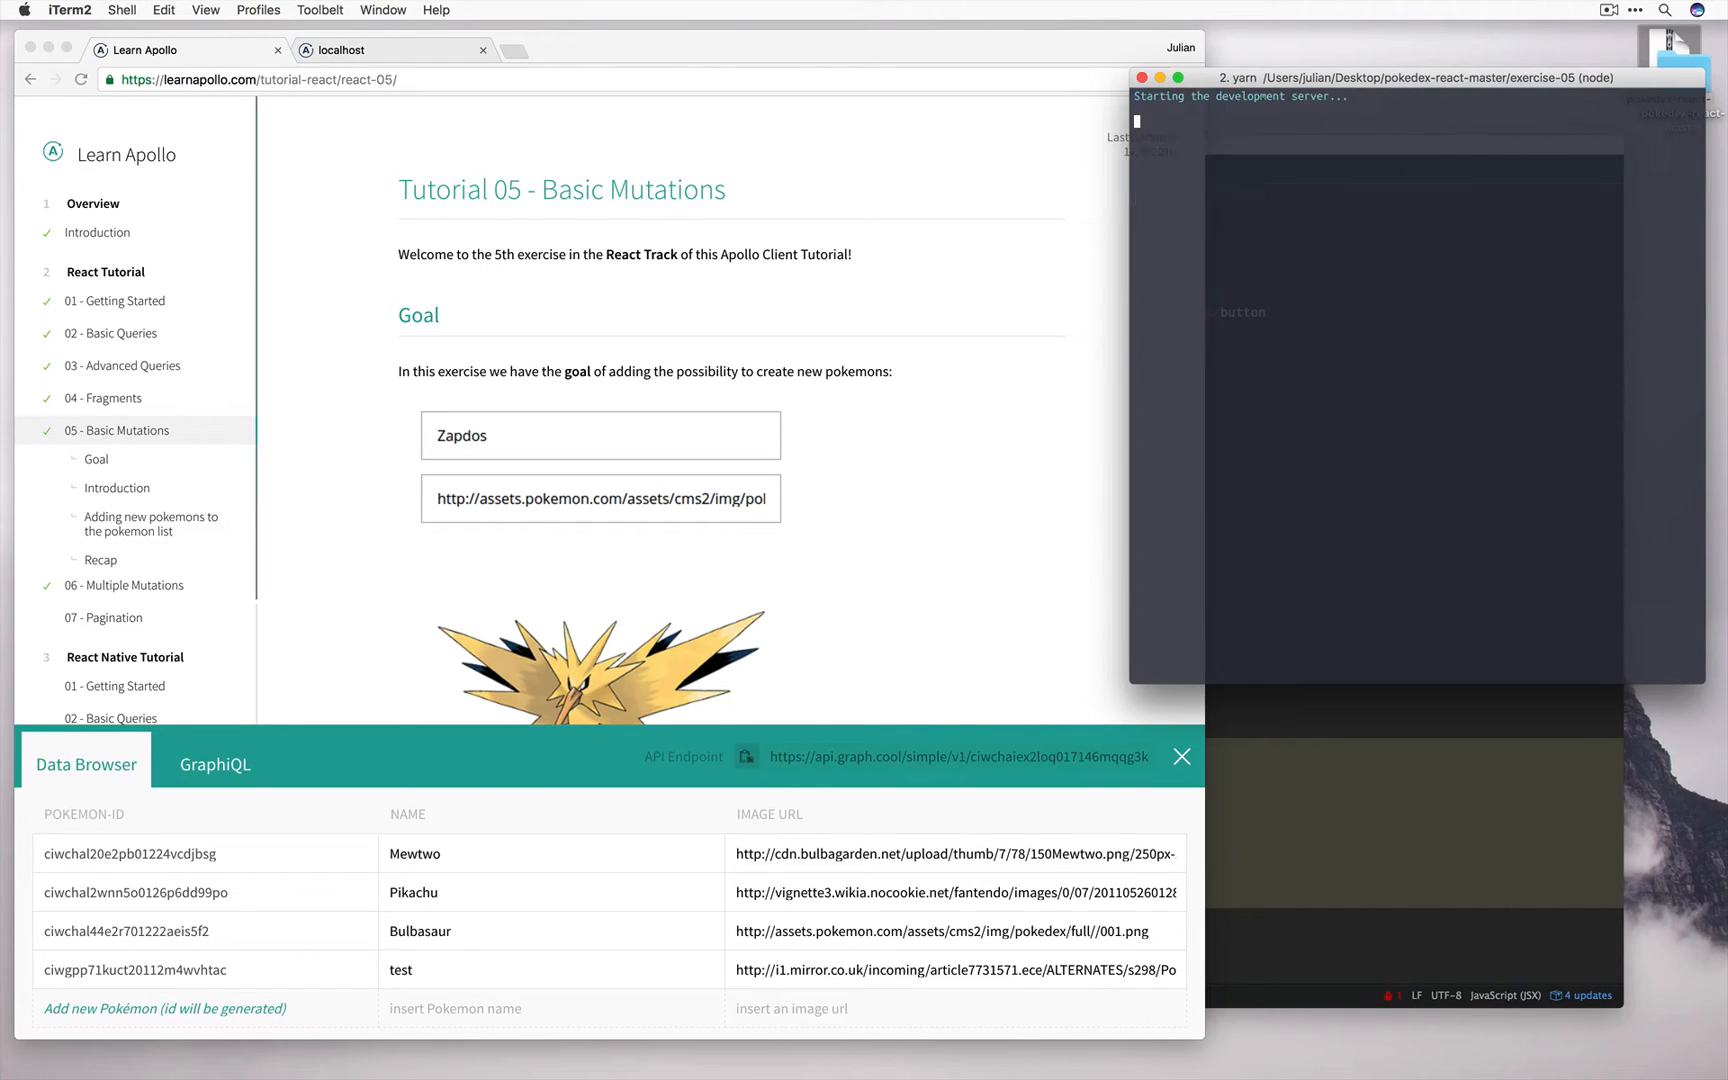
- Reload the localhost pokedex app and cancel back to the grid showing four pokemons including test
click(342, 50)
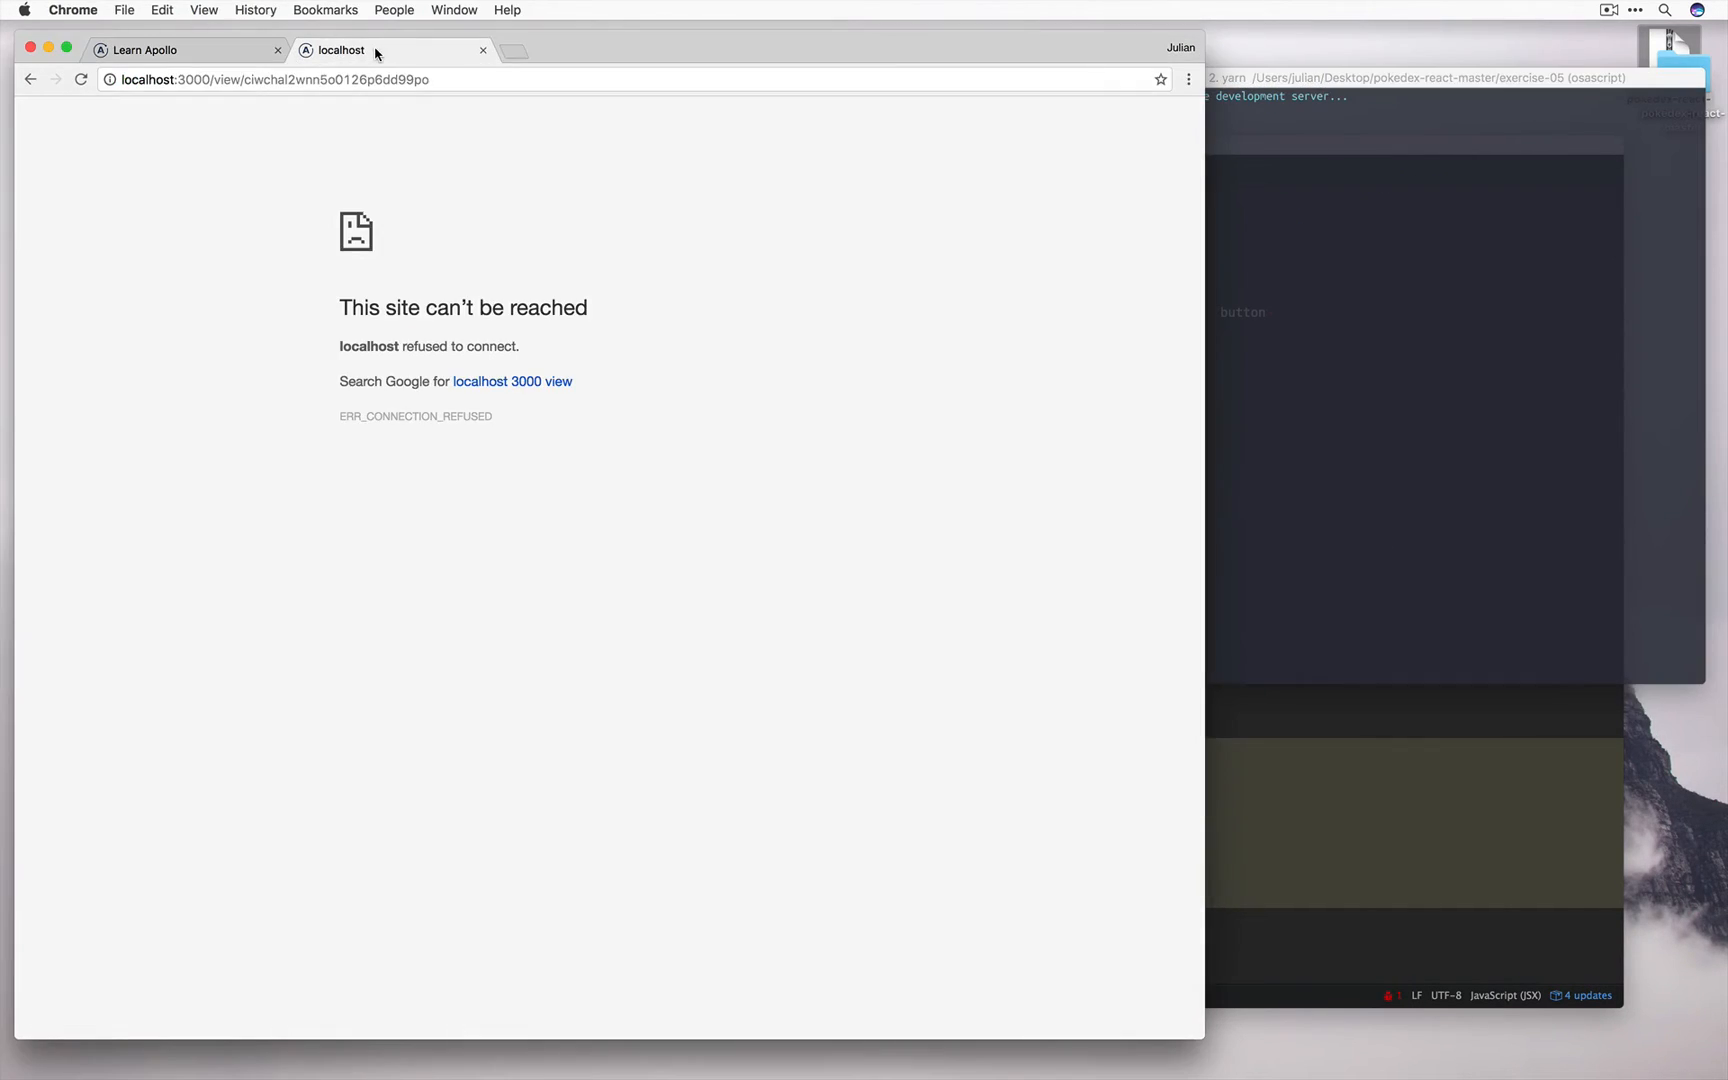
click(80, 78)
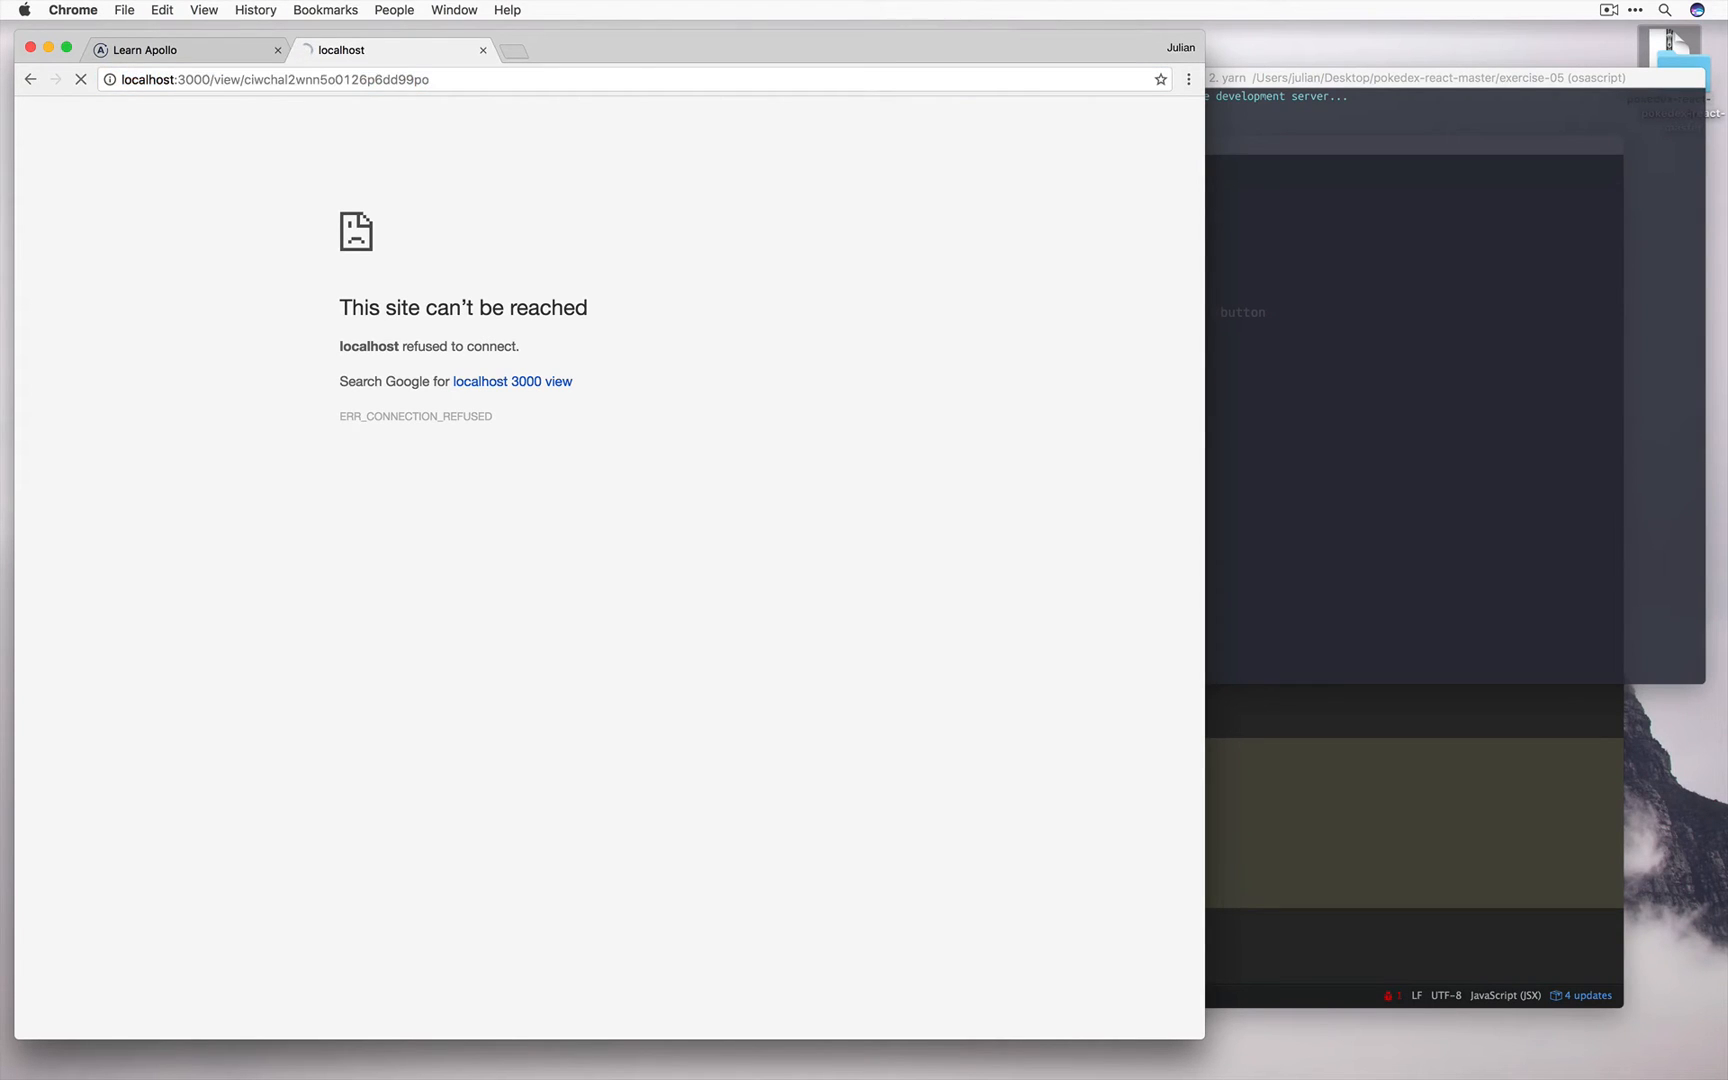
click(80, 78)
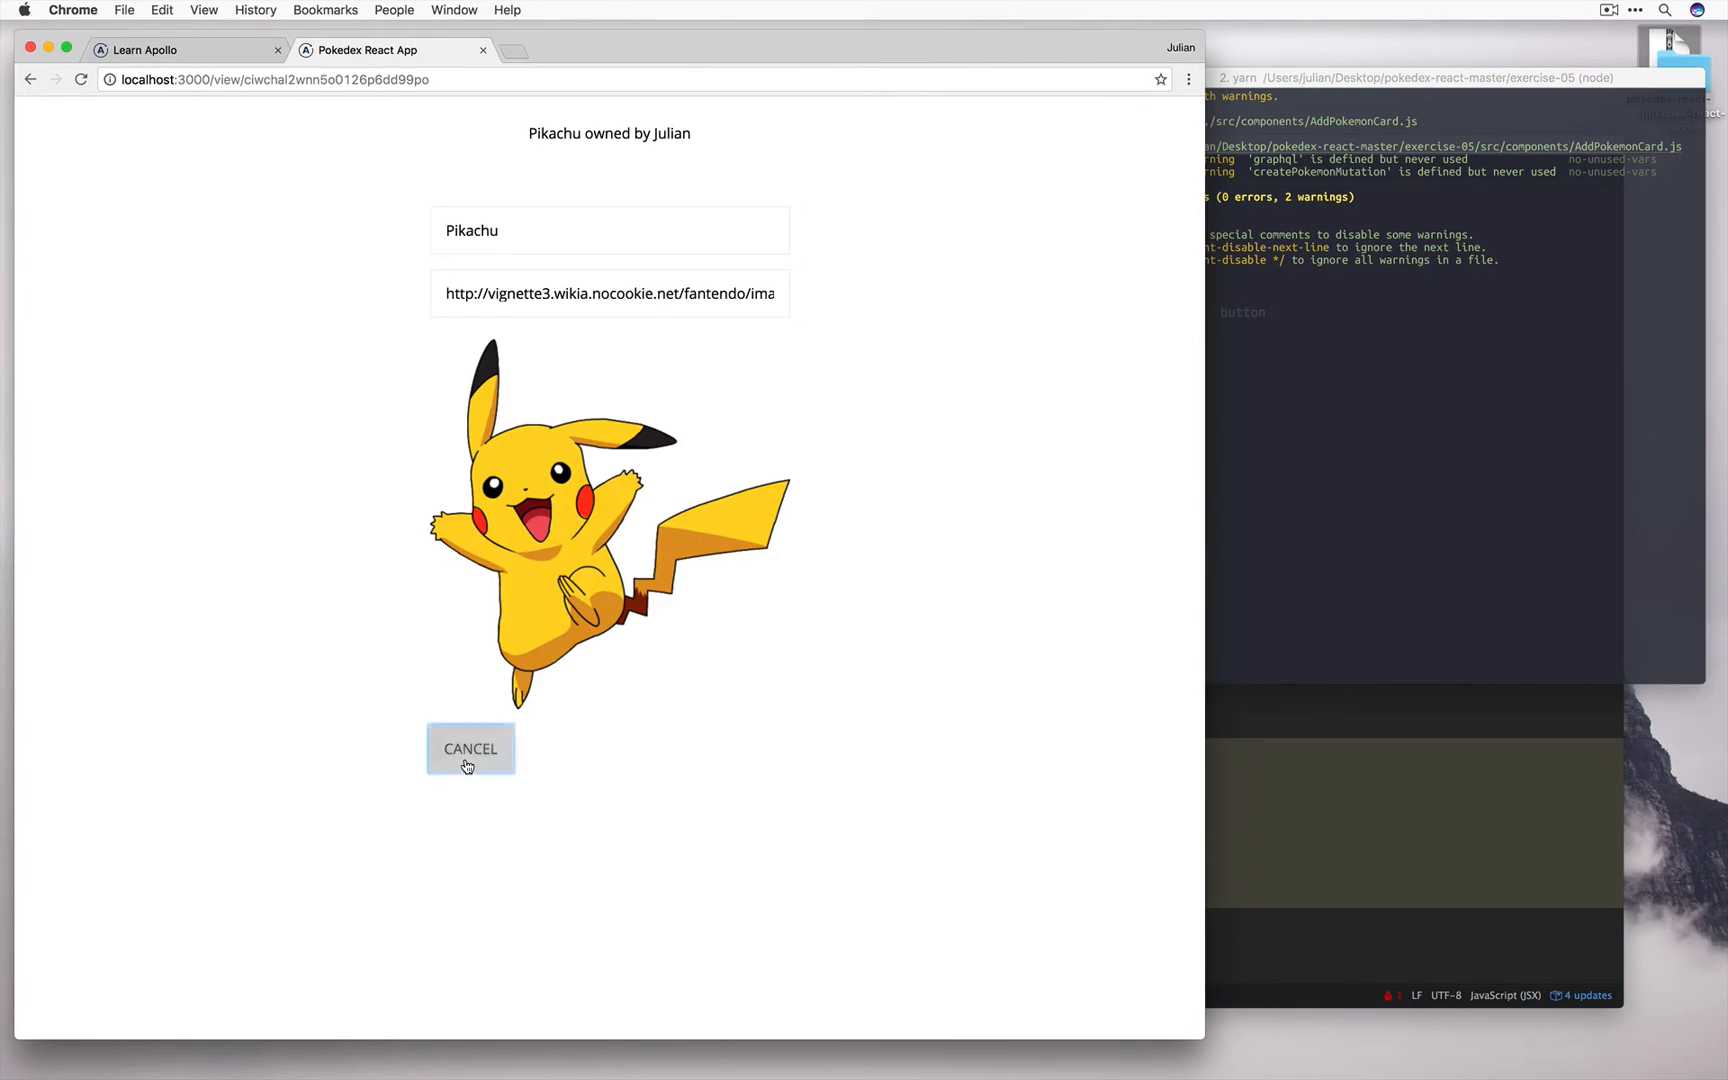
click(470, 748)
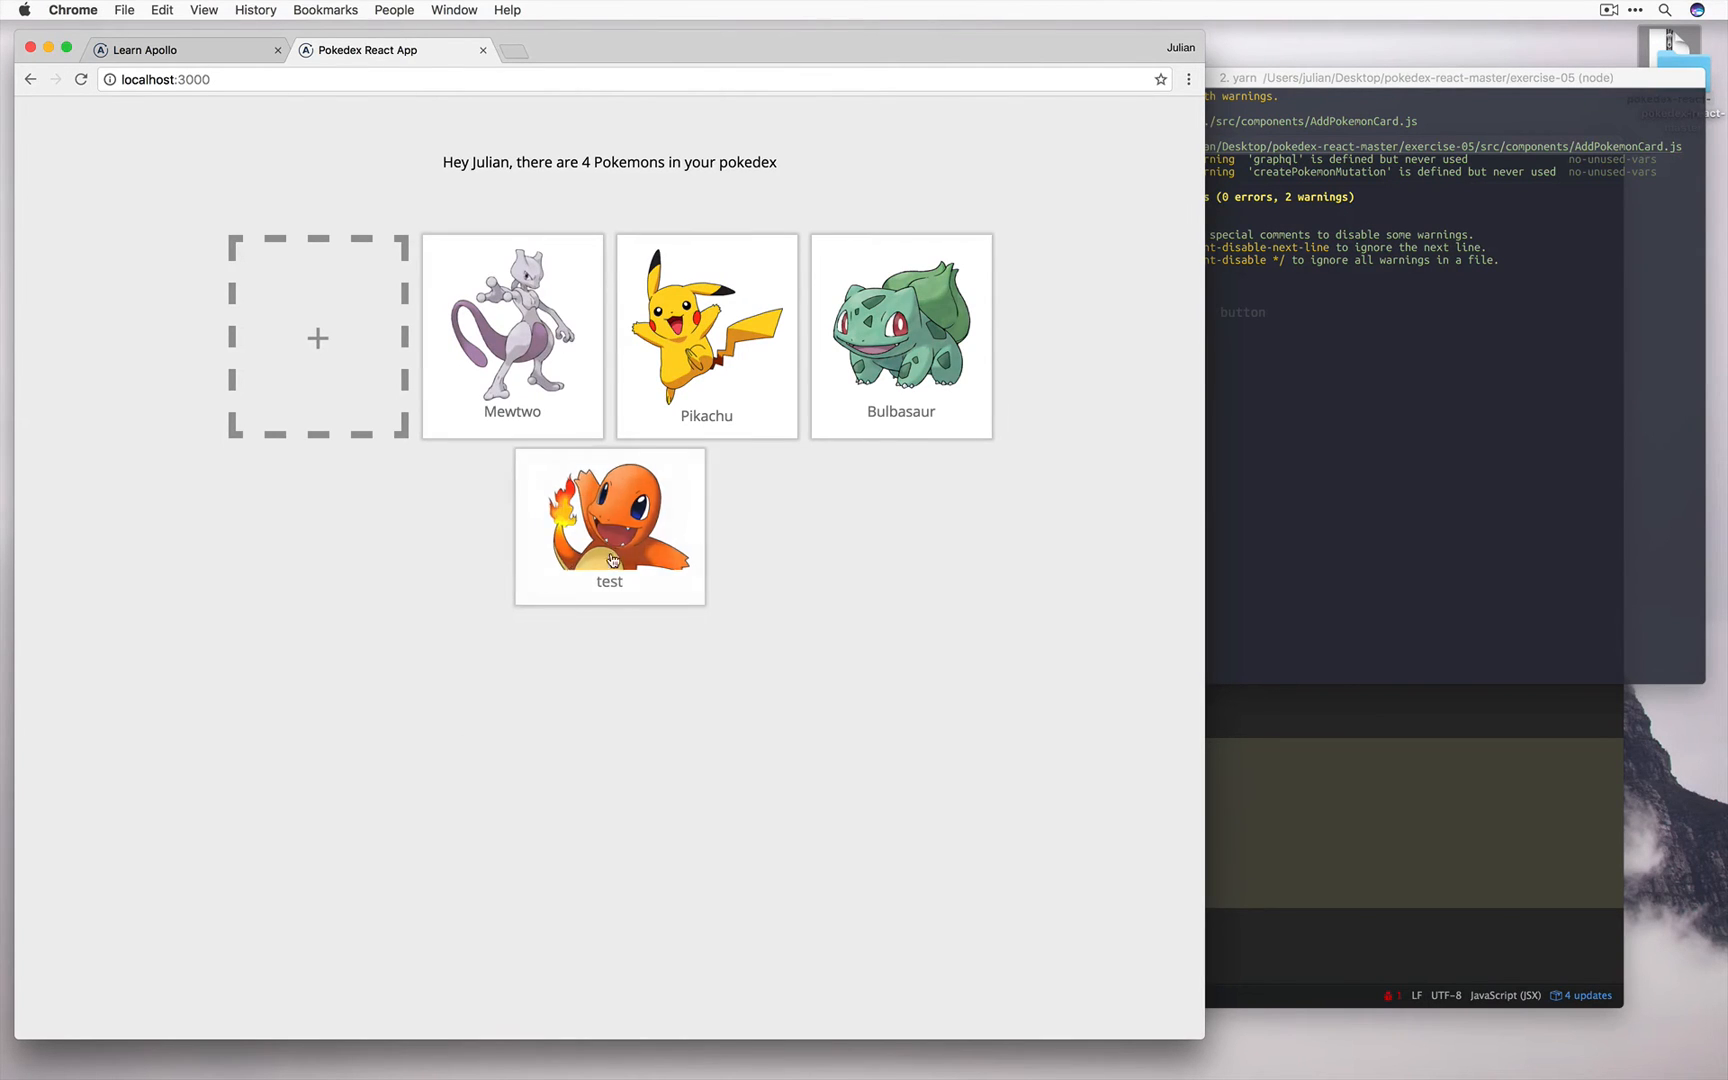
mouse_move(610, 526)
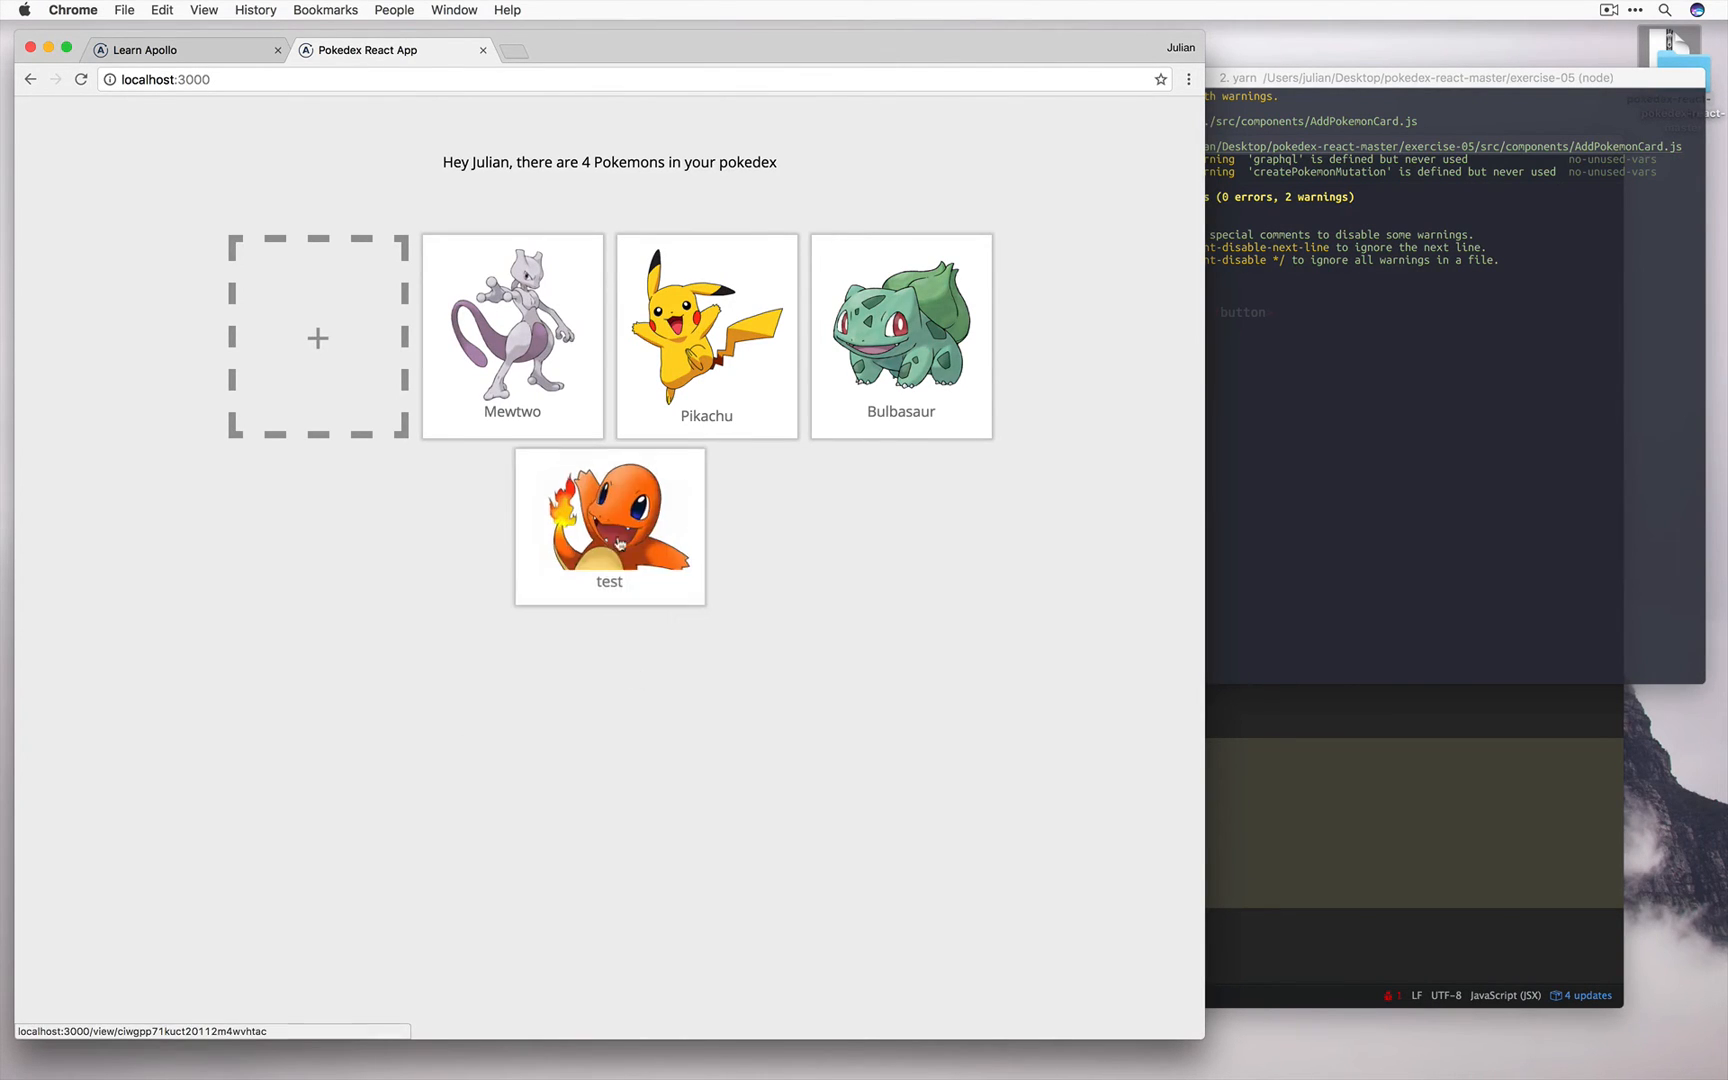
mouse_move(774, 686)
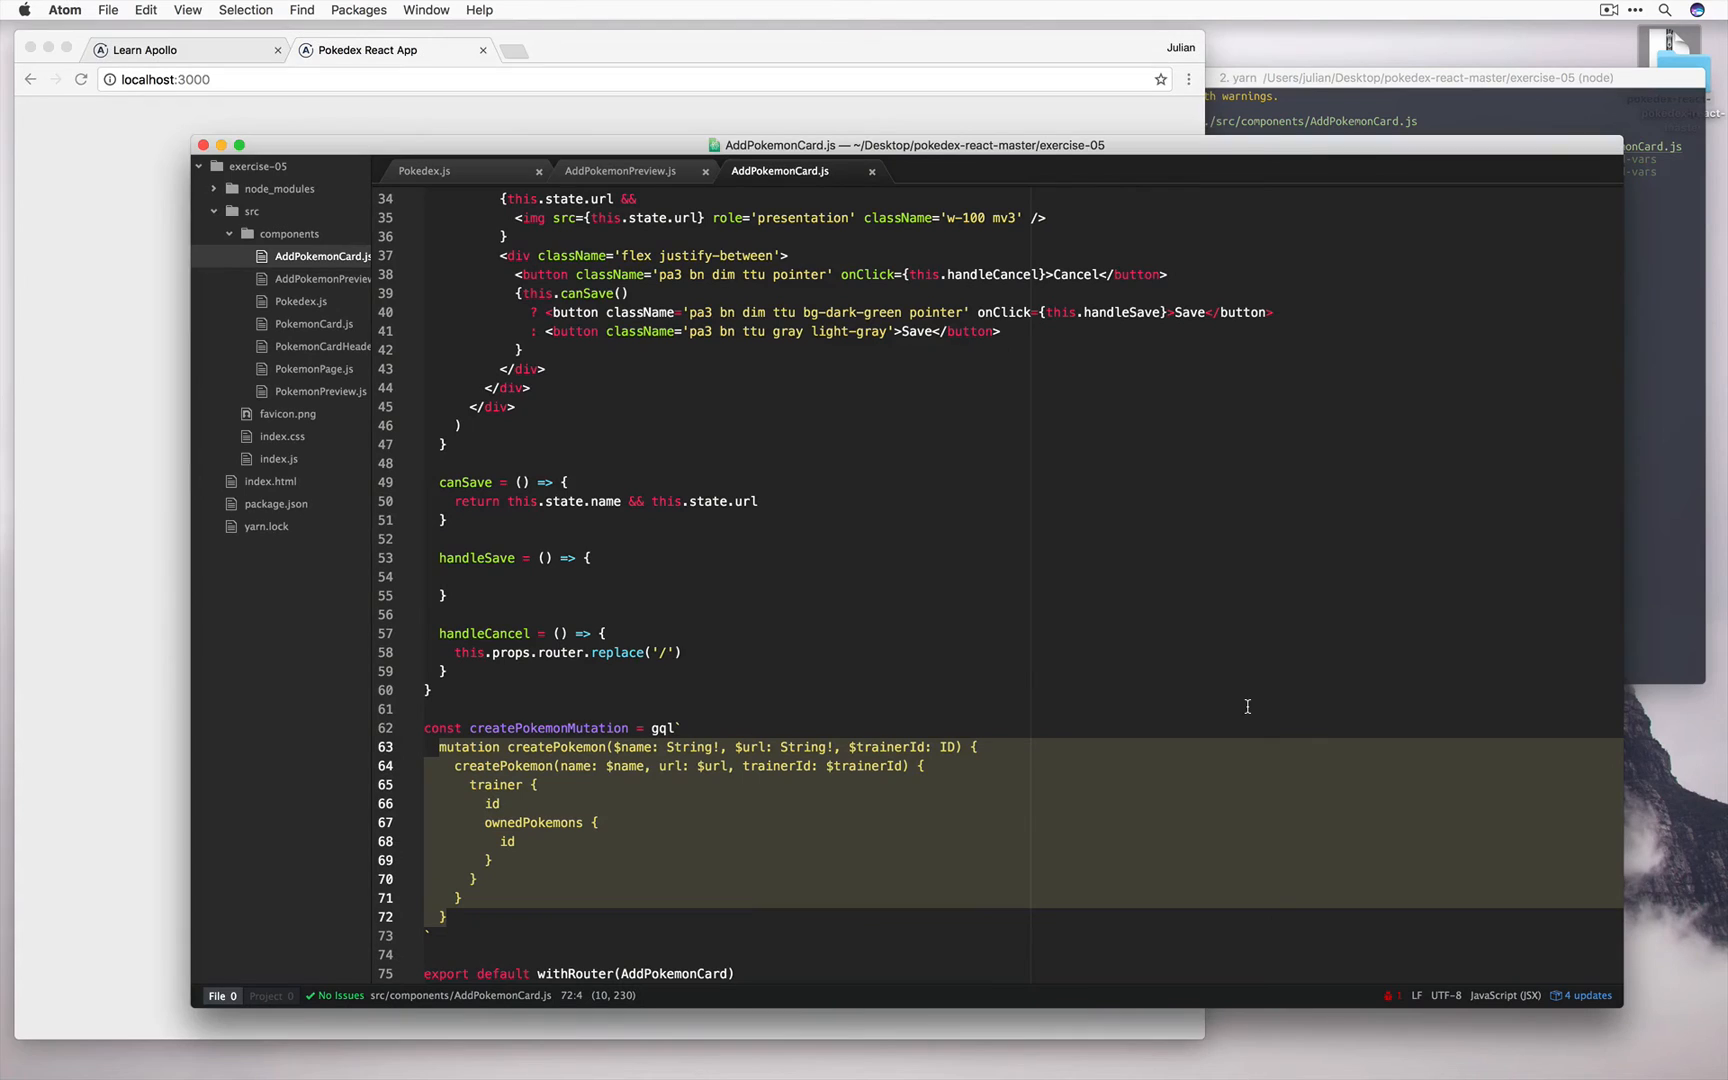
- Deselect the createPokemonMutation code in AddPokemonCard.js after reviewing it
click(430, 690)
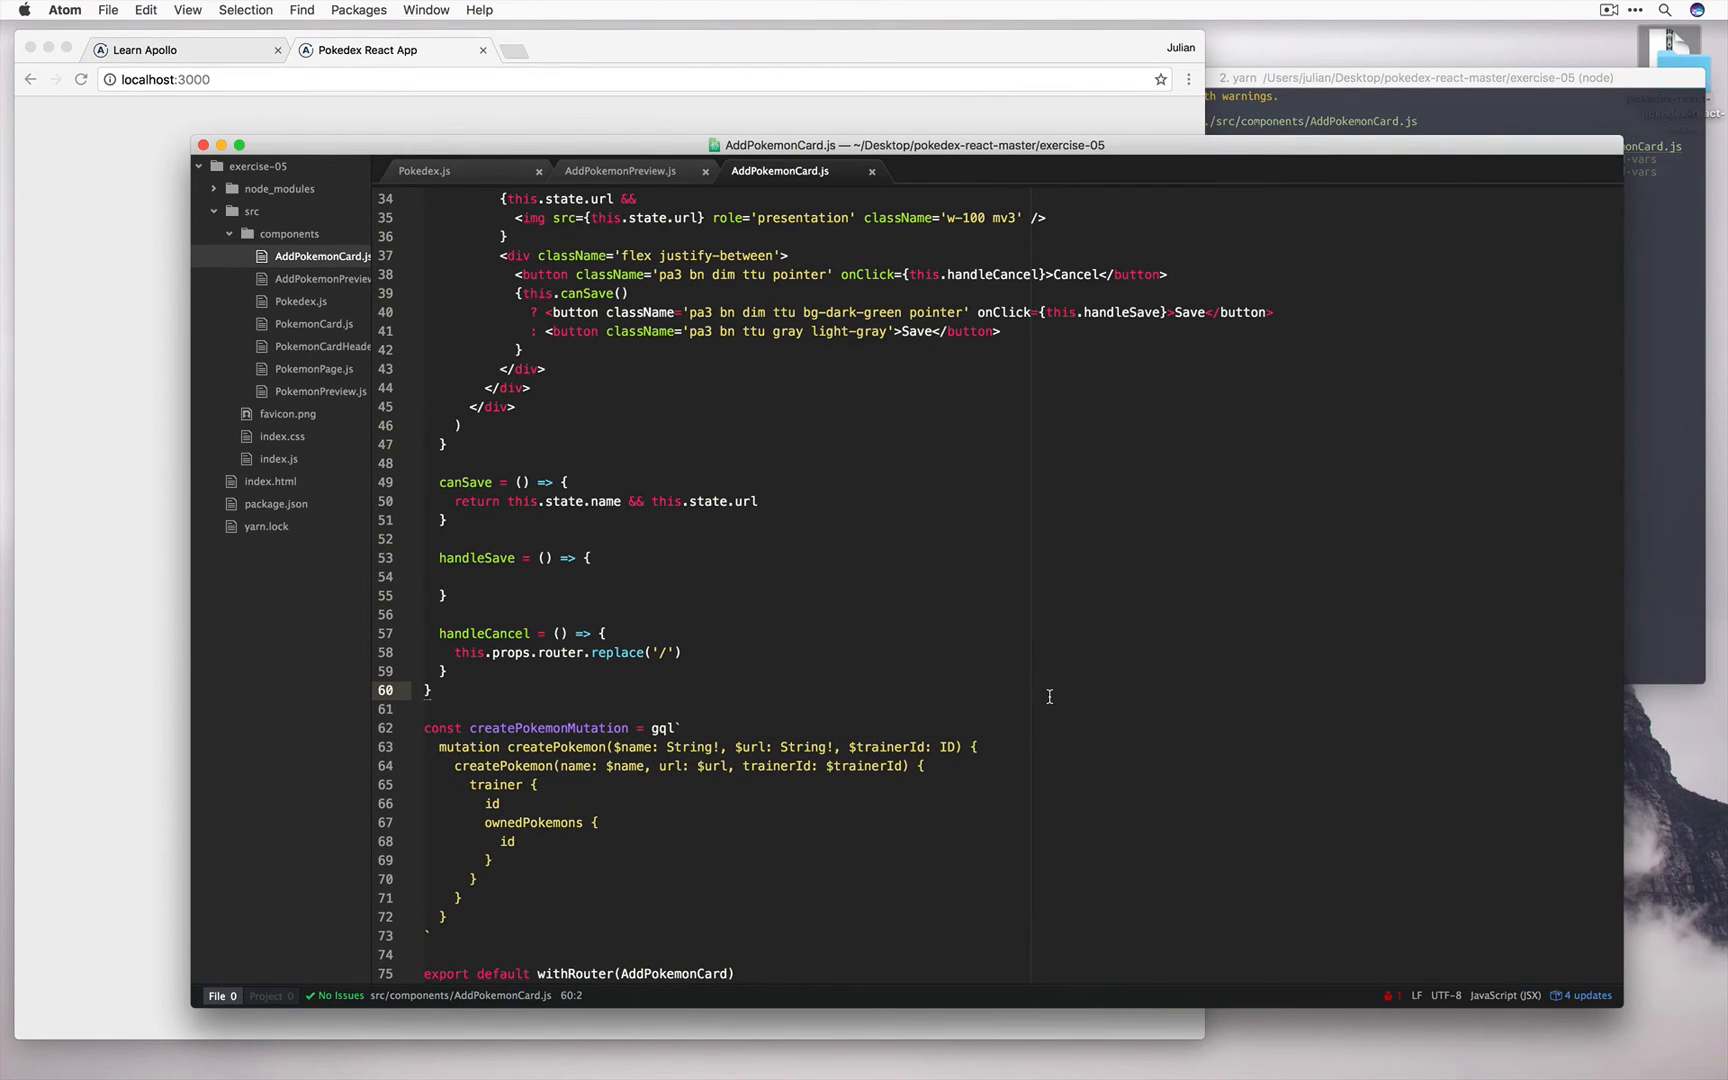
click(430, 690)
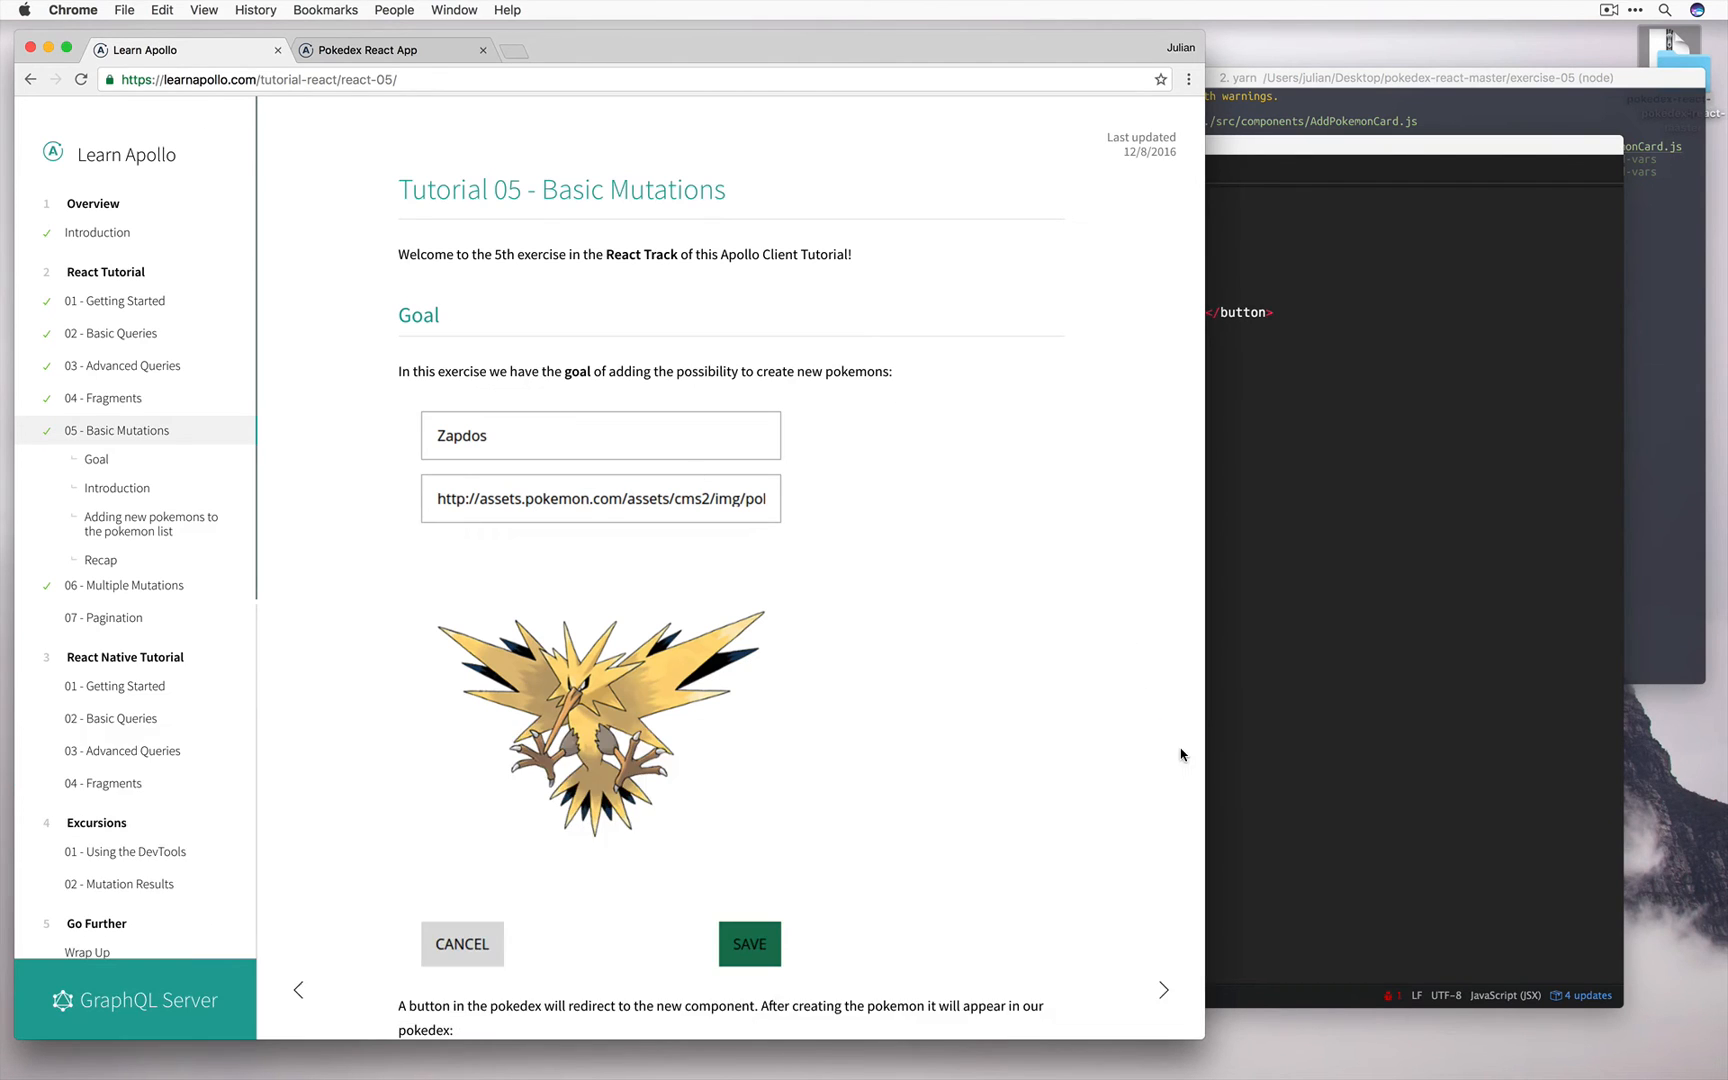
- Select the tutorial's createPokemon mutation and graphql export snippet for copying into AddPokemonCard.js
scroll(down, 3)
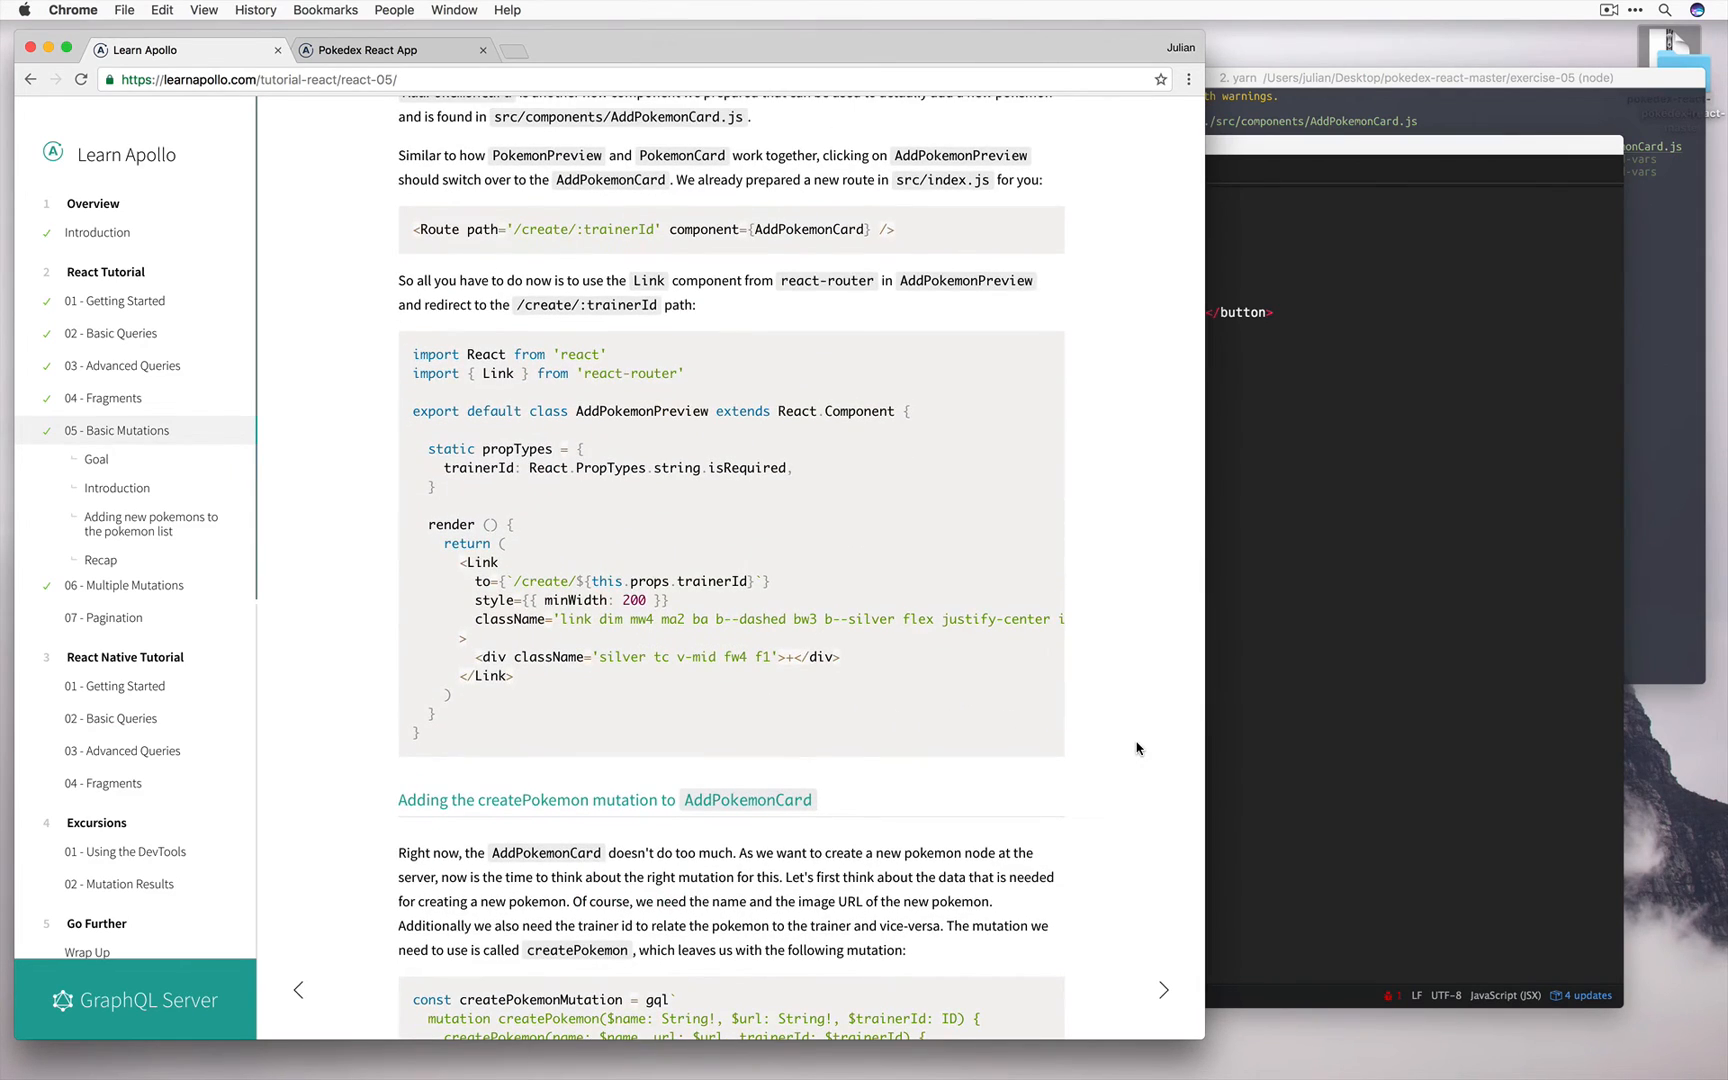
scroll(down, 3)
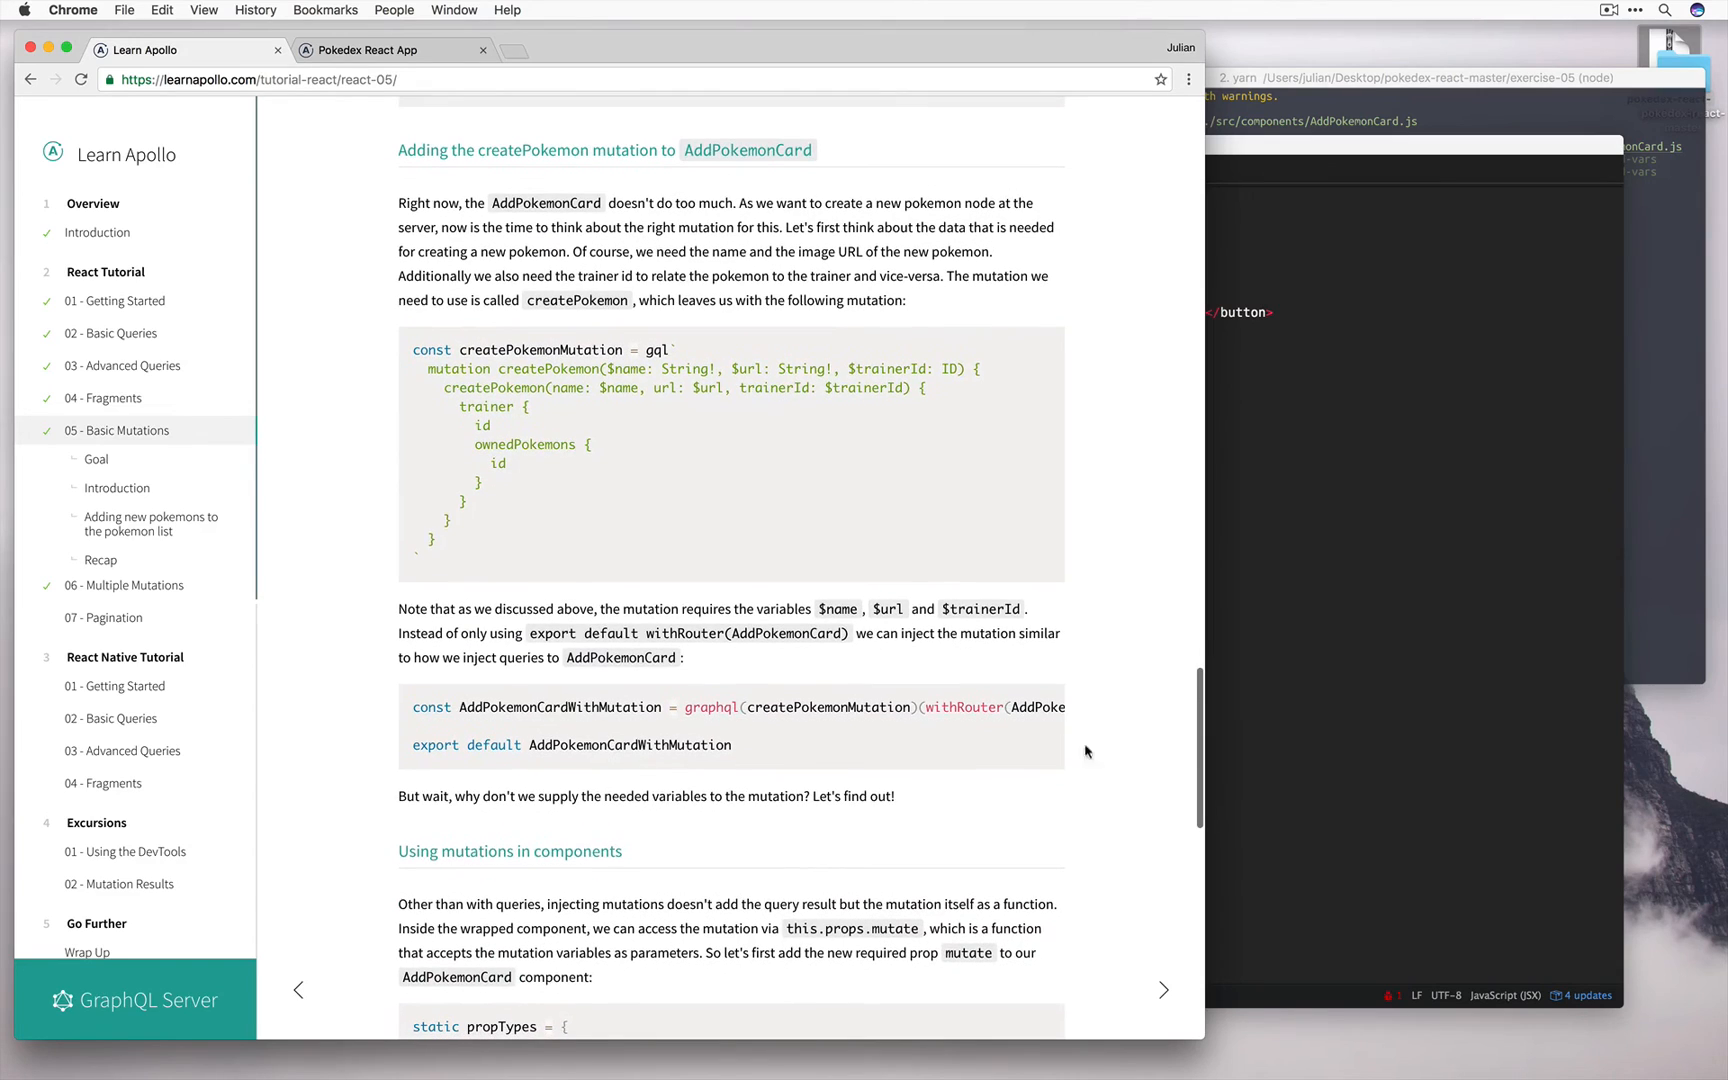
drag(412, 706, 730, 744)
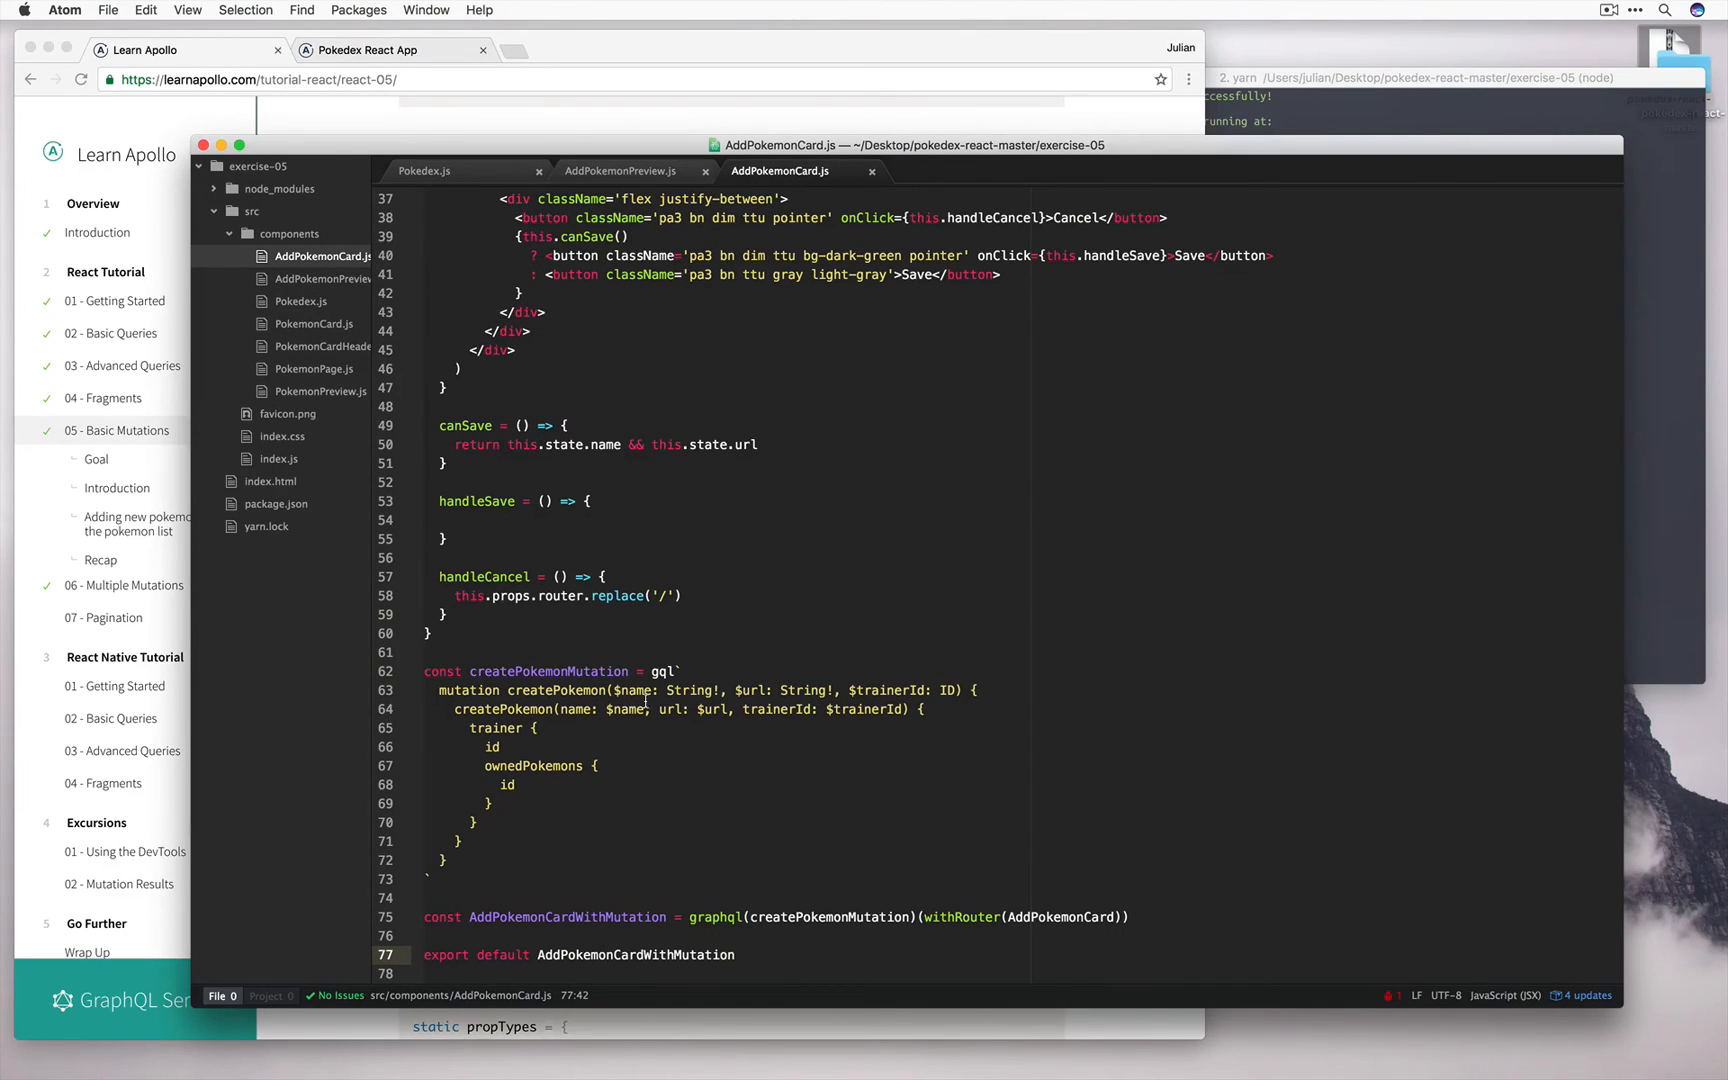
mouse_move(518, 526)
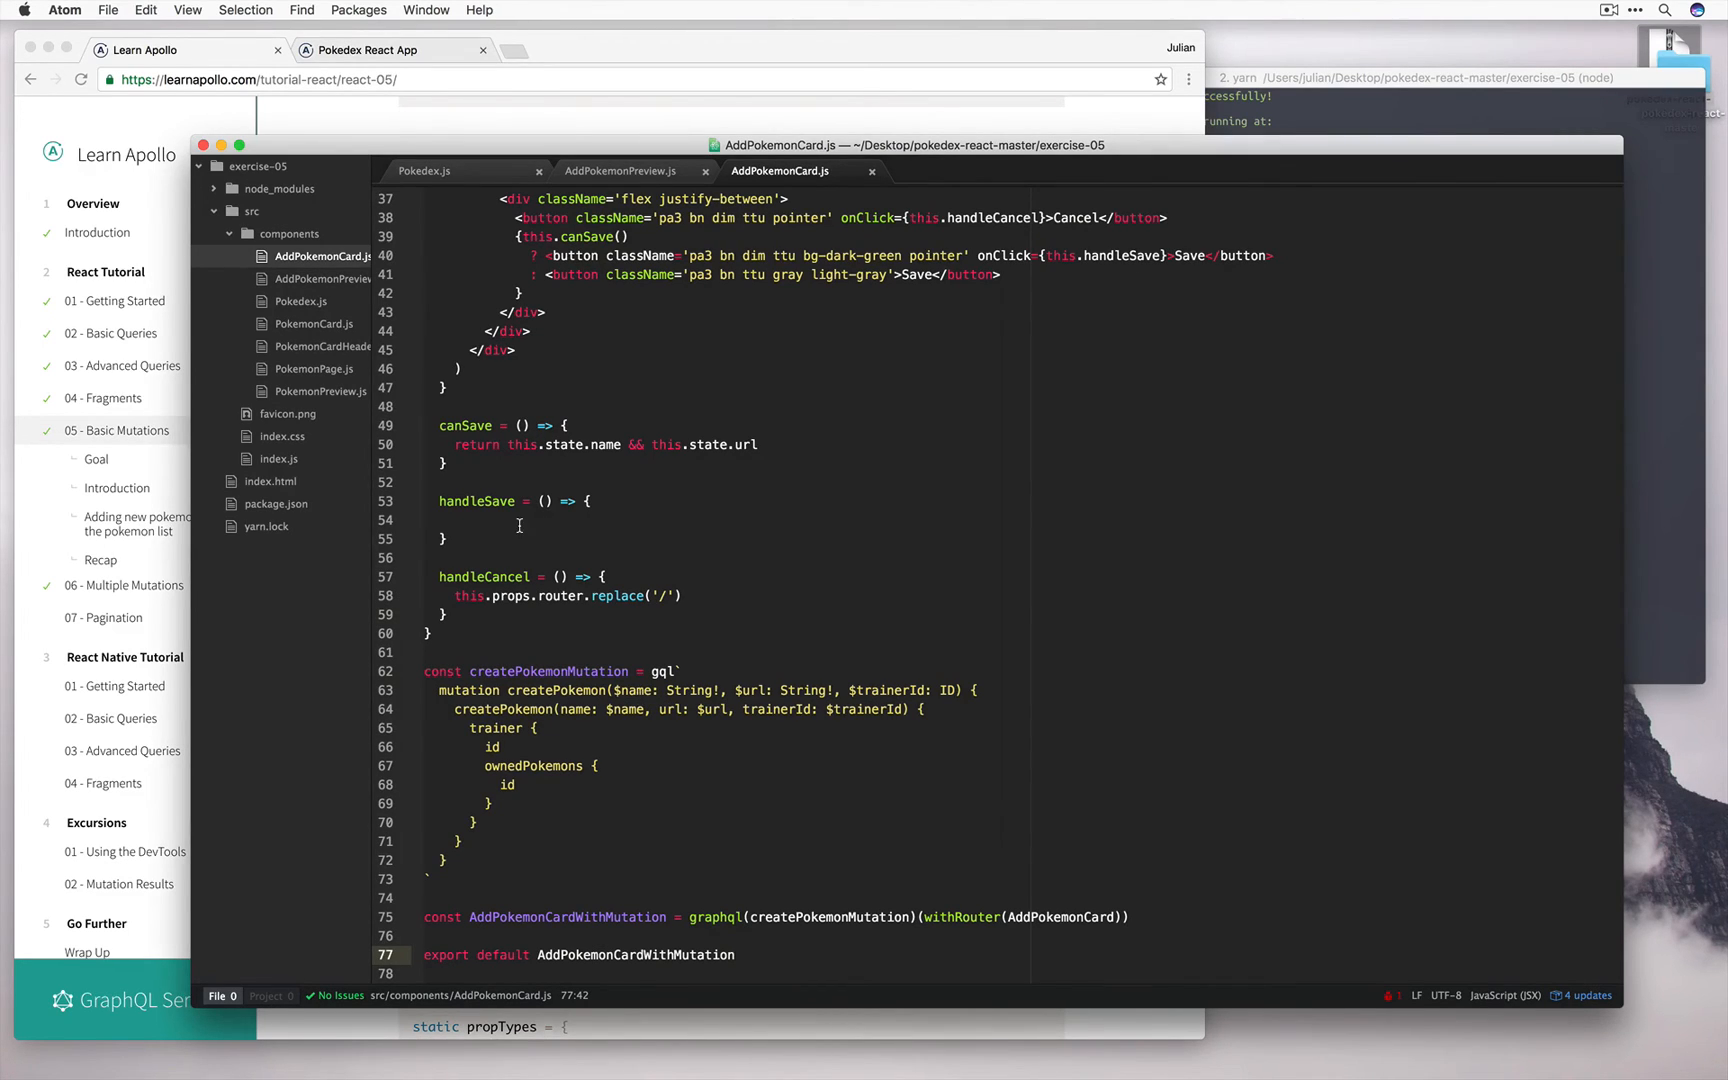
- Paste the this.props.mutate call with name, url and trainerId into handleSave and save AddPokemonCard.js
click(512, 520)
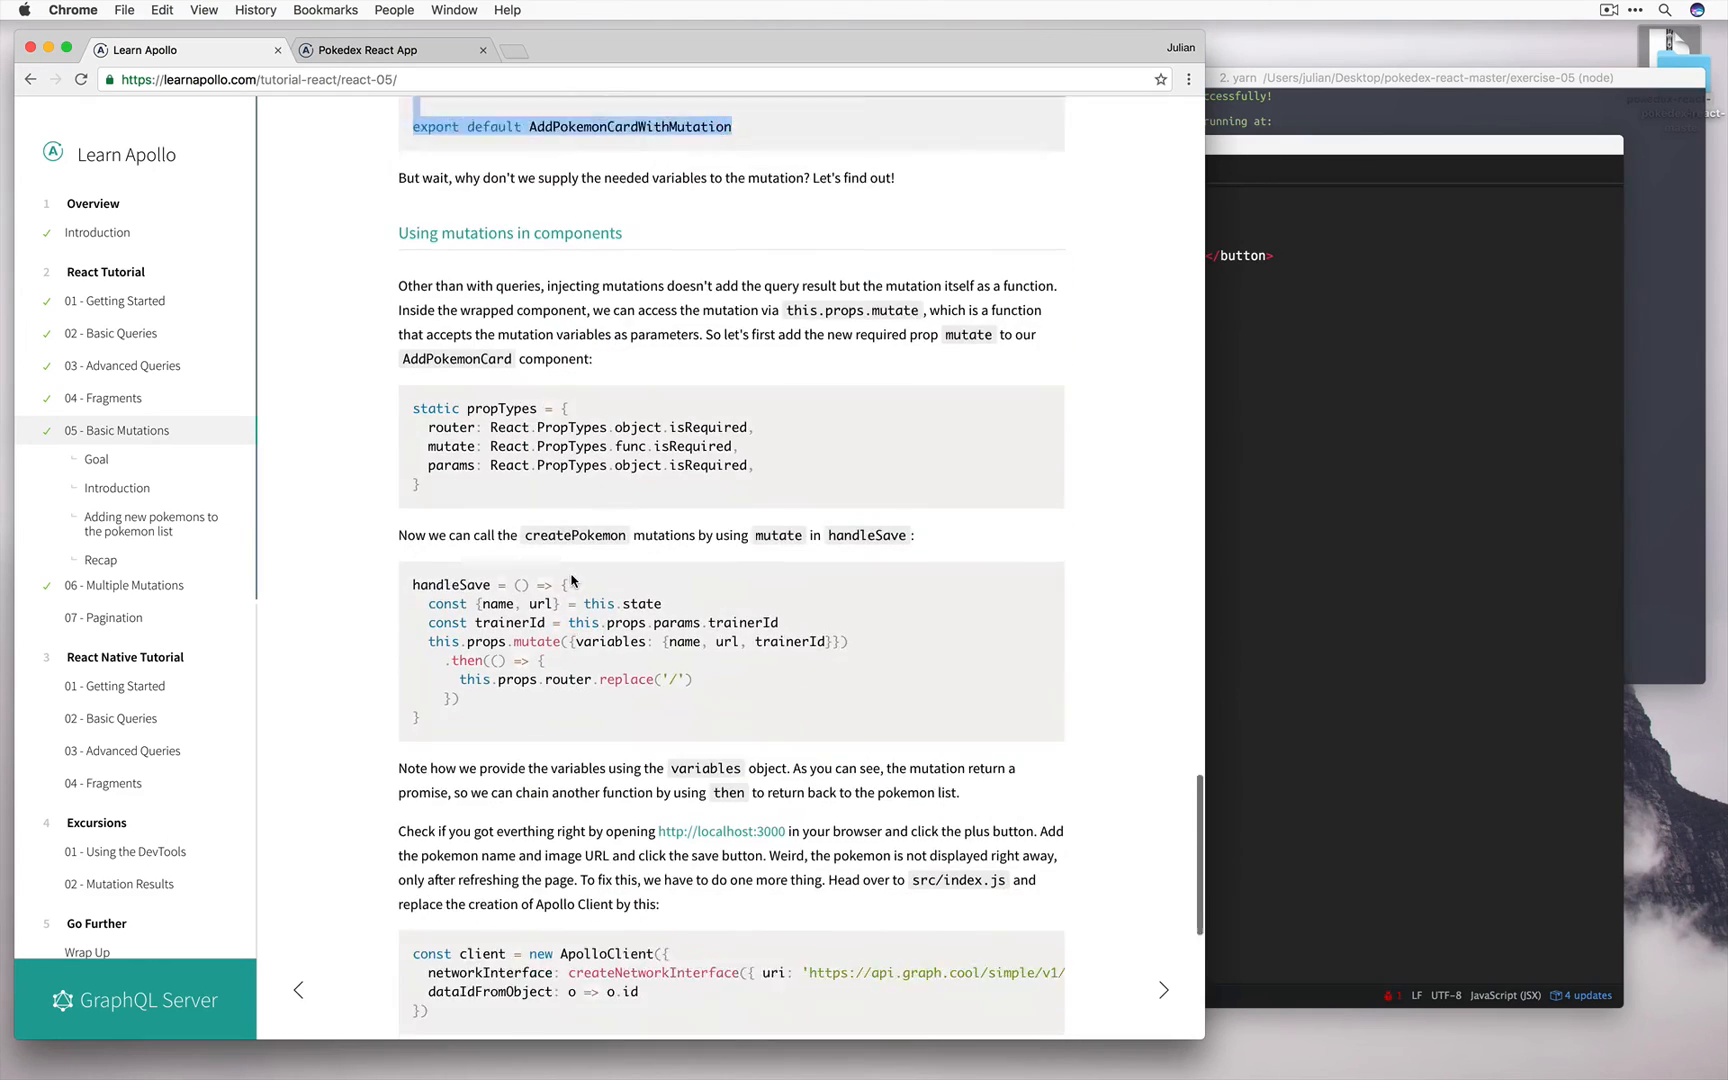
scroll(down, 3)
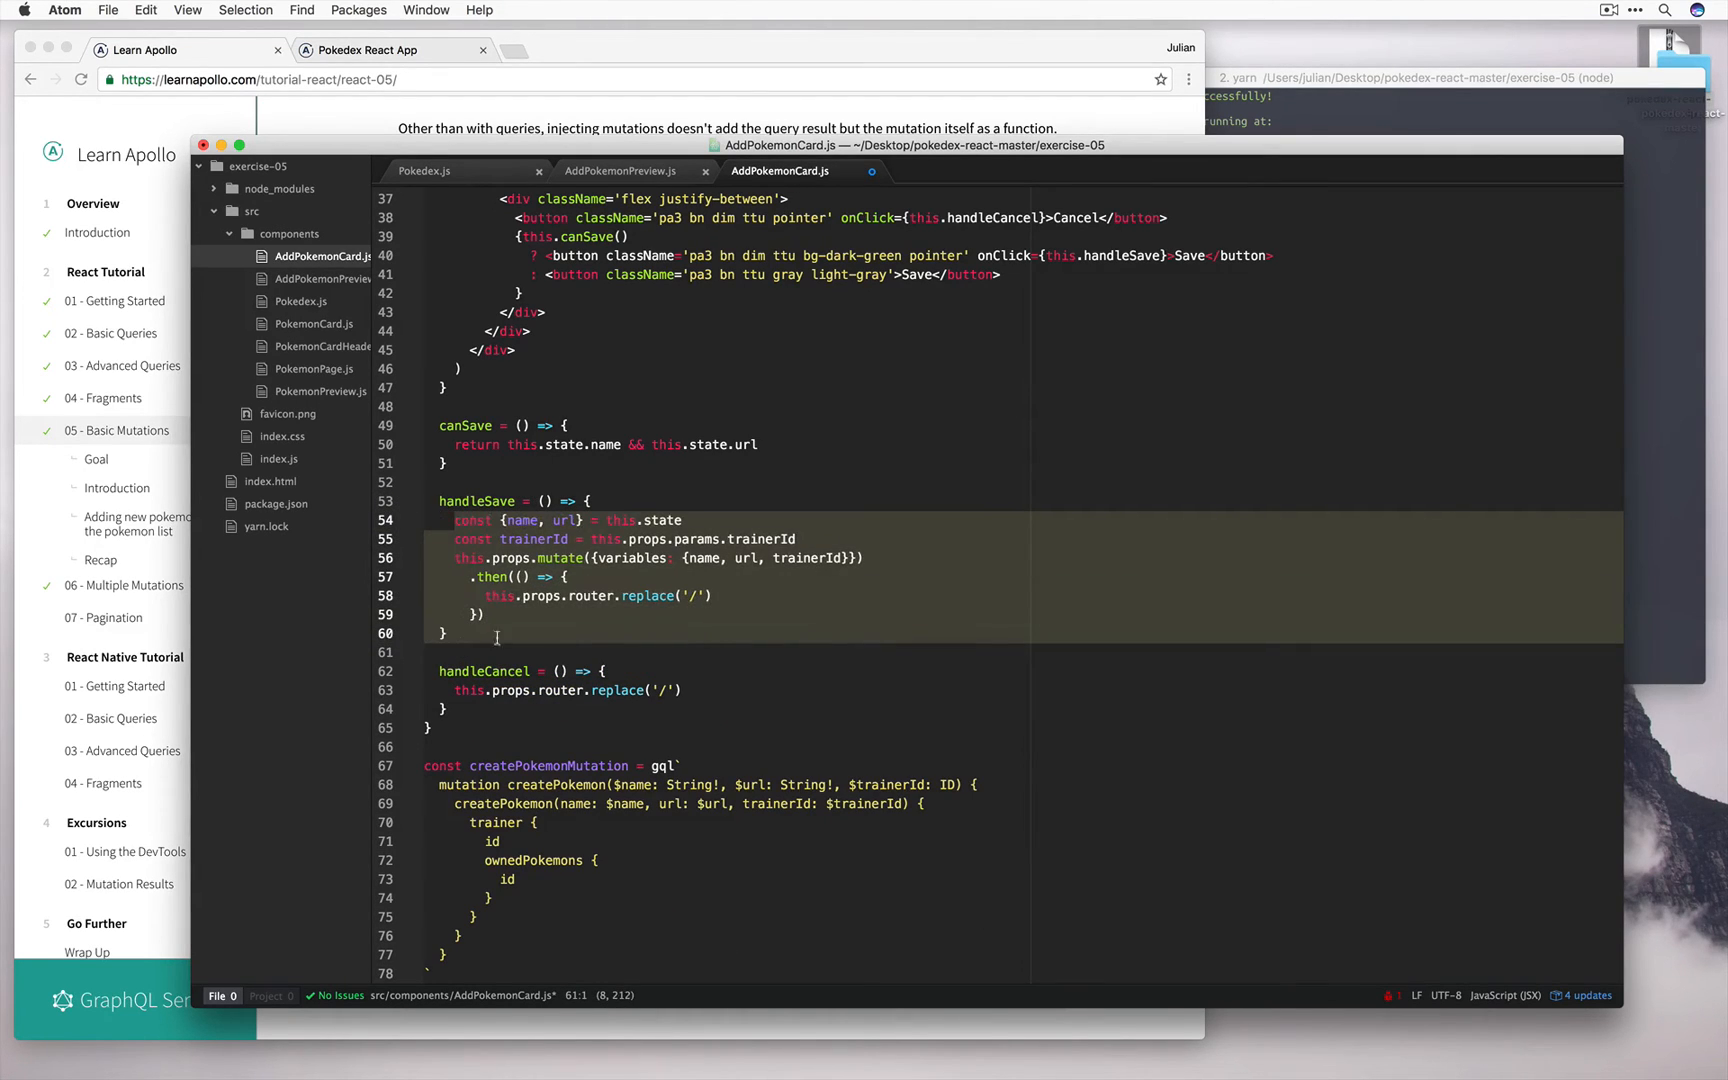
click(496, 636)
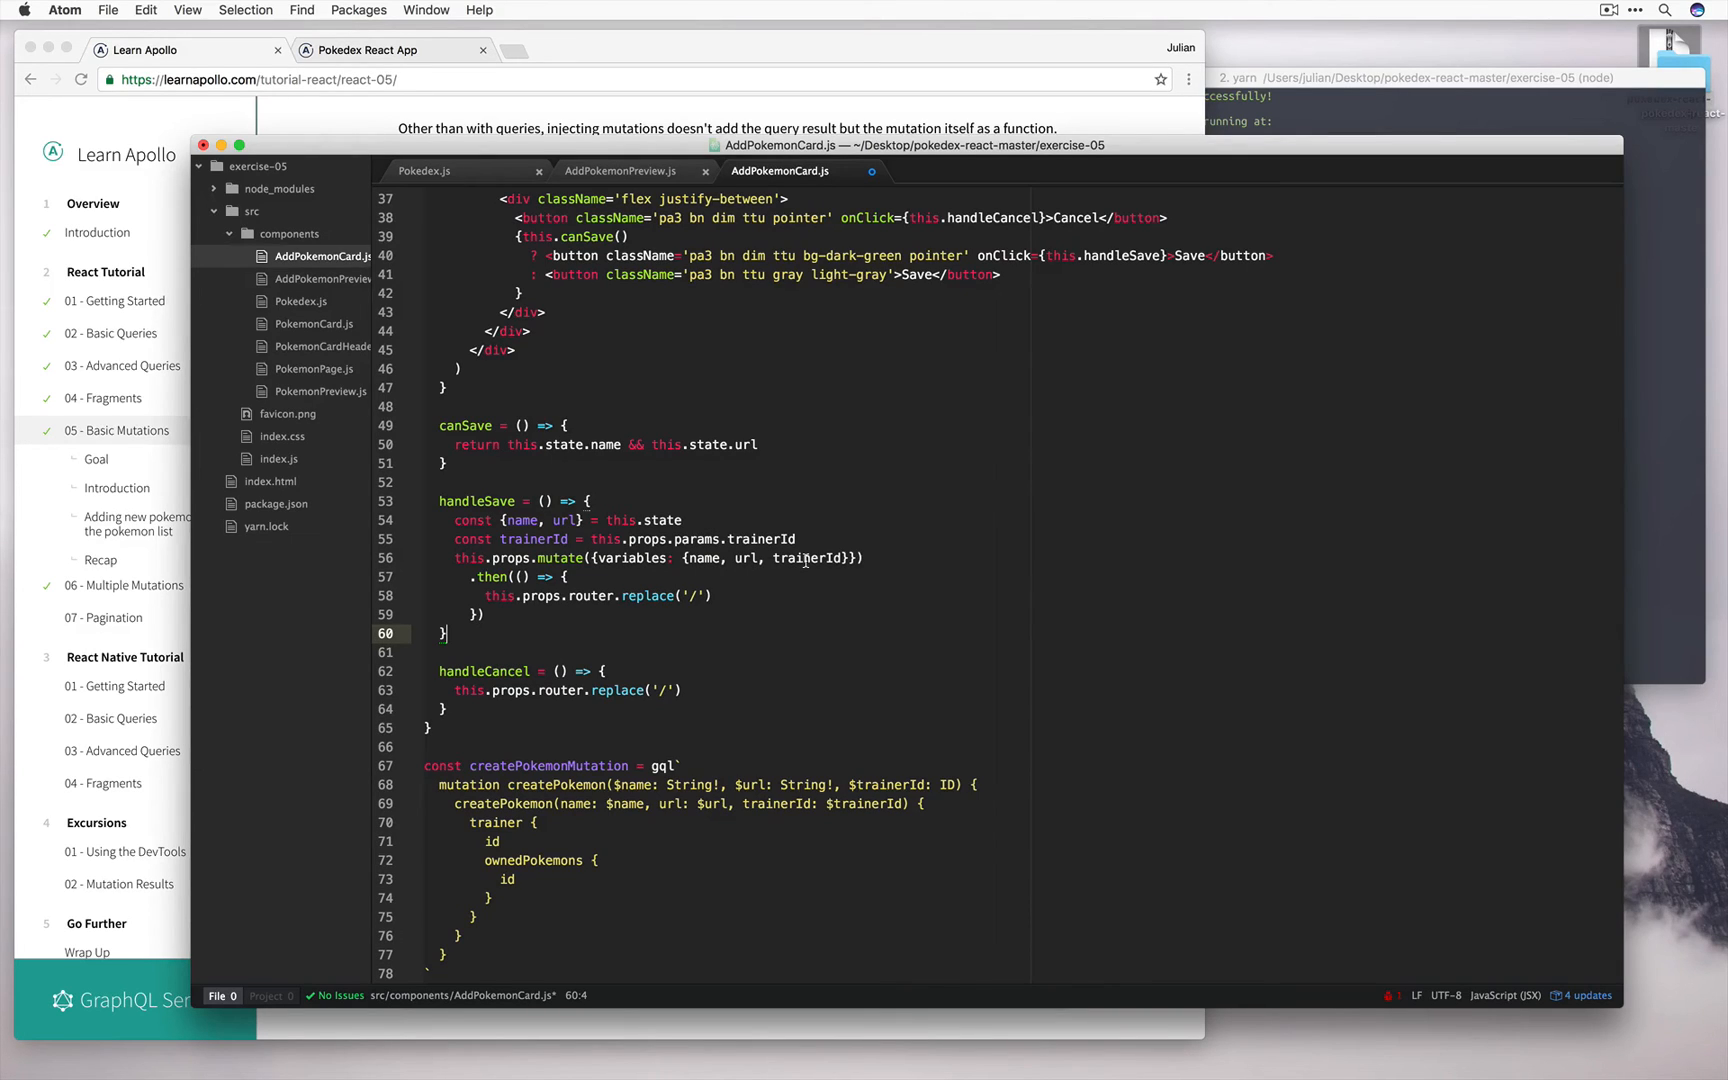
mouse_move(536, 580)
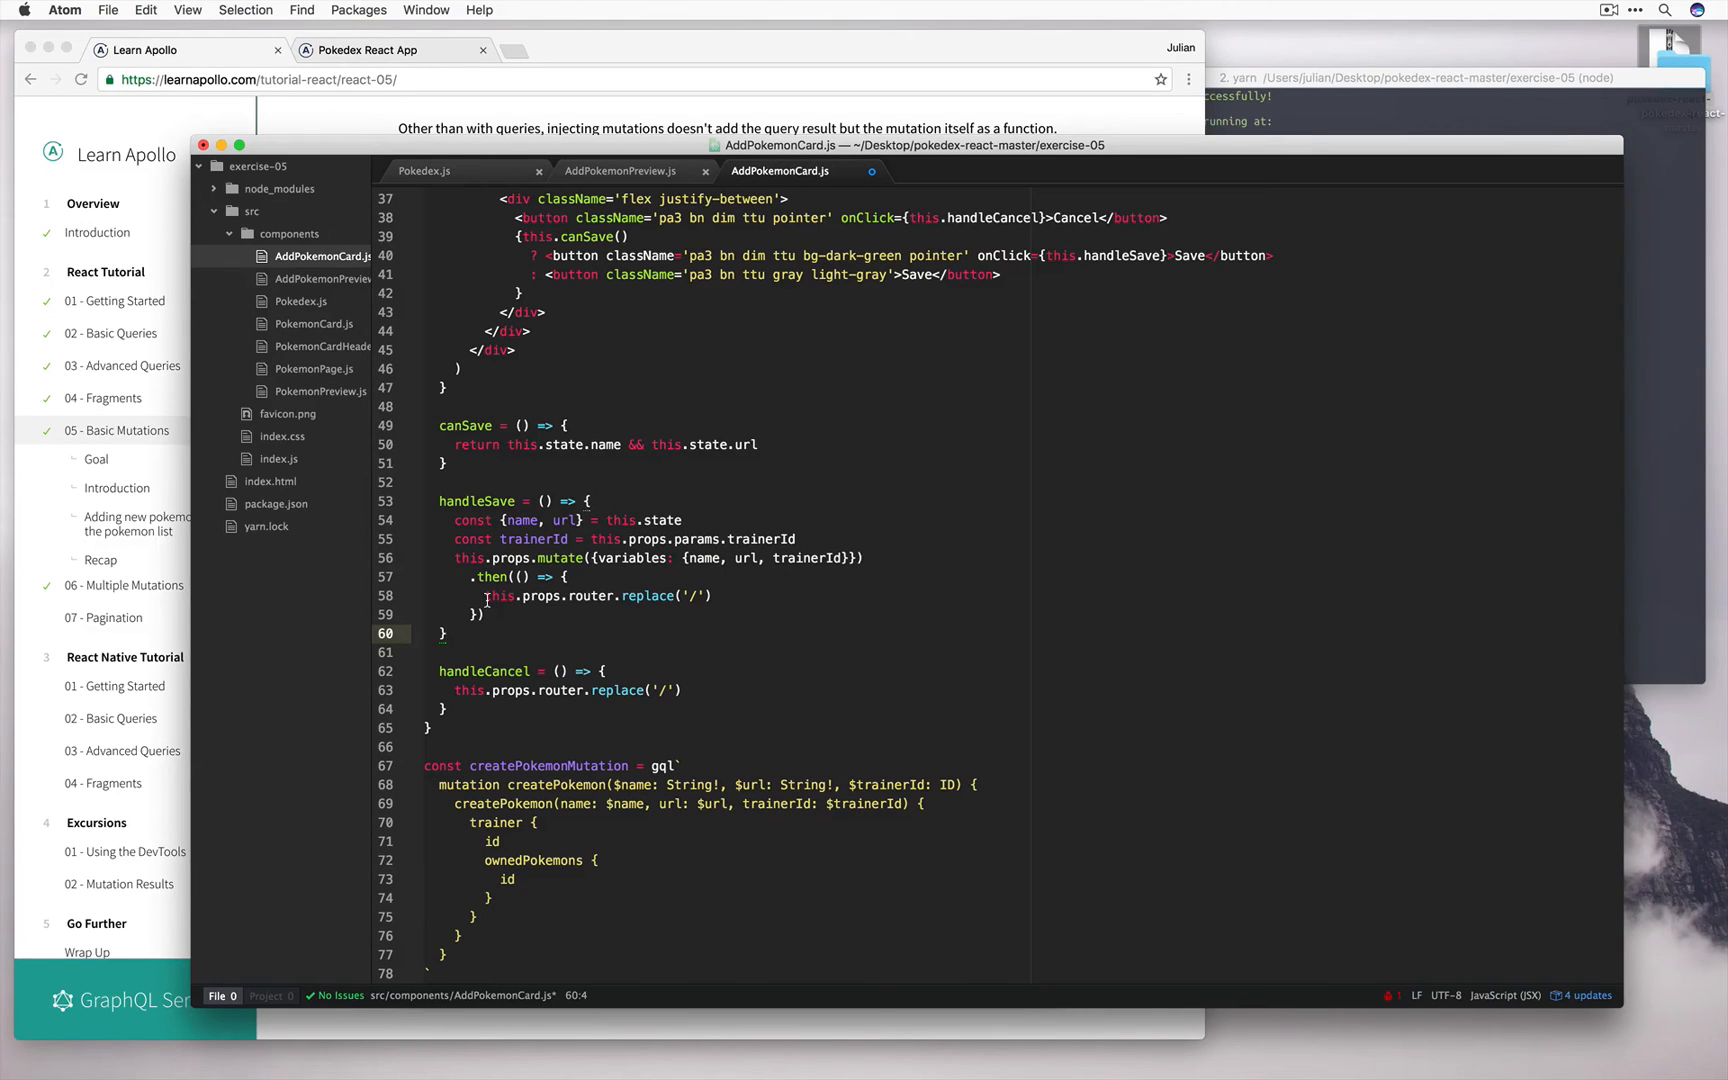
key(cmd+s)
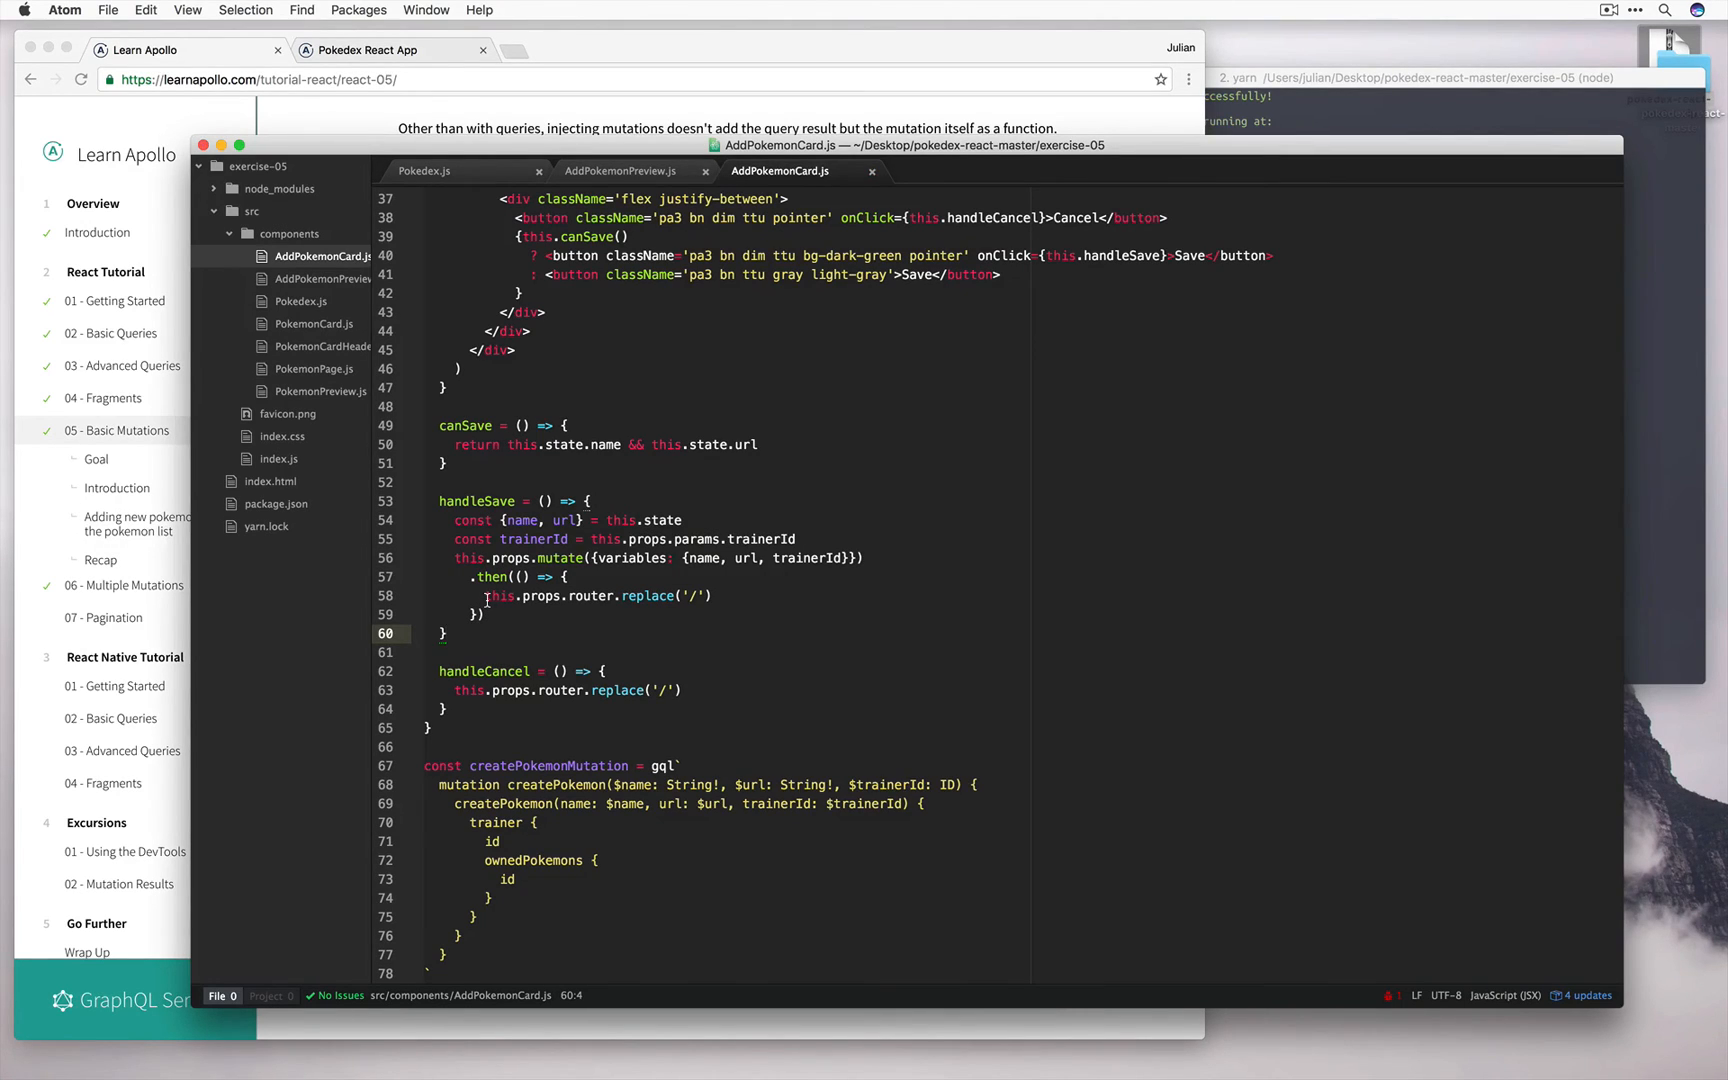
mouse_move(1636, 442)
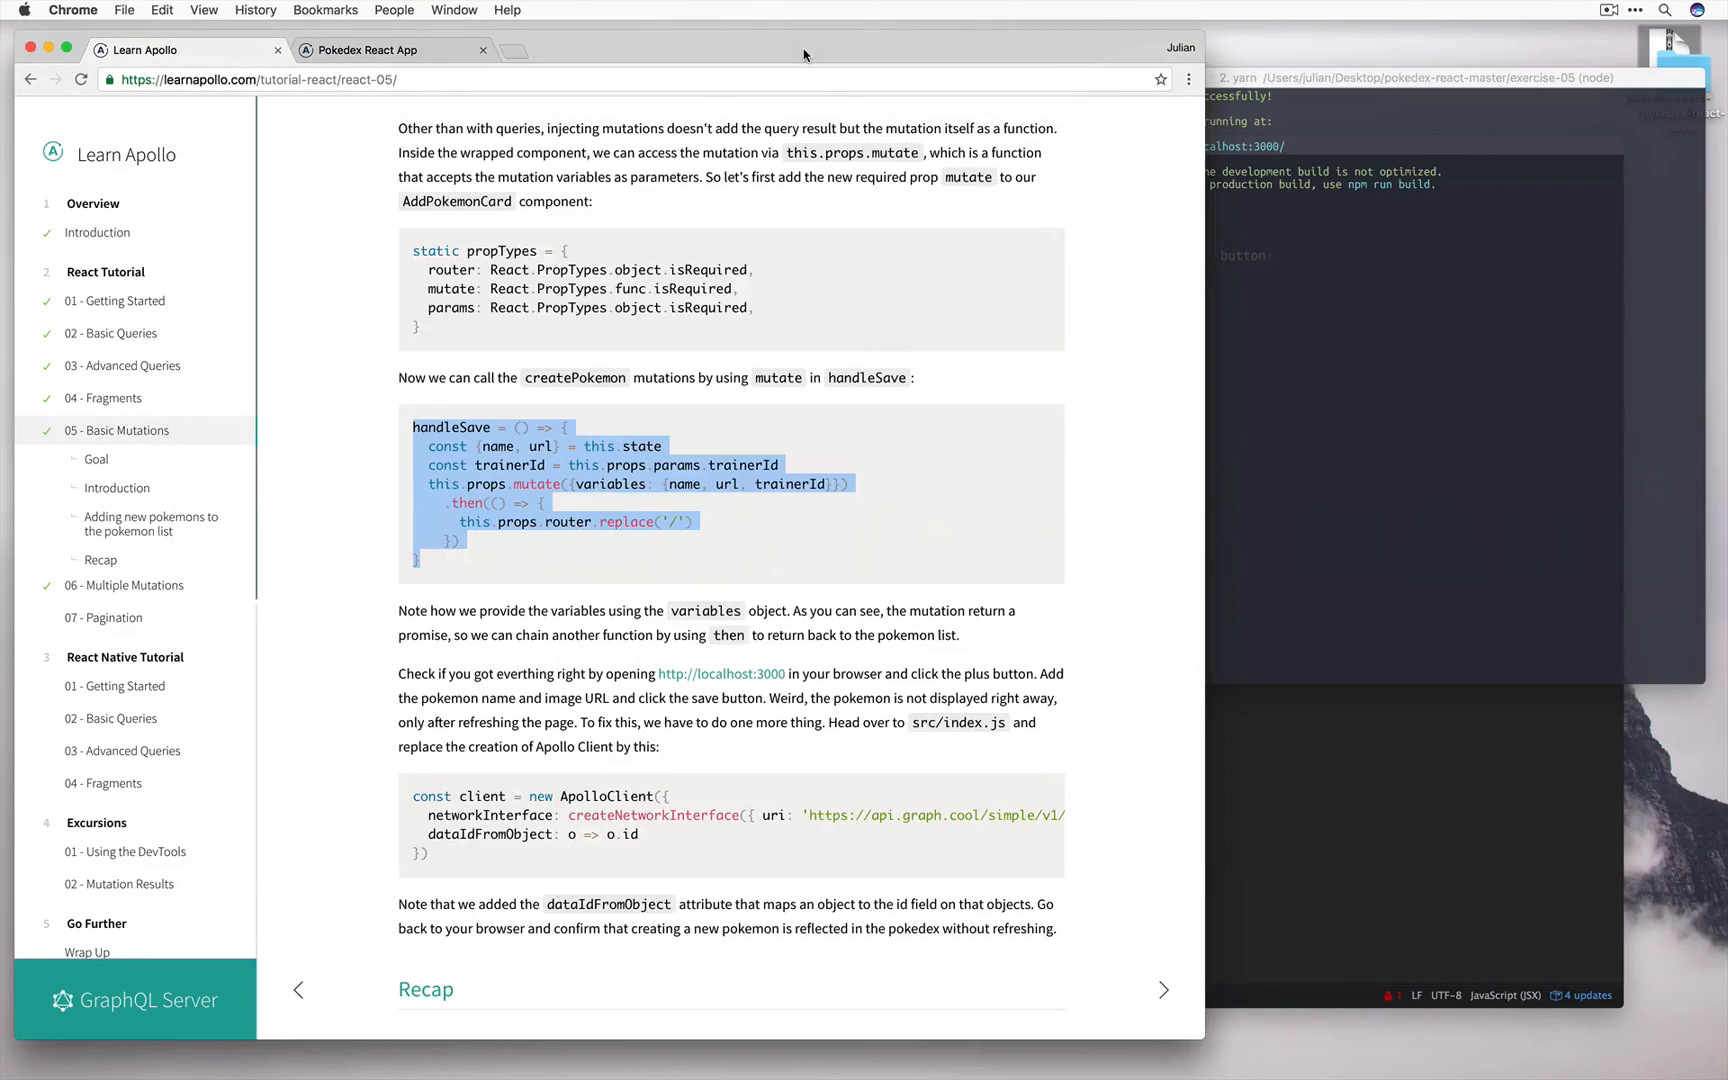
- Create a pokemon named Test with image URL ncjsncsdjc, bringing the pokedex to five pokemons
click(364, 50)
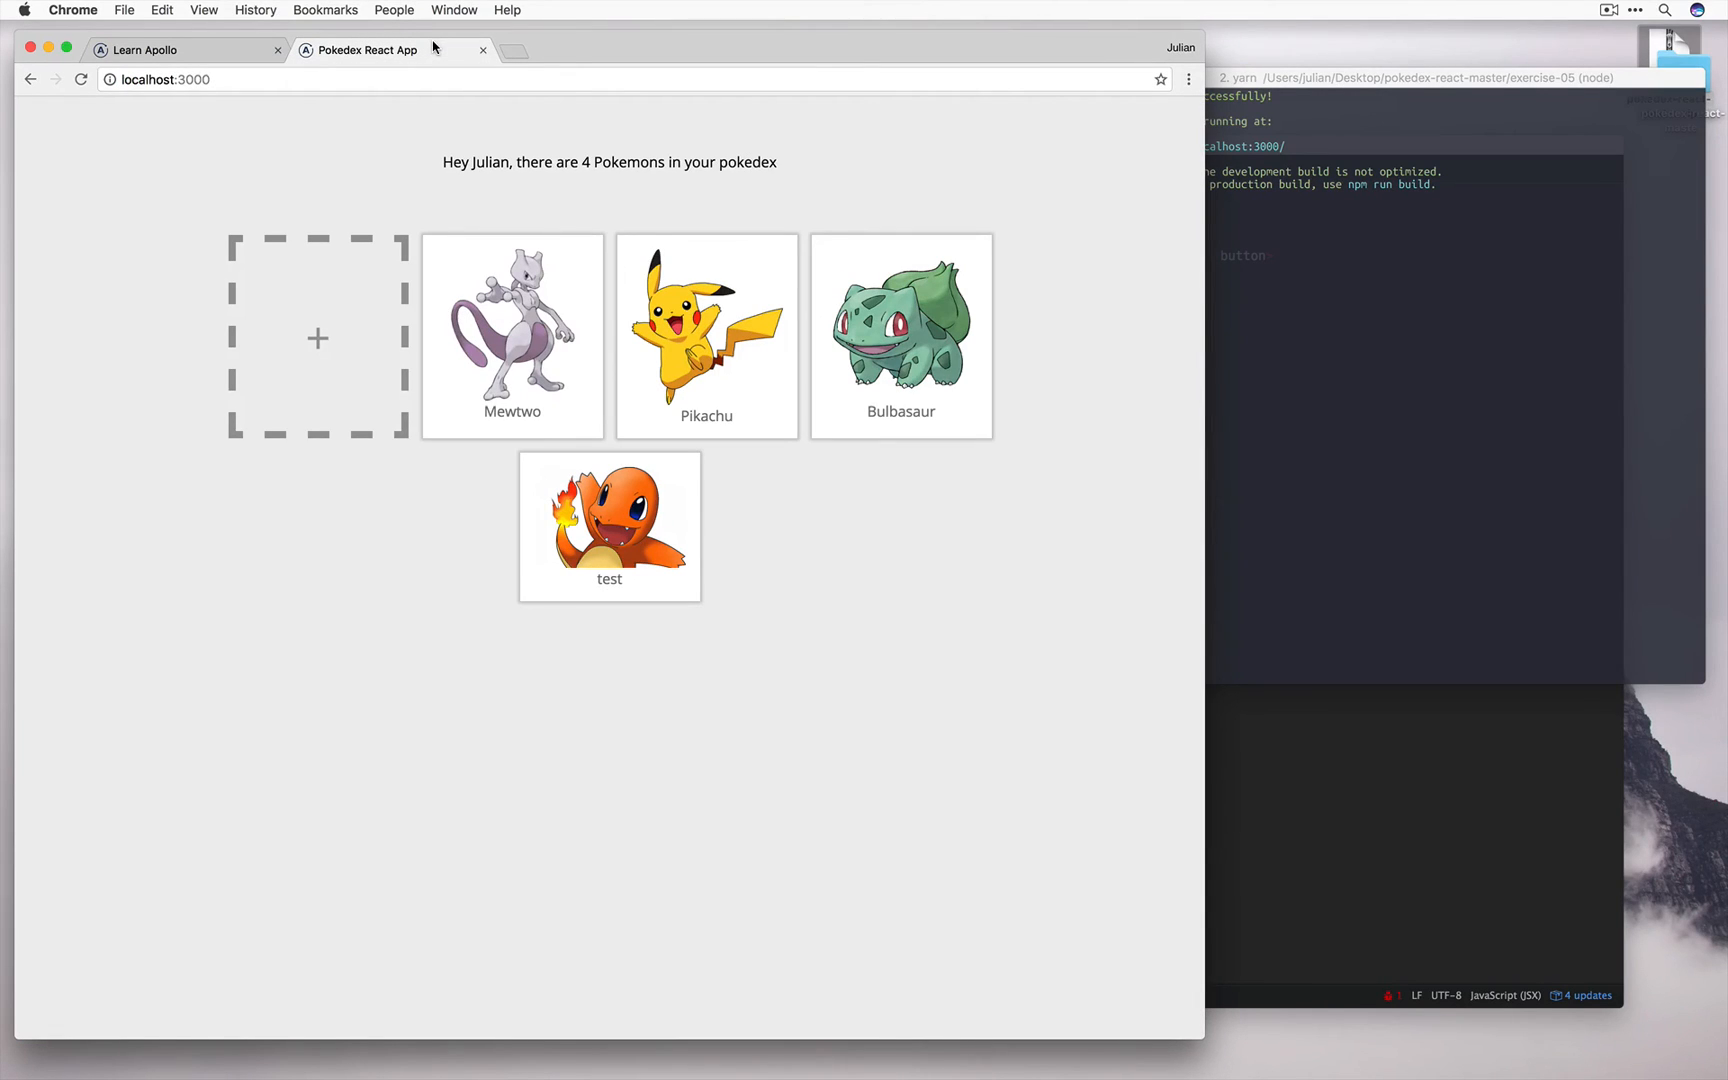
click(318, 338)
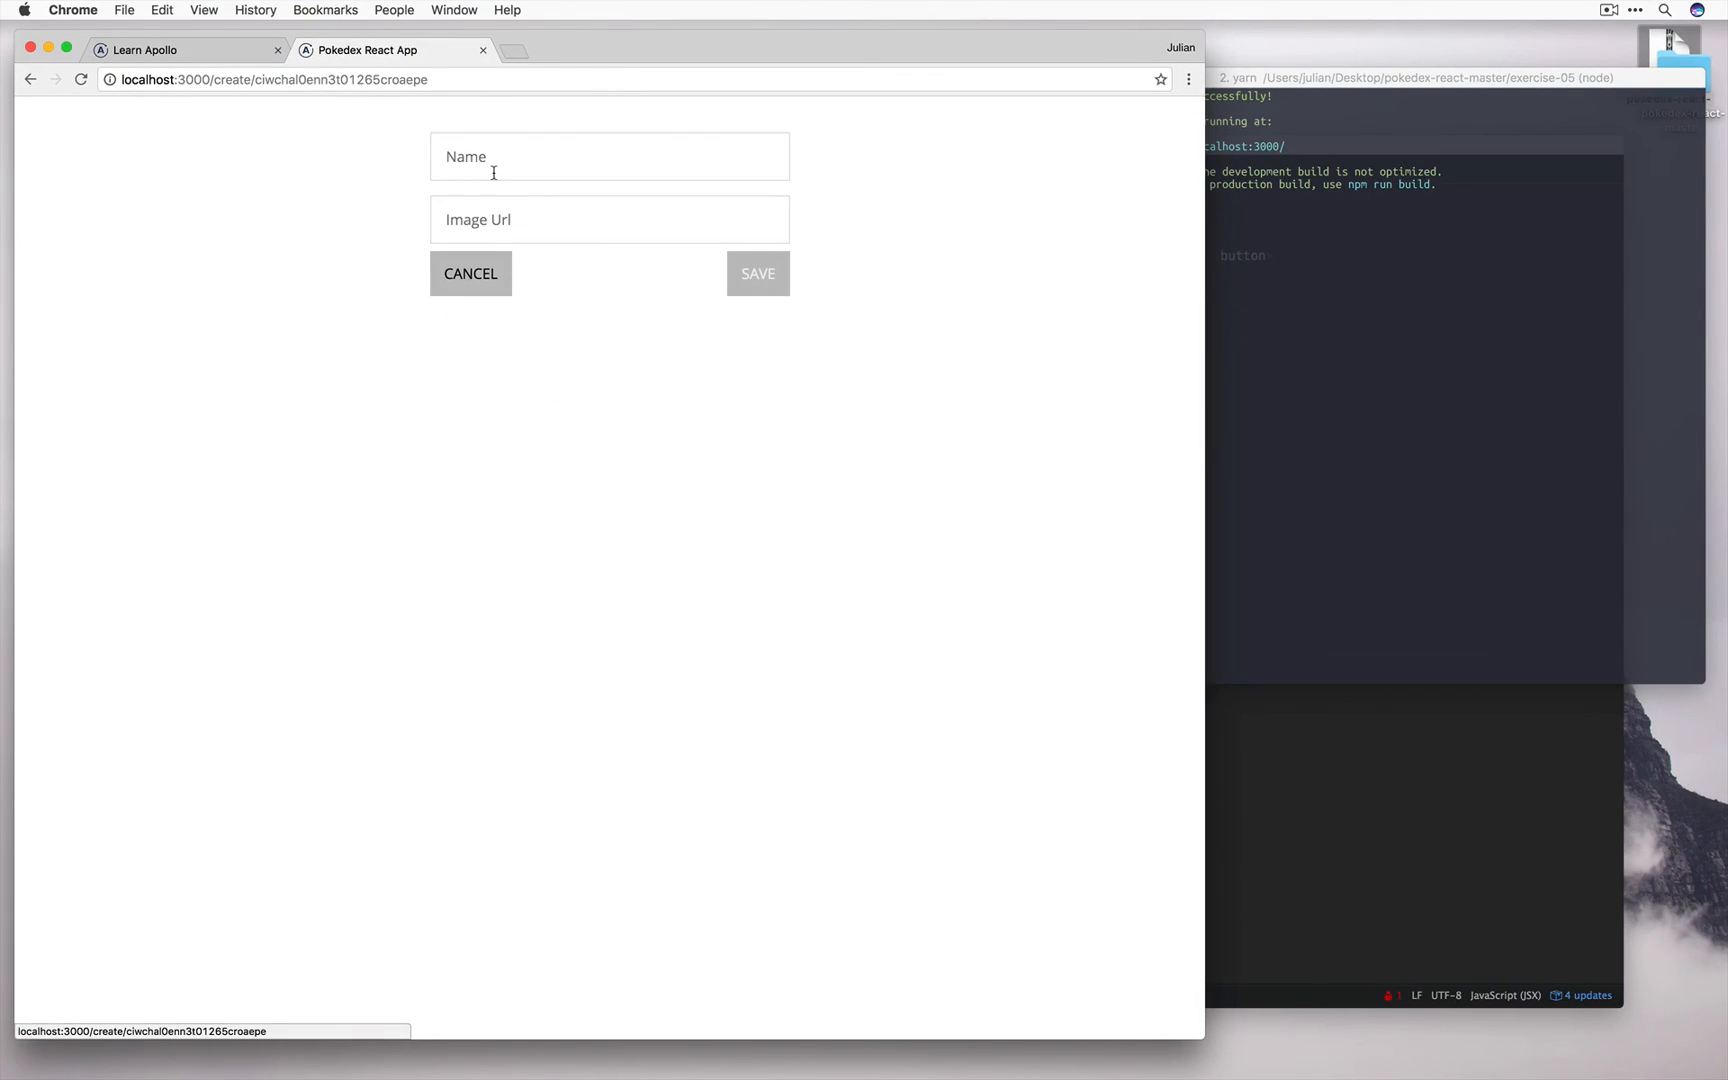
text(Test)
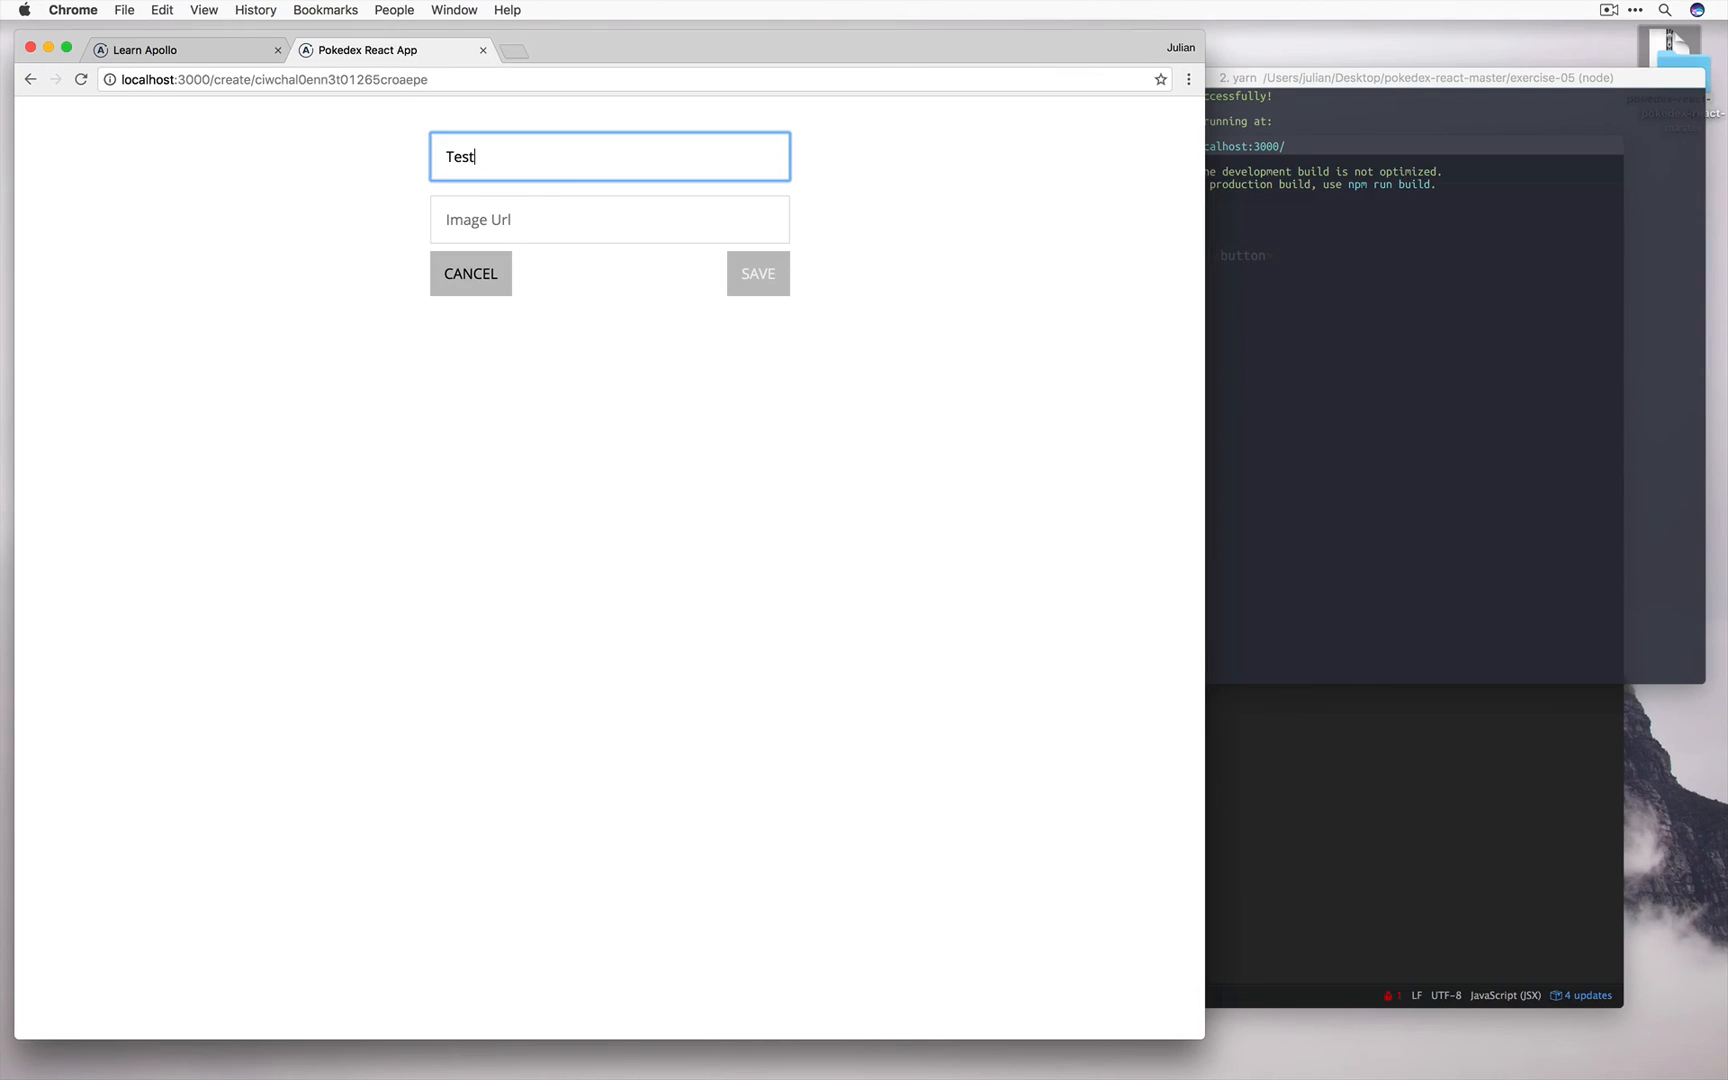
text(ncjsncsdjc)
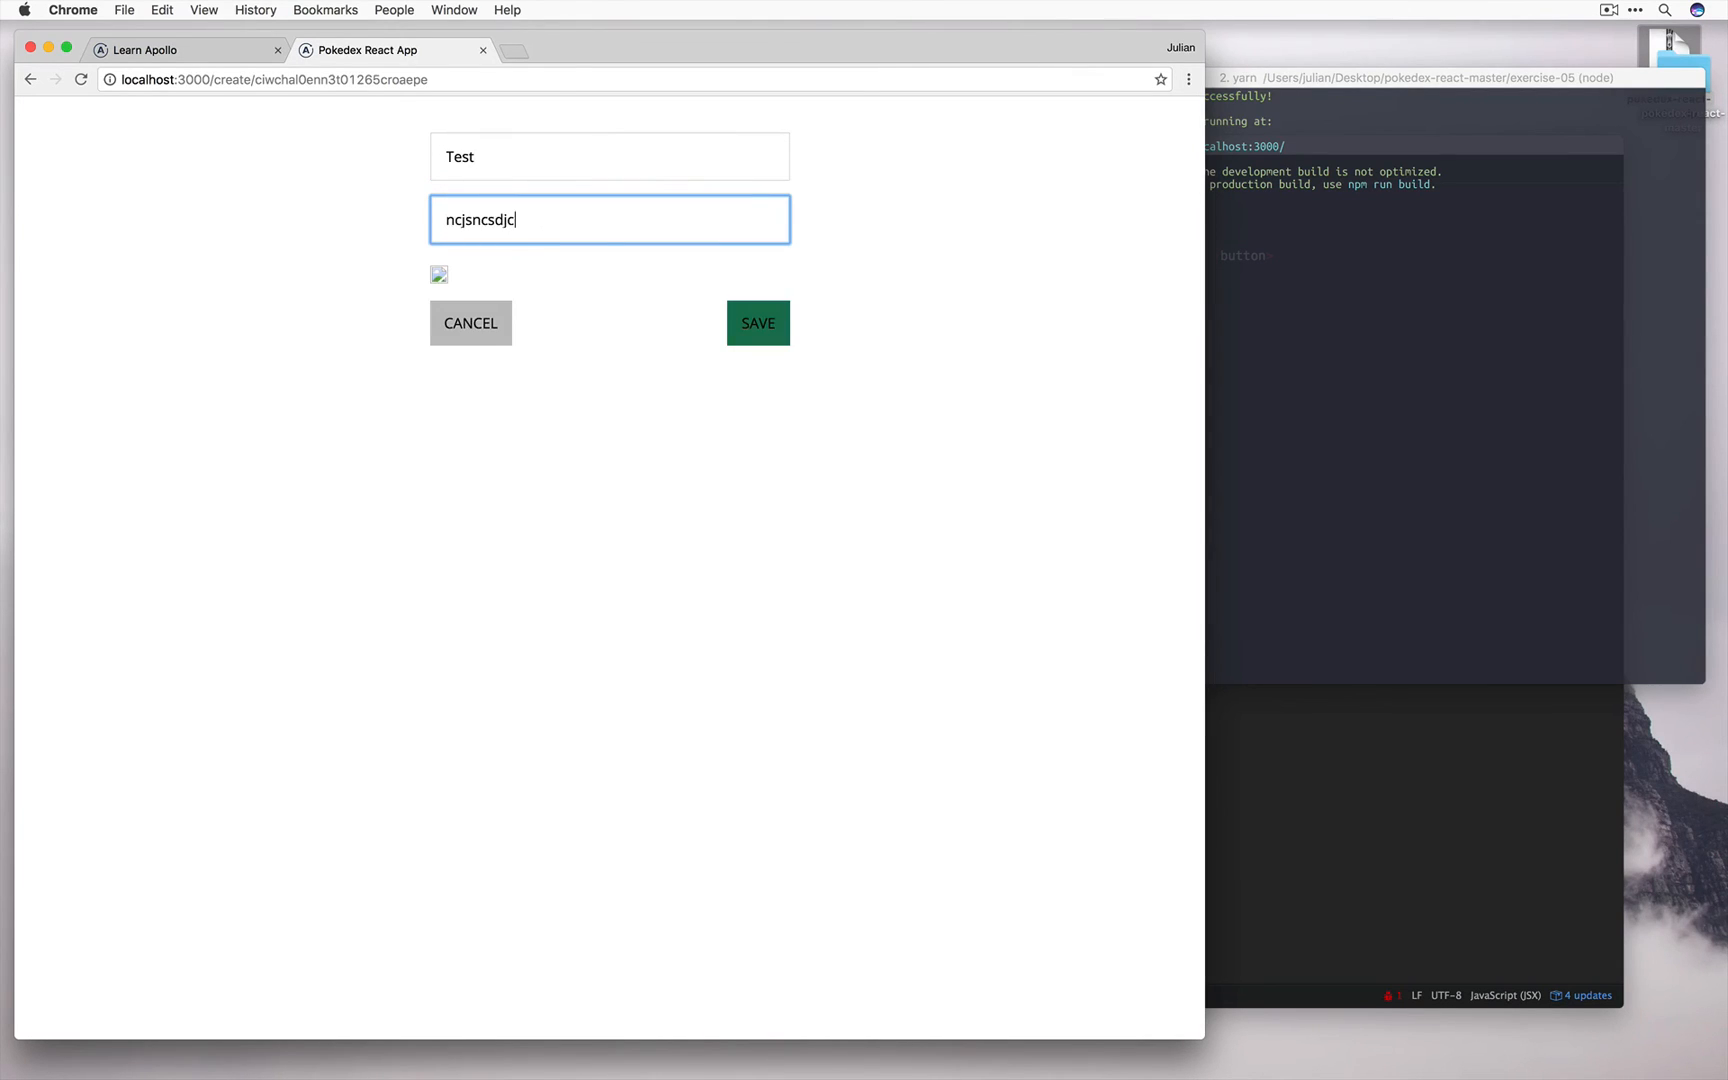
click(758, 322)
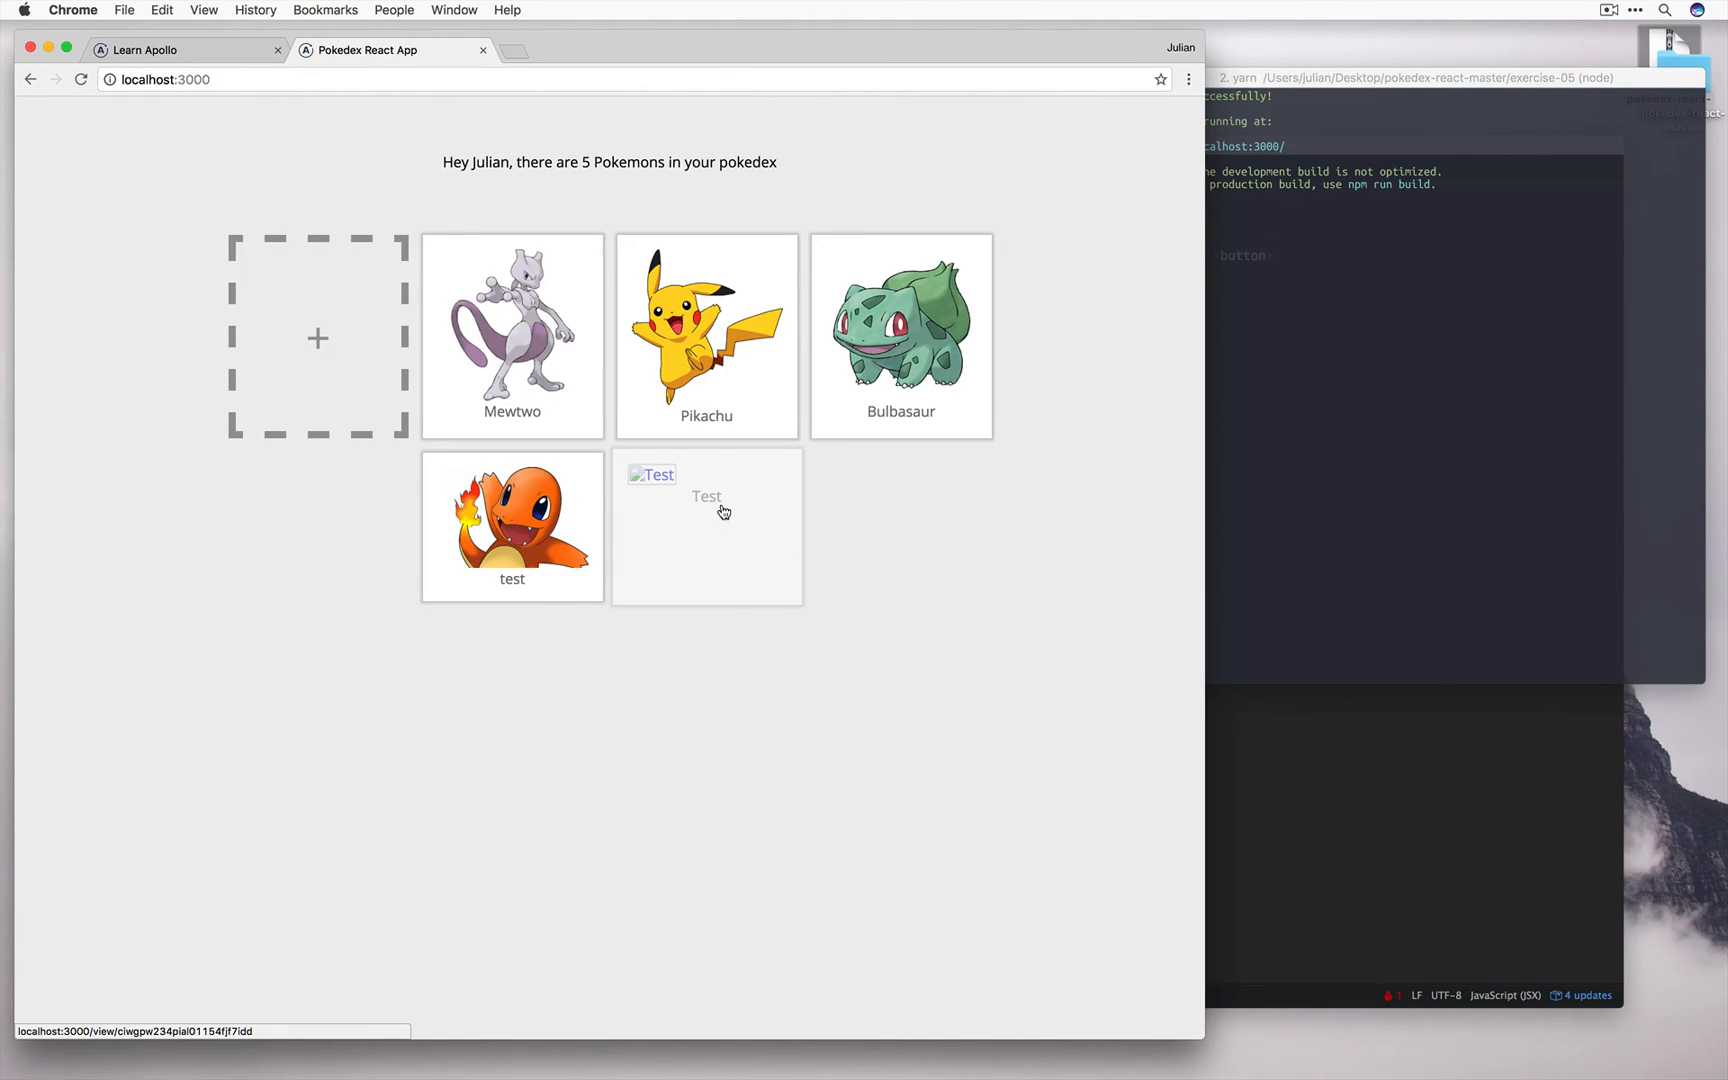
mouse_move(700, 548)
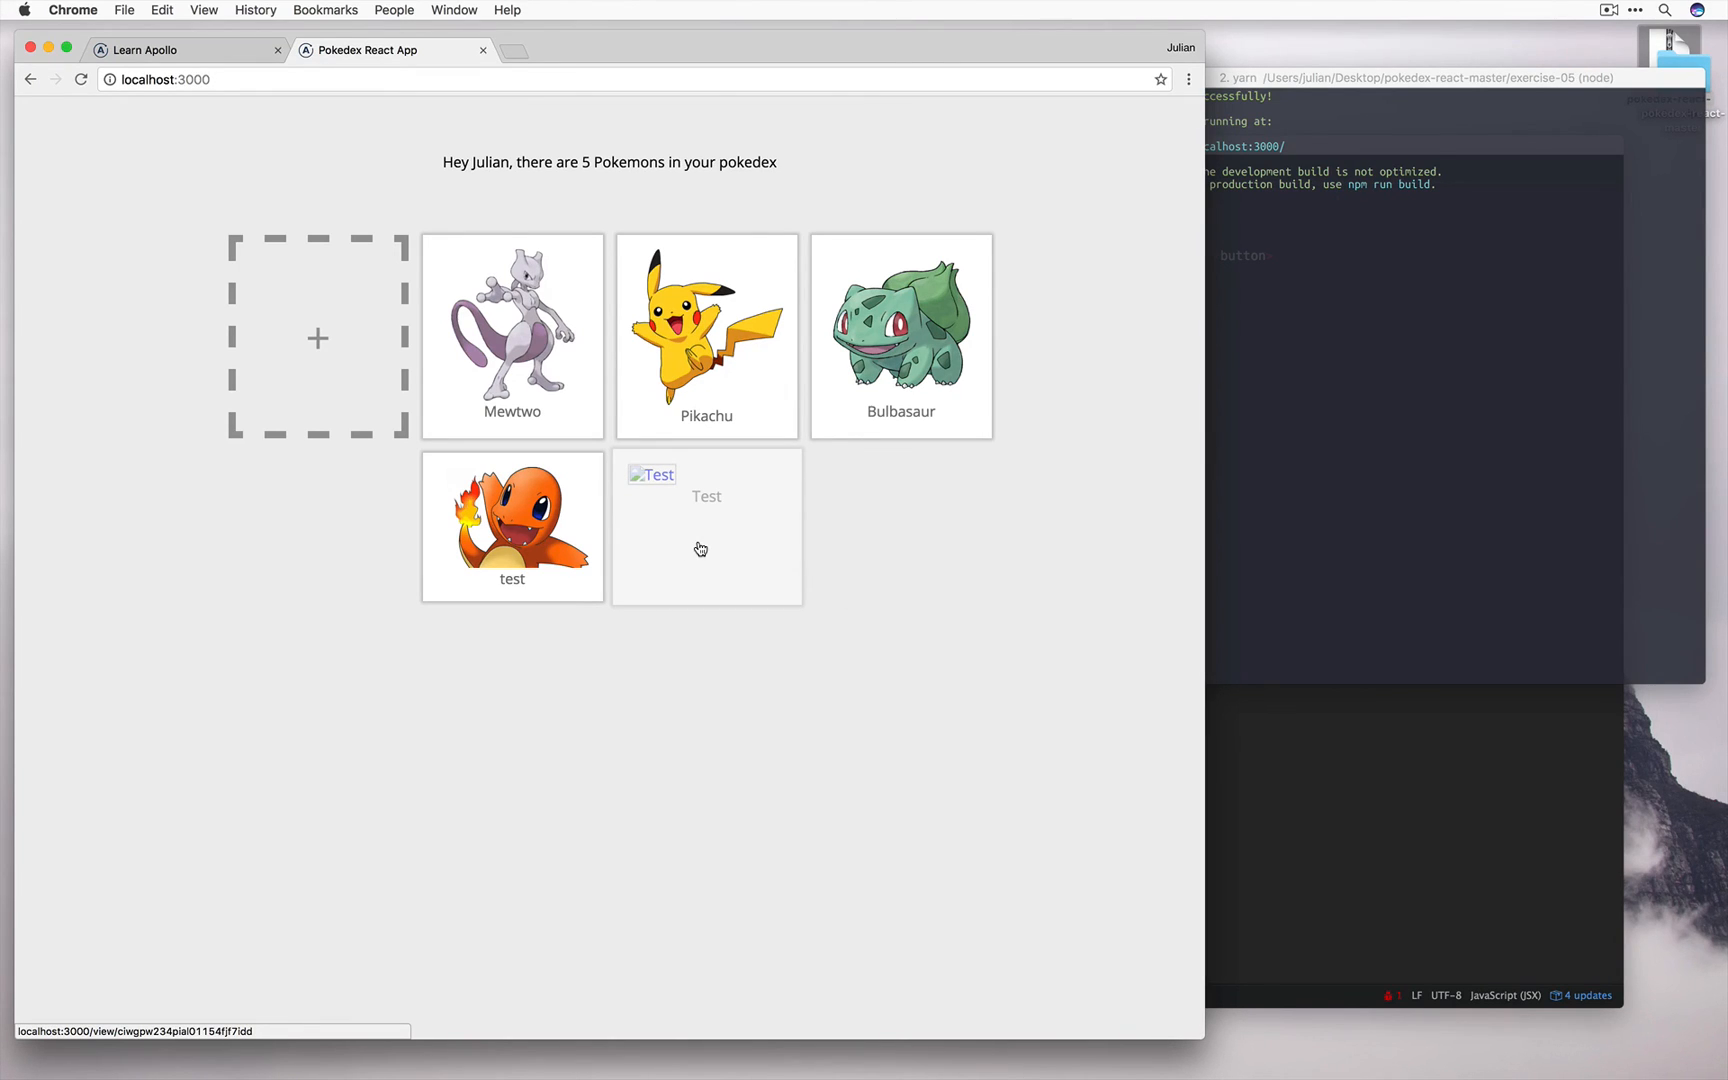
mouse_move(1086, 572)
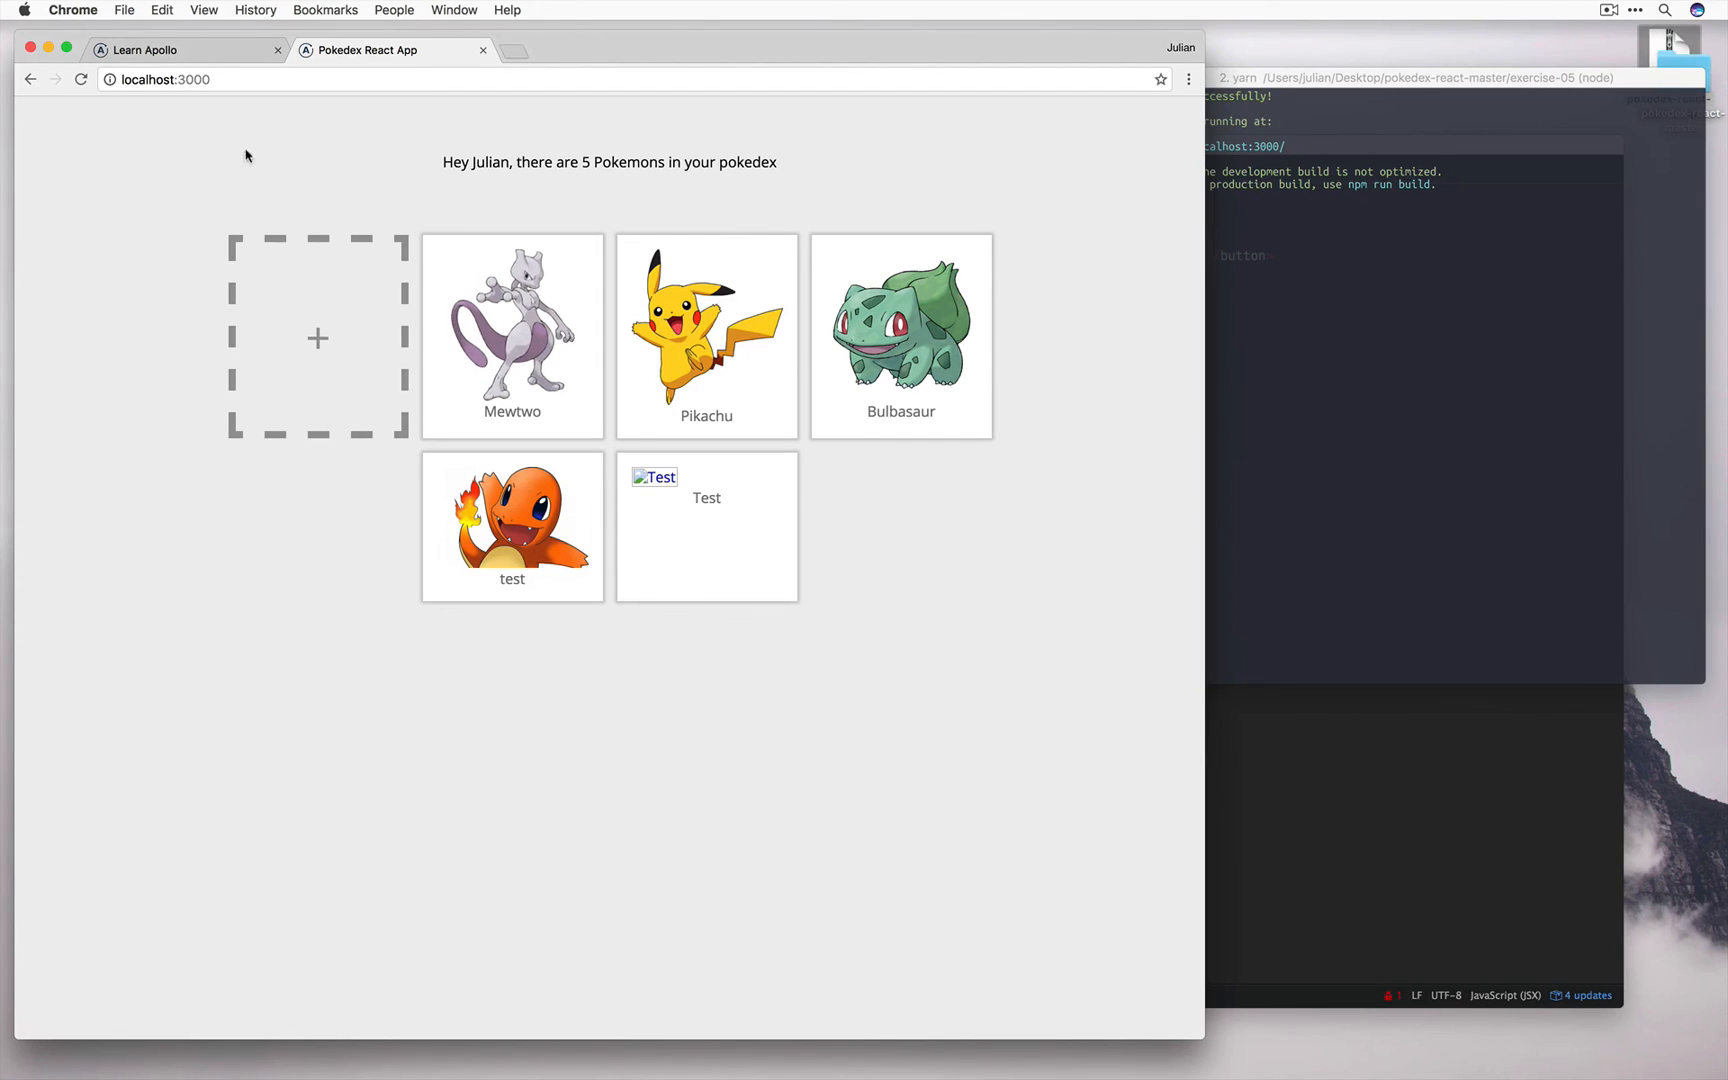
- Add 'dataIdFromObject: o => o.id,' from the tutorial to the ApolloClient options in index.js
click(144, 50)
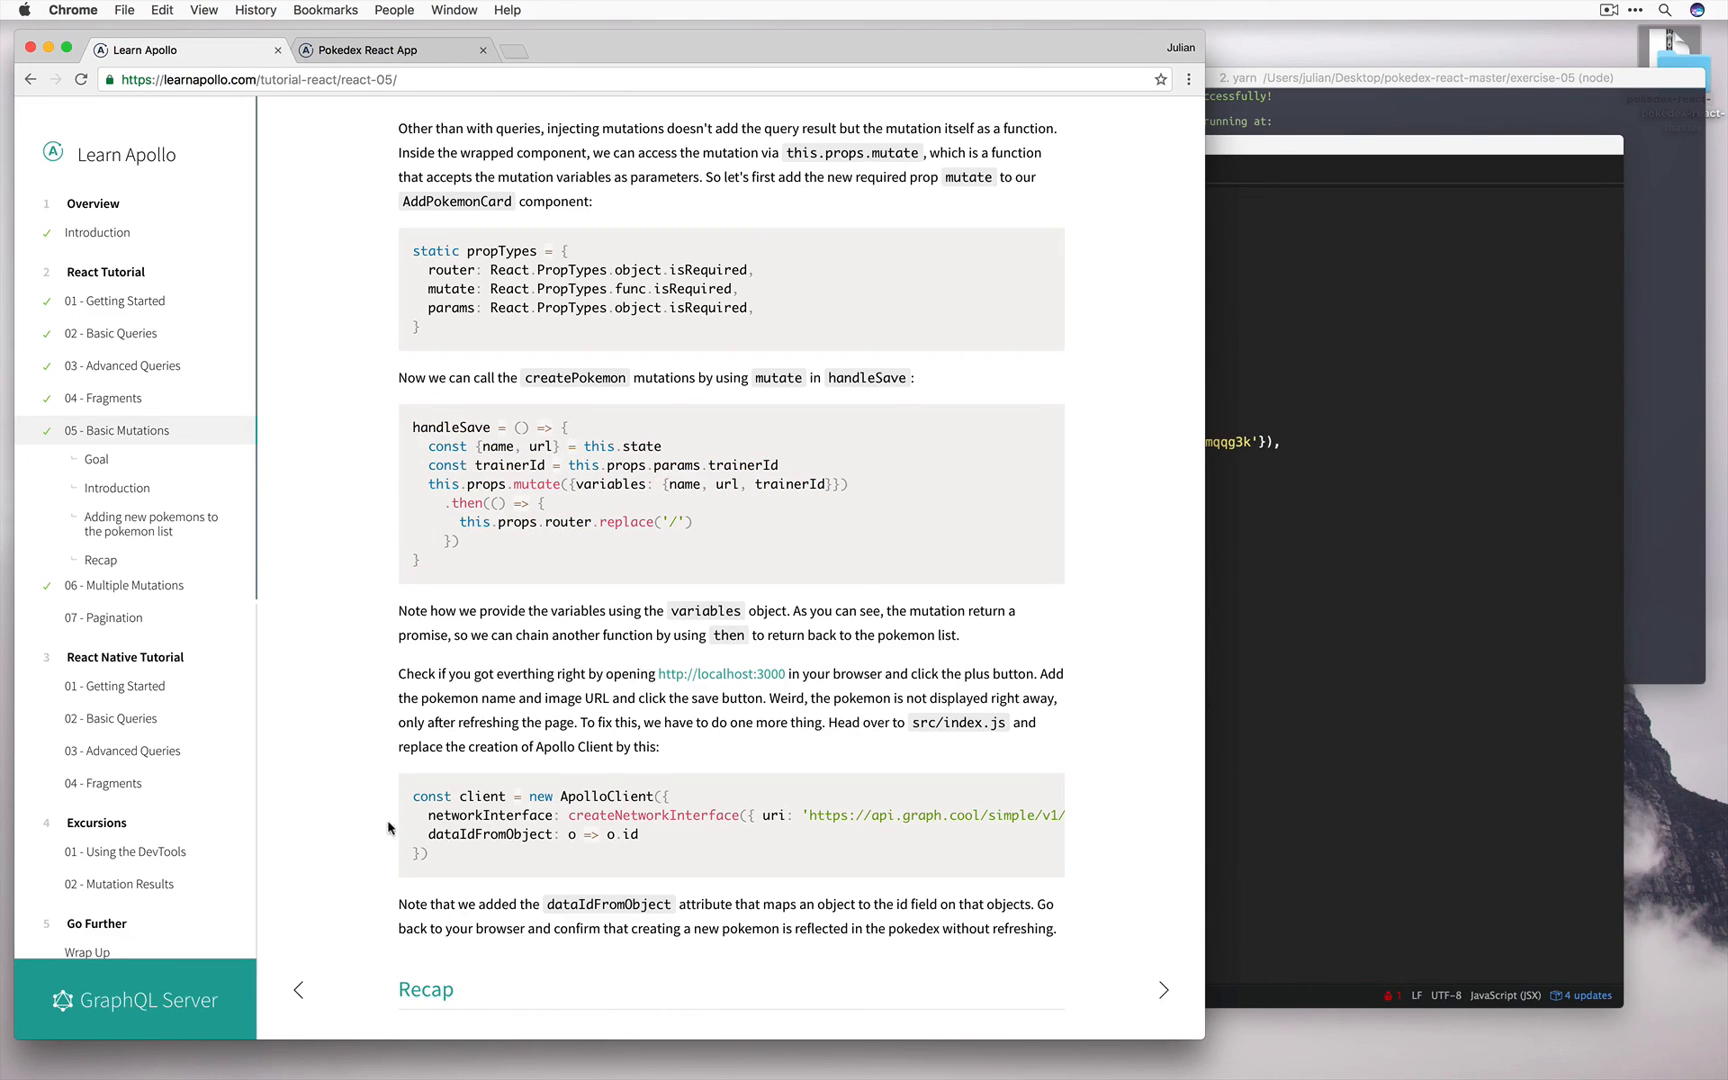
drag(428, 834, 638, 834)
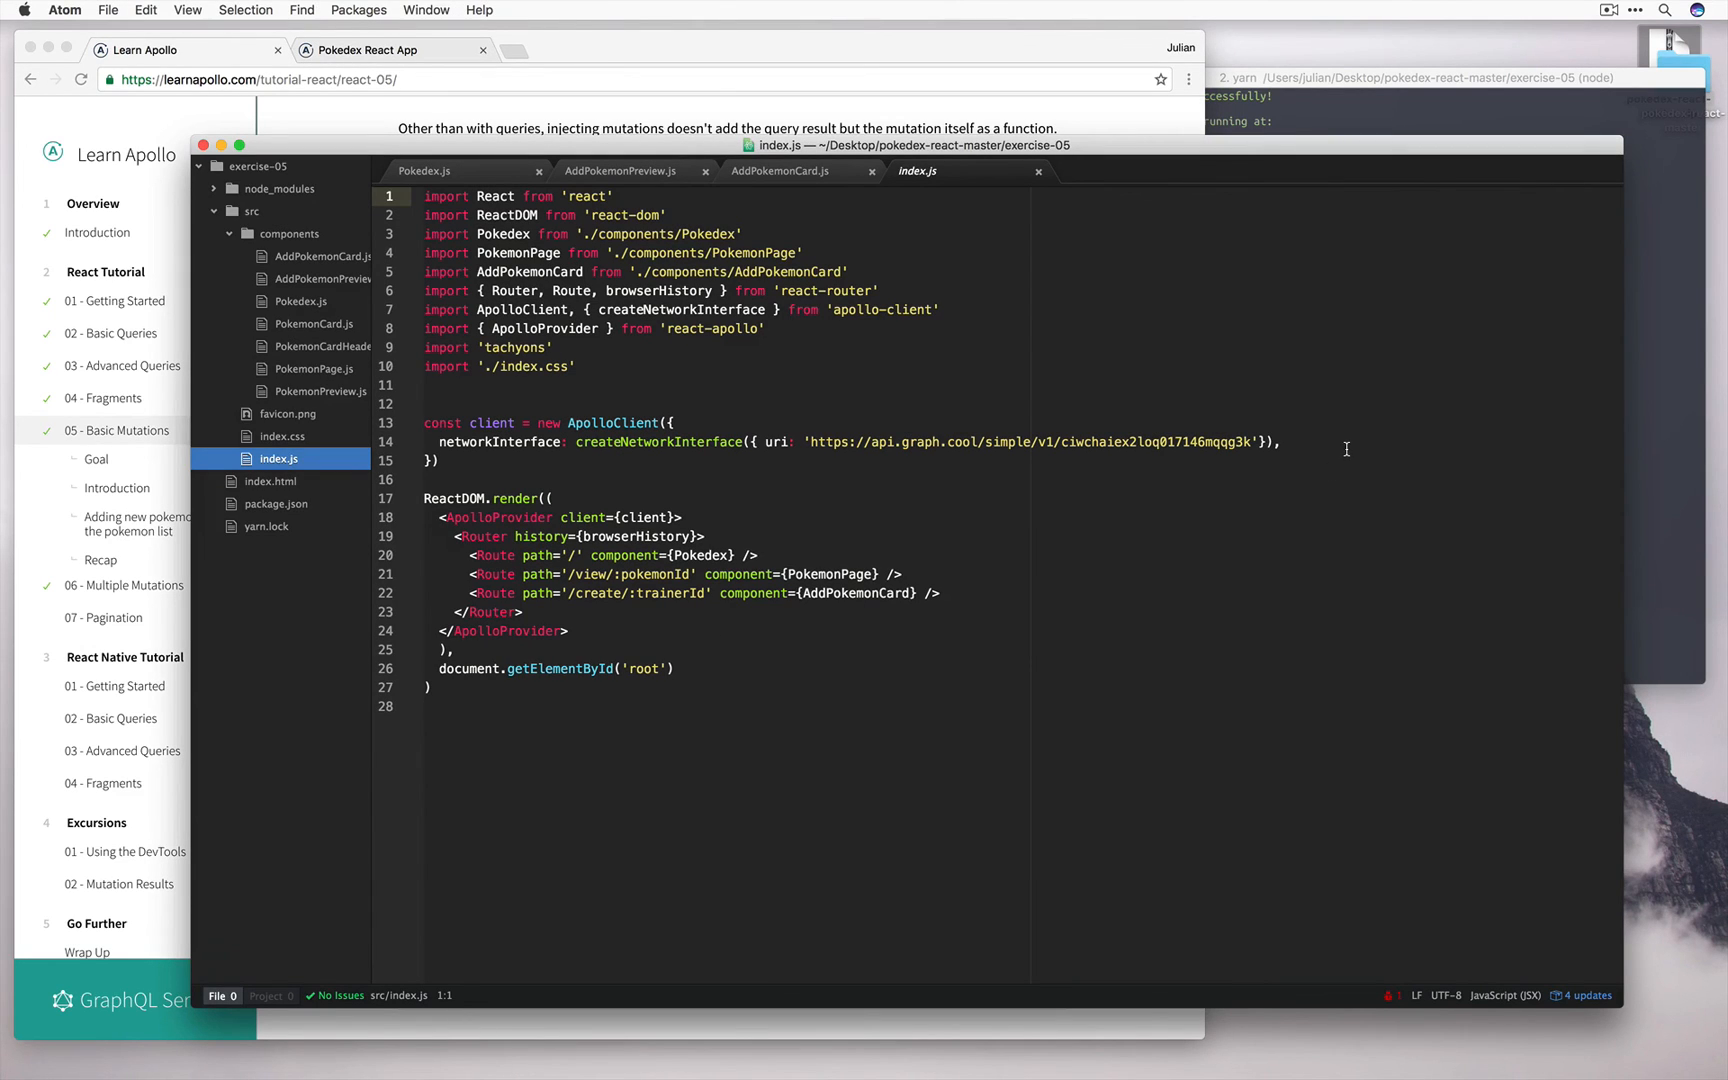
text(dataIdFromObject: o => o.id,)
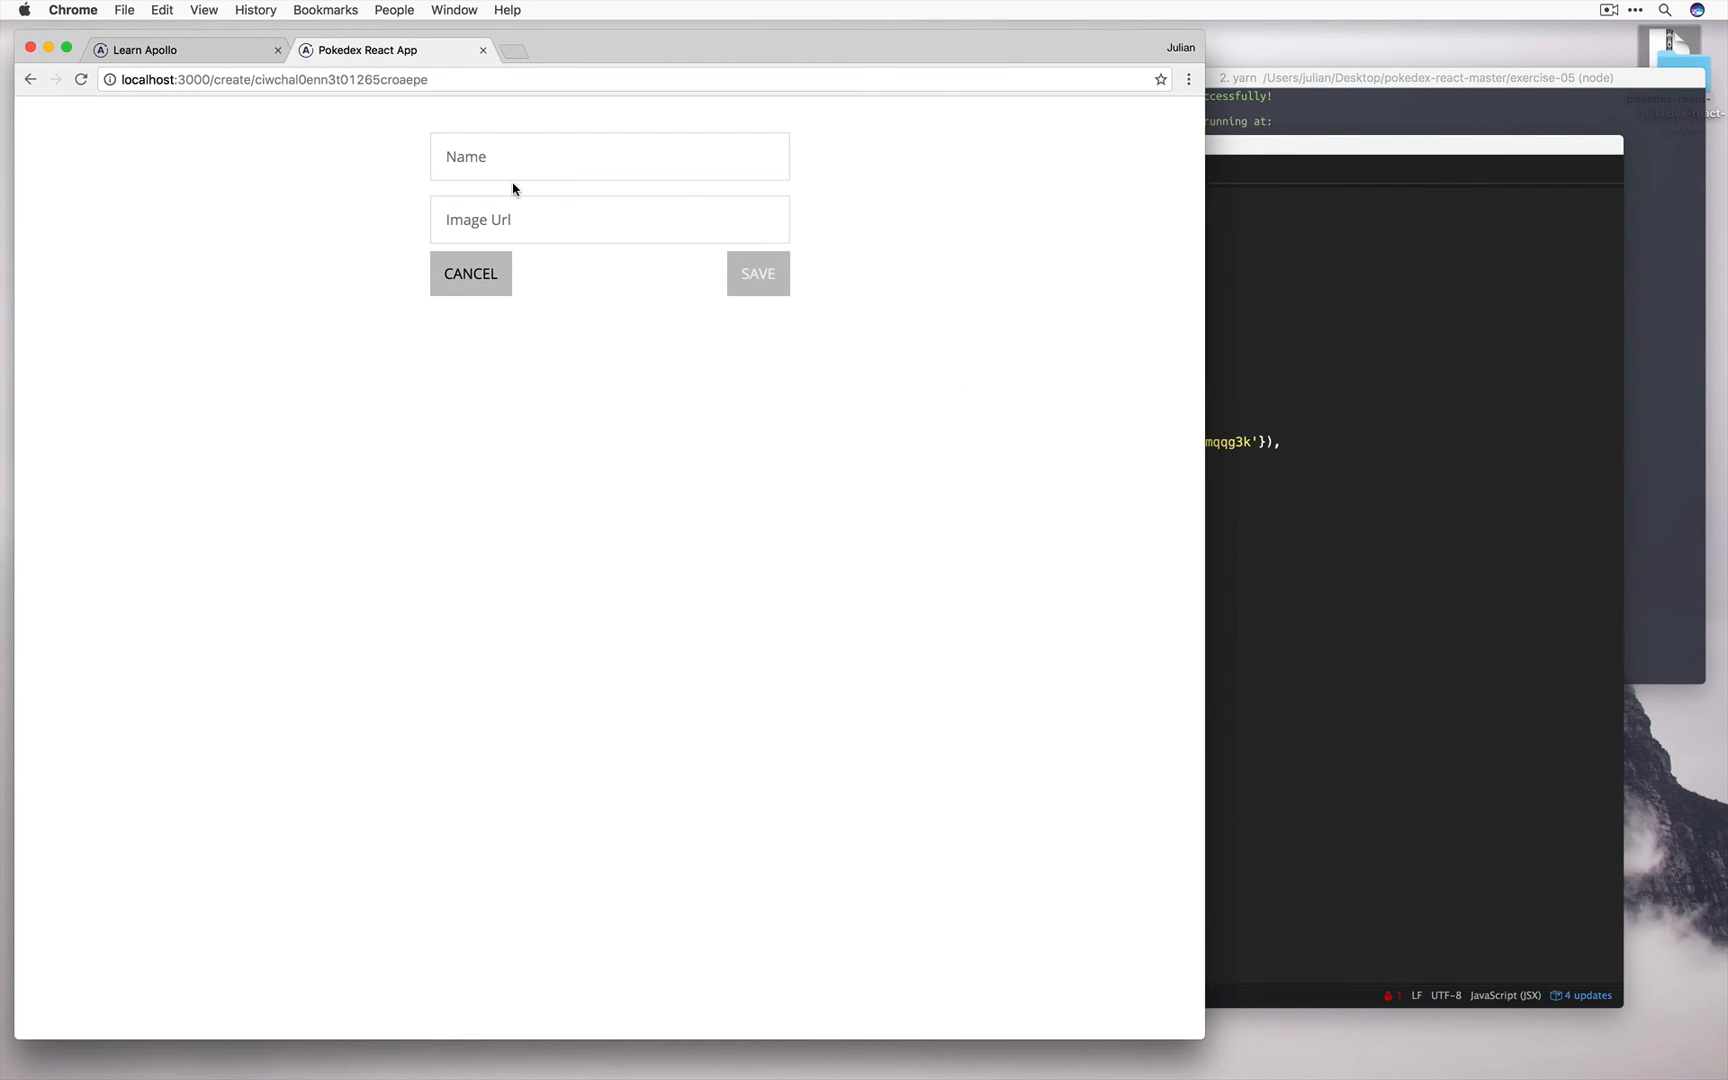
- Create a pokemon named 'no image :-(' with image URL ssdscd, now six pokemons shown immediately
text(no)
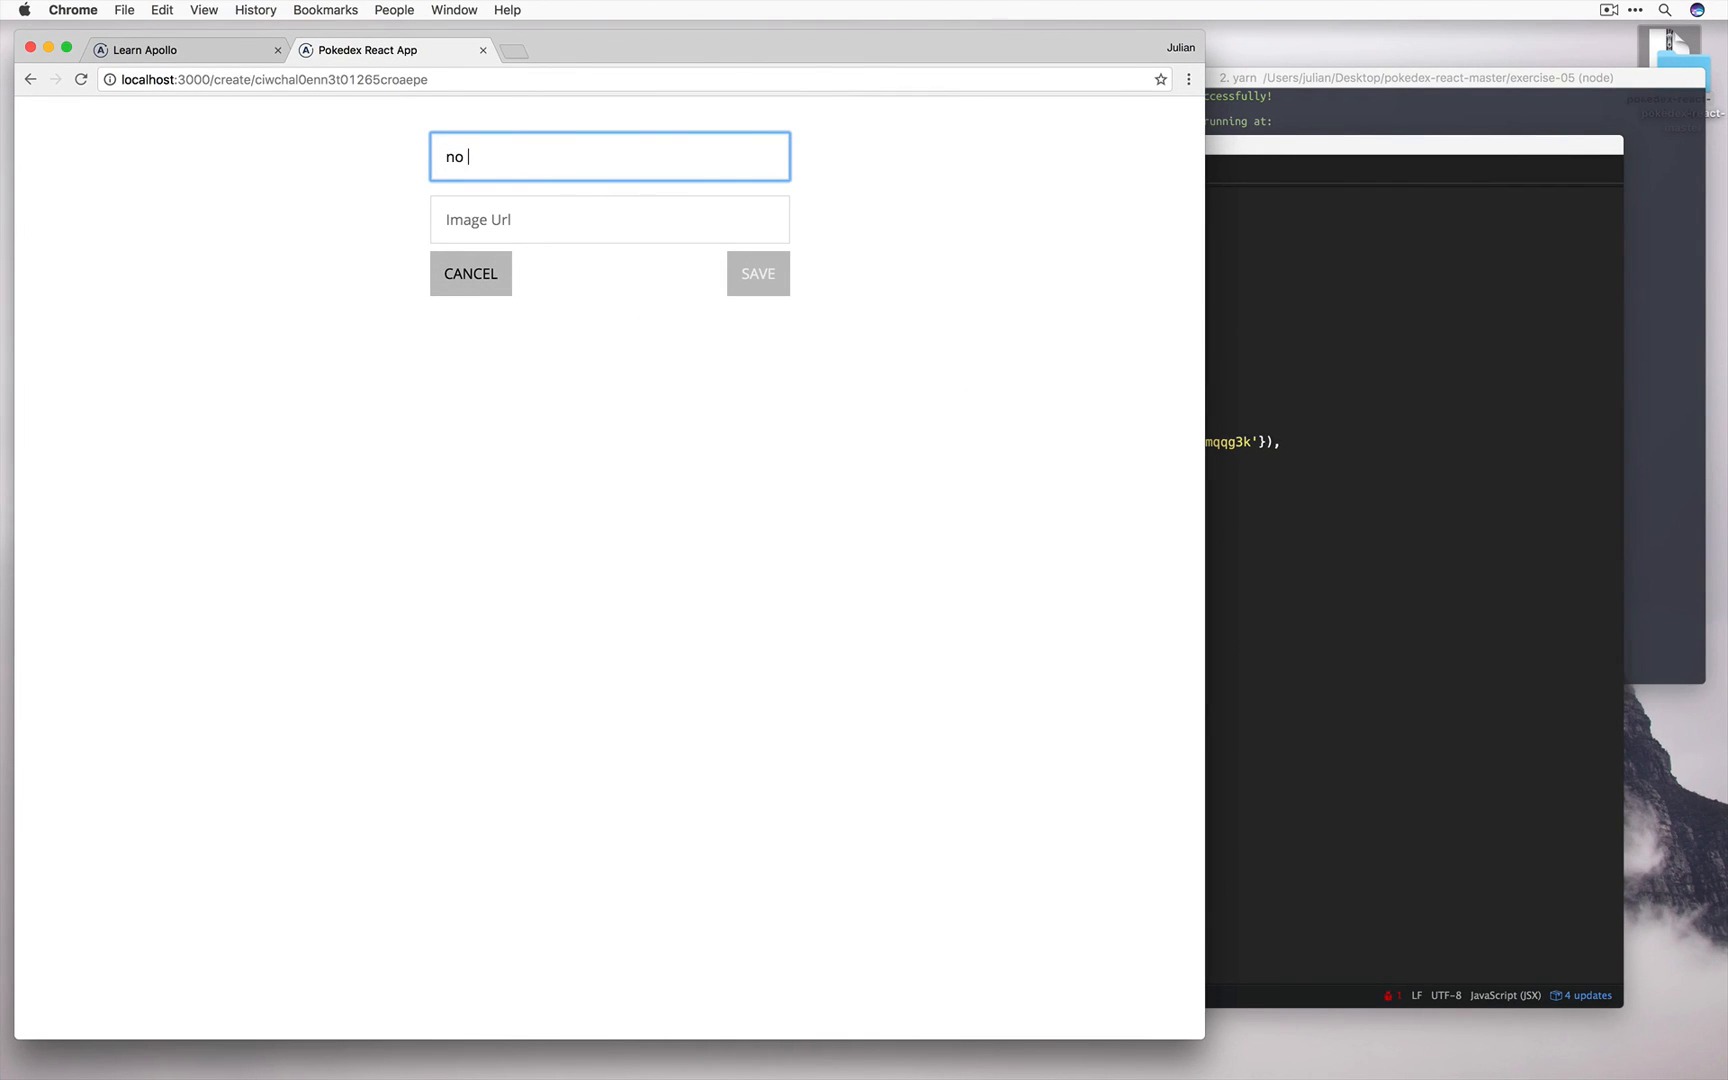
text(image)
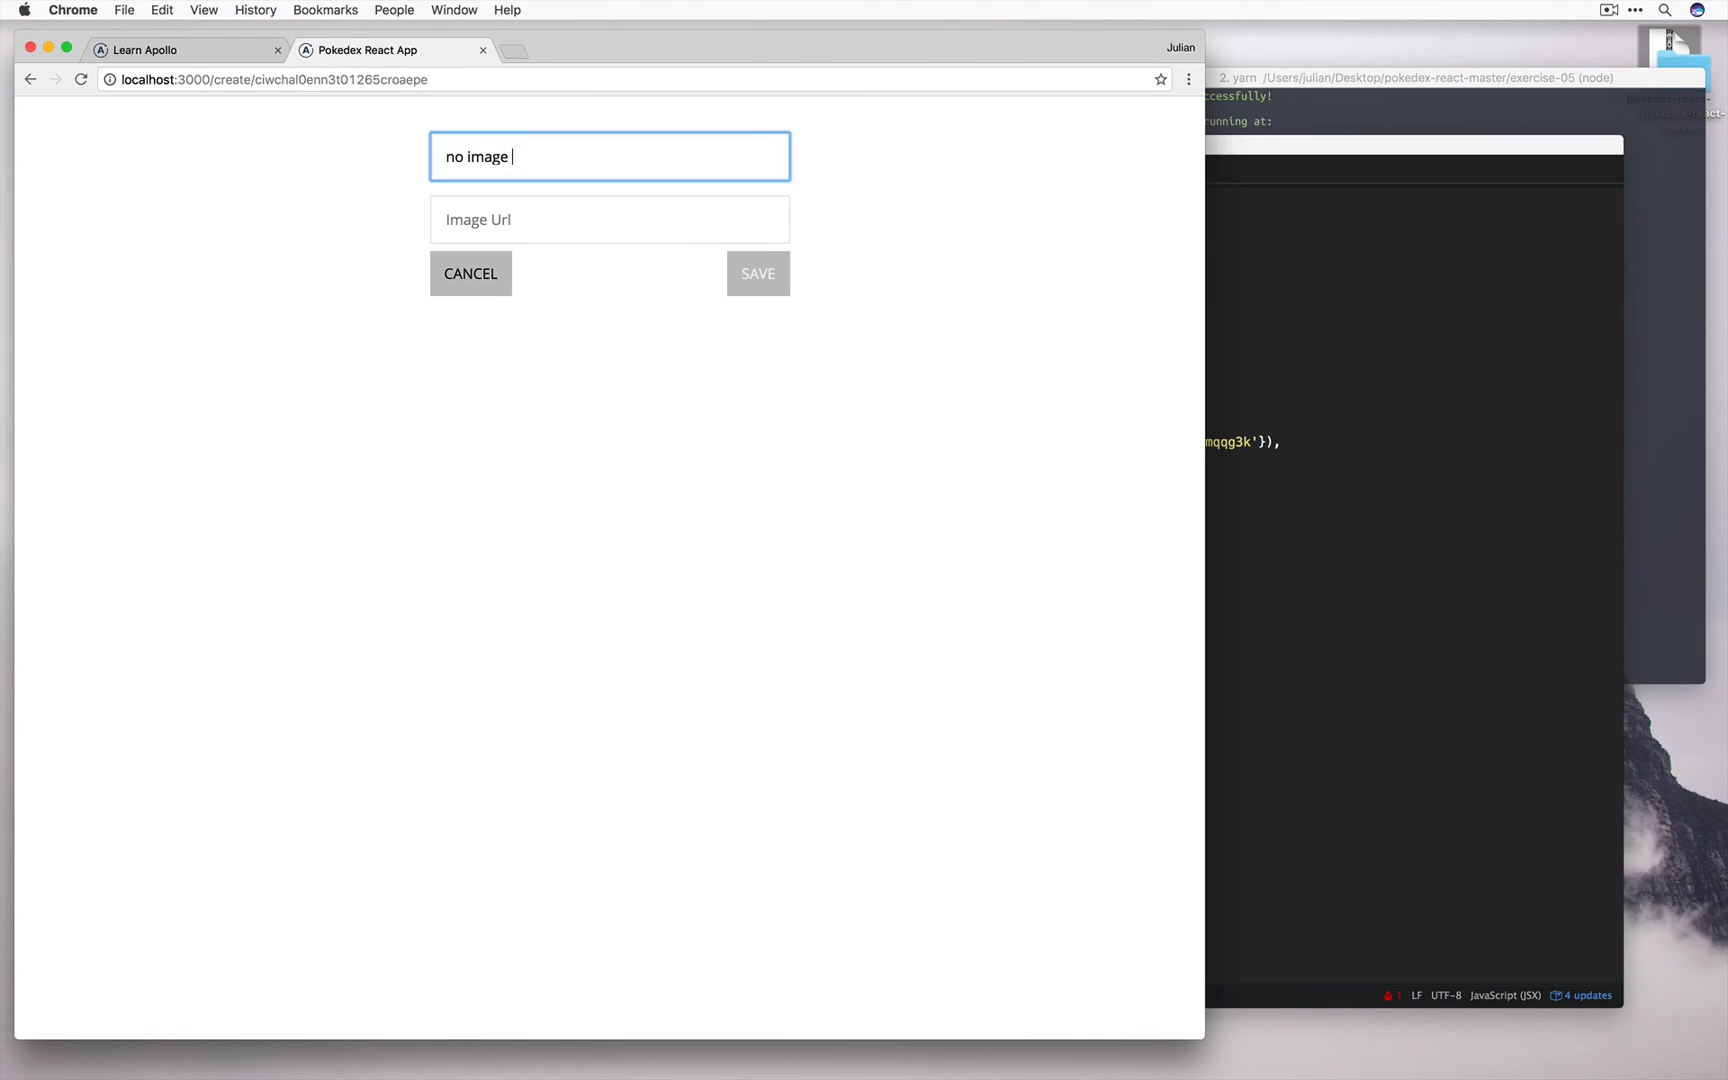
text(:-()
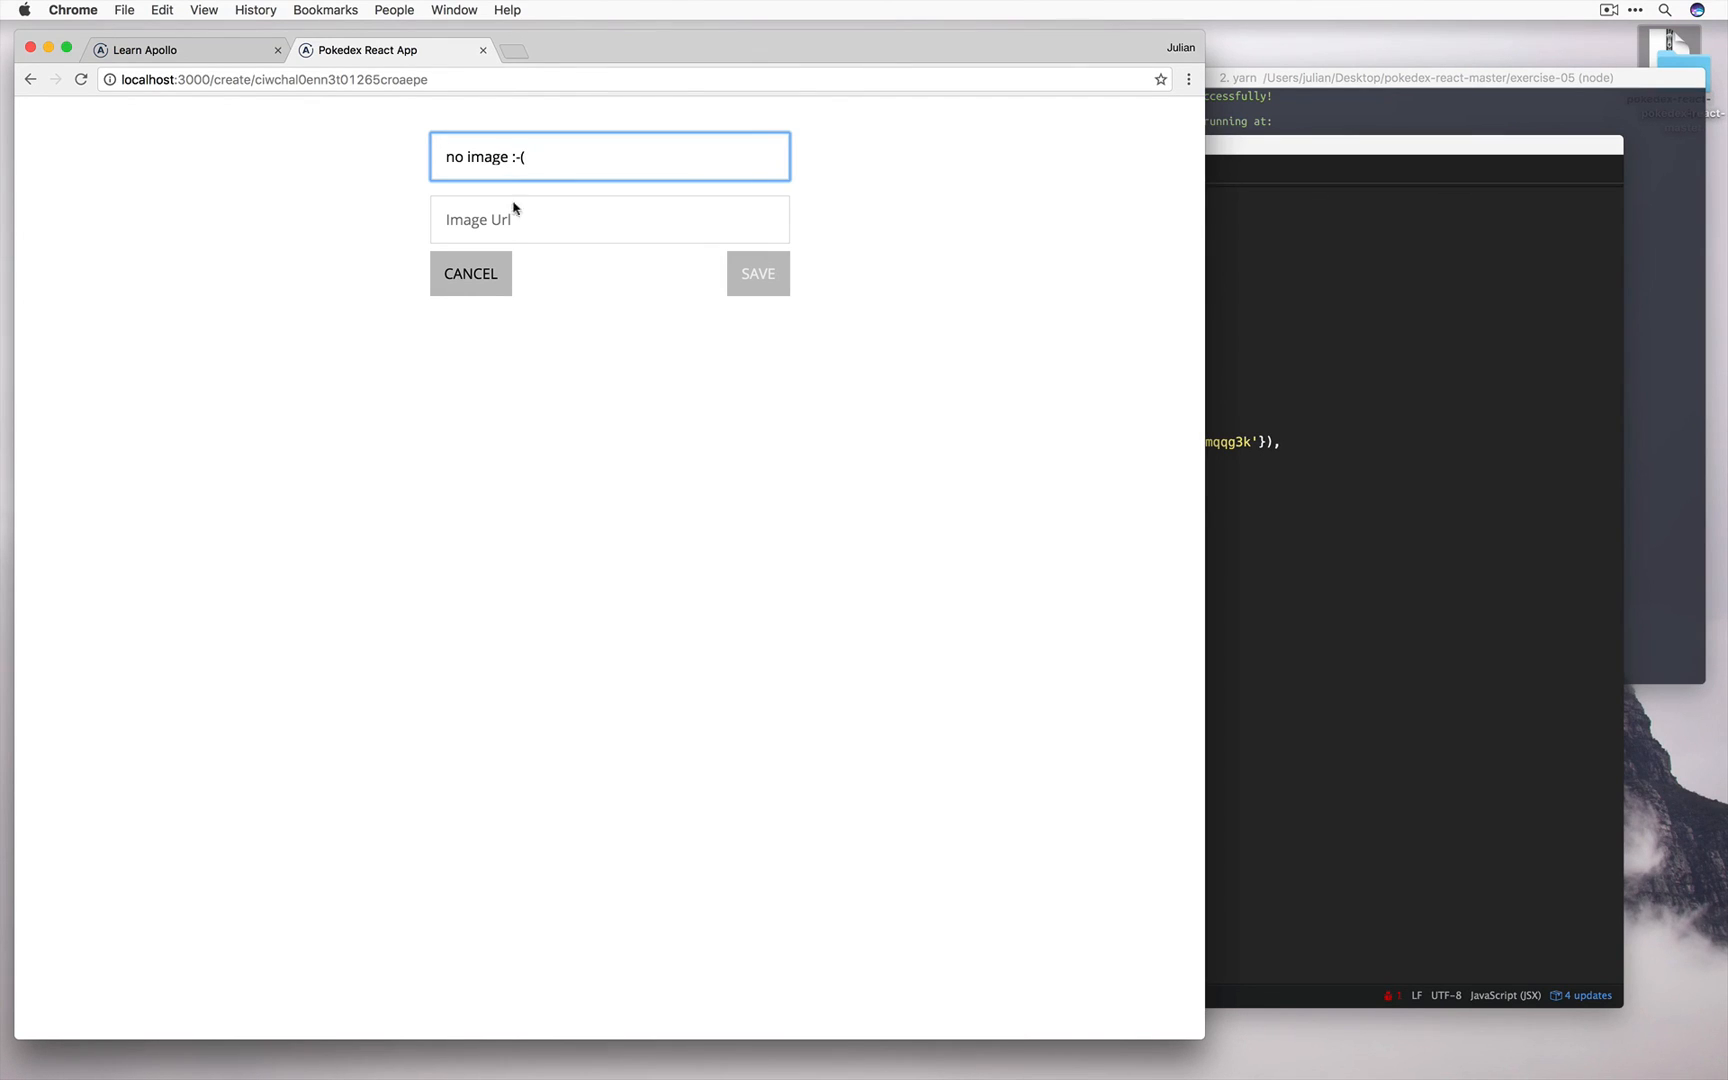
text(ssdscd)
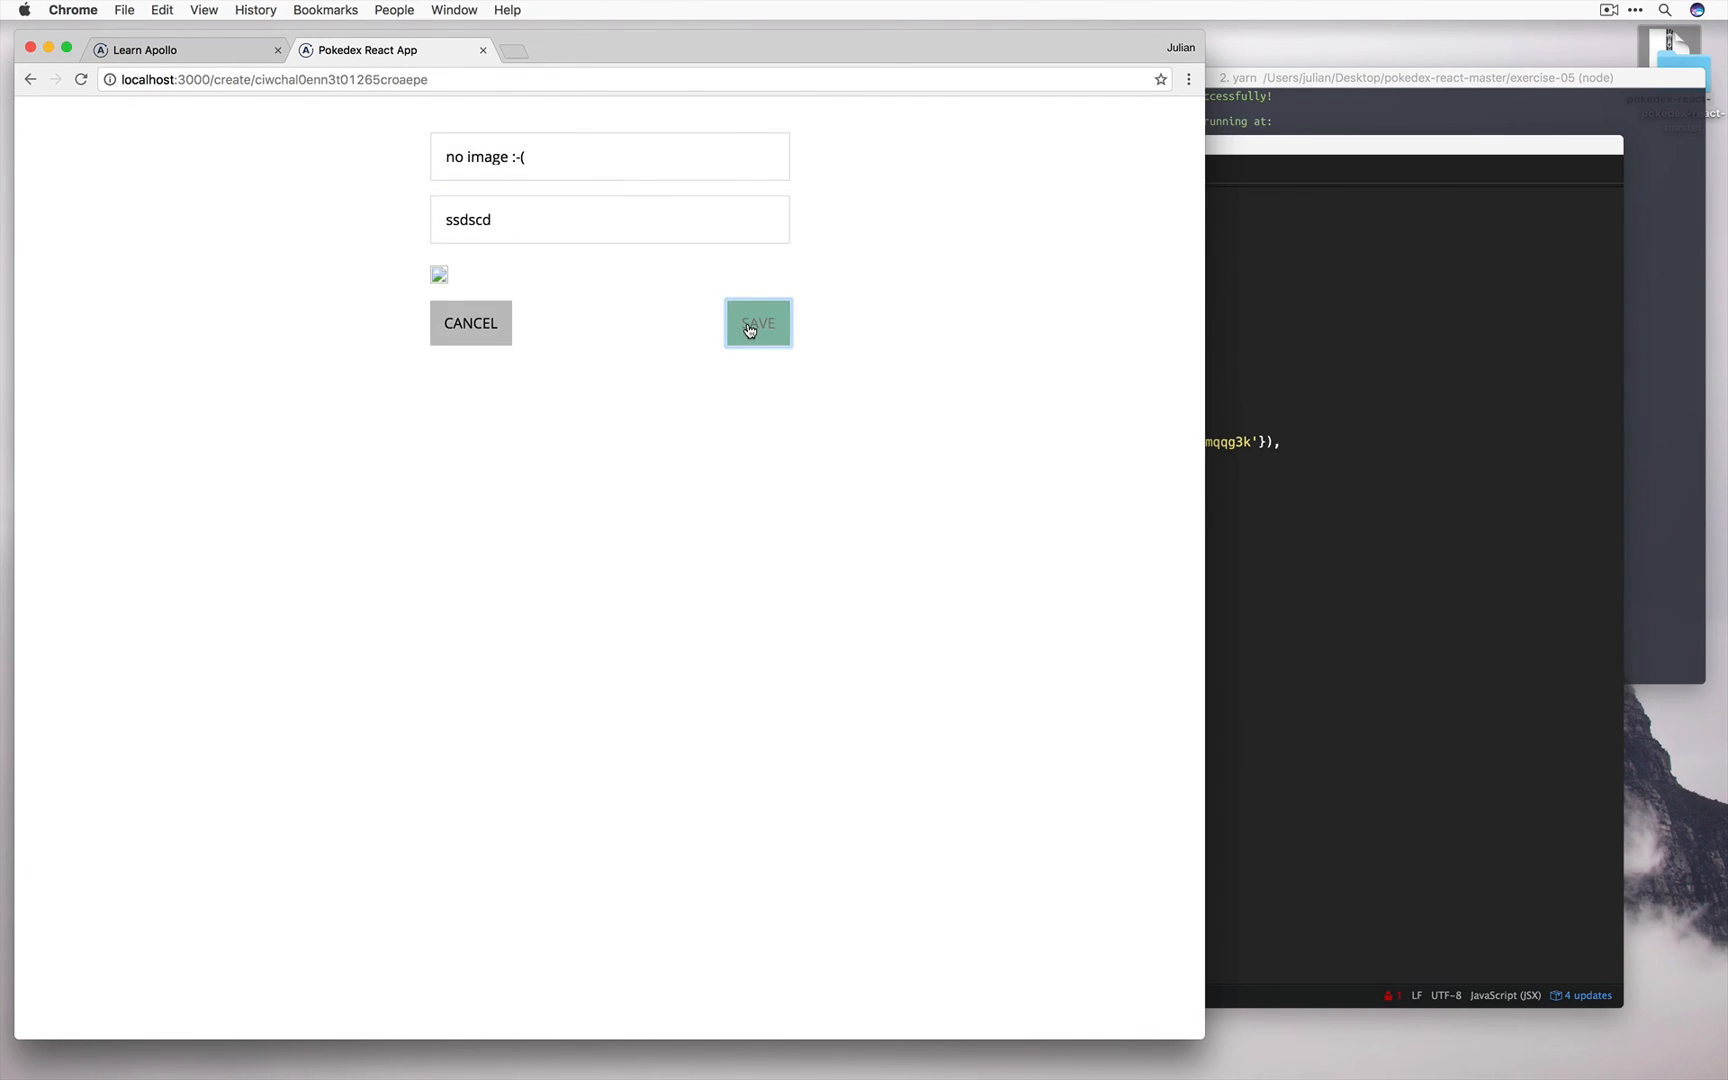
click(758, 322)
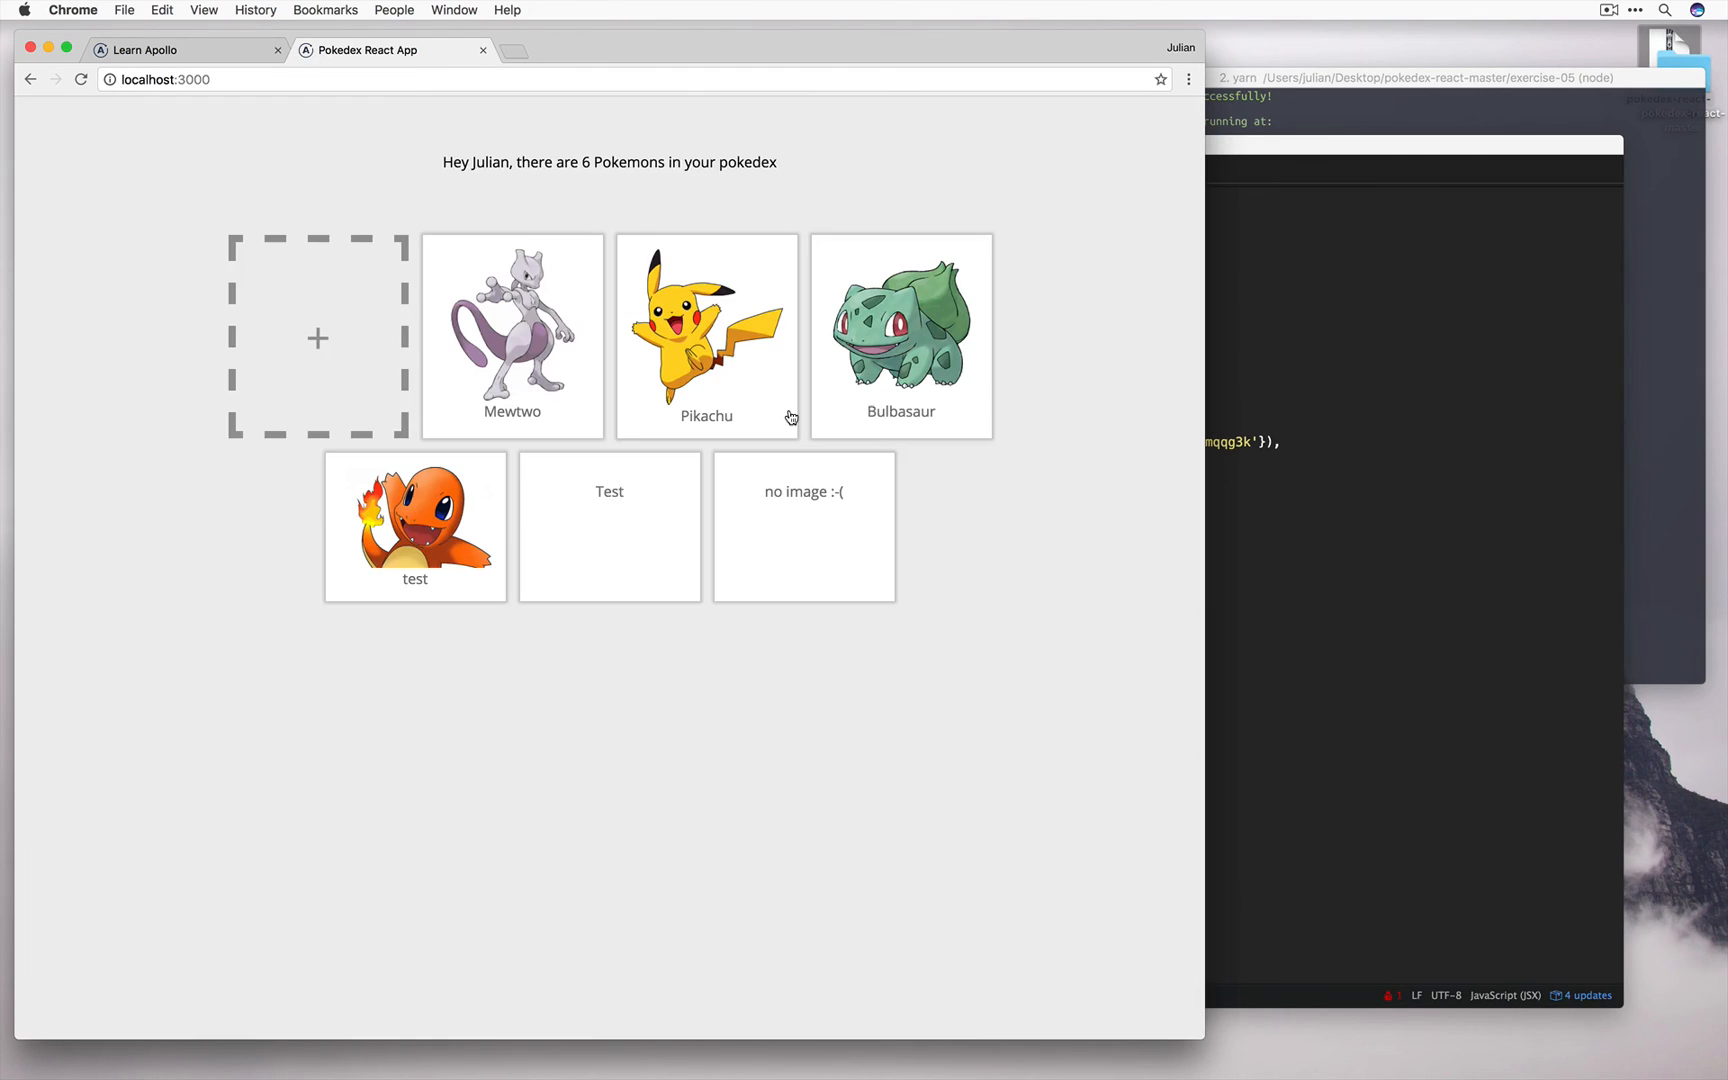